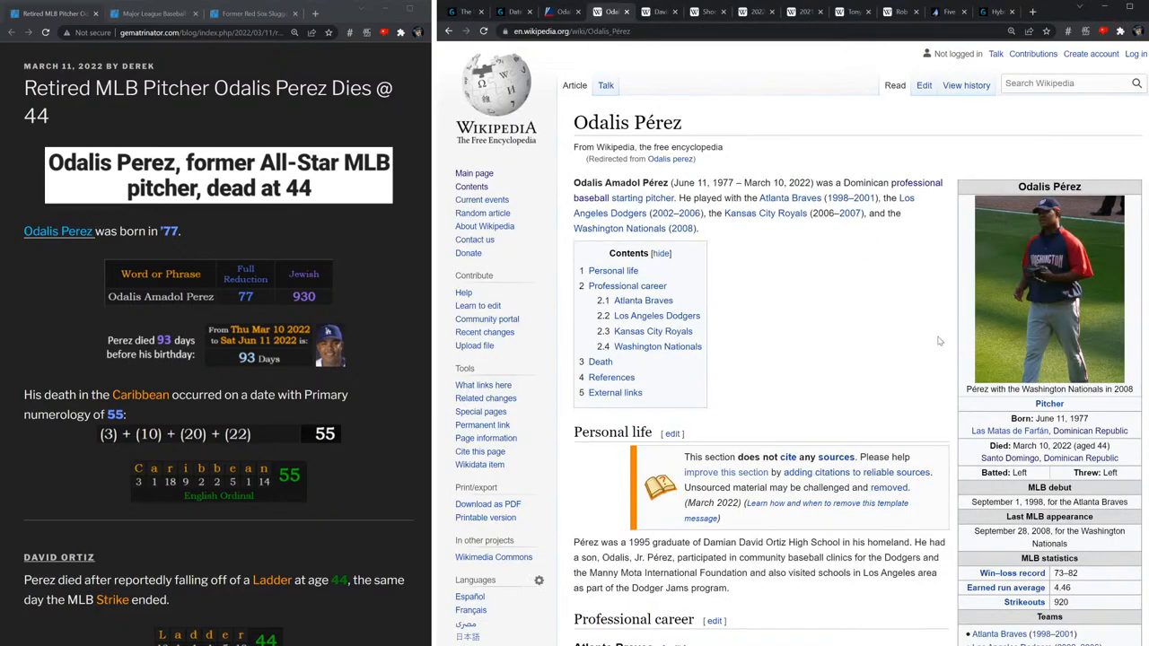
# Scroll the Odalis Pérez article and highlight 'Santo Domingo' as his death place.
pyautogui.scroll(-3)
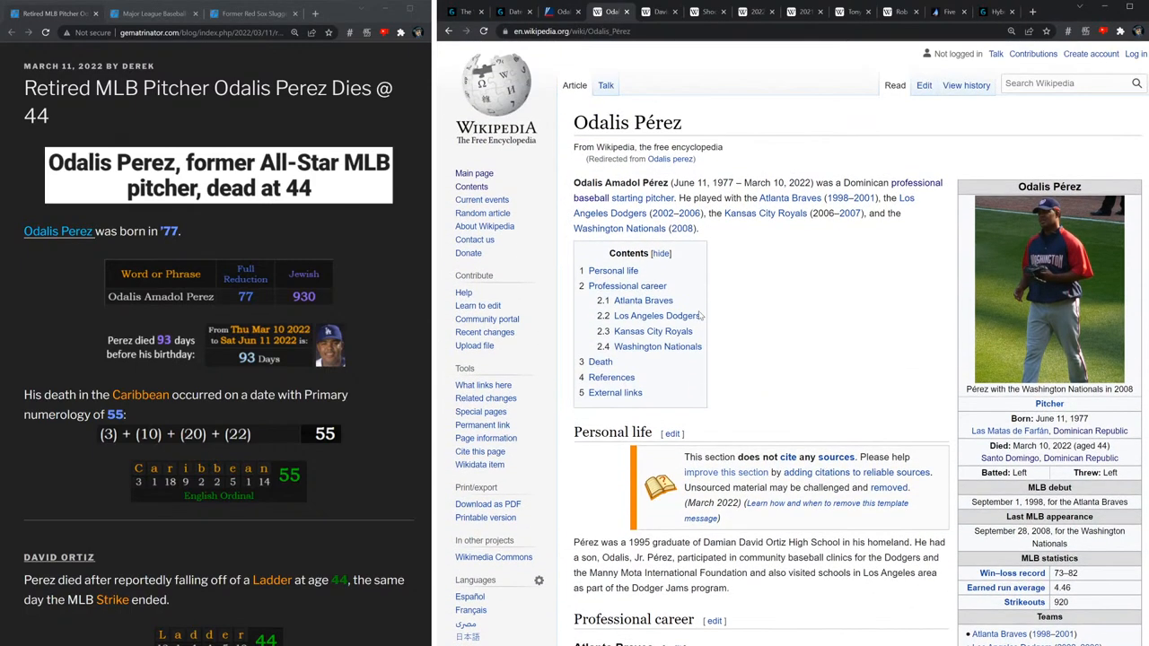
pyautogui.scroll(-3)
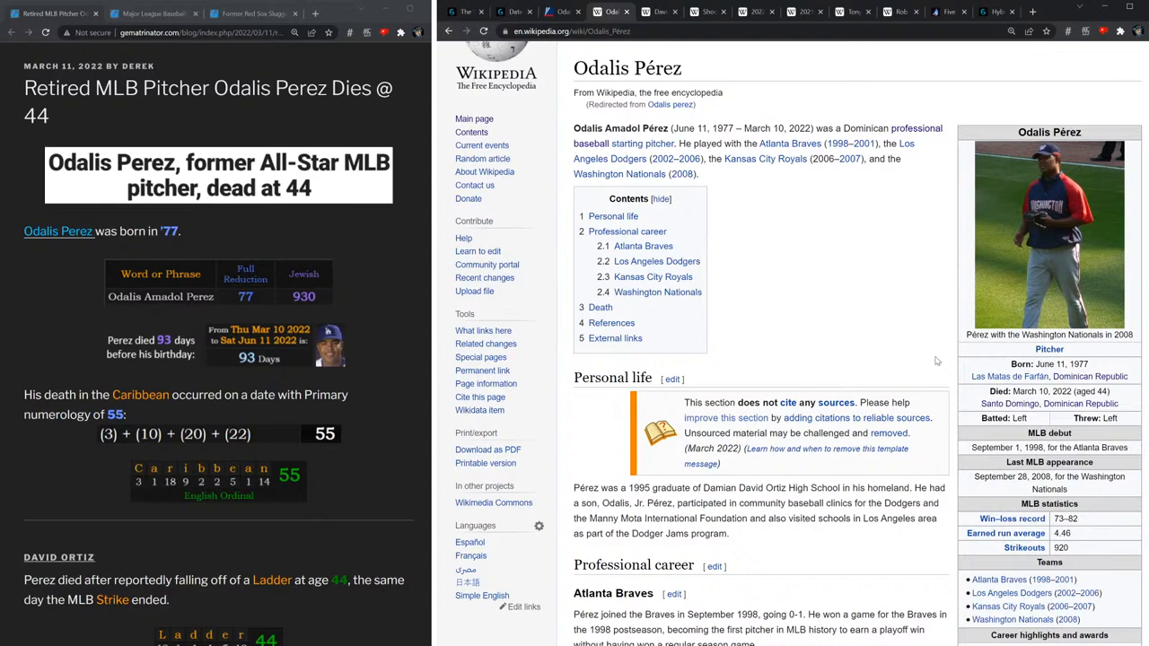
pyautogui.moveTo(874, 337)
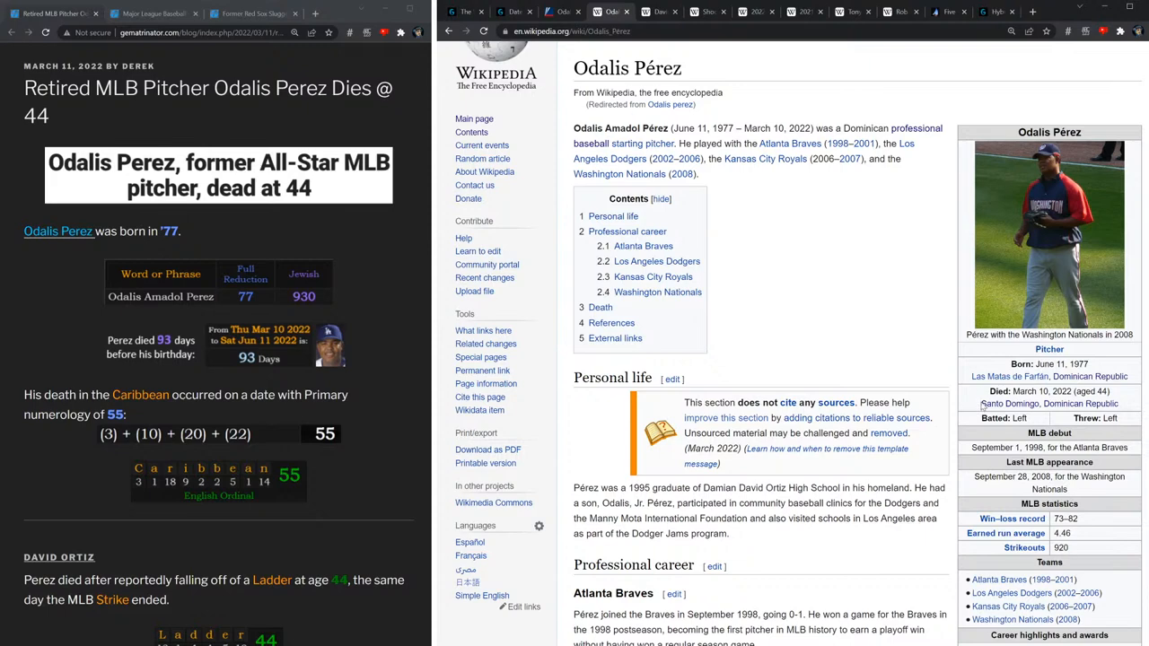
pyautogui.doubleClick(1008, 404)
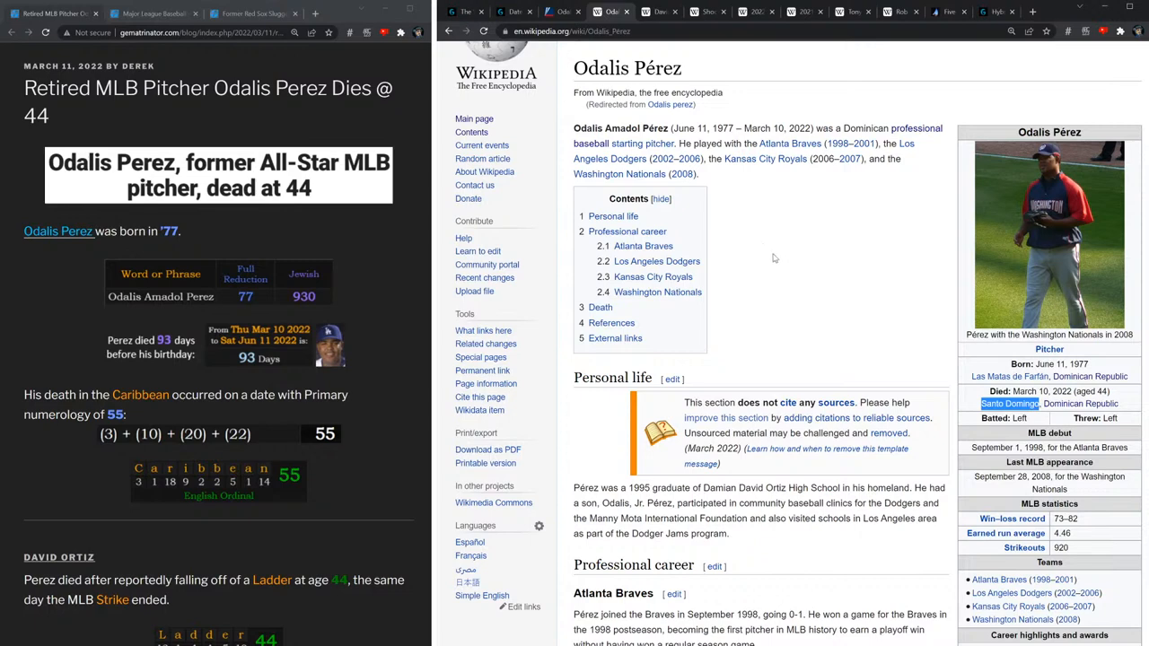
pyautogui.moveTo(675, 113)
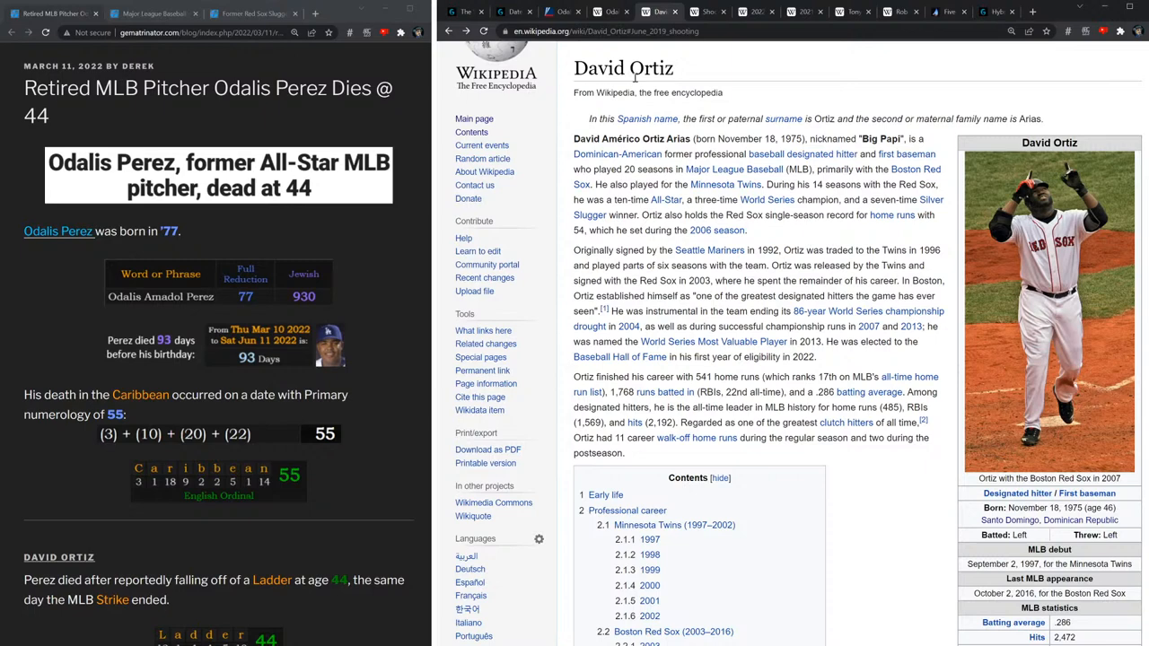
pyautogui.moveTo(636, 78)
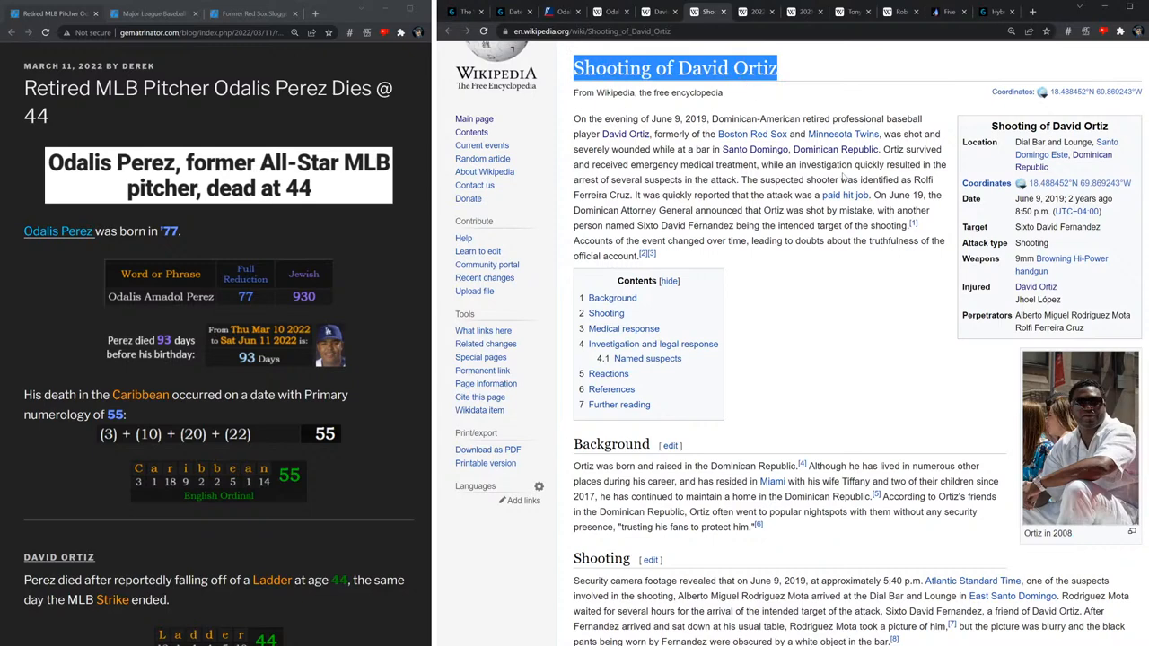
pyautogui.moveTo(826, 243)
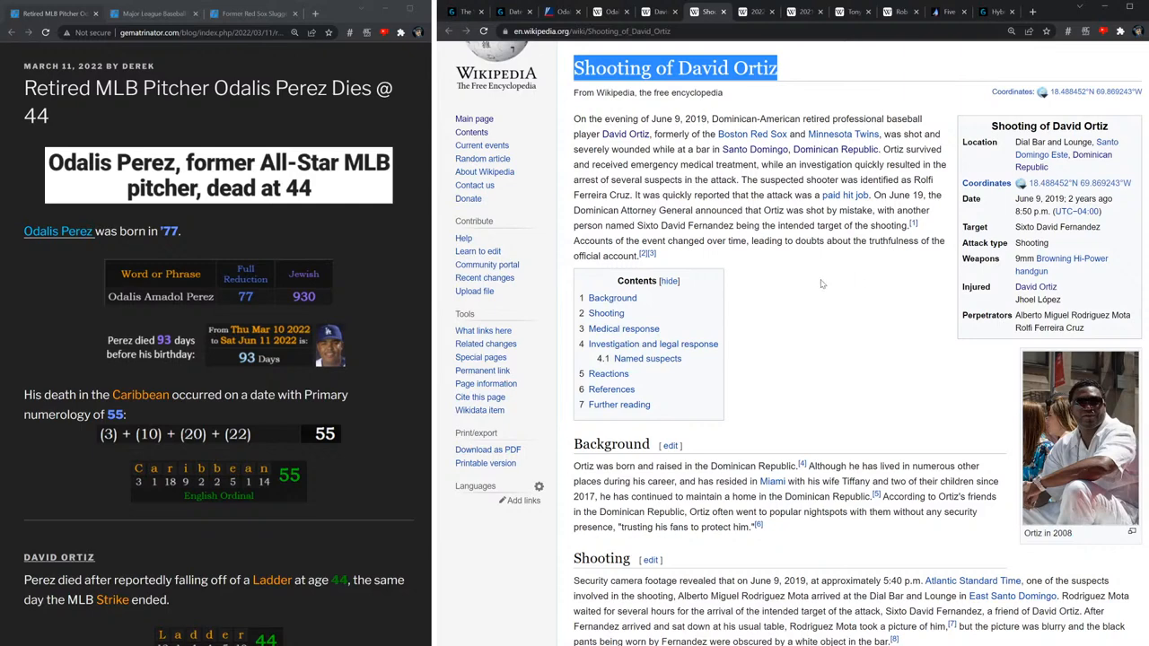
pyautogui.moveTo(809, 299)
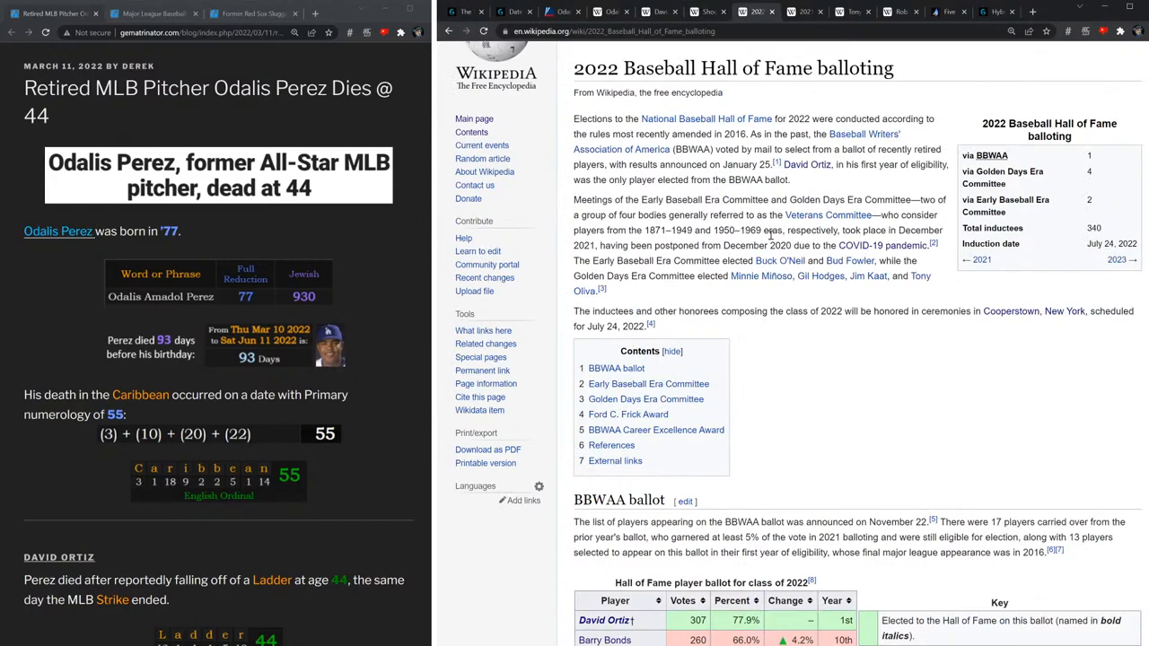
# Highlight David Ortiz atop the 2022 Hall of Fame ballot, then return to his article.
pyautogui.scroll(-3)
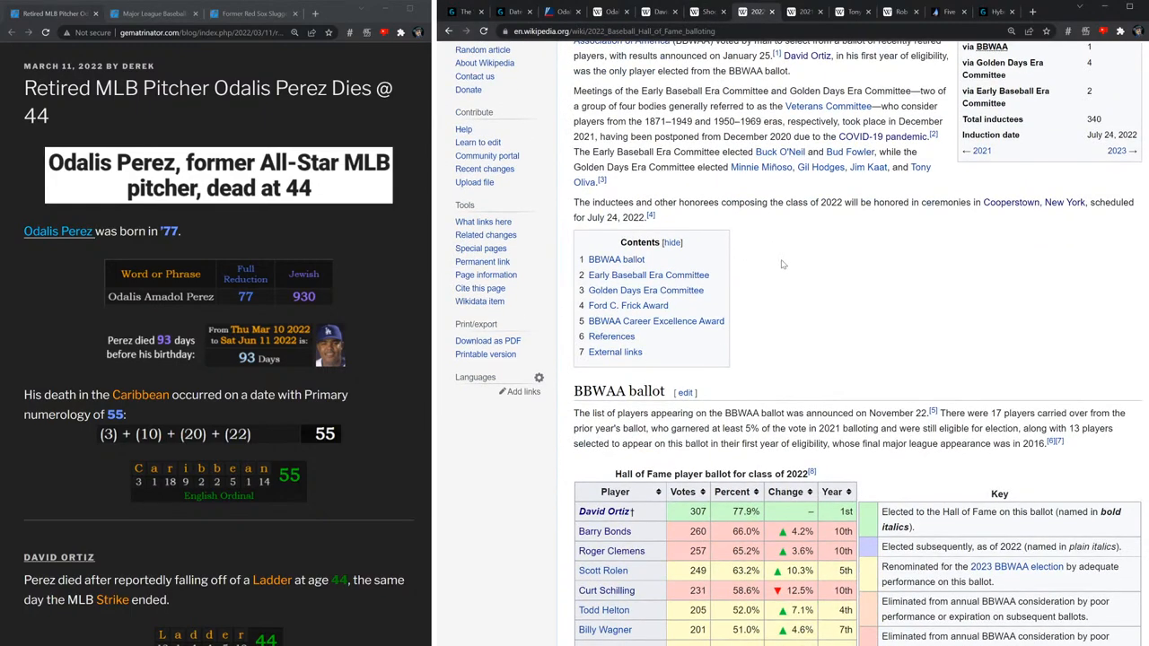
pyautogui.scroll(-3)
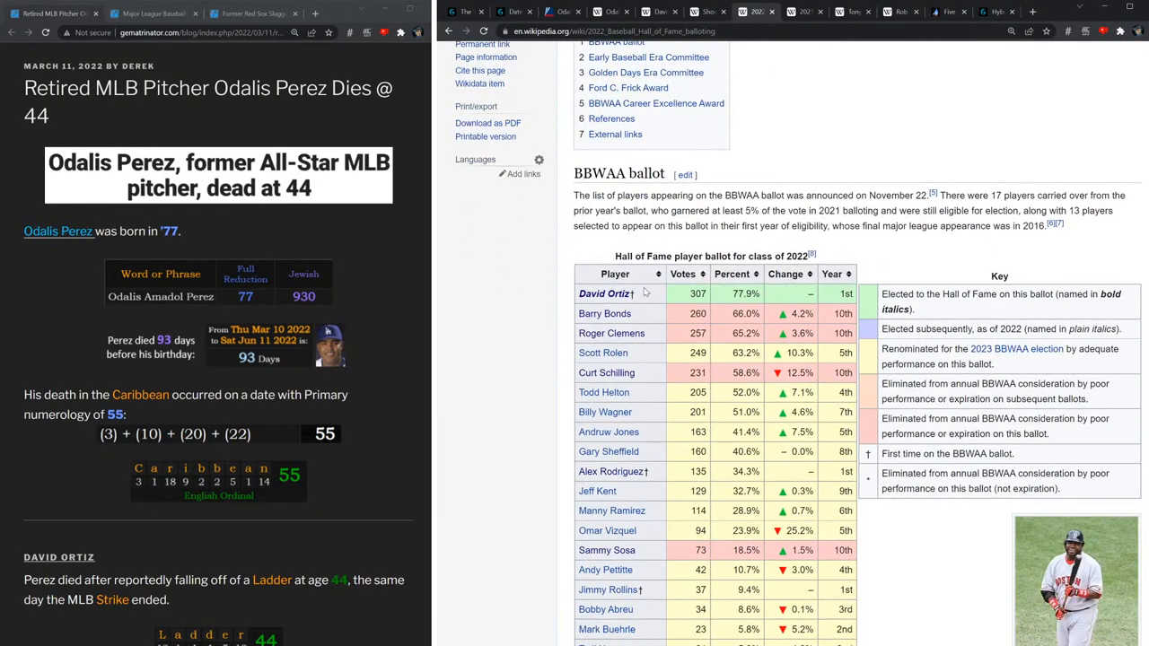
pyautogui.doubleClick(603, 294)
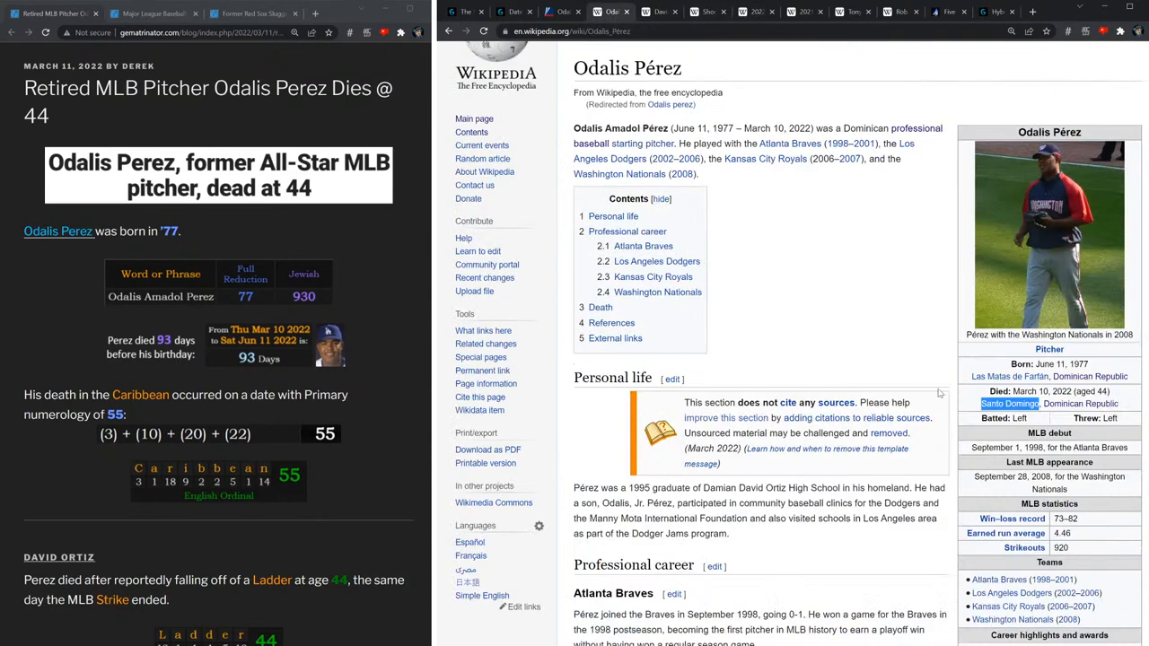
pyautogui.click(660, 12)
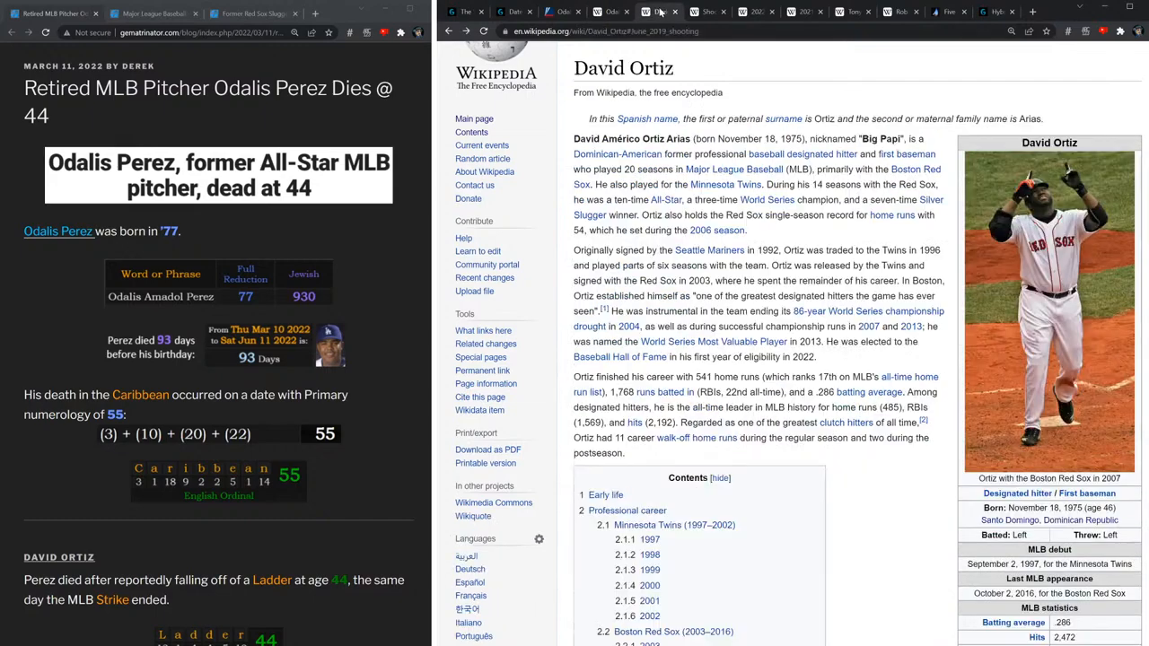
pyautogui.scroll(-3)
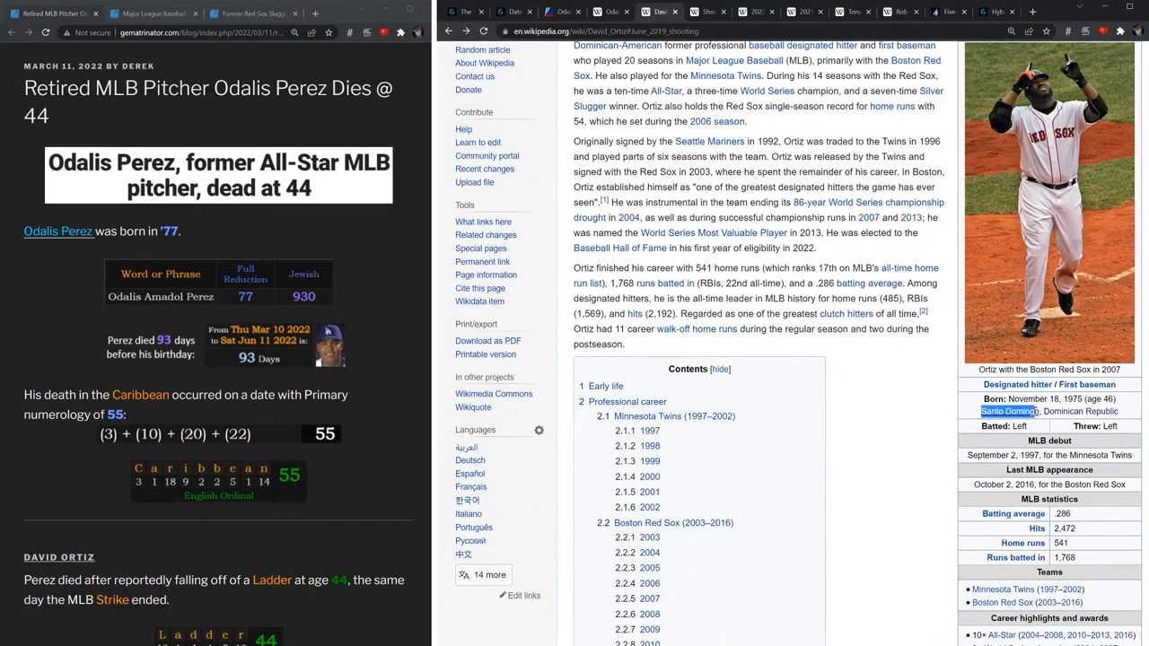
pyautogui.moveTo(884, 407)
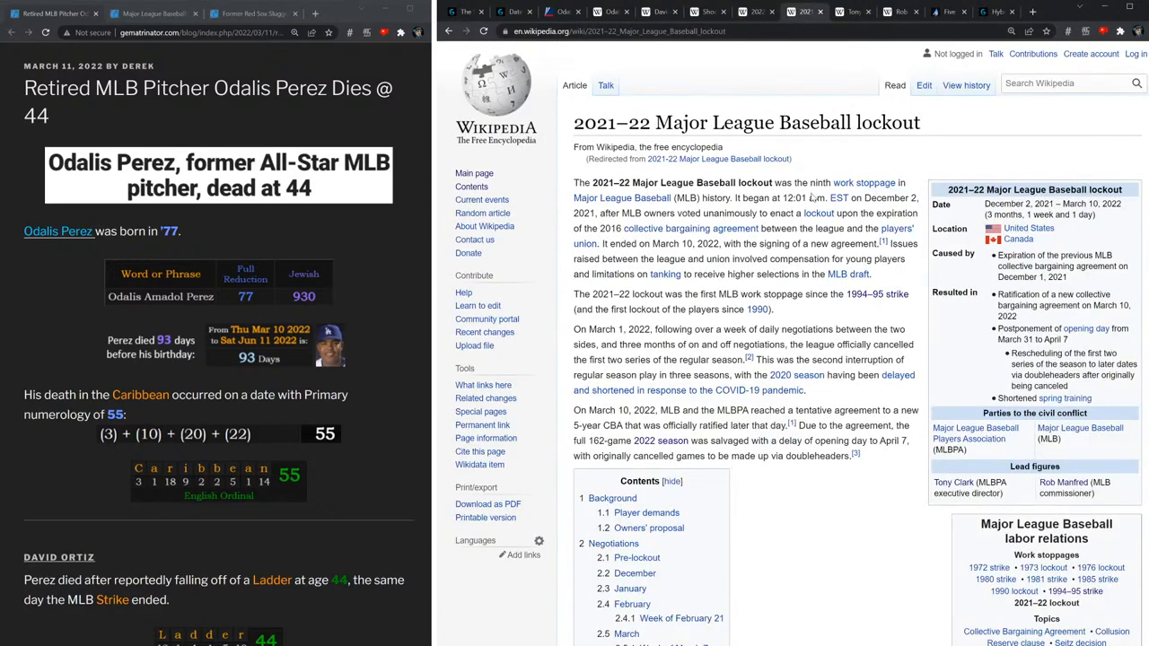
# Highlight March 10 as the 2021–22 MLB lockout's end date and scroll the page.
pyautogui.doubleClick(1082, 204)
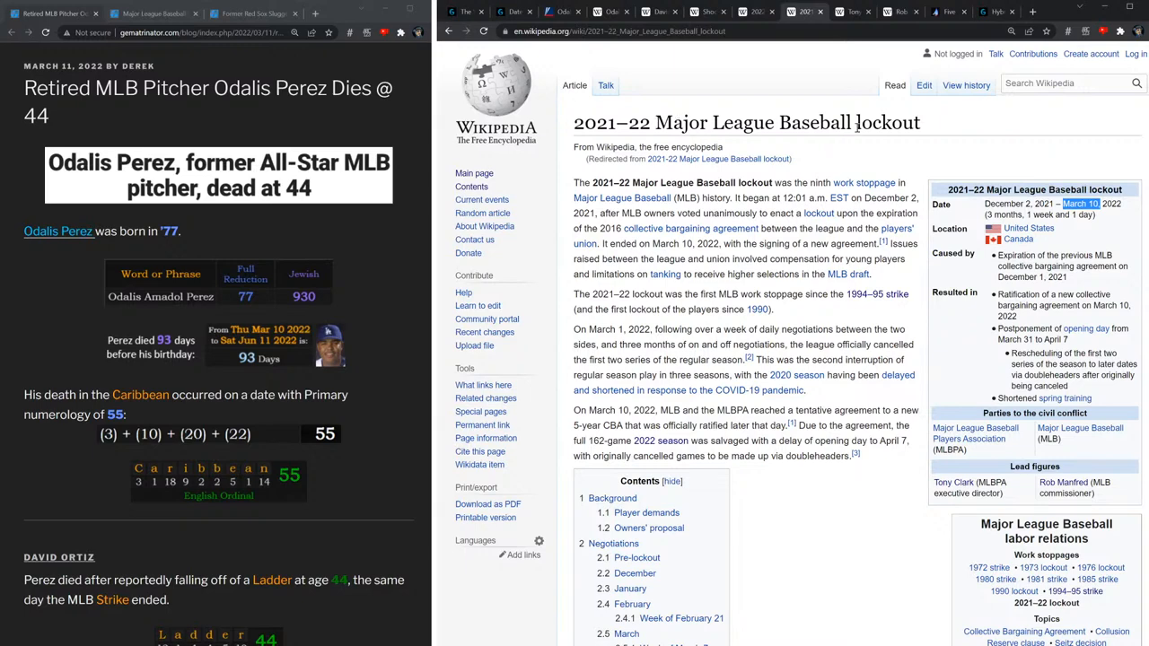
pyautogui.moveTo(810, 203)
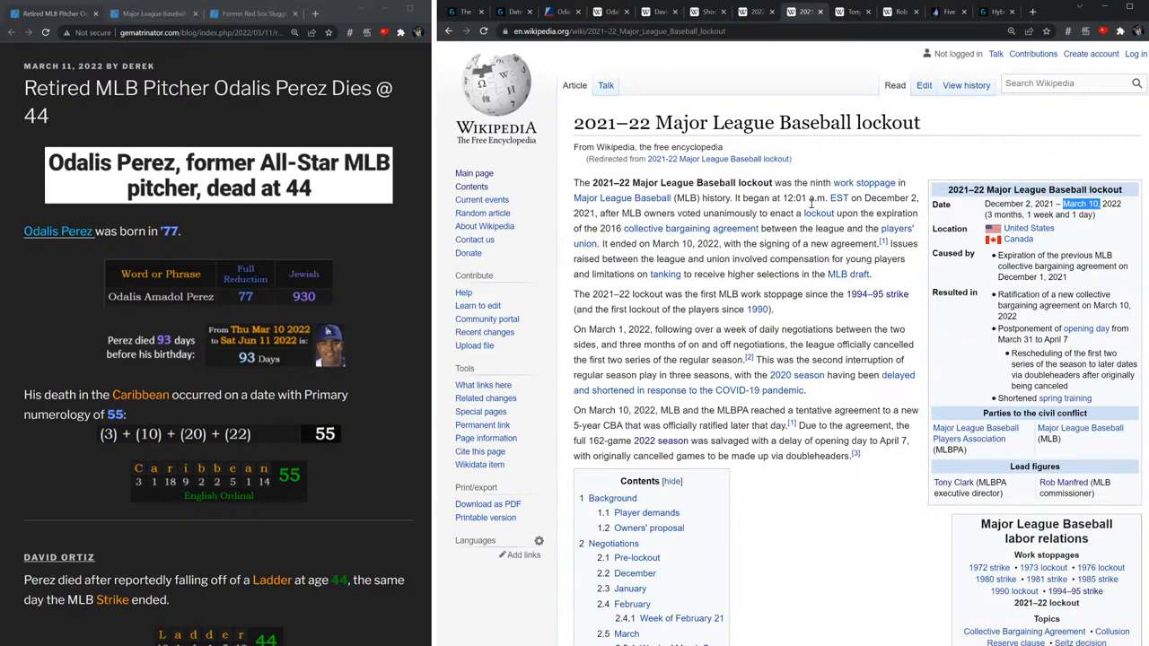
pyautogui.scroll(-3)
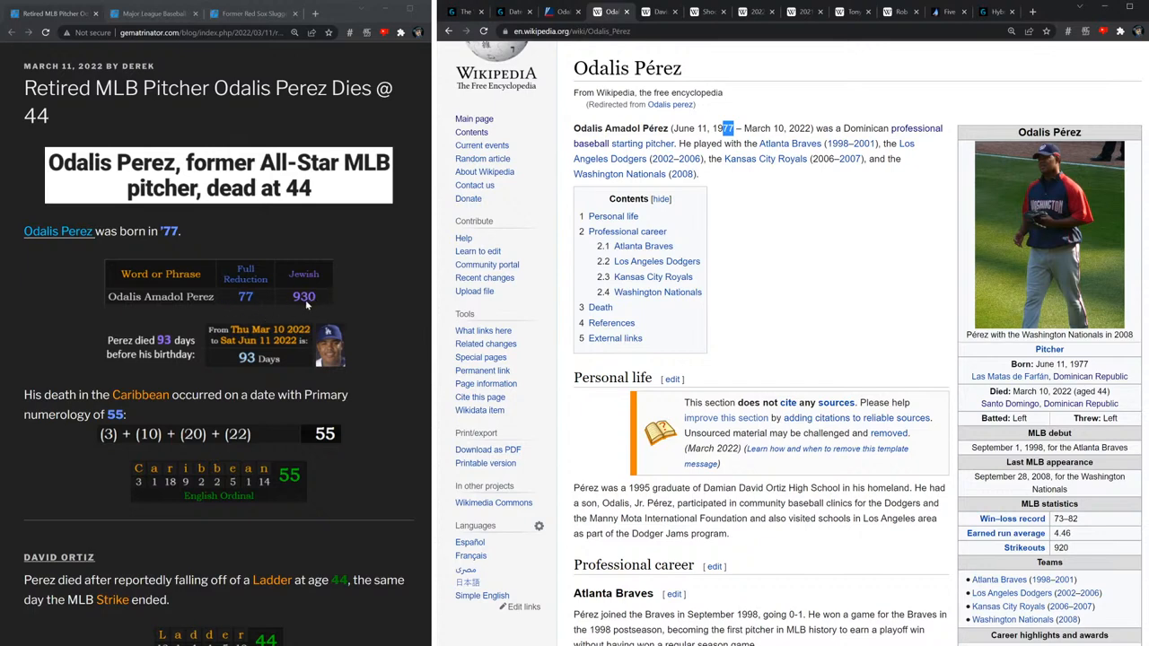
pyautogui.moveTo(248, 358)
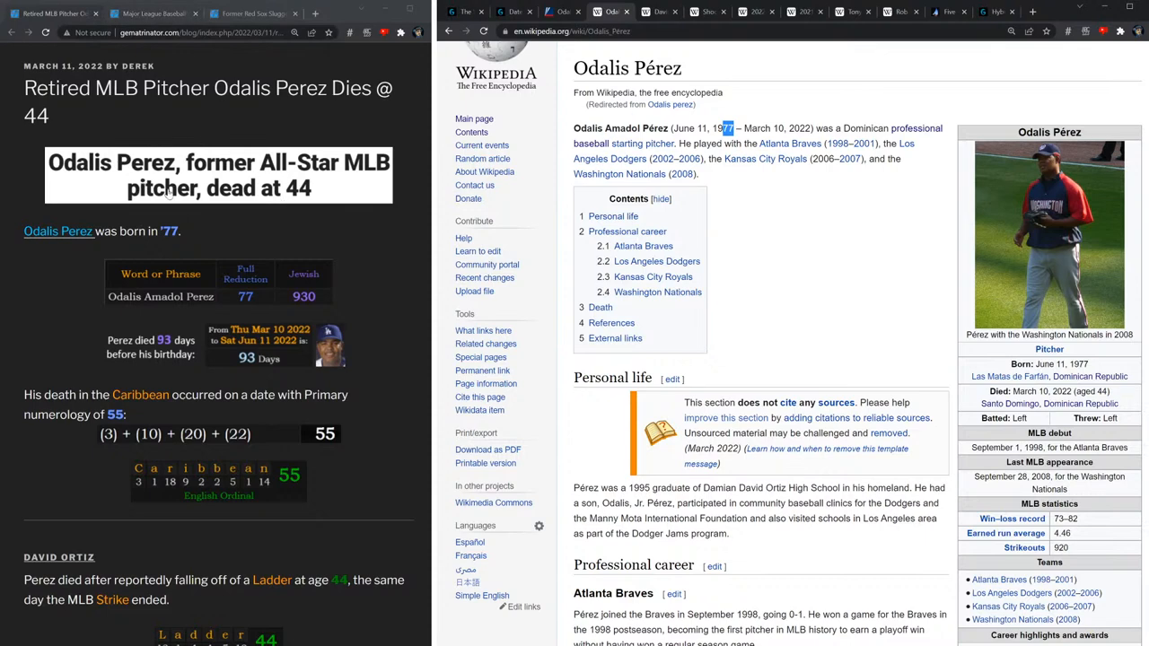
pyautogui.moveTo(196, 77)
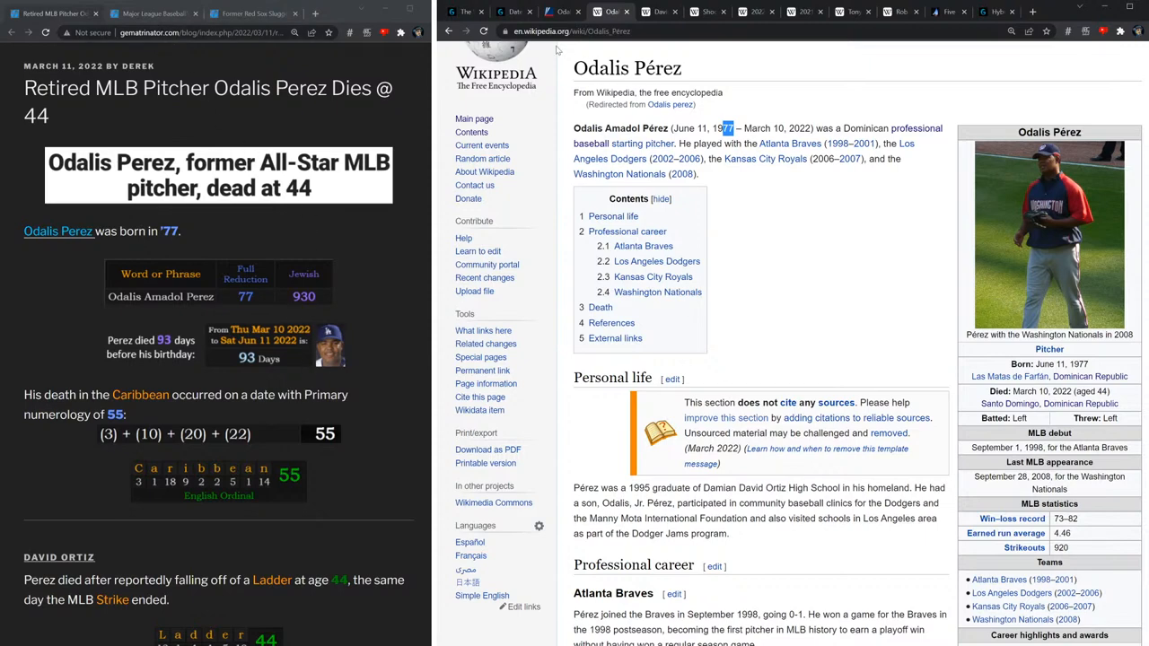
pyautogui.click(511, 12)
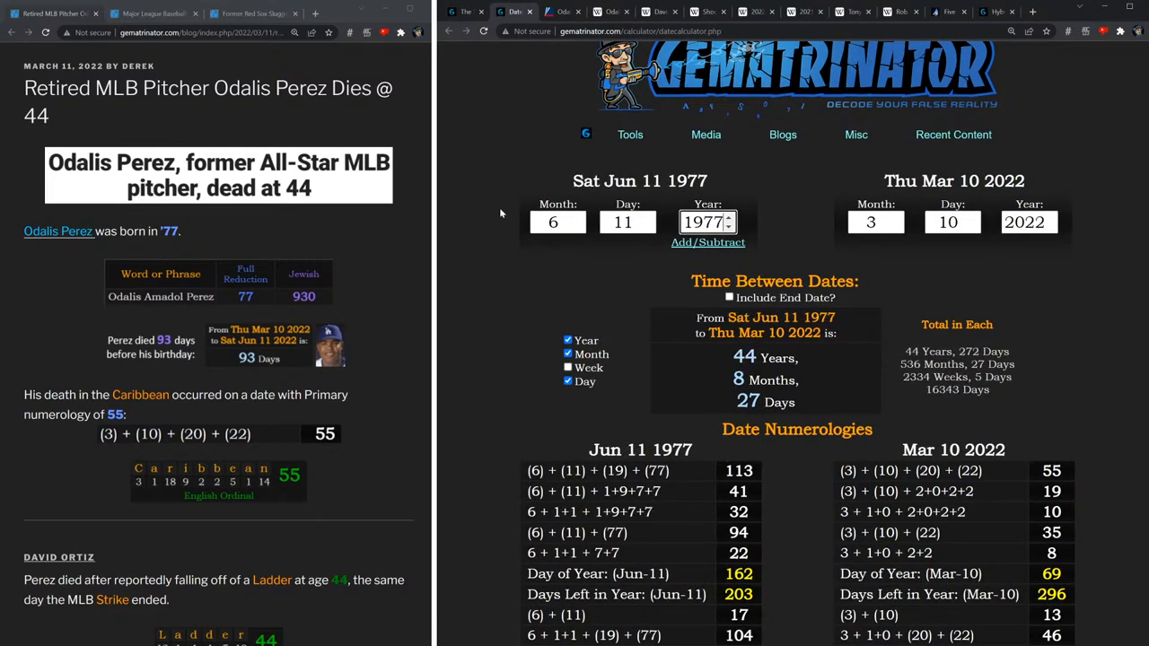
# Scroll the date calculator down to the 55 result for March 10, 2022.
pyautogui.scroll(-3)
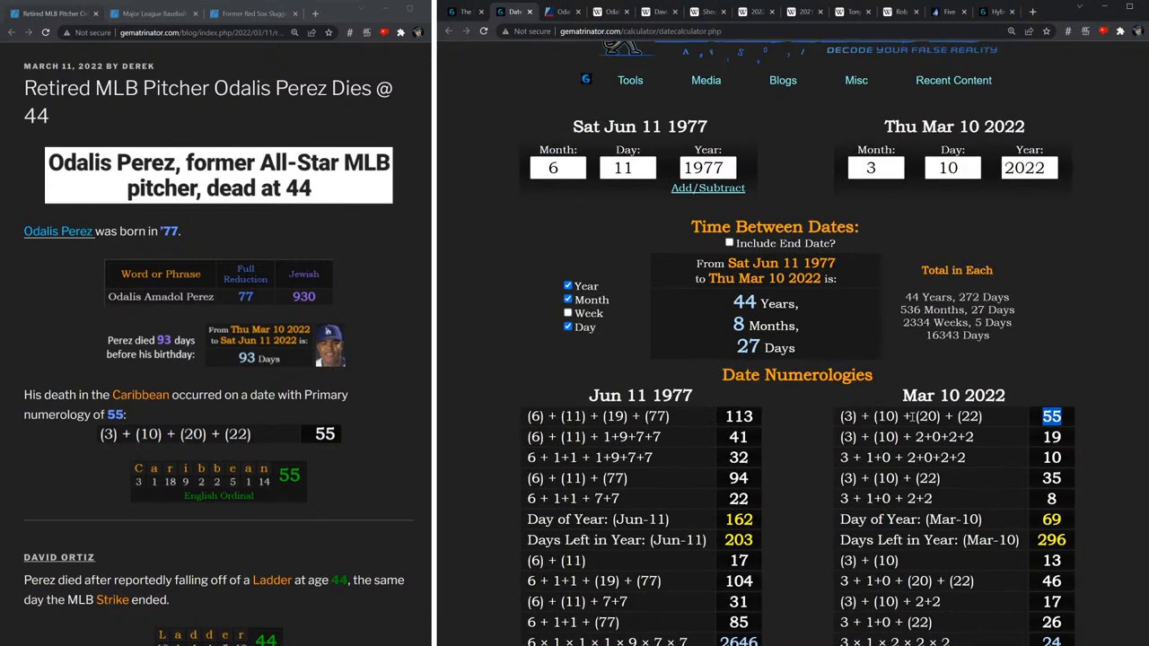
pyautogui.moveTo(392, 387)
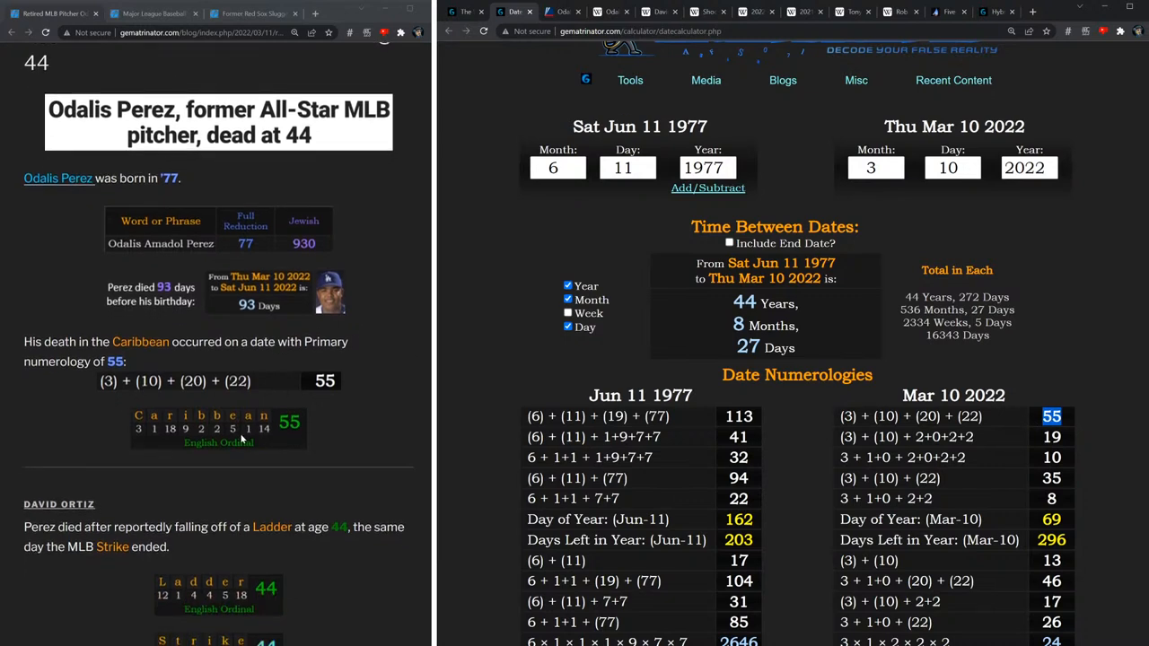
pyautogui.moveTo(301, 434)
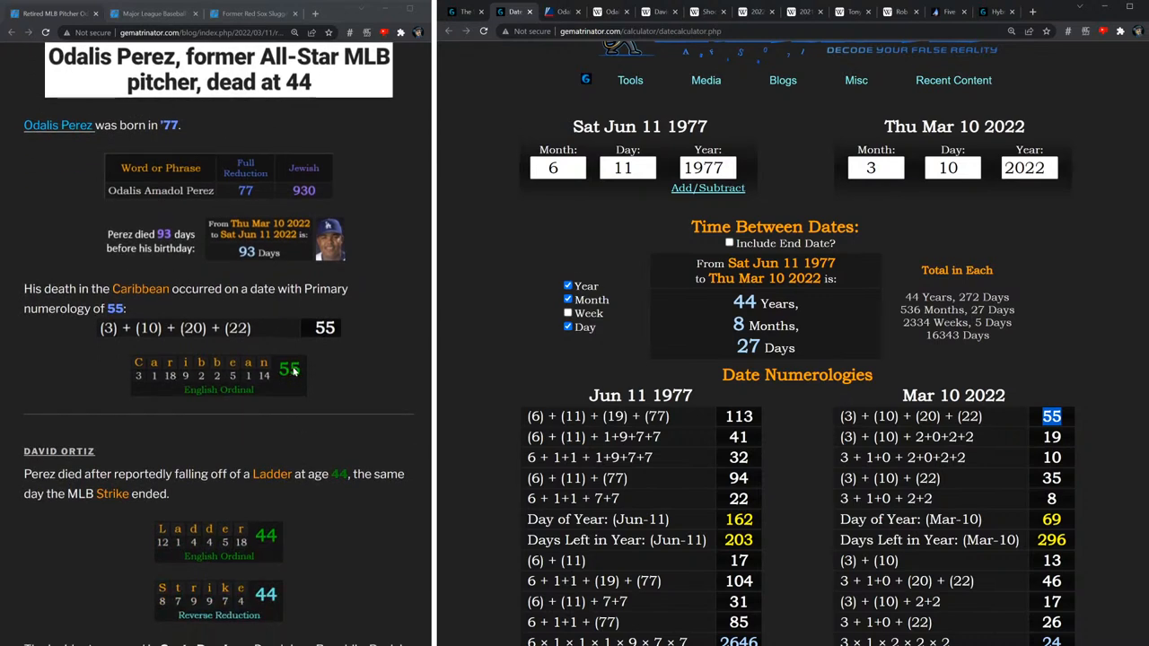
pyautogui.scroll(-3)
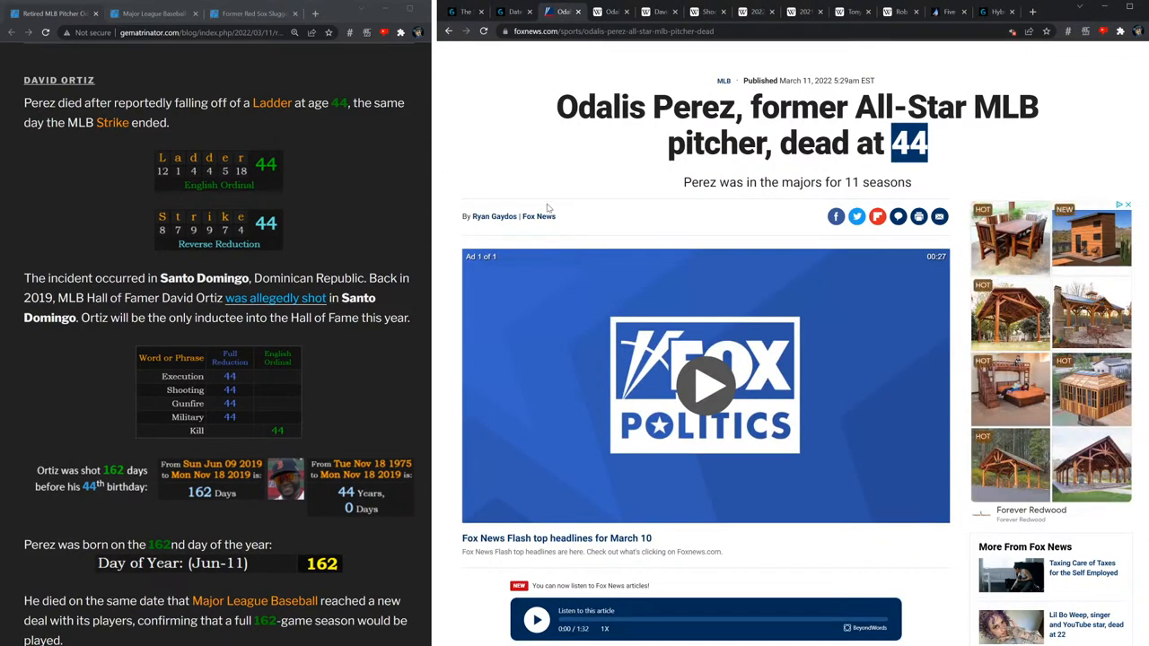
# Scroll through the Fox News article reporting Odalis Pérez's death at 44.
pyautogui.scroll(-3)
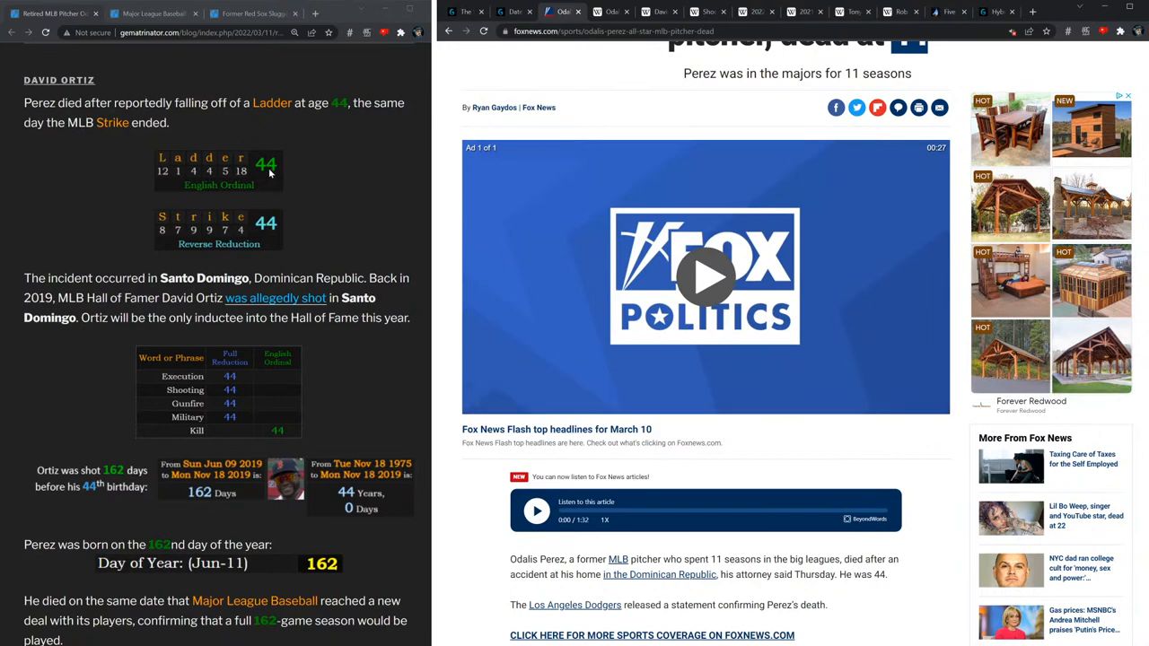
pyautogui.moveTo(270, 188)
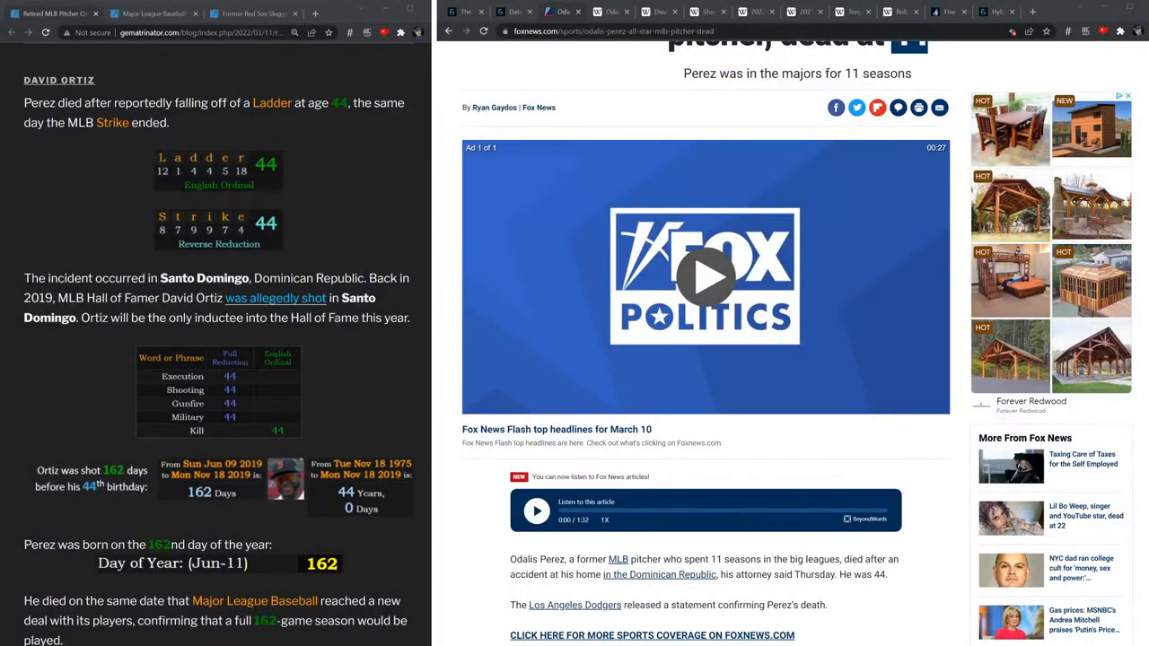
pyautogui.scroll(-3)
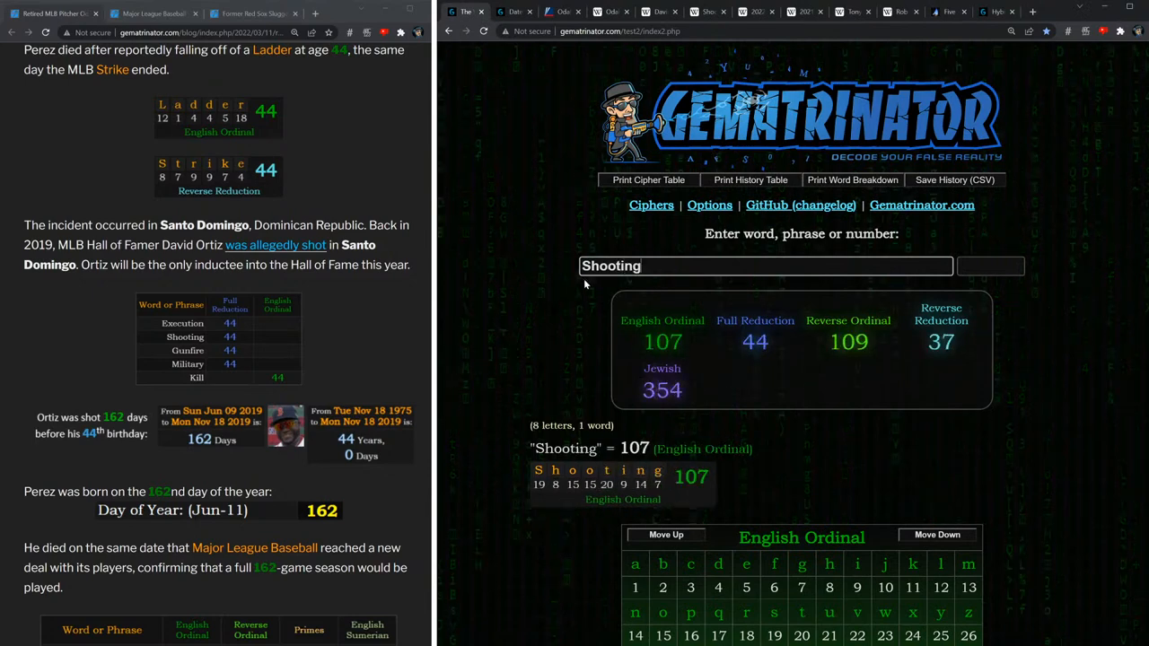
# Open the Shooting of David Ortiz article, then highlight the lockout's March 10 end date.
pyautogui.click(755, 341)
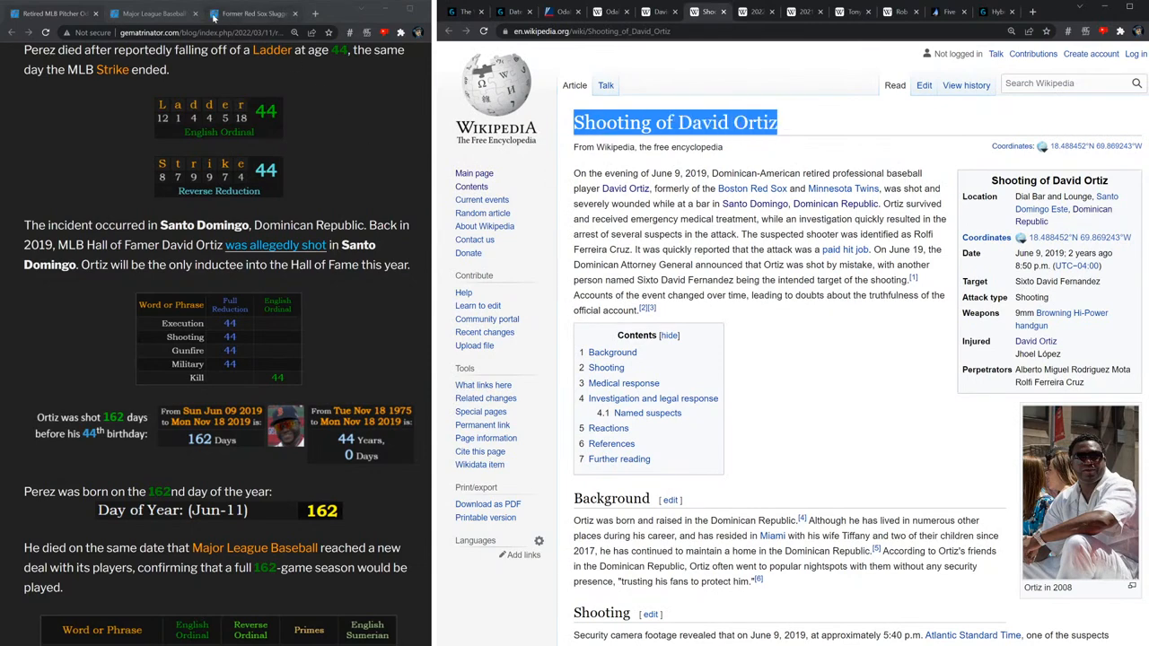
pyautogui.scroll(-3)
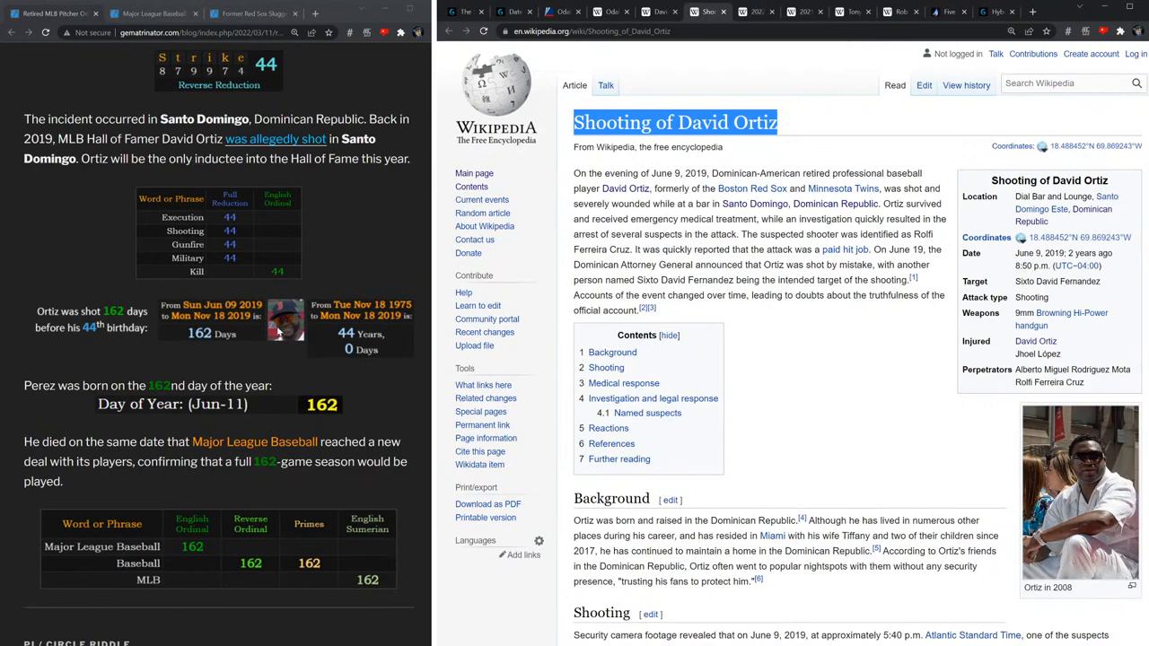
pyautogui.moveTo(108, 324)
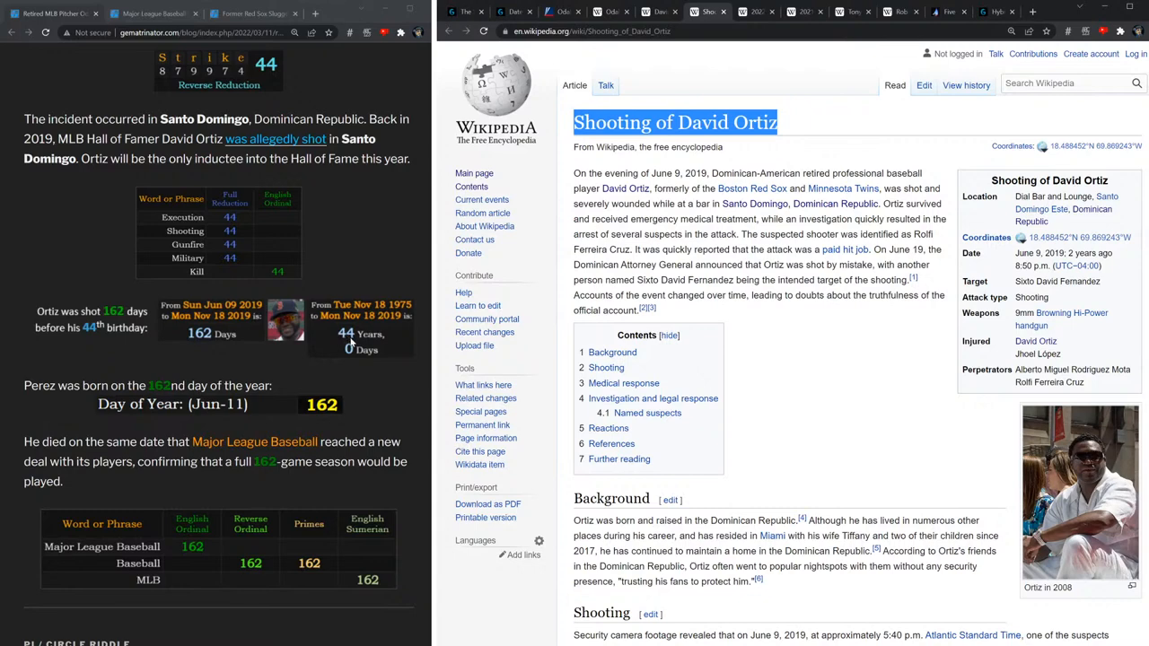
pyautogui.moveTo(349, 339)
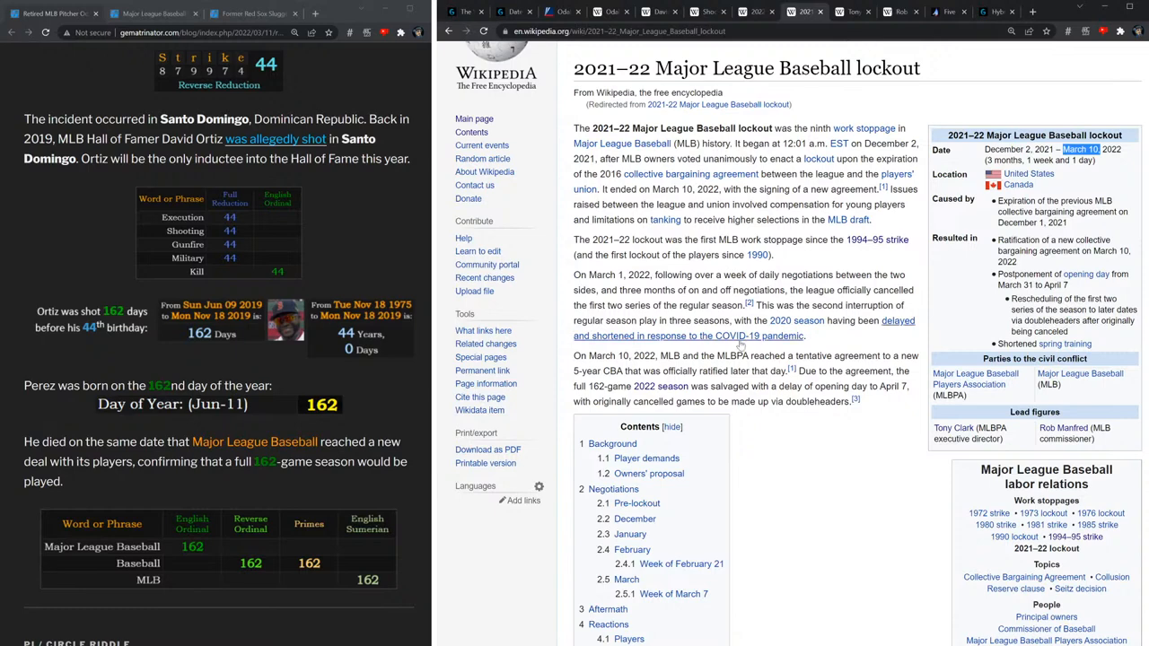
pyautogui.doubleClick(596, 386)
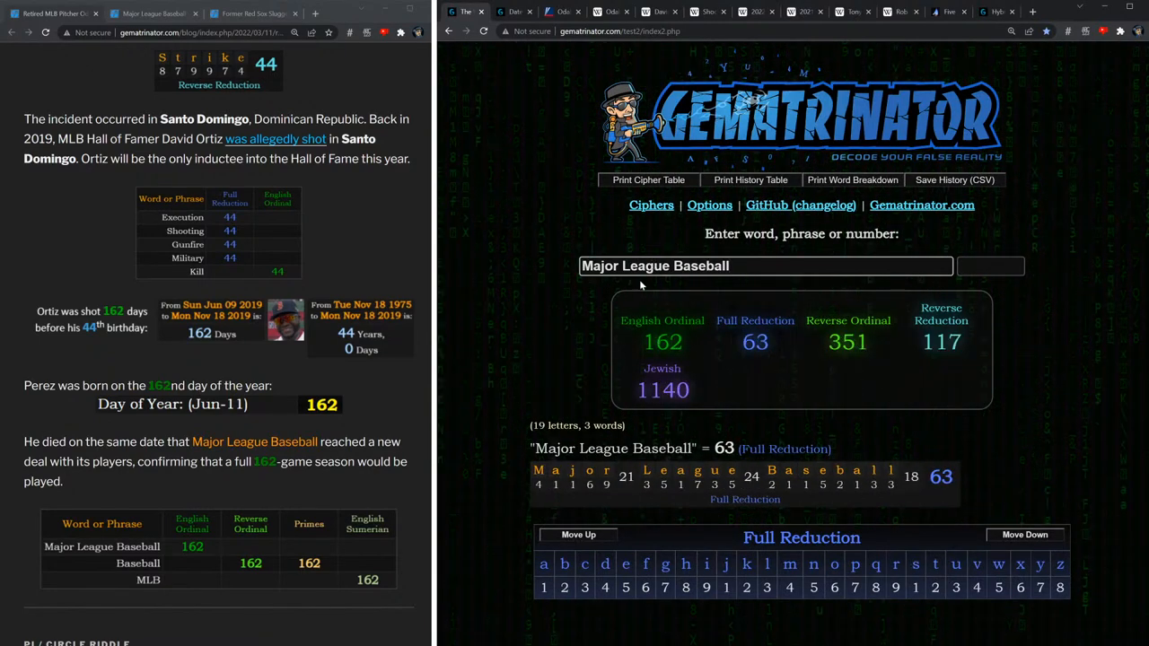
# Show Major League Baseball's English Ordinal breakdown and highlight the blog's 162nd-day figure.
pyautogui.click(662, 341)
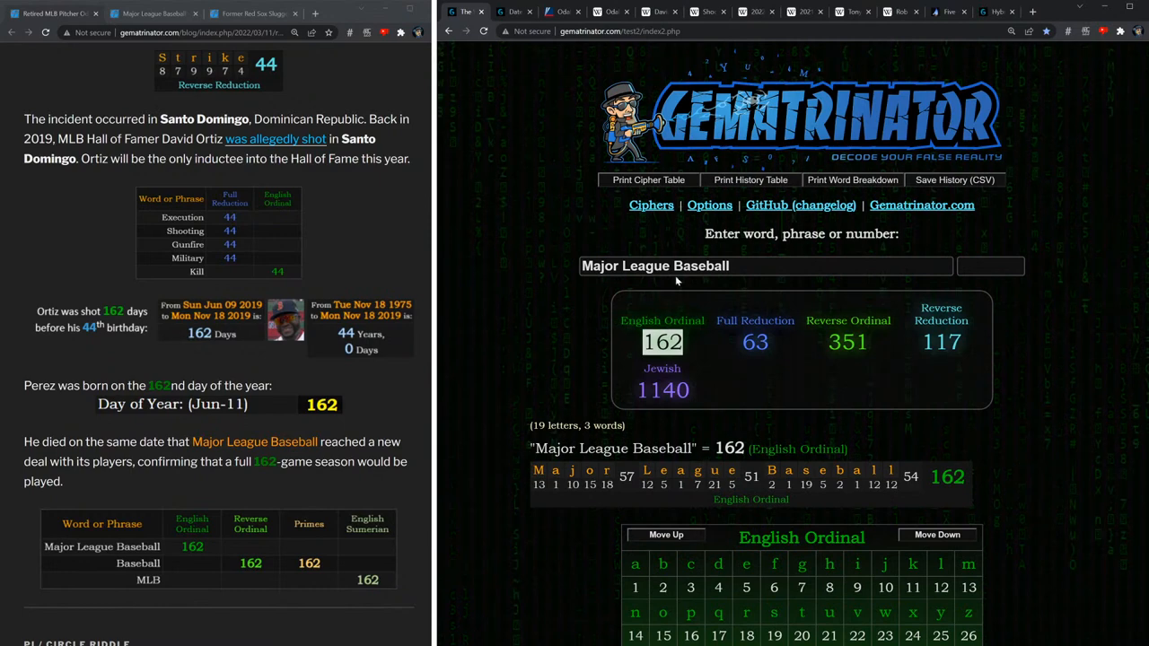
pyautogui.write('Baseball')
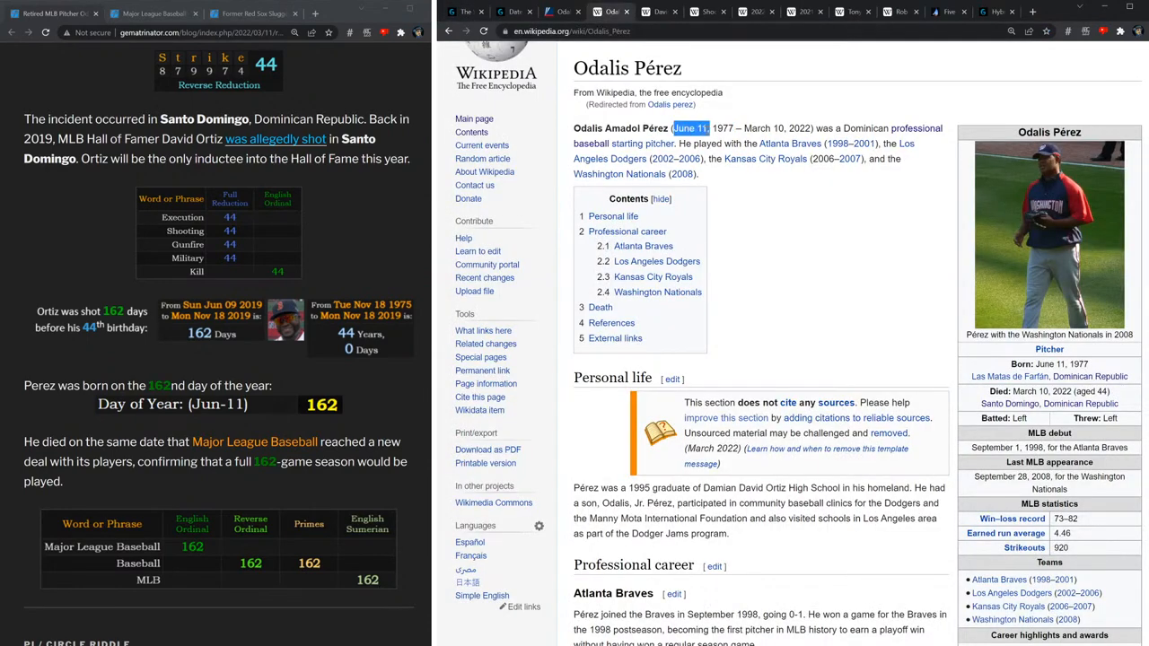
pyautogui.moveTo(205, 406)
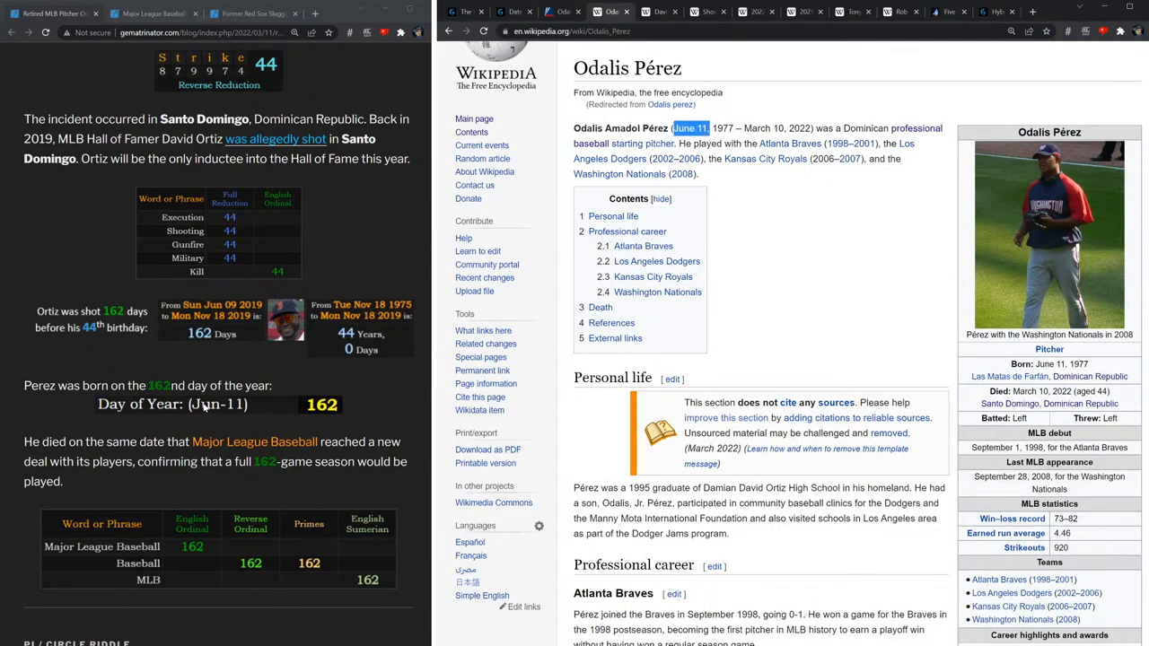
pyautogui.doubleClick(160, 385)
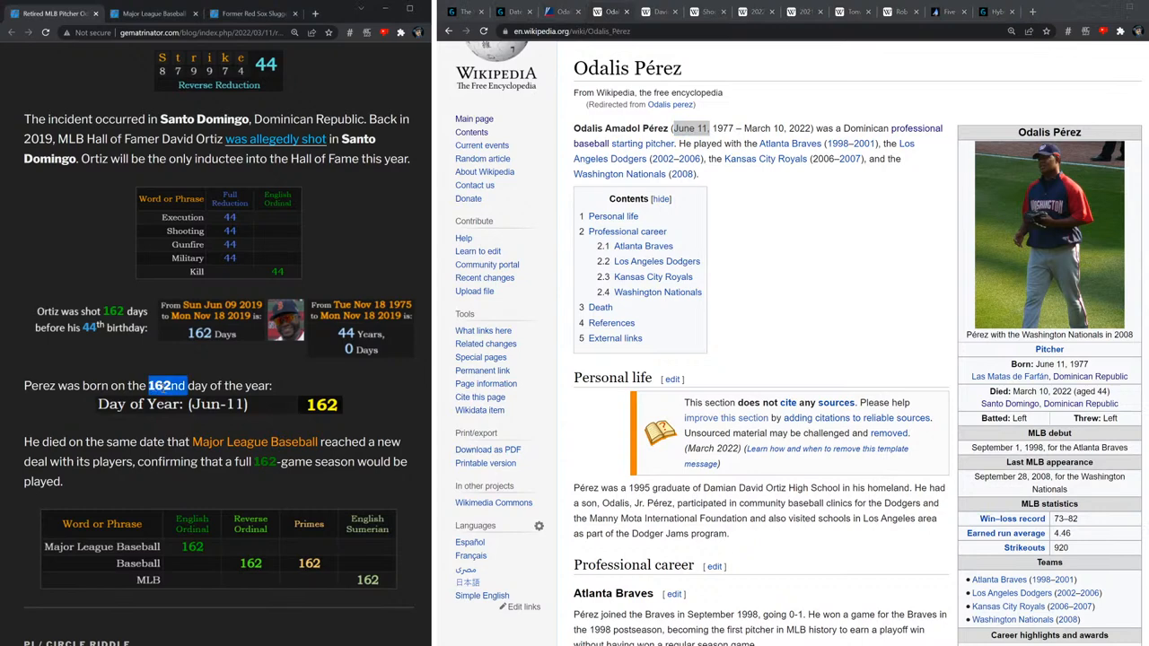
pyautogui.moveTo(241, 305)
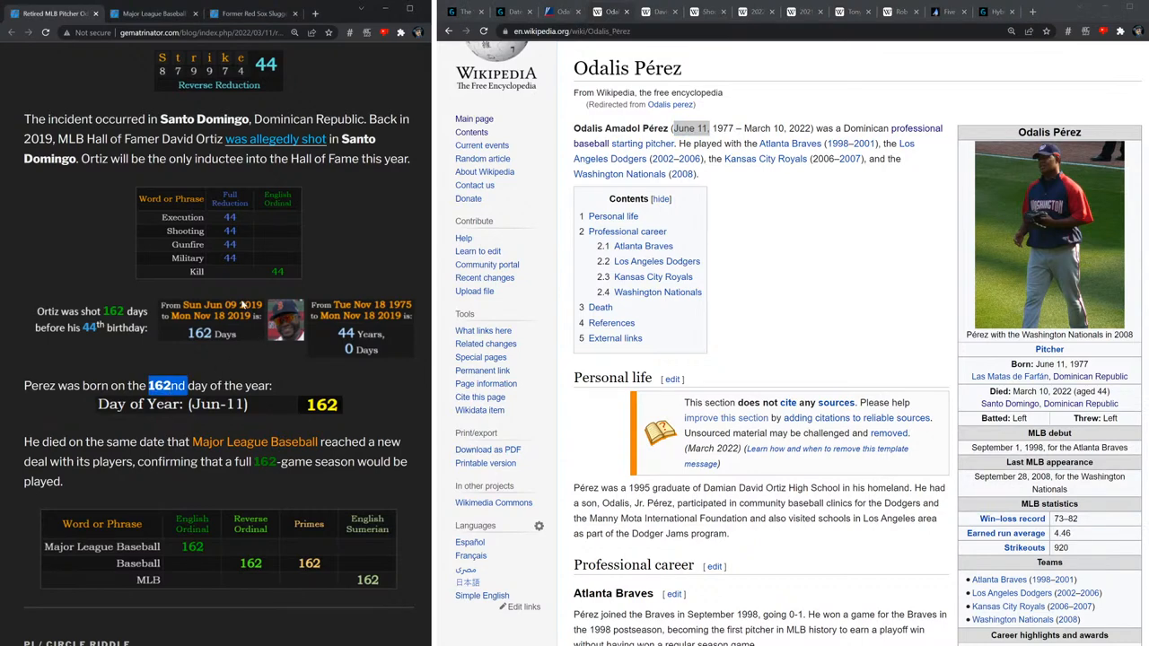
pyautogui.moveTo(347, 341)
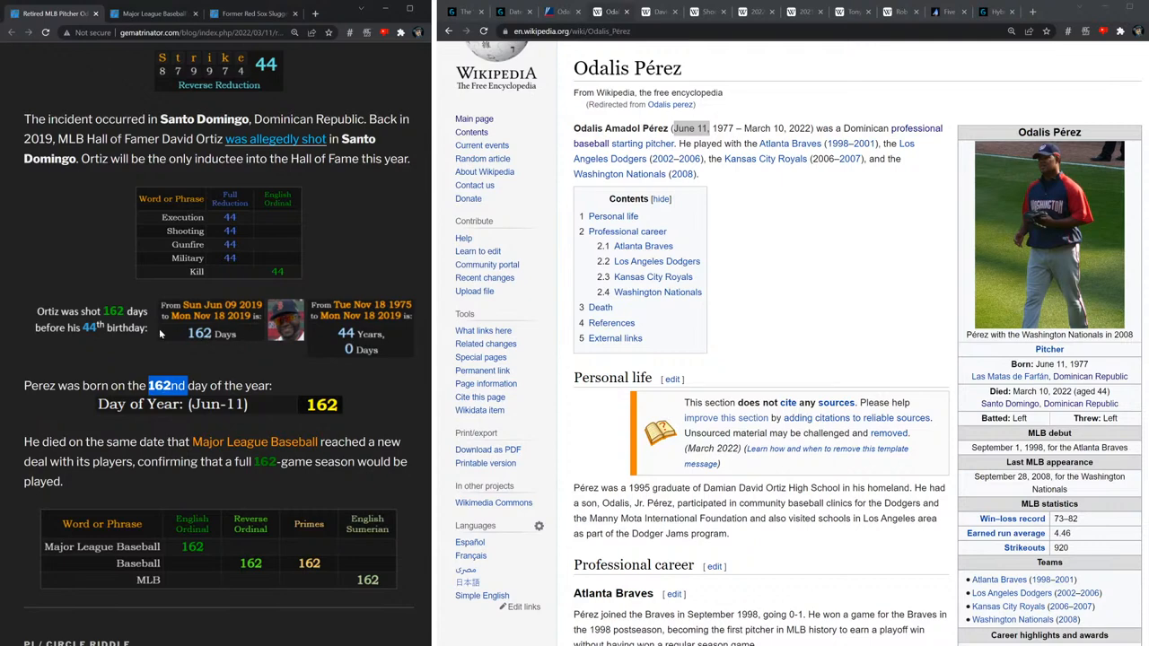
pyautogui.scroll(-3)
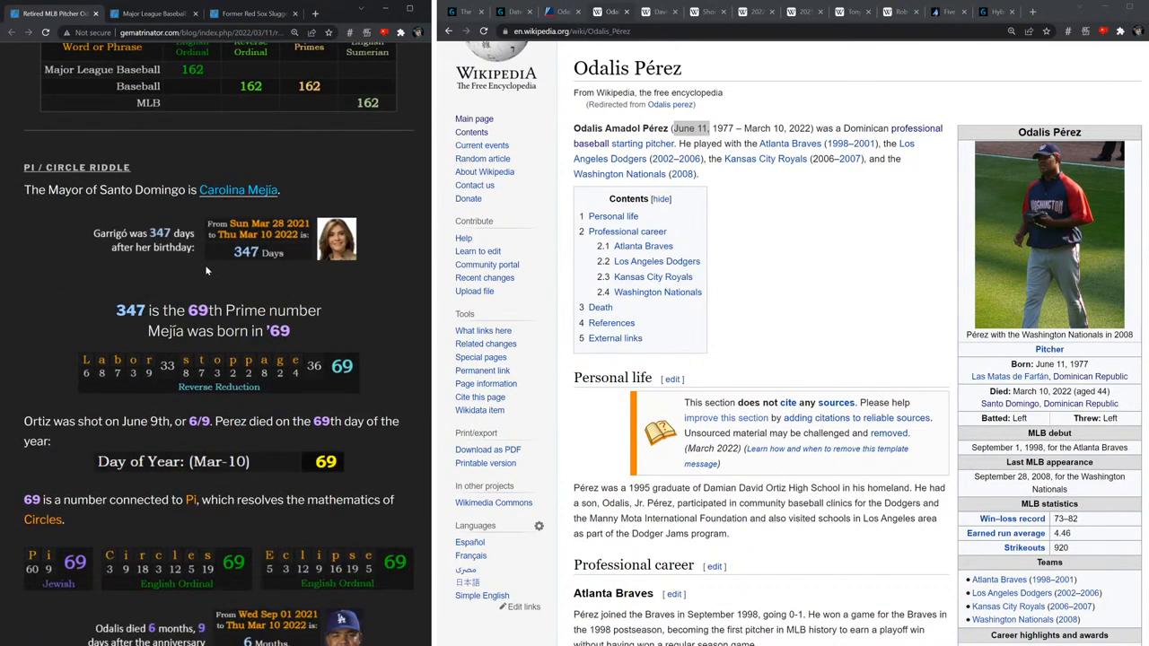
pyautogui.scroll(-3)
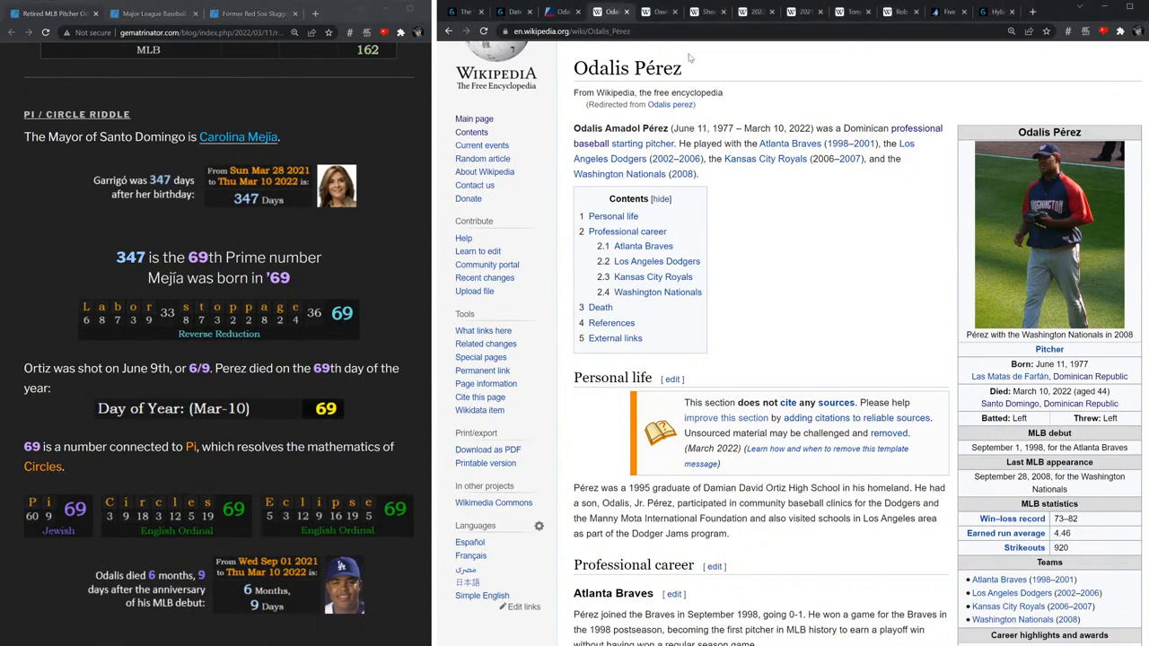
pyautogui.moveTo(700, 25)
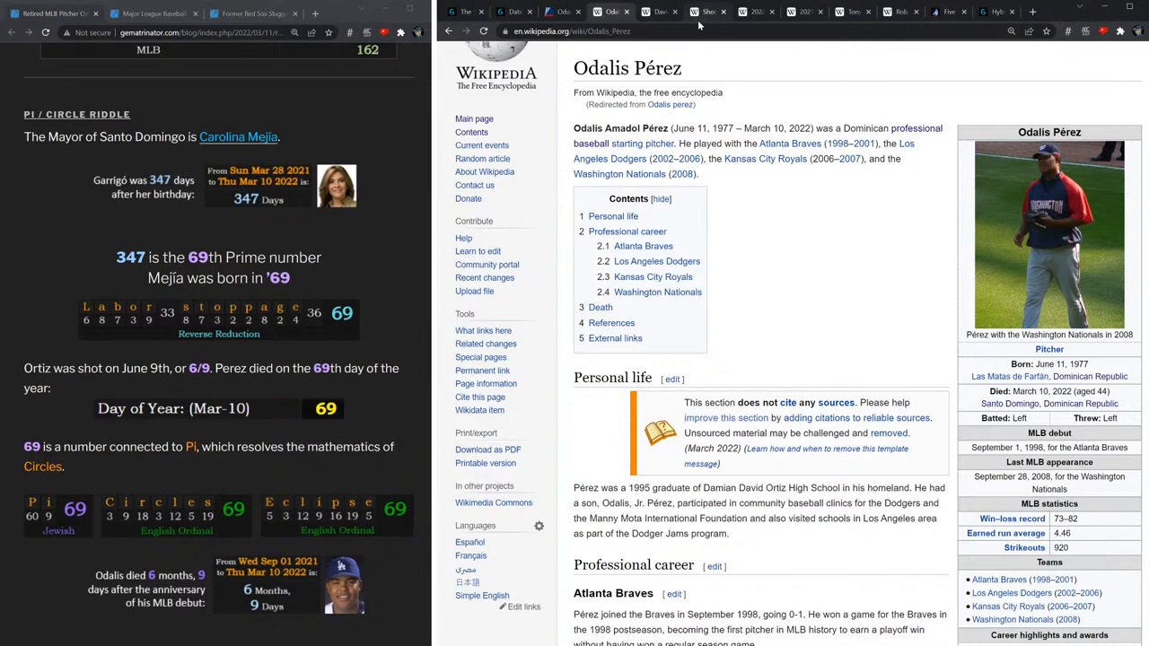
pyautogui.moveTo(704, 17)
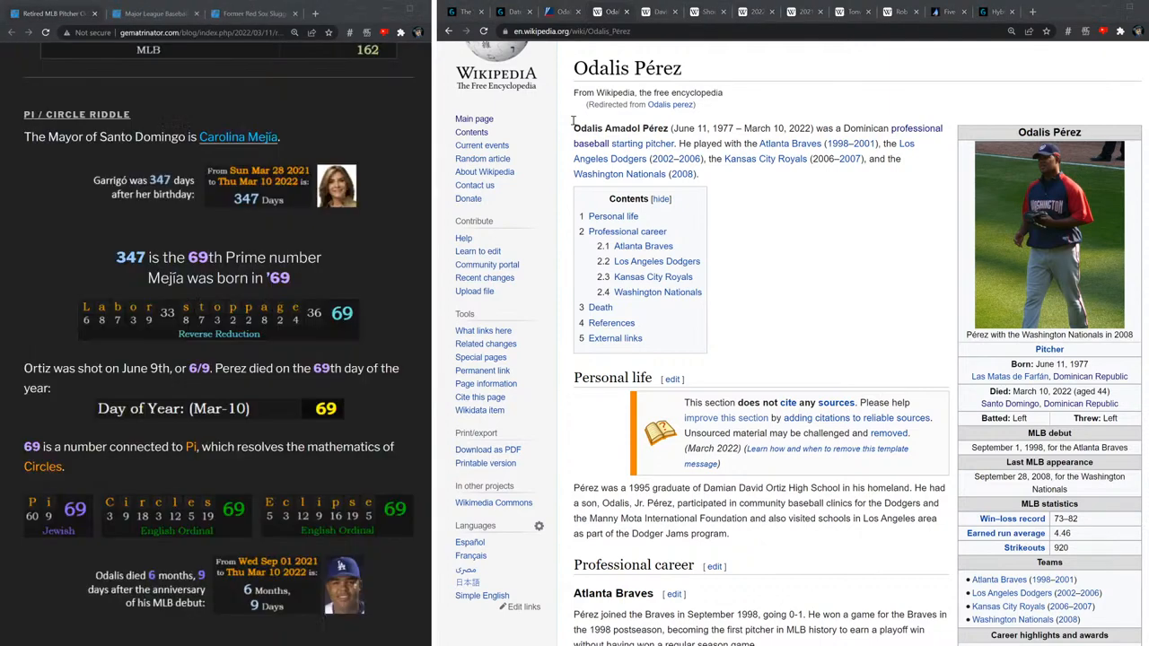
# Open the Carolina Mejía de Garrigó article and highlight her name in the title.
pyautogui.click(238, 136)
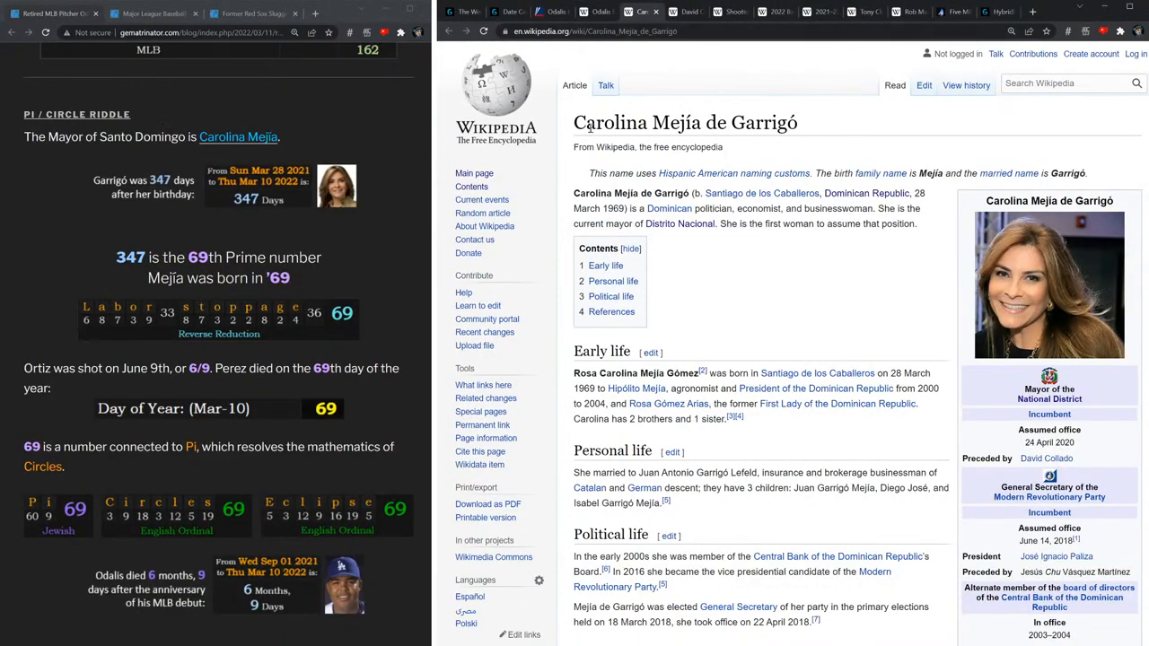
pyautogui.doubleClick(611, 122)
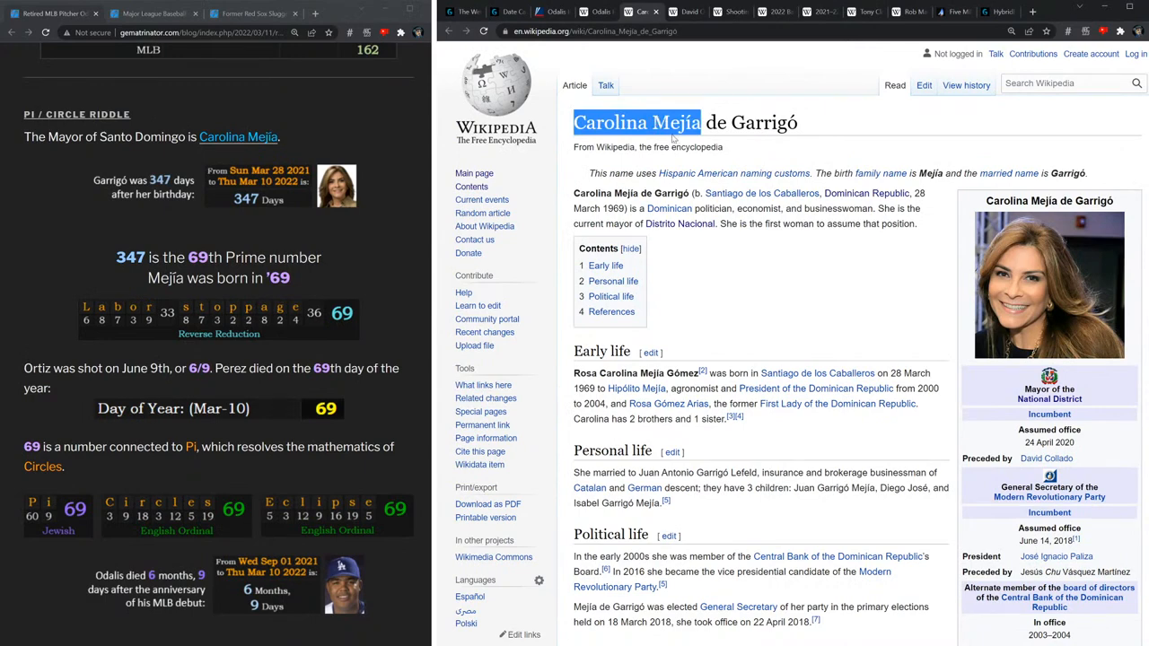
pyautogui.moveTo(699, 242)
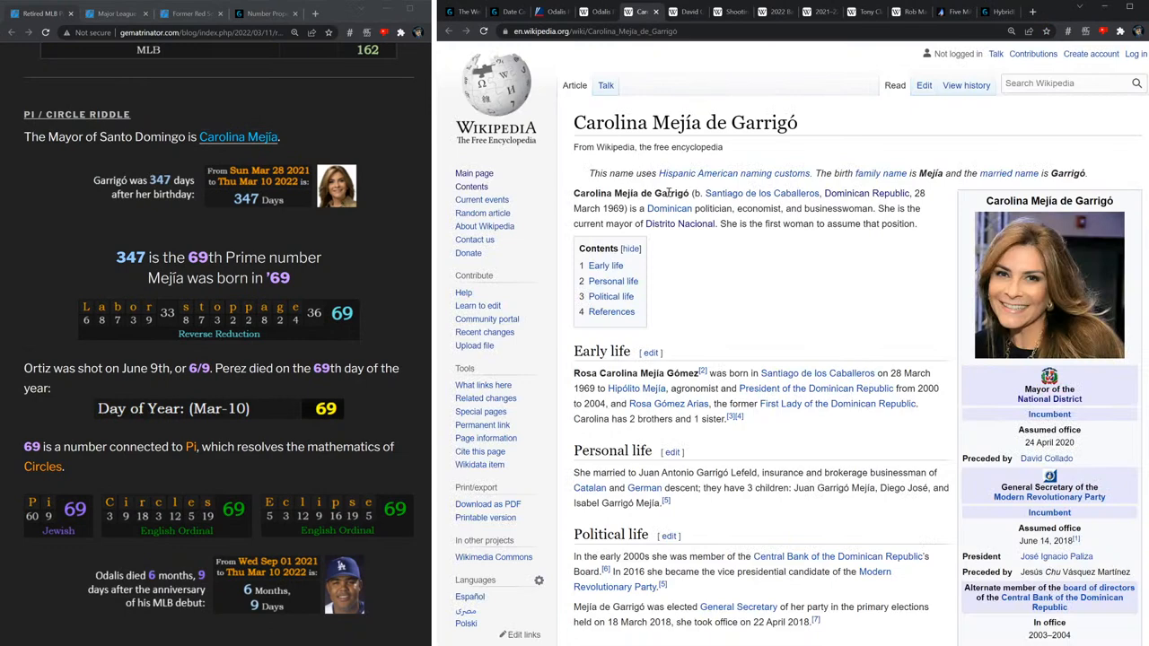
pyautogui.doubleClick(618, 208)
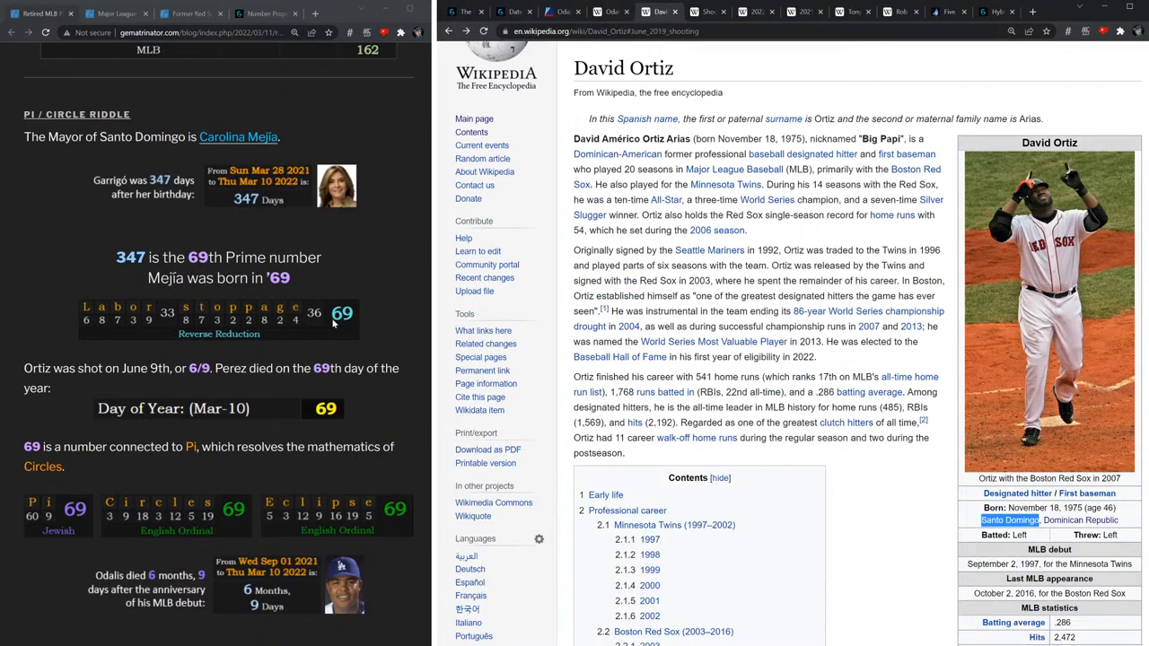
# Scroll David Ortiz's article and the blog to check Santo Domingo and Pi equalling 69.
pyautogui.scroll(-3)
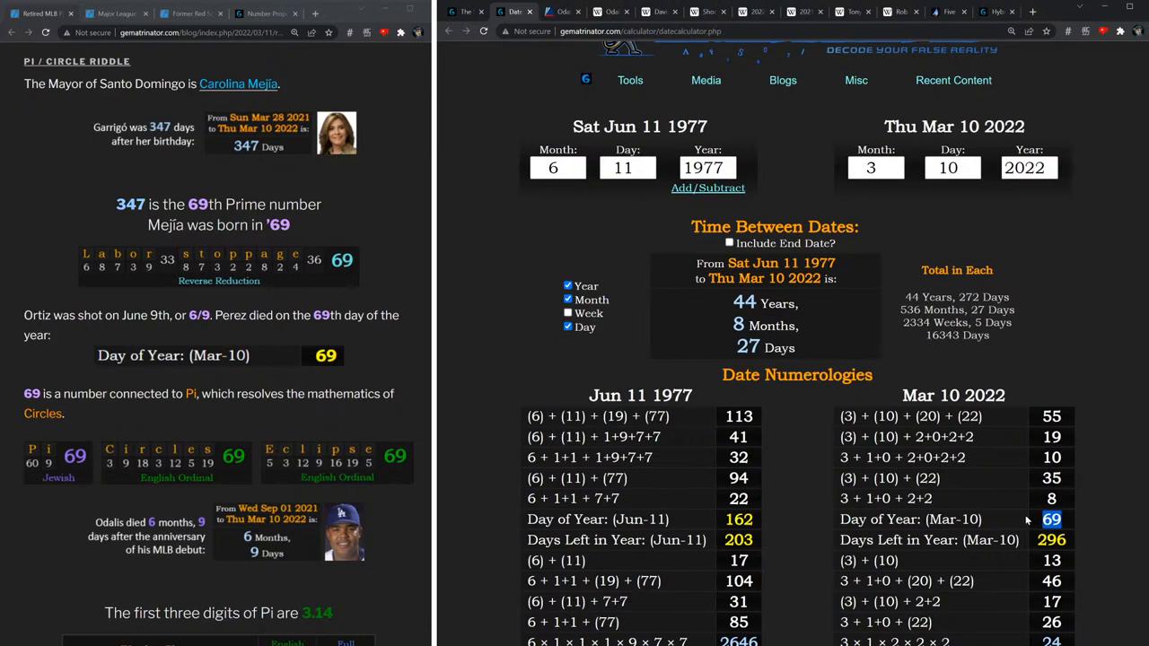
pyautogui.scroll(-3)
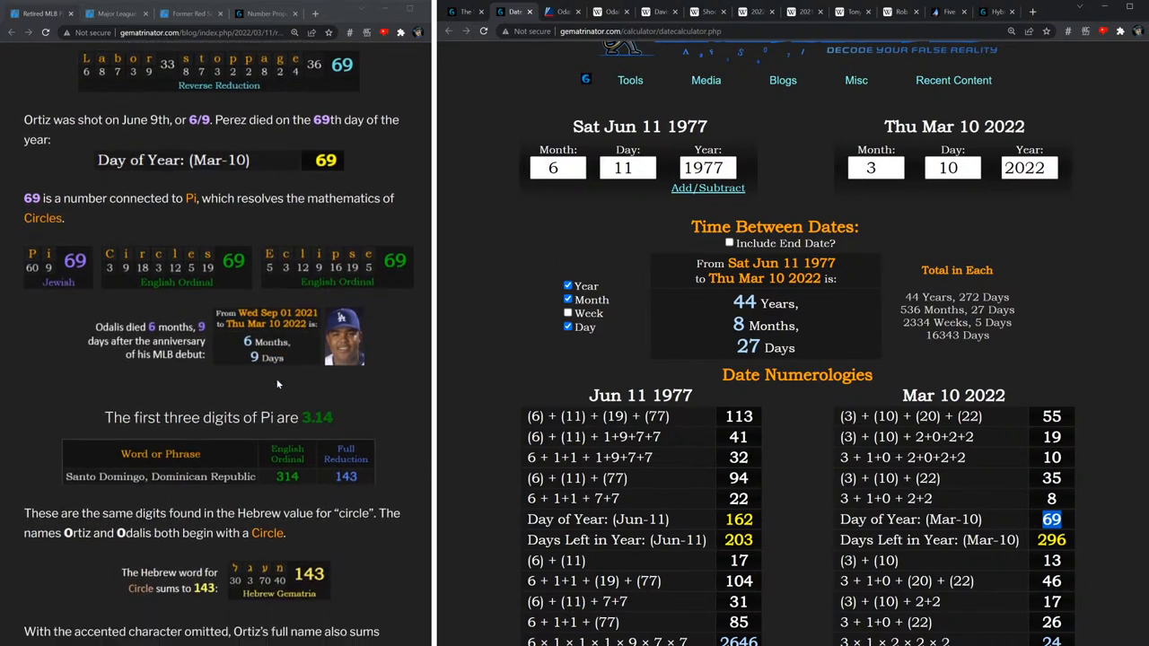
pyautogui.scroll(-3)
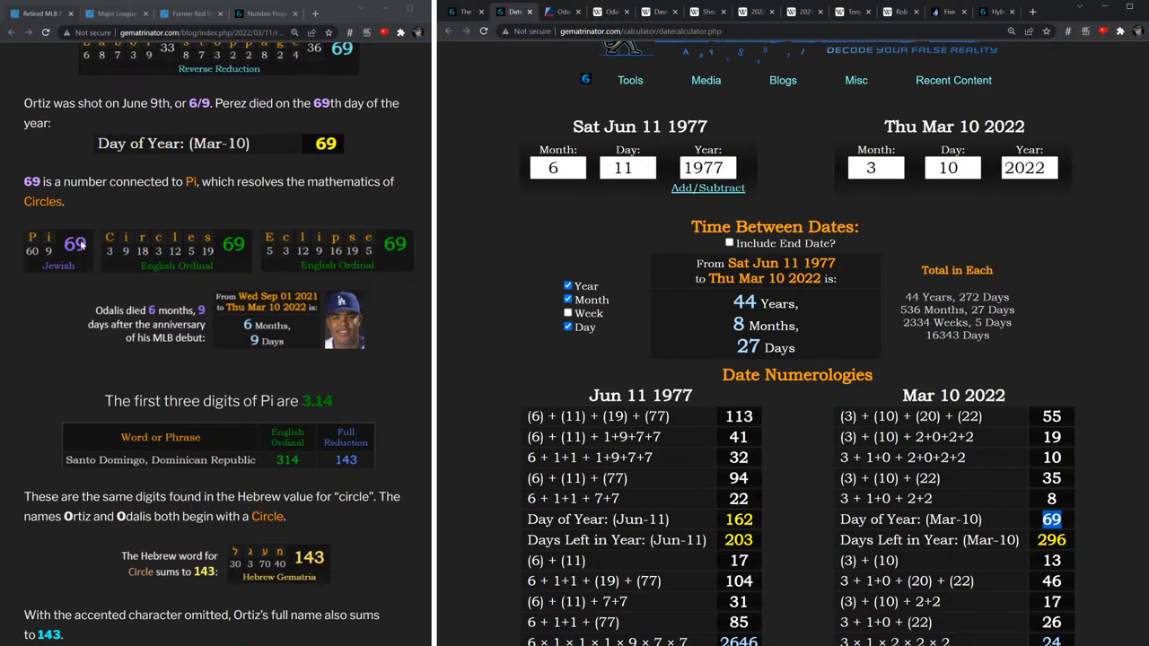
pyautogui.moveTo(82, 245)
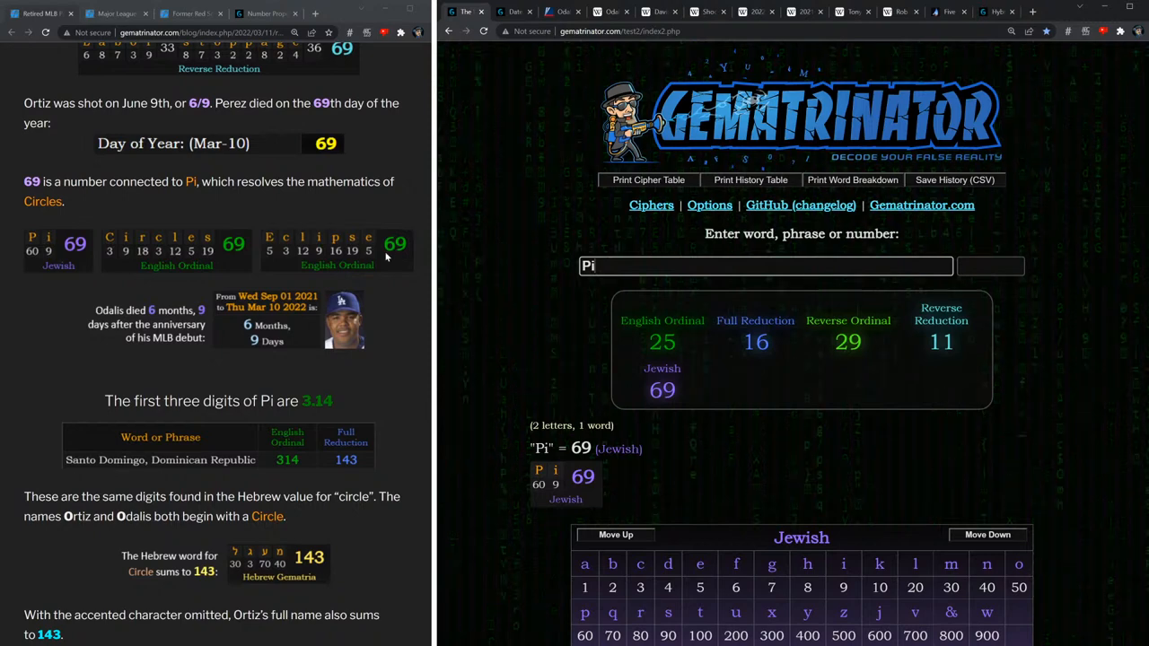
# Enter 'Circles' (69 English Ordinal) and check Odalis Pérez's MLB debut on Wikipedia.
pyautogui.write('Circles')
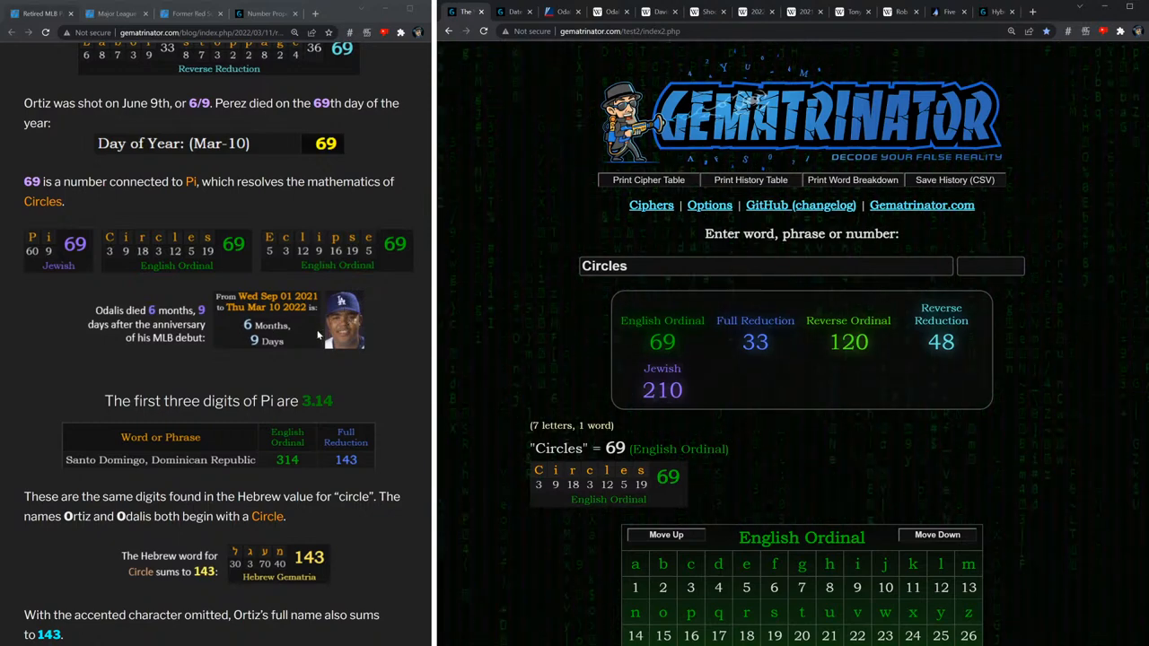
pyautogui.click(610, 10)
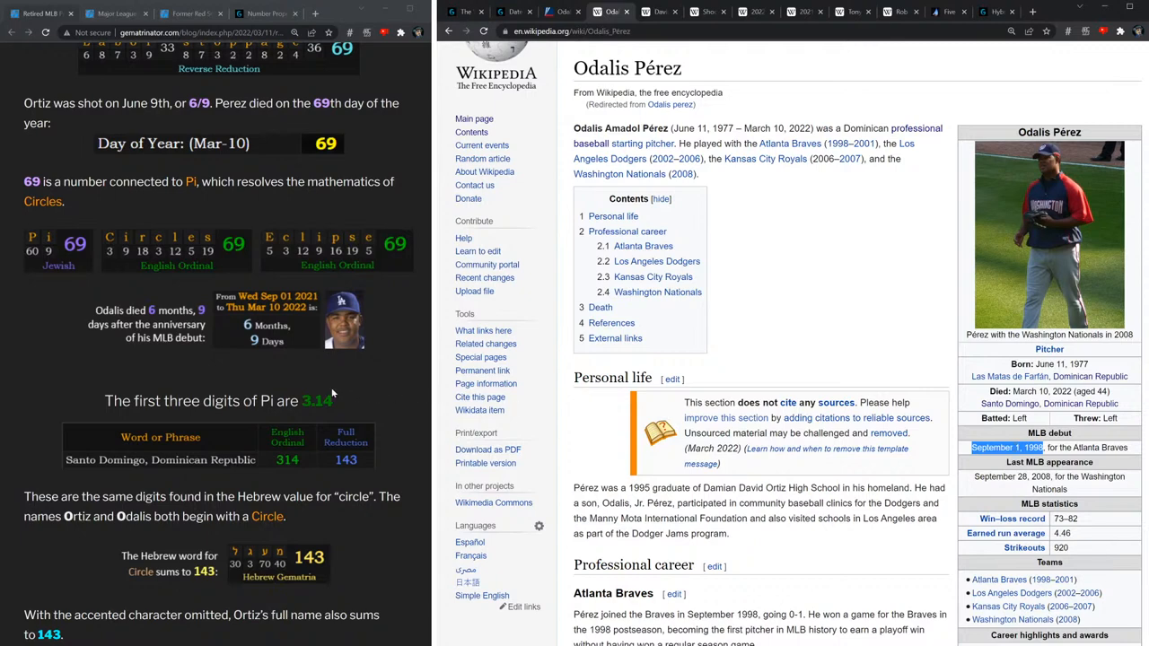
pyautogui.scroll(-3)
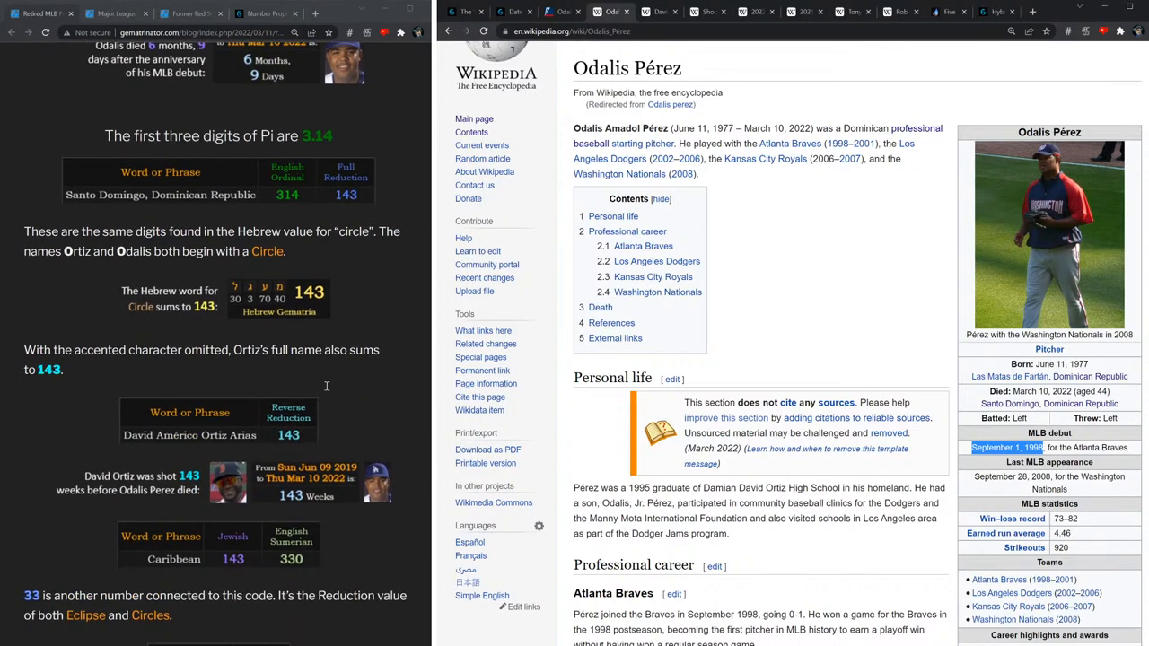
pyautogui.scroll(-3)
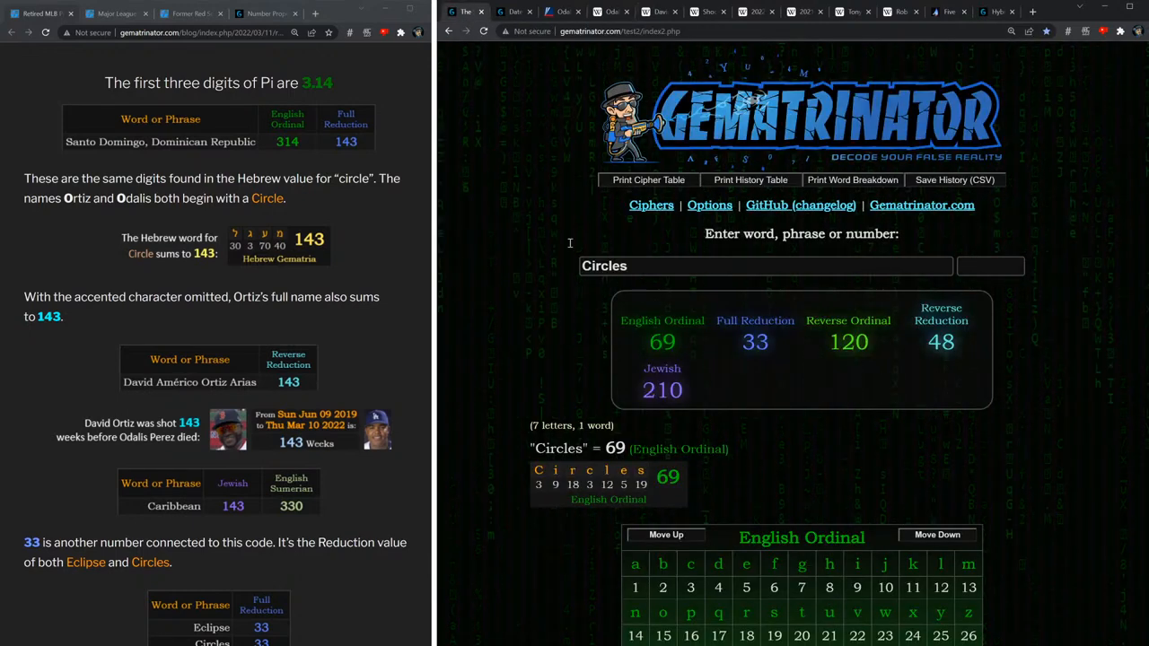
# Enter 'Santo Domingo, Dominican Republic' (314 Ordinal, 143 Full Reduction) and highlight Ortiz's name.
pyautogui.scroll(-3)
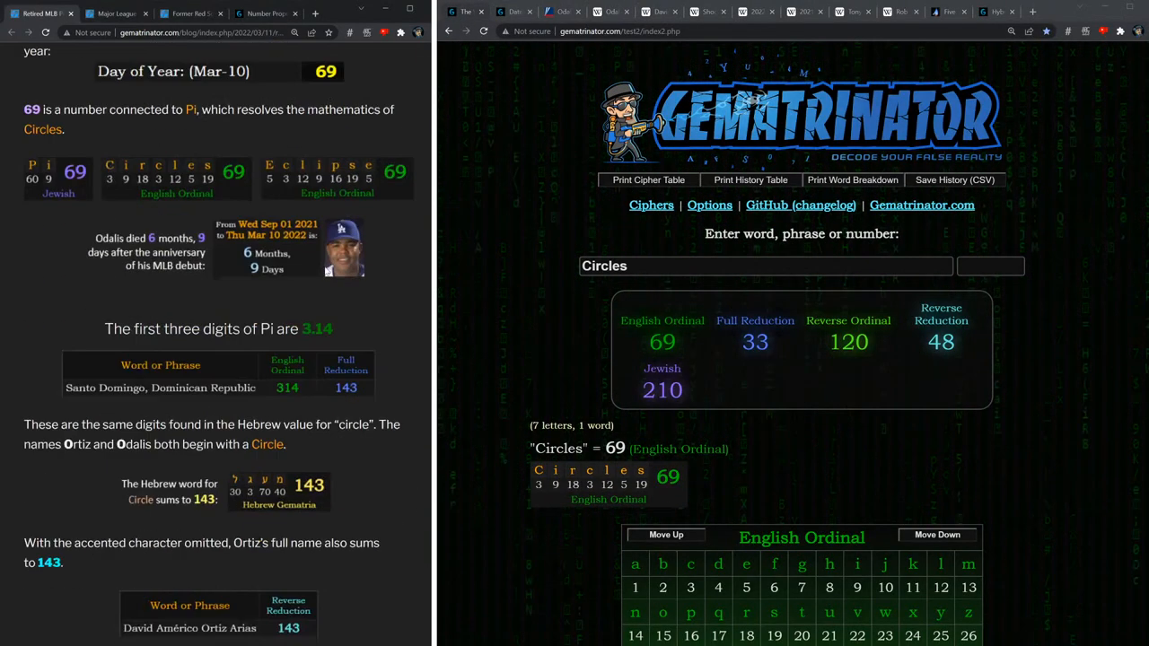
pyautogui.scroll(-3)
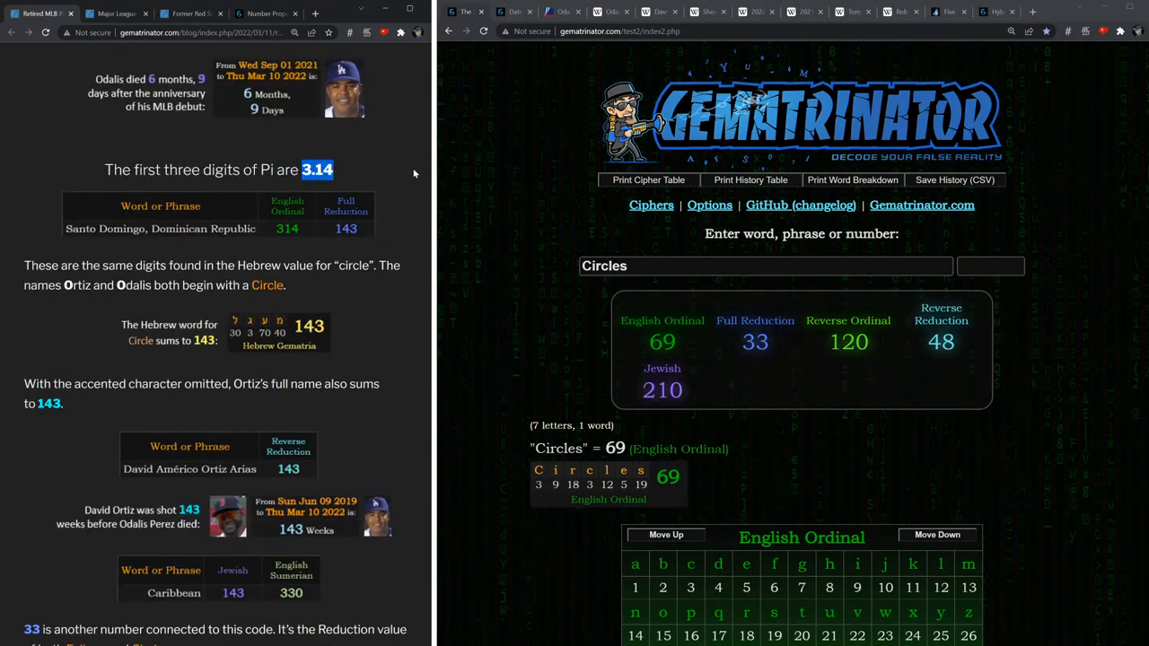
pyautogui.click(763, 265)
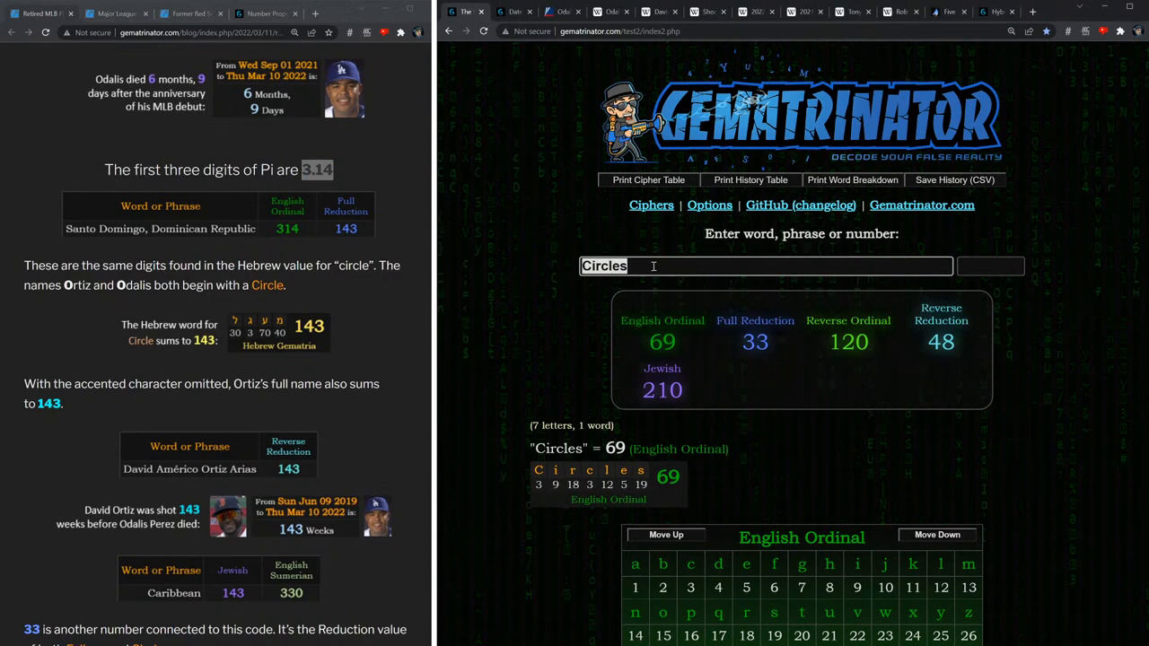
pyautogui.write('Santo Domingo,')
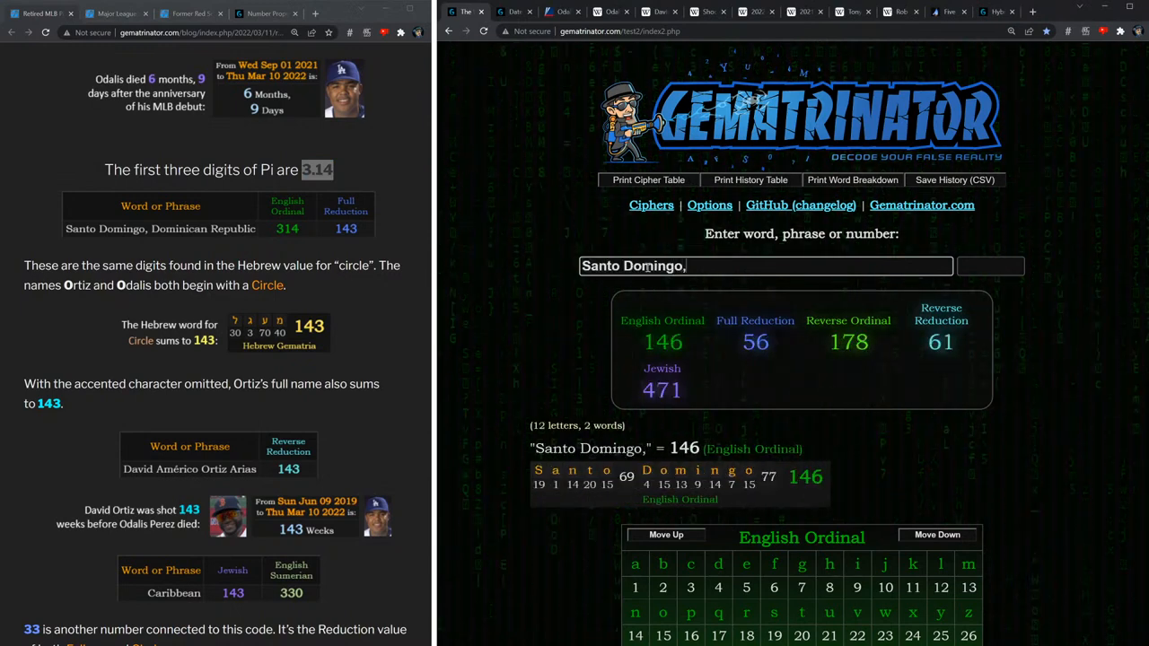
pyautogui.write('Dominican')
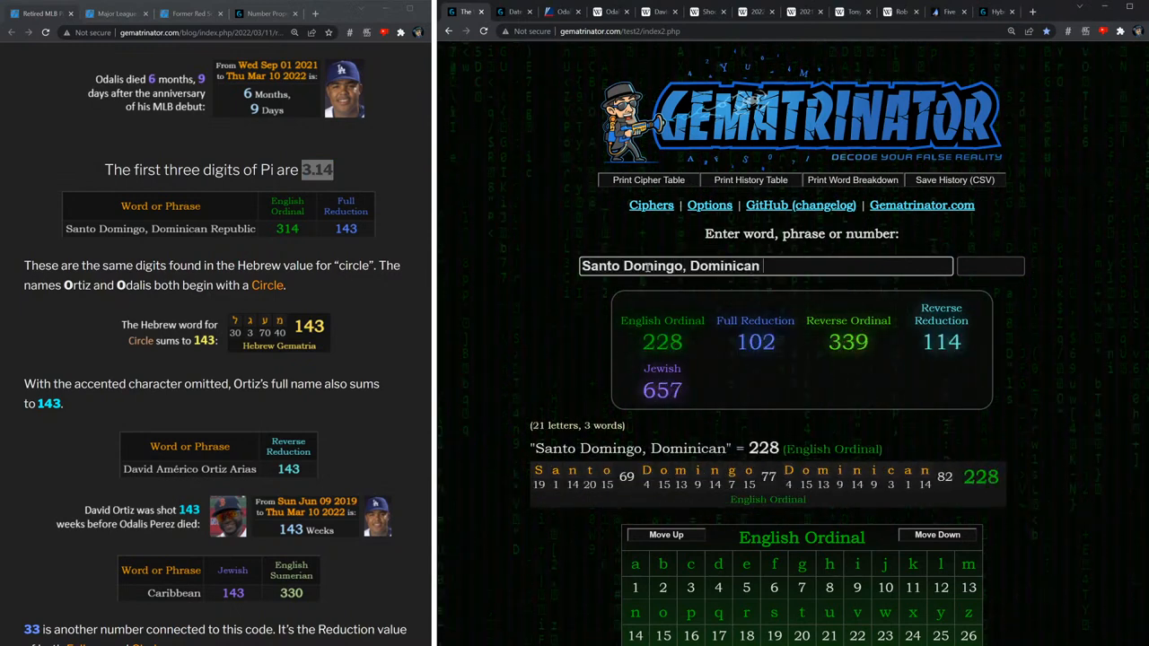
pyautogui.write('Republic')
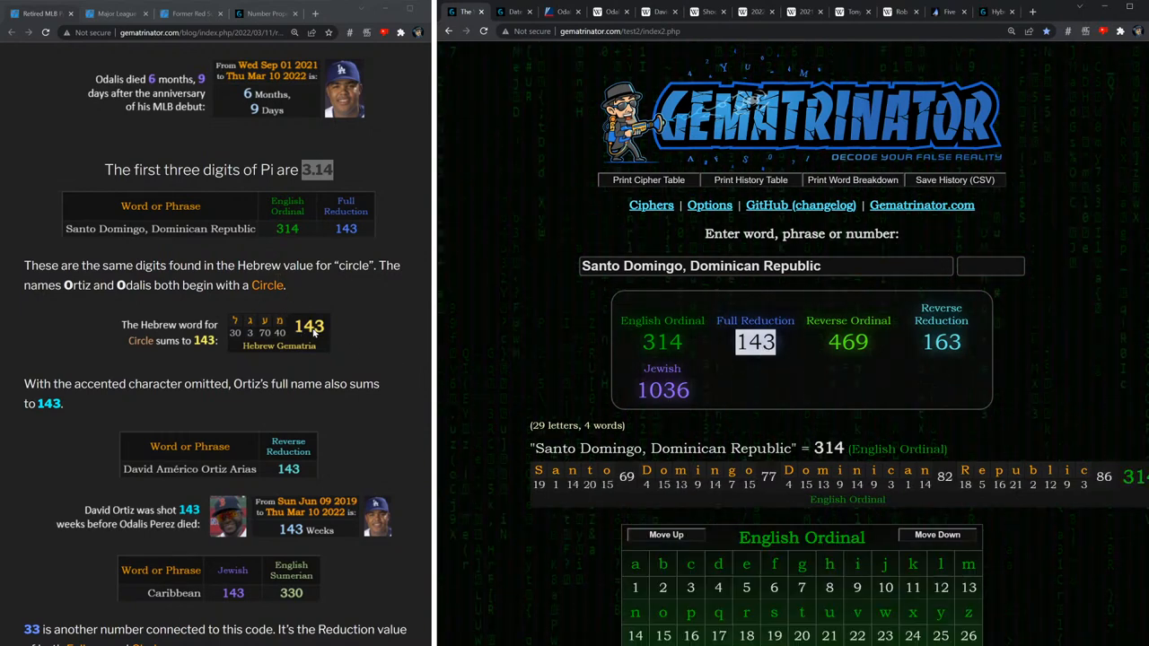
pyautogui.scroll(-3)
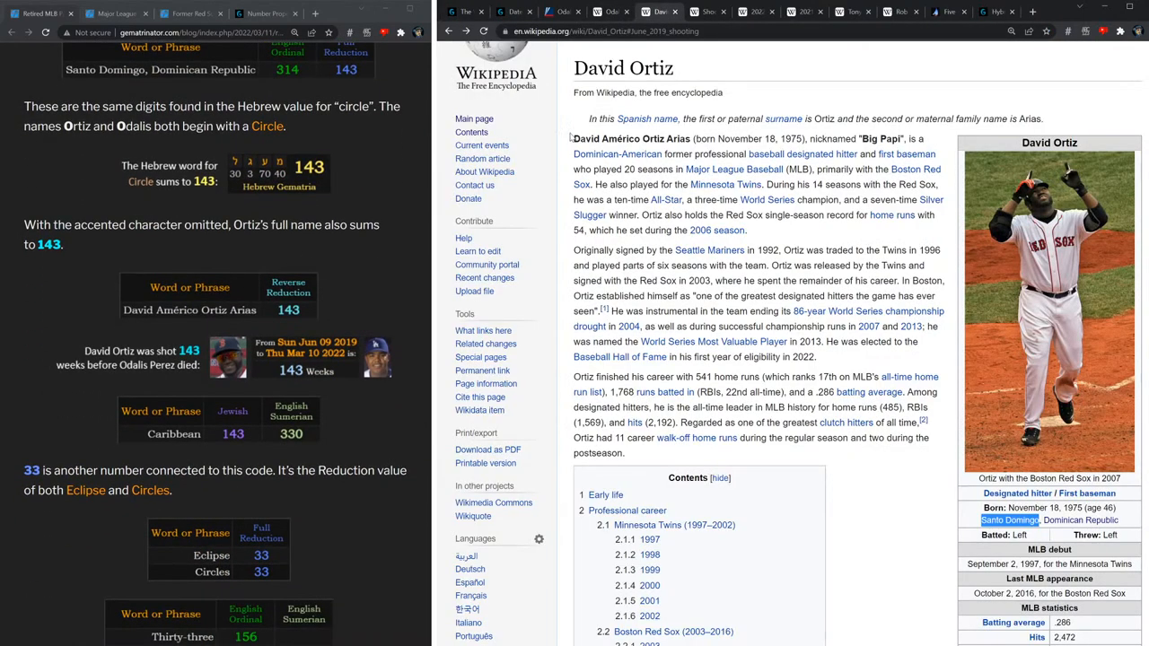
pyautogui.doubleClick(619, 138)
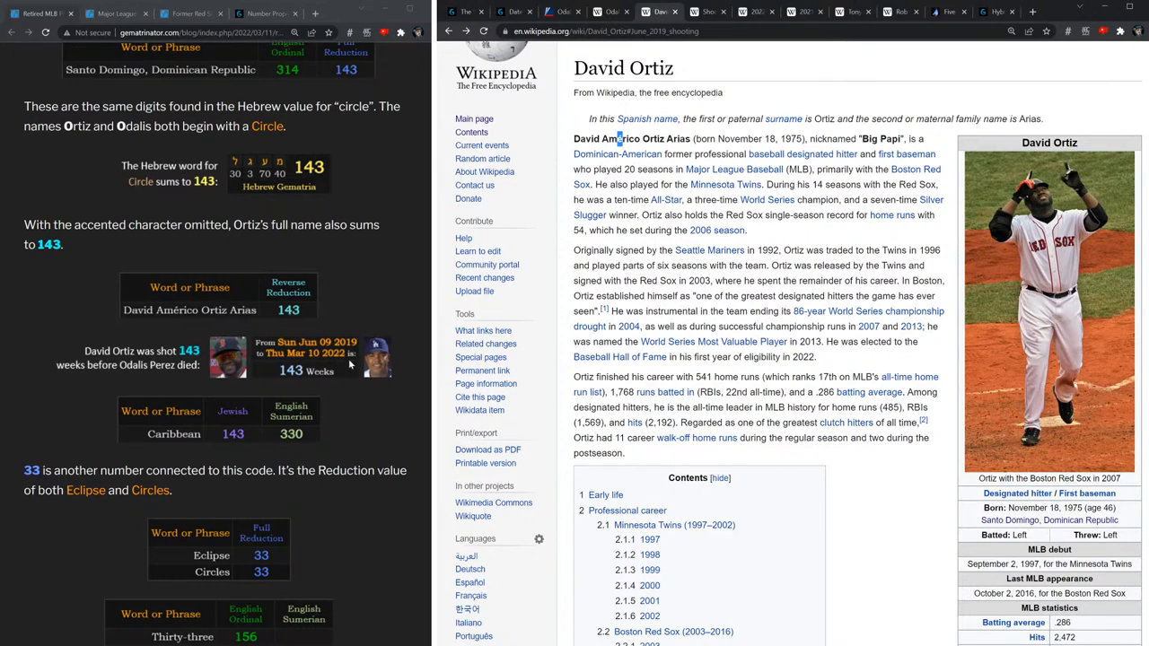
pyautogui.moveTo(287, 377)
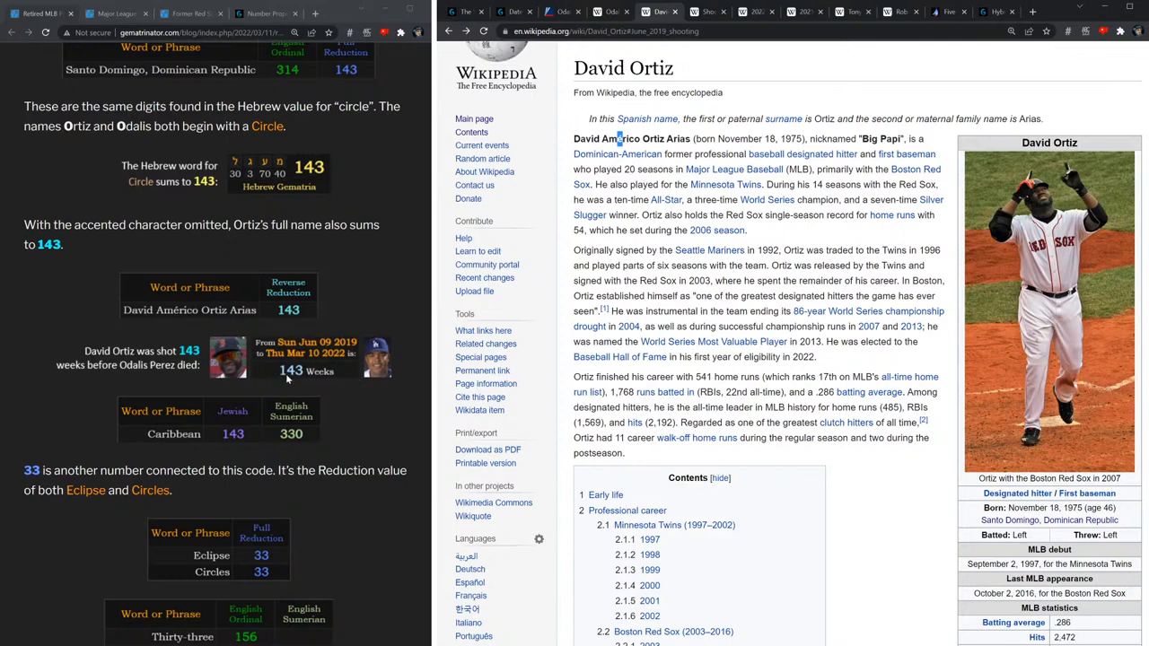
pyautogui.moveTo(222, 362)
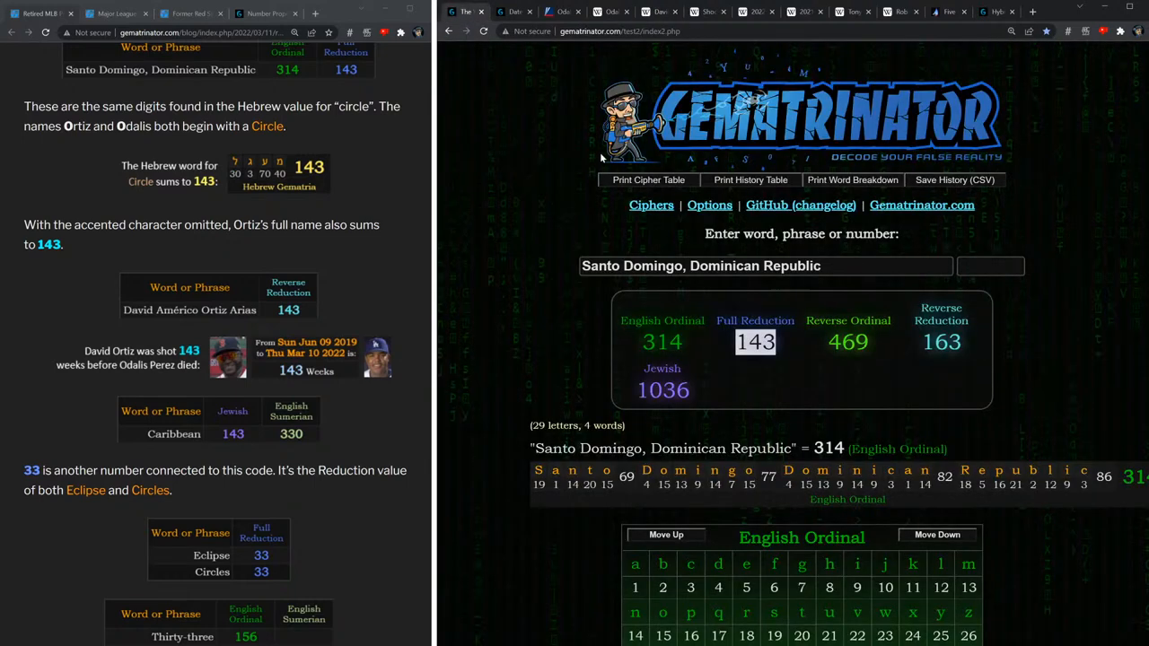
# Enter 'Caribbean' and highlight its English Sumerian value 330.
pyautogui.write('Caribbean')
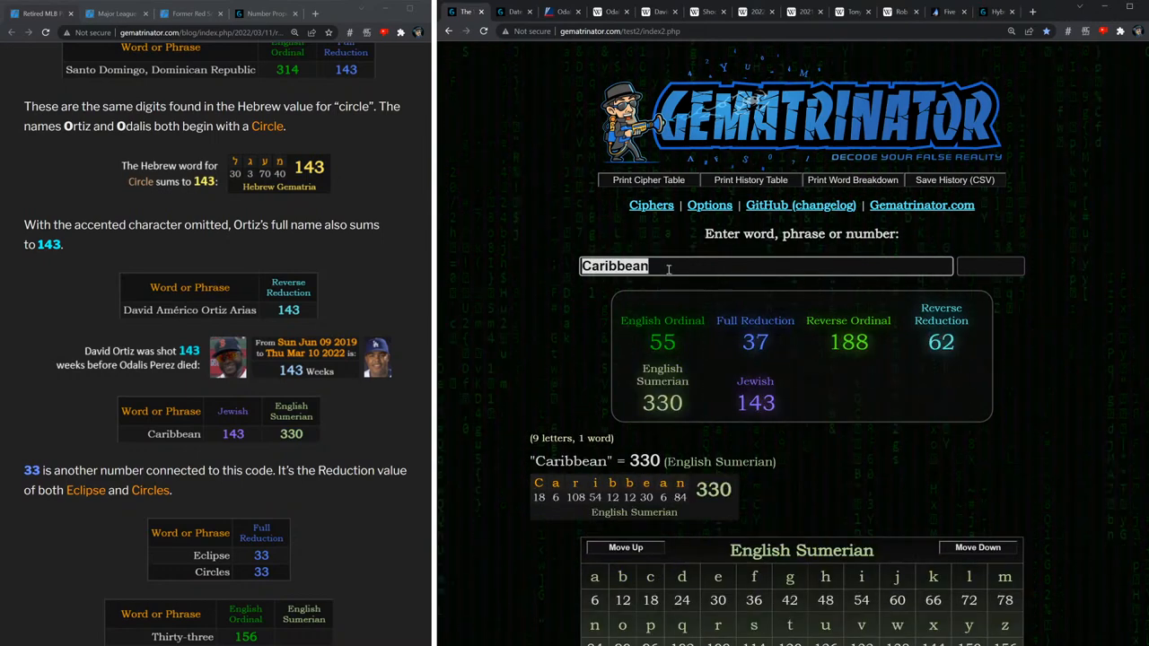
pyautogui.scroll(-3)
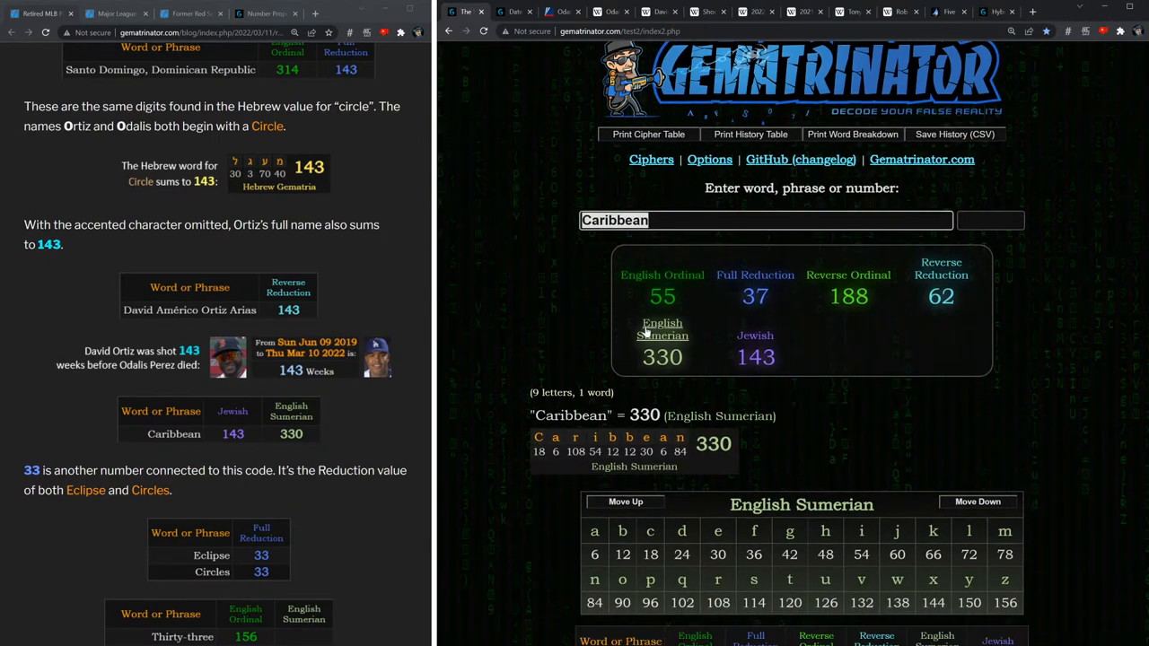
pyautogui.doubleClick(662, 357)
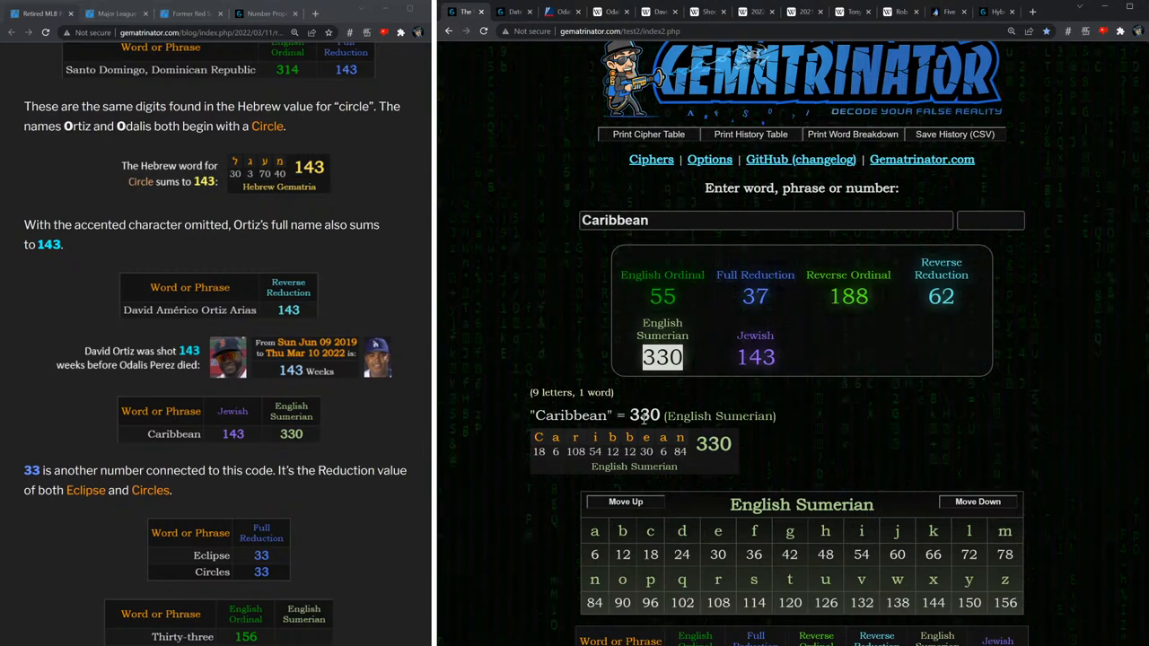
# Scroll down through the blog post past its gematria table.
pyautogui.scroll(-3)
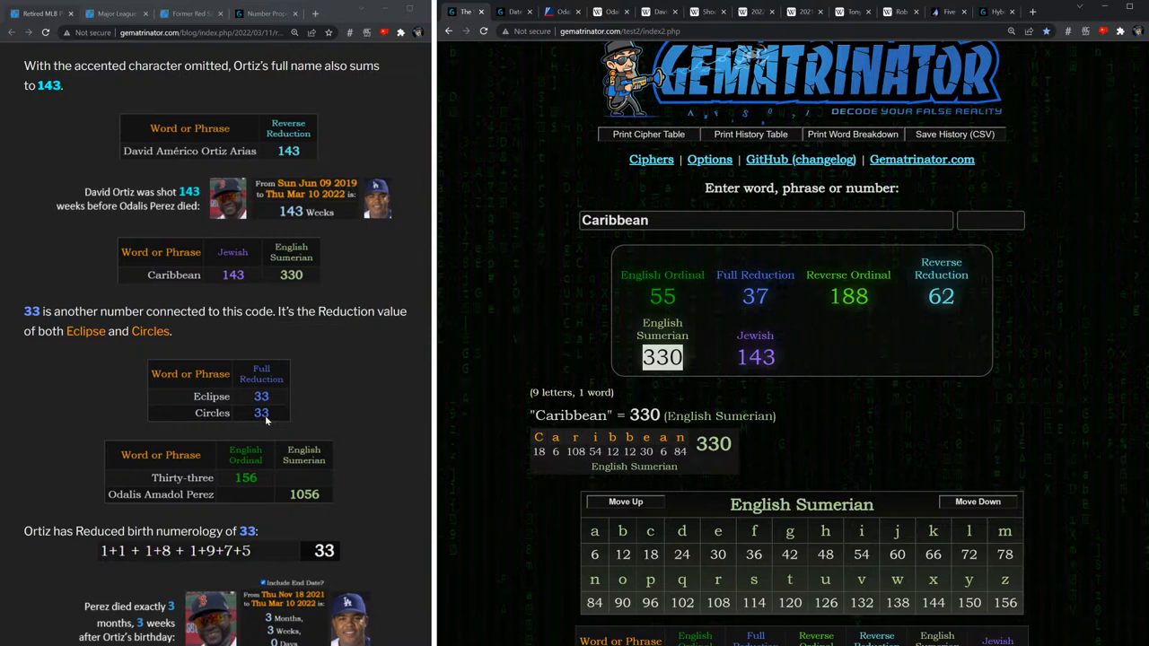
pyautogui.scroll(-3)
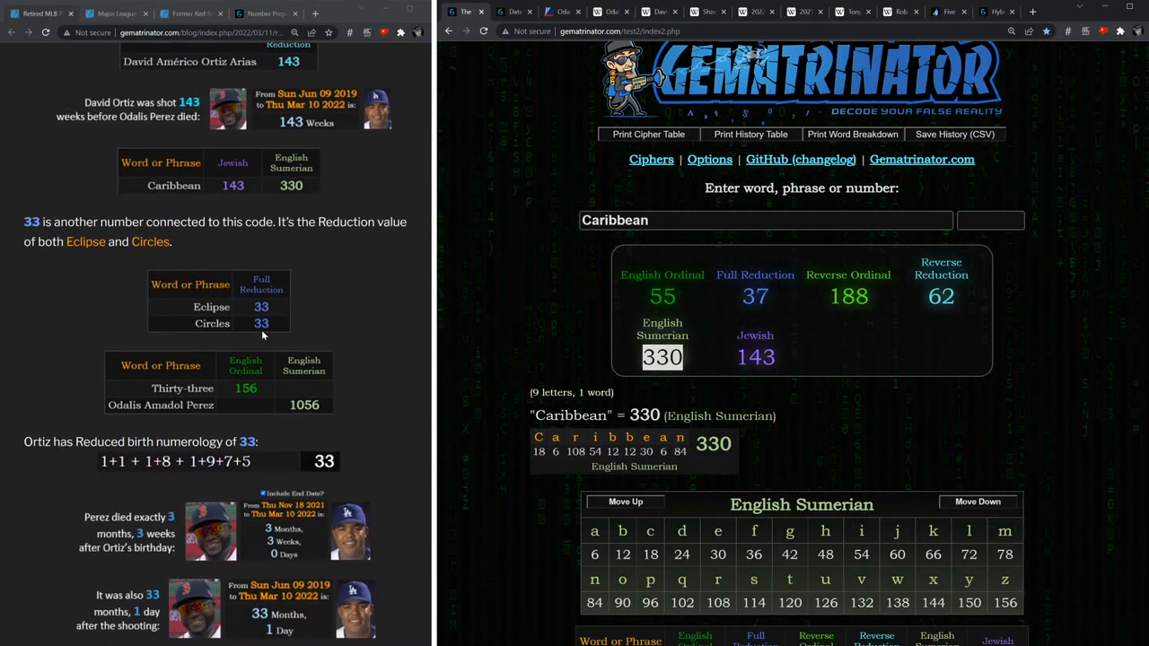
pyautogui.scroll(-3)
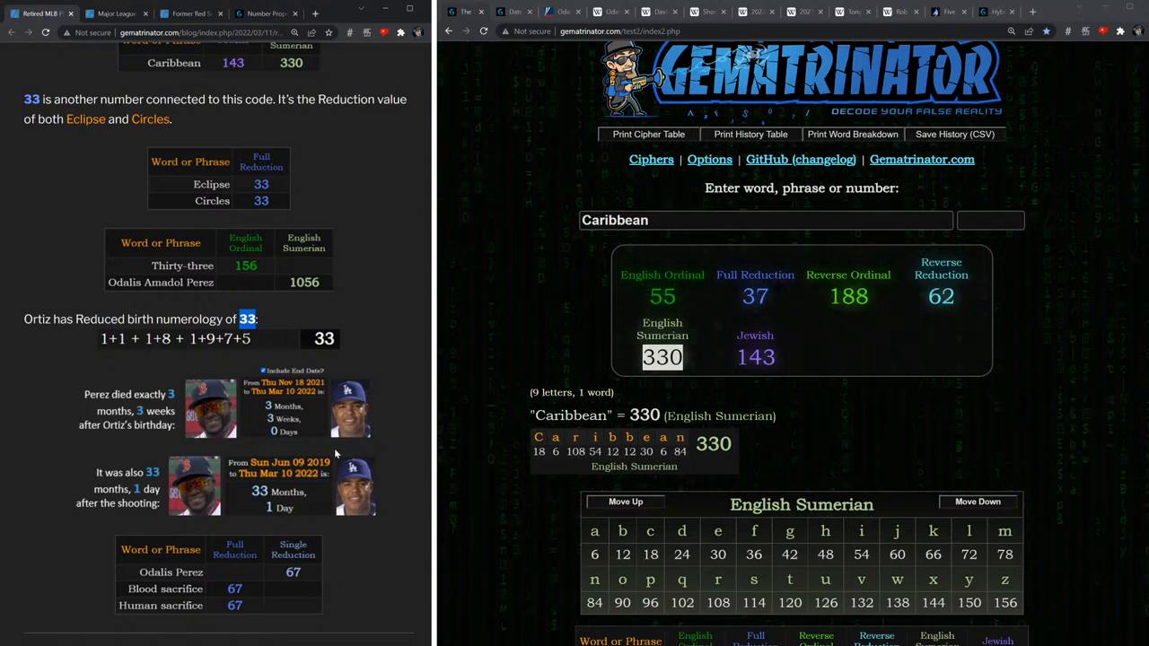
pyautogui.scroll(-3)
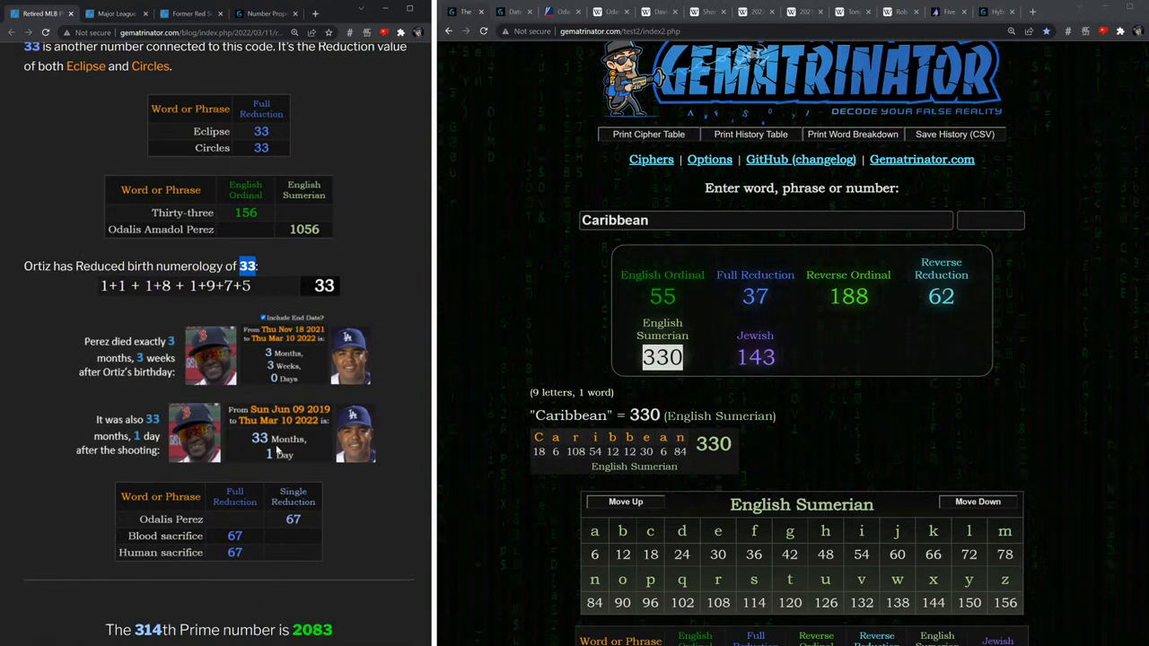
pyautogui.scroll(-3)
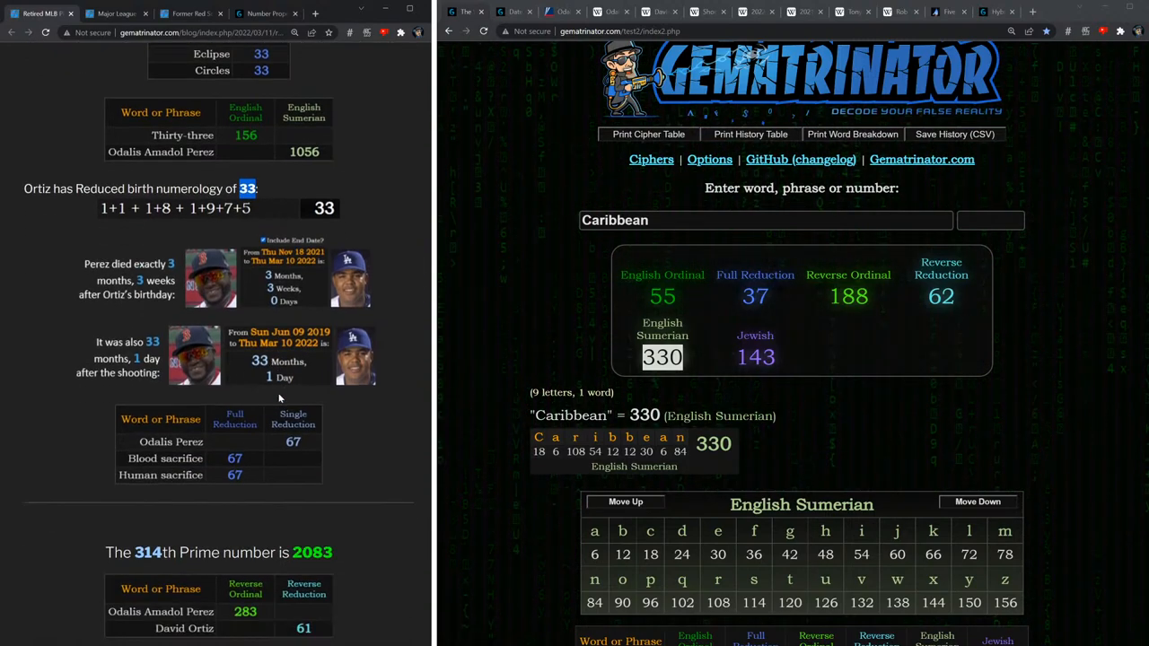
pyautogui.scroll(-3)
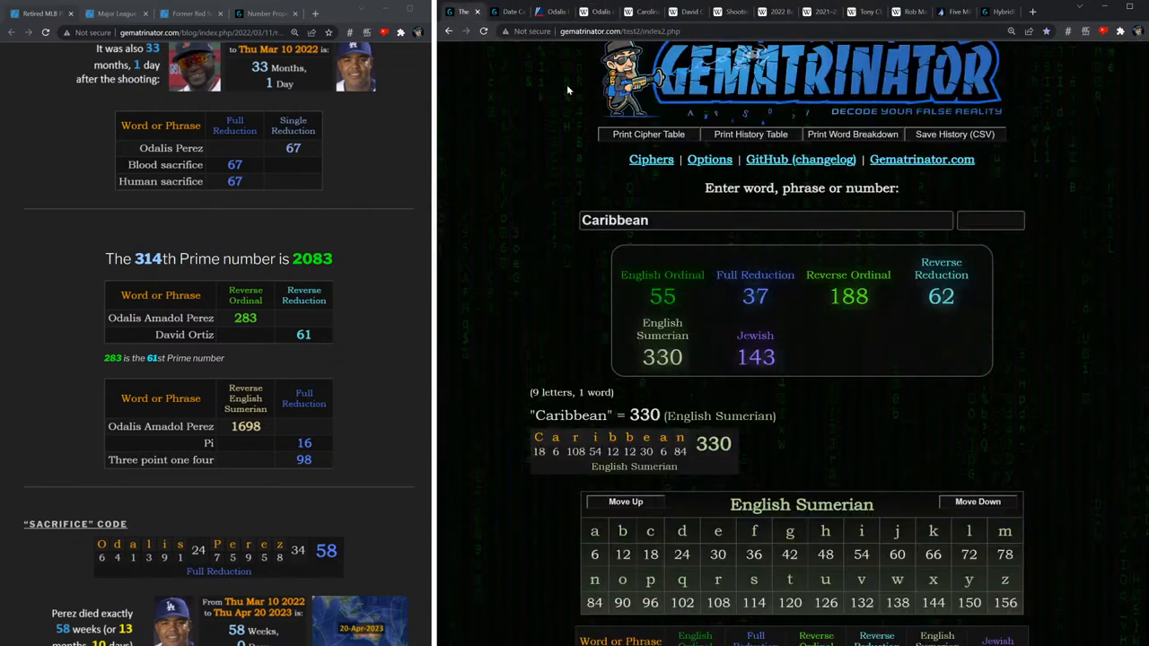
# Enter 'Odalis Amadol Pérez' and confirm Reverse Ordinal 283 is the 61st prime.
pyautogui.write('Odalis Amadol Pérez')
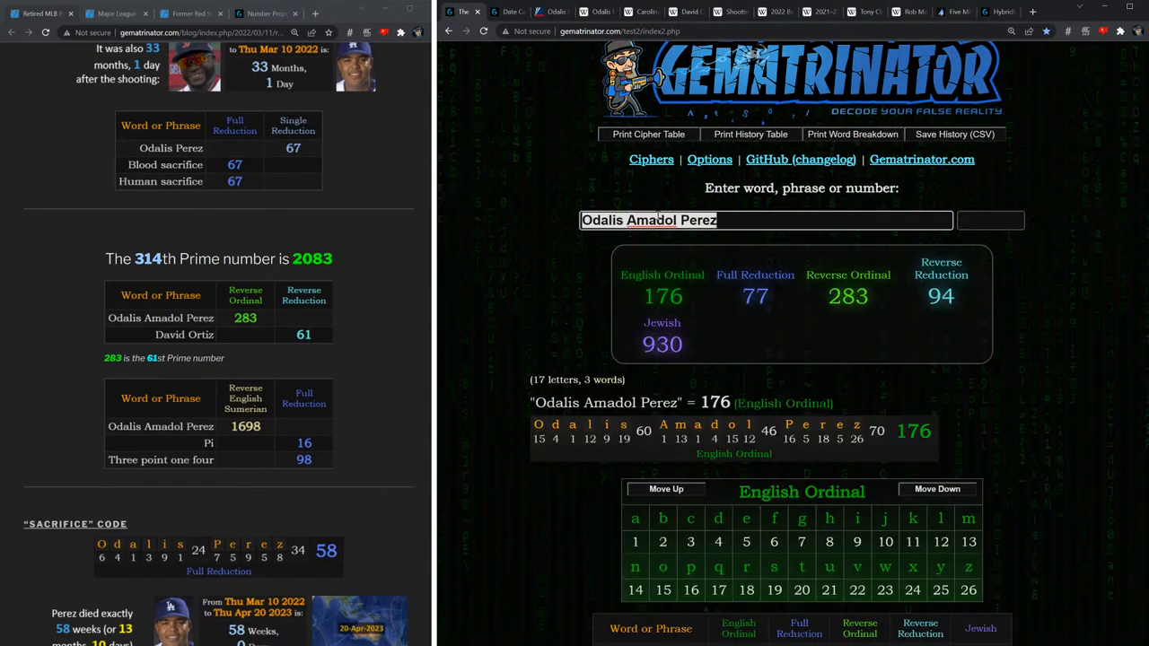
pyautogui.click(847, 275)
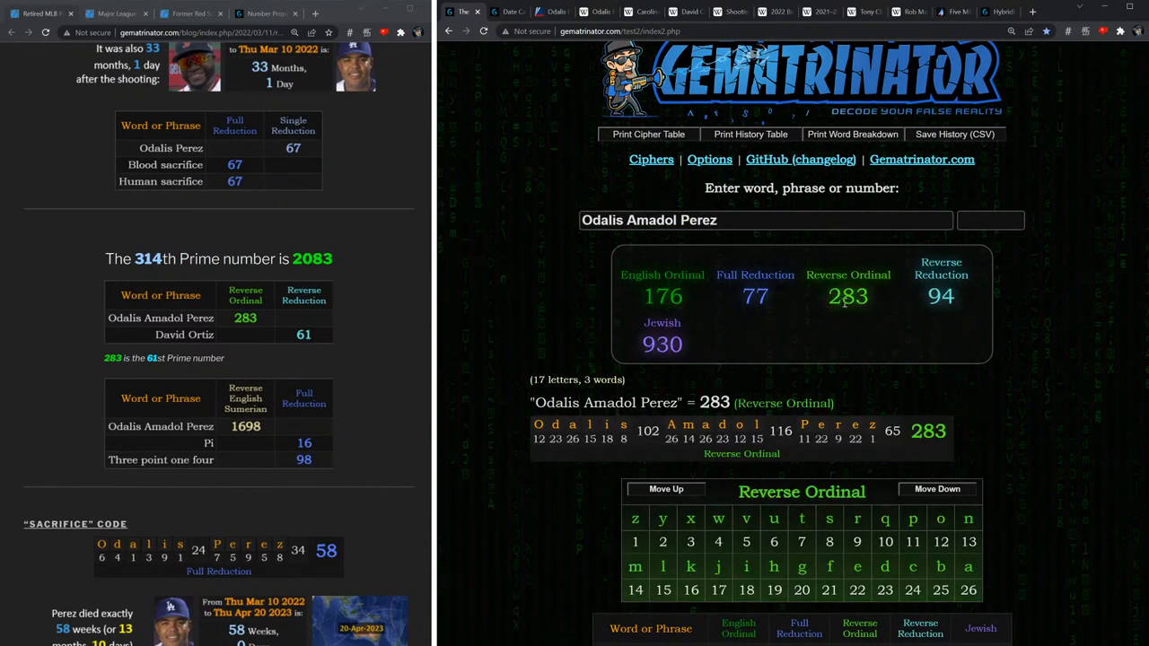
pyautogui.doubleClick(847, 297)
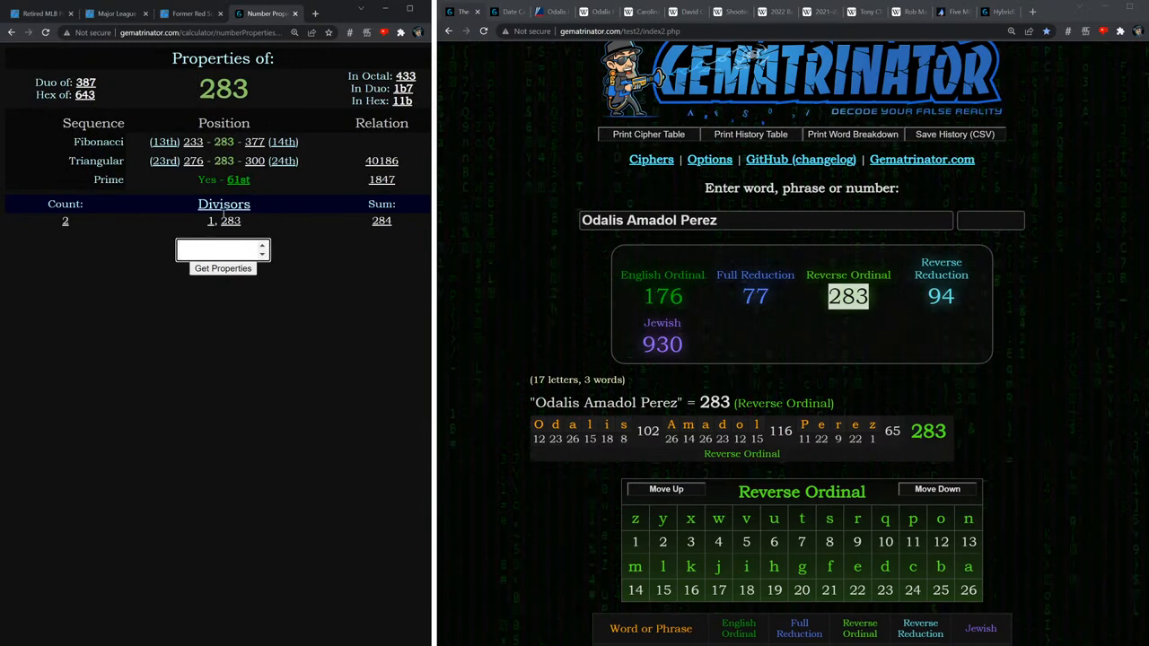
pyautogui.doubleClick(224, 179)
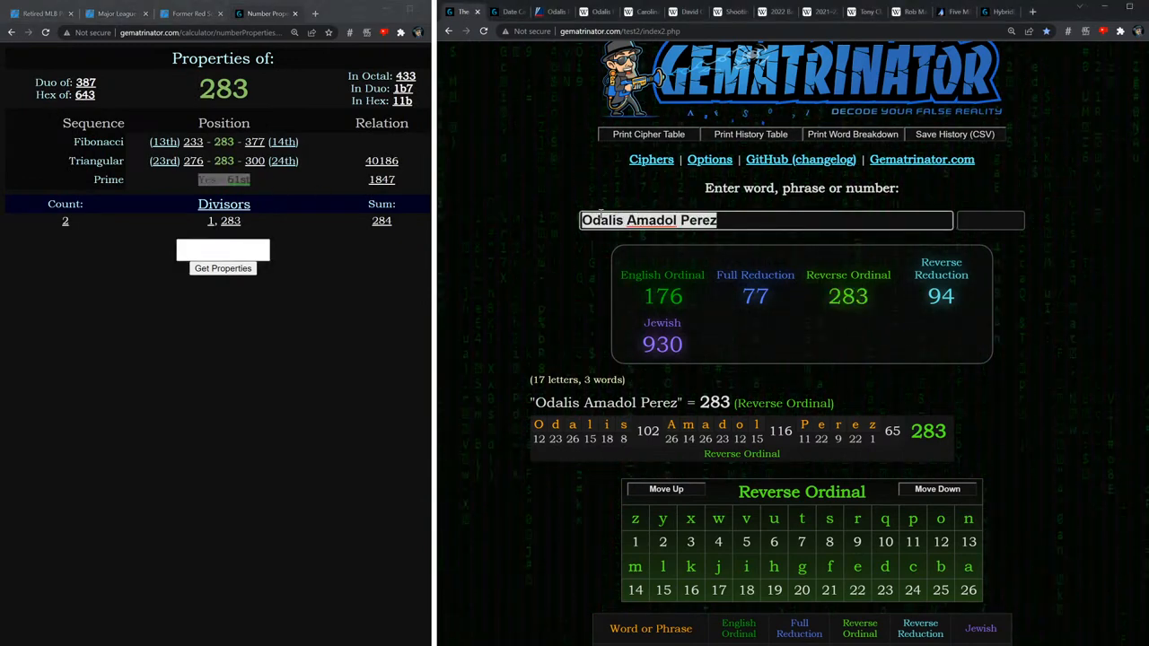
# Enter 'David Ortiz' and view its Reverse Reduction value of 61.
pyautogui.write('David Ortiz')
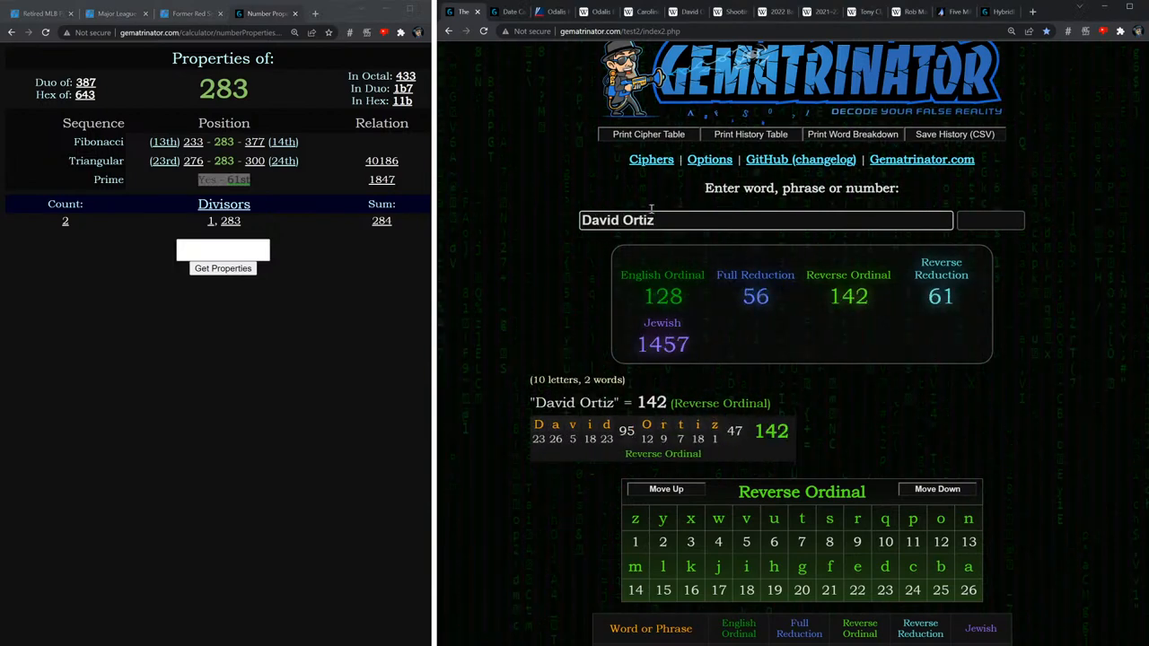
pyautogui.click(941, 296)
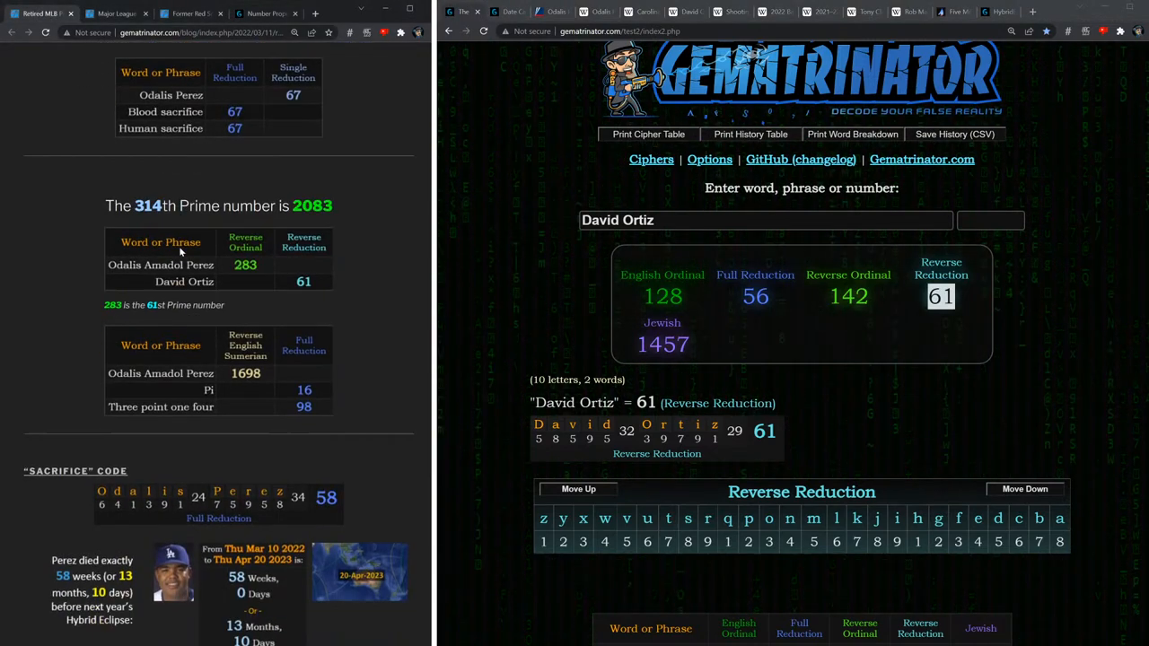
pyautogui.scroll(-3)
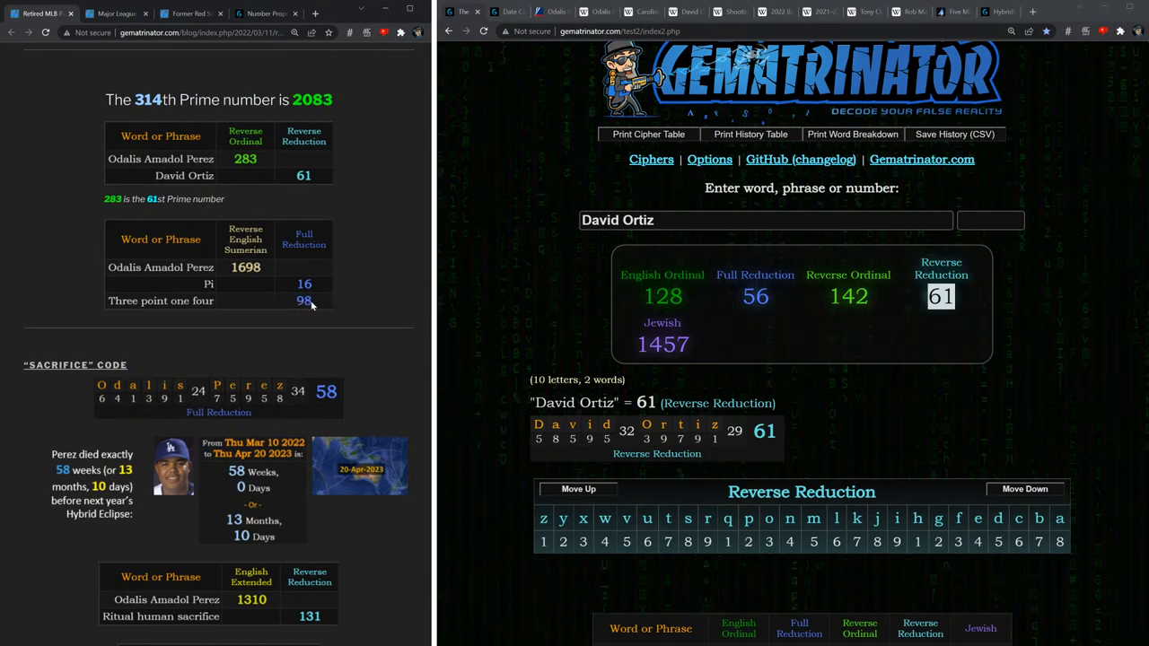
pyautogui.scroll(-3)
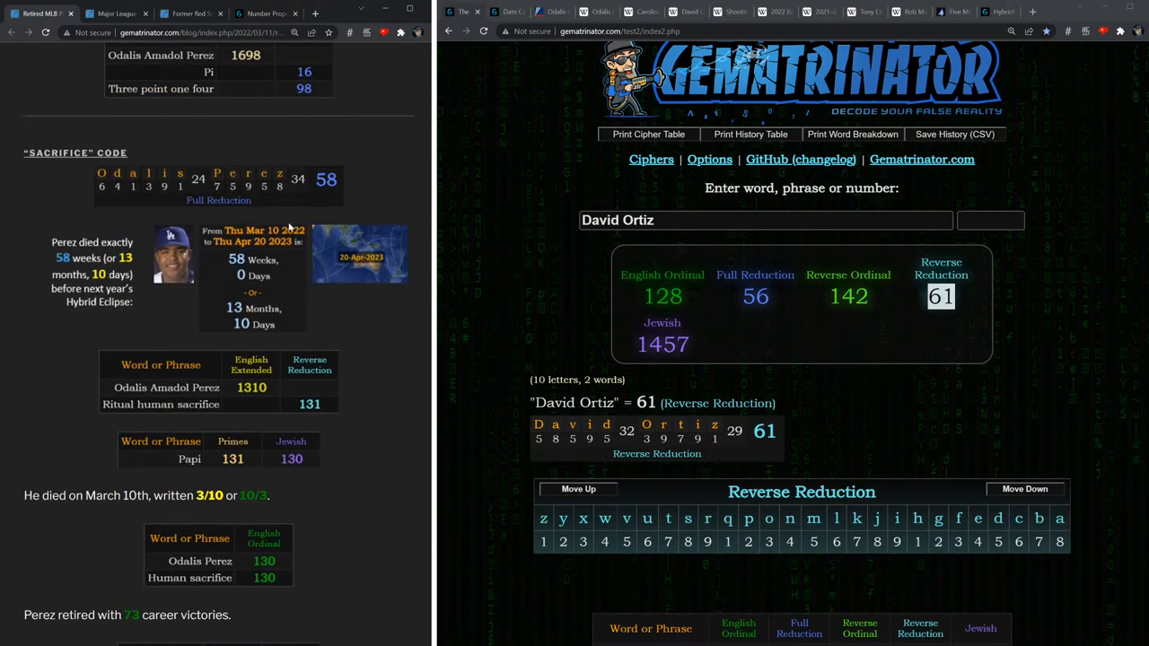
pyautogui.click(116, 12)
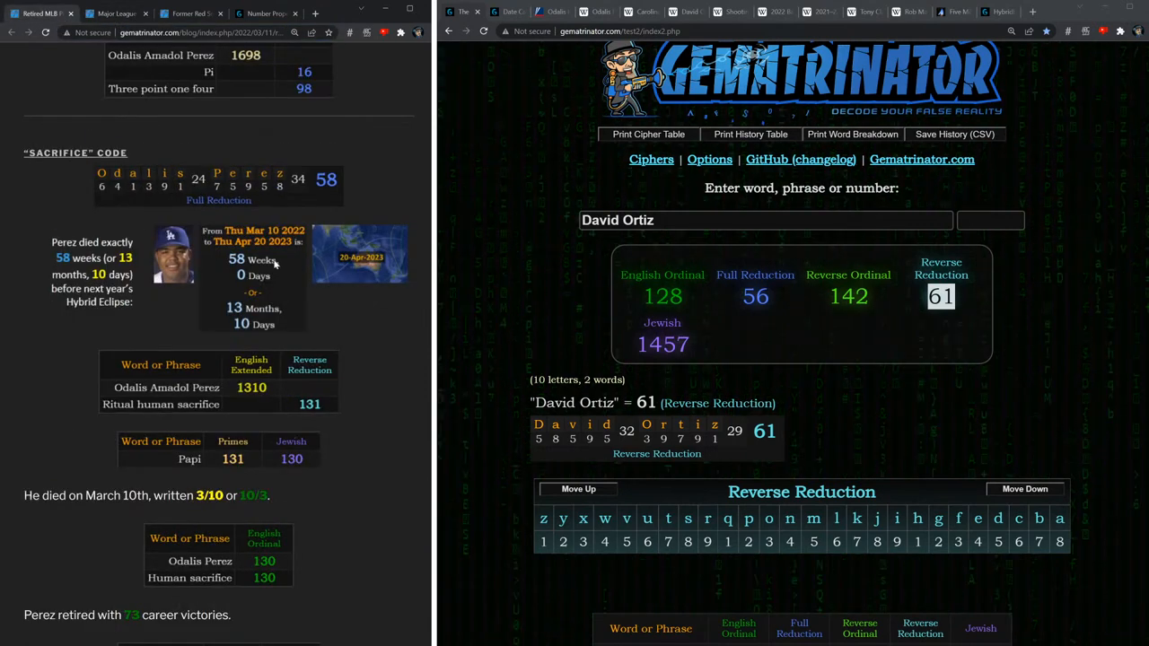
pyautogui.scroll(-3)
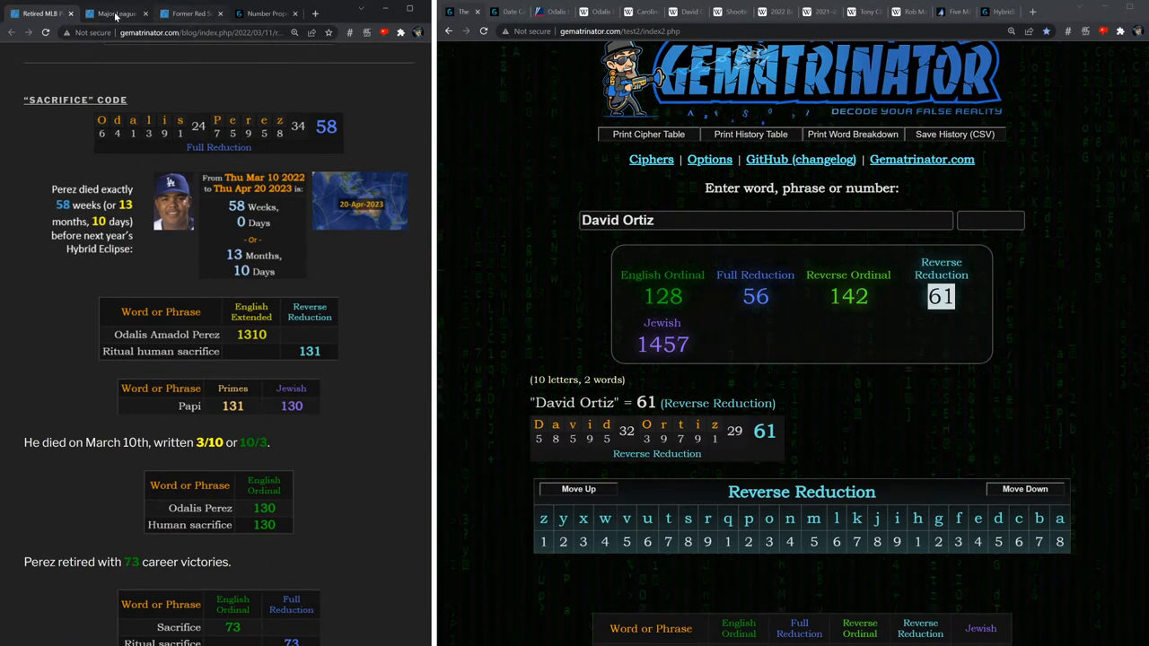
# Open the 2022 Work Stoppage post, highlight its title, and enter 'Total solar eclipse' (994).
pyautogui.click(113, 13)
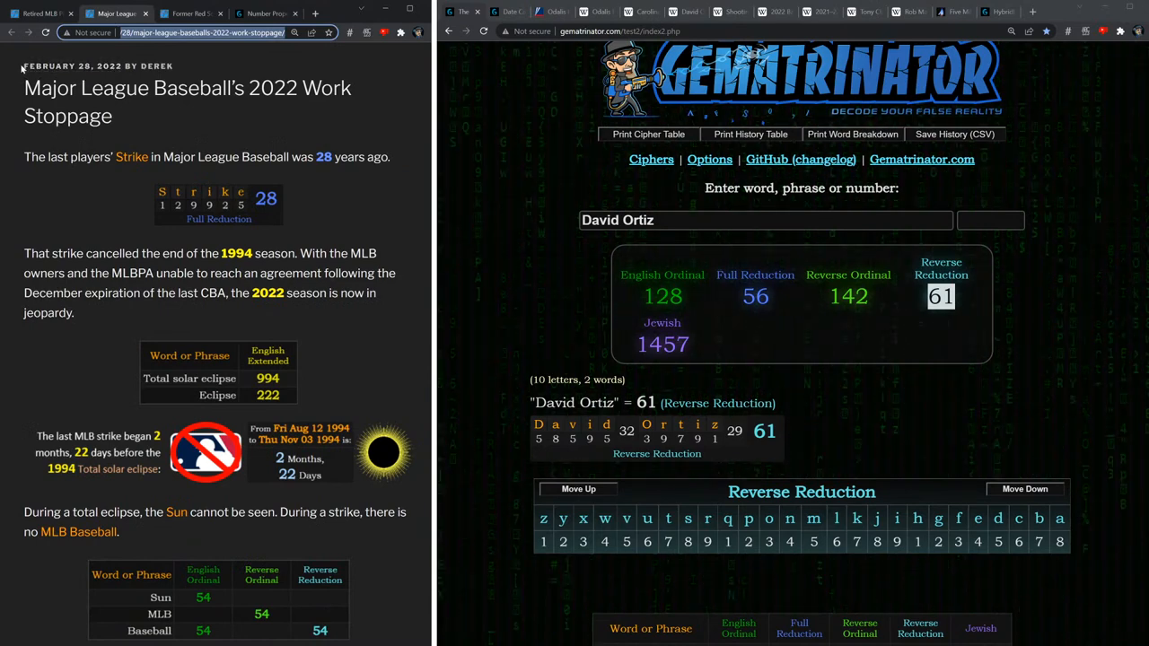
pyautogui.doubleClick(46, 88)
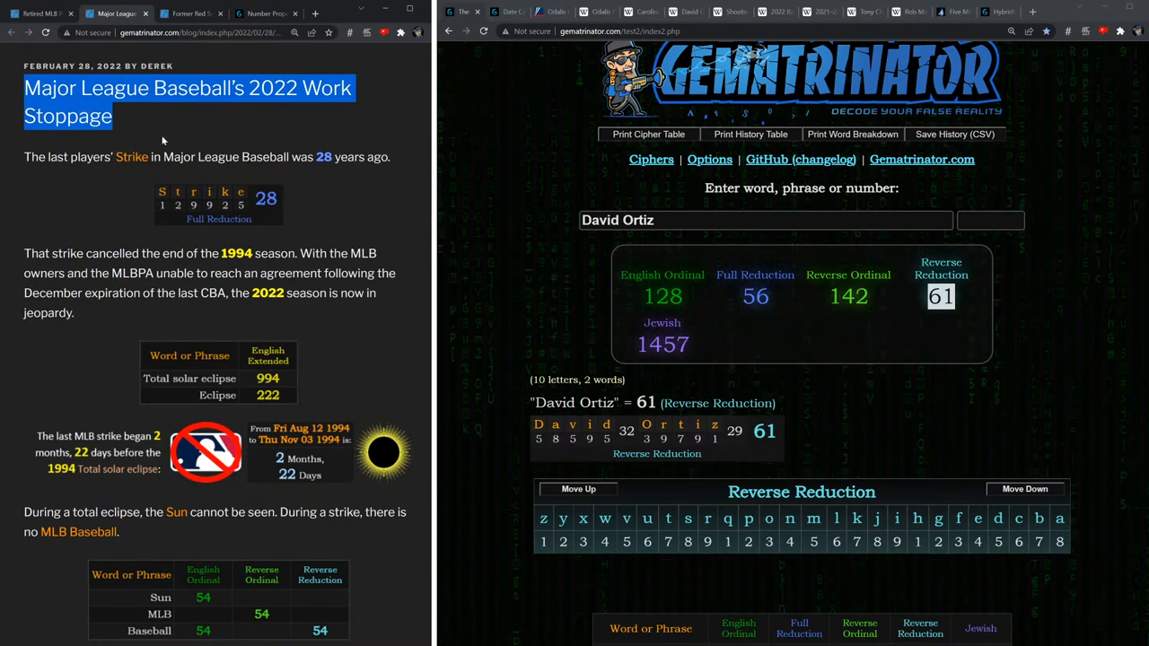
pyautogui.moveTo(307, 231)
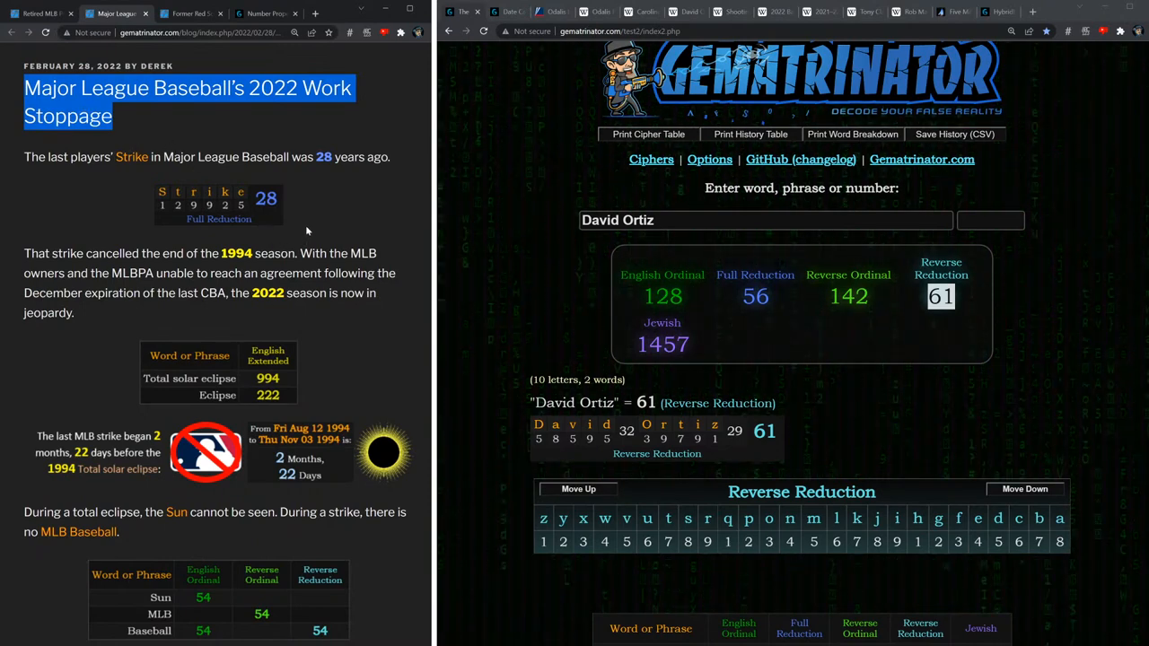
pyautogui.moveTo(140, 113)
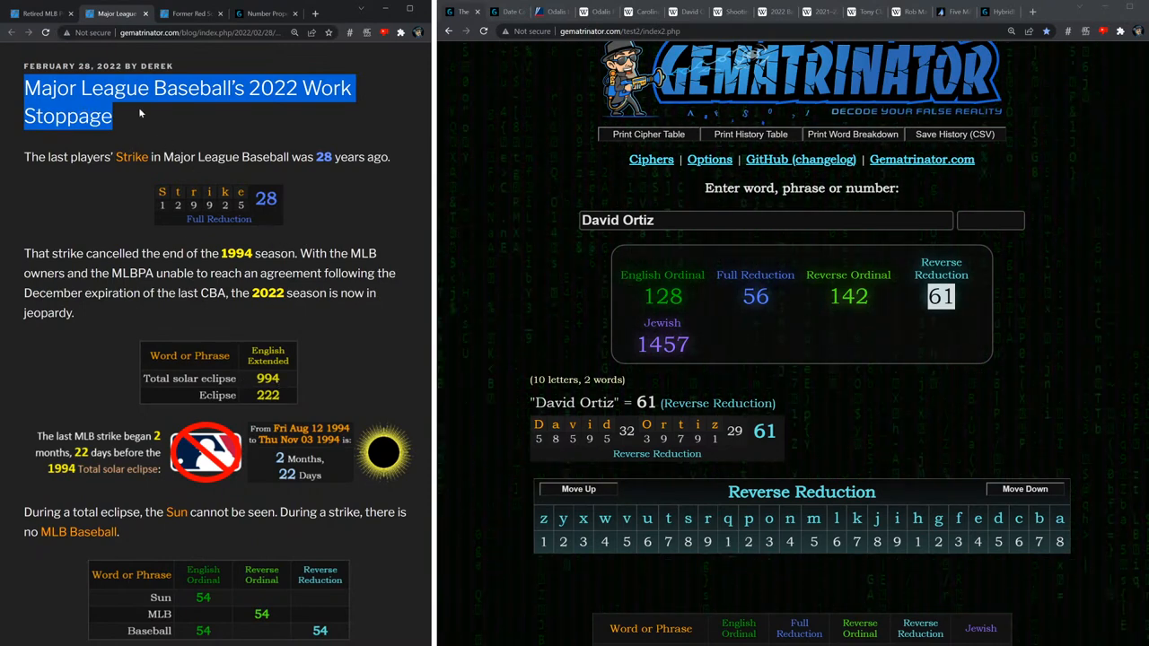
pyautogui.scroll(-3)
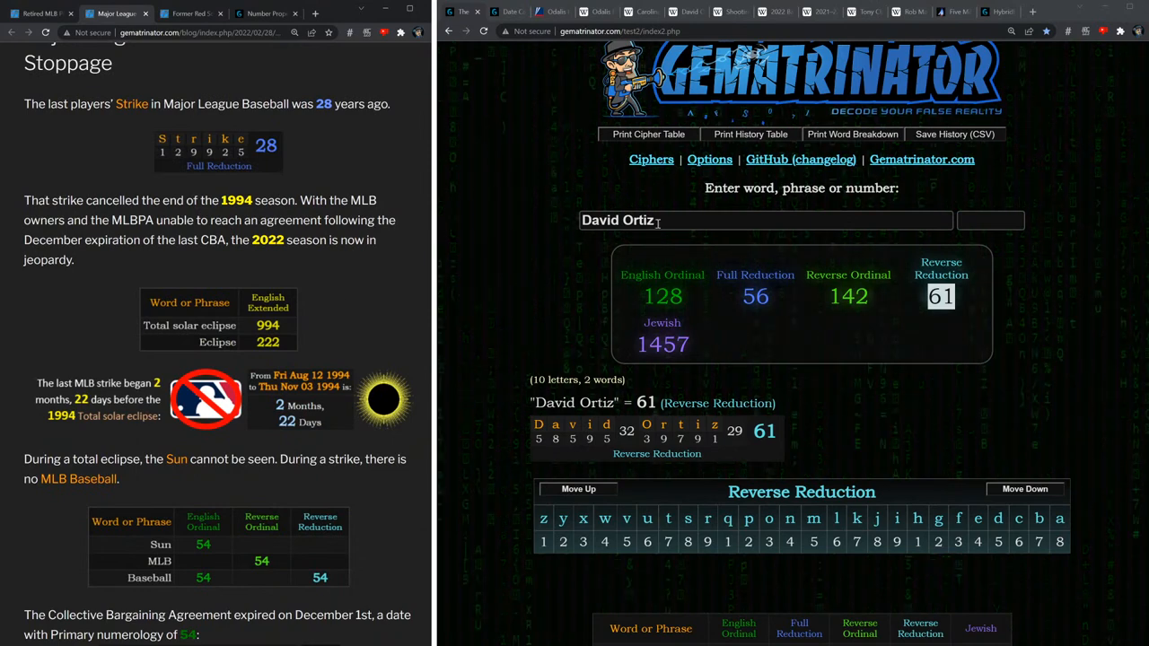
pyautogui.write('Total solar eclipse')
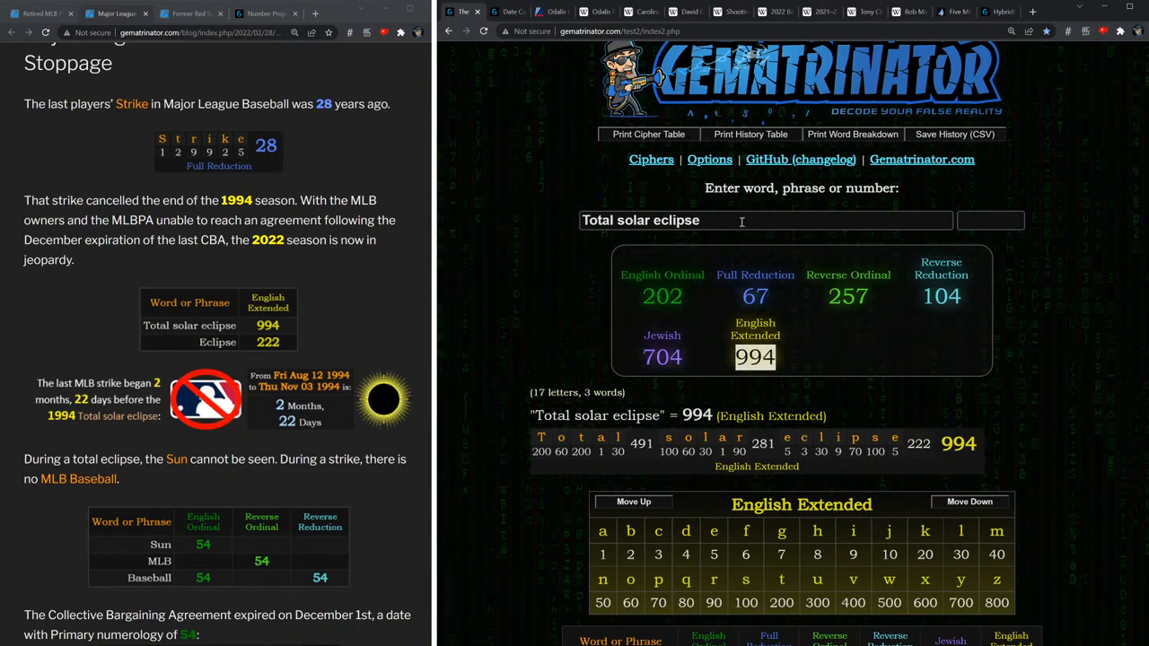
# Enter Eclipse, Sun, MLB, then Baseball (54 English Ordinal) into the calculator.
pyautogui.write('Eclipse')
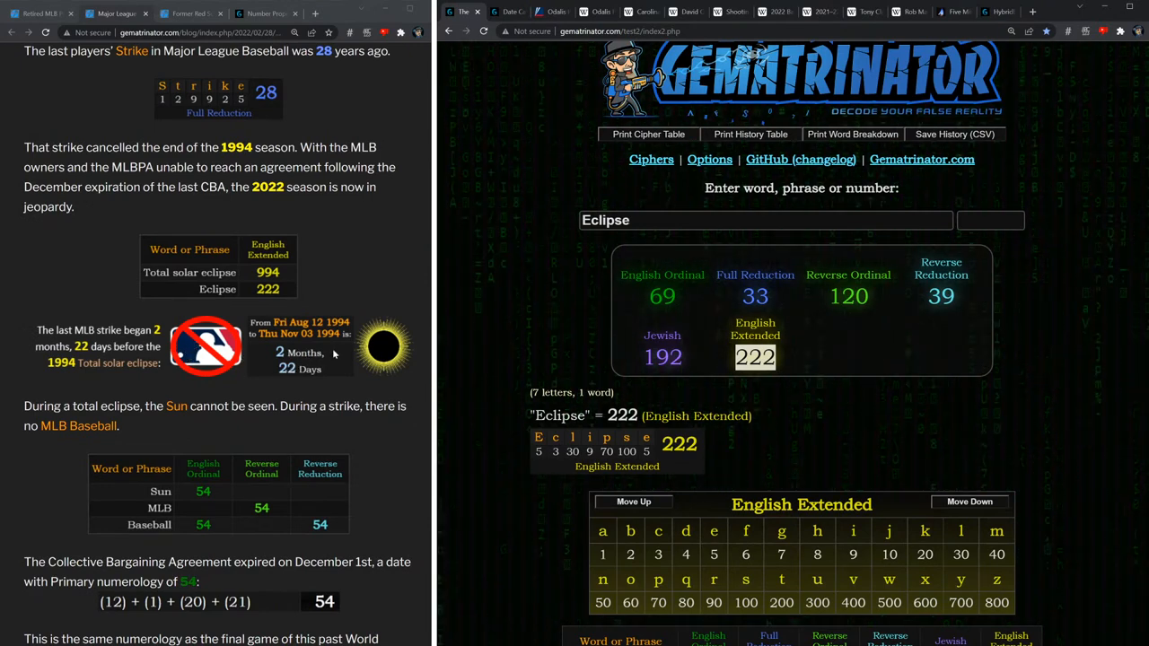
pyautogui.scroll(-3)
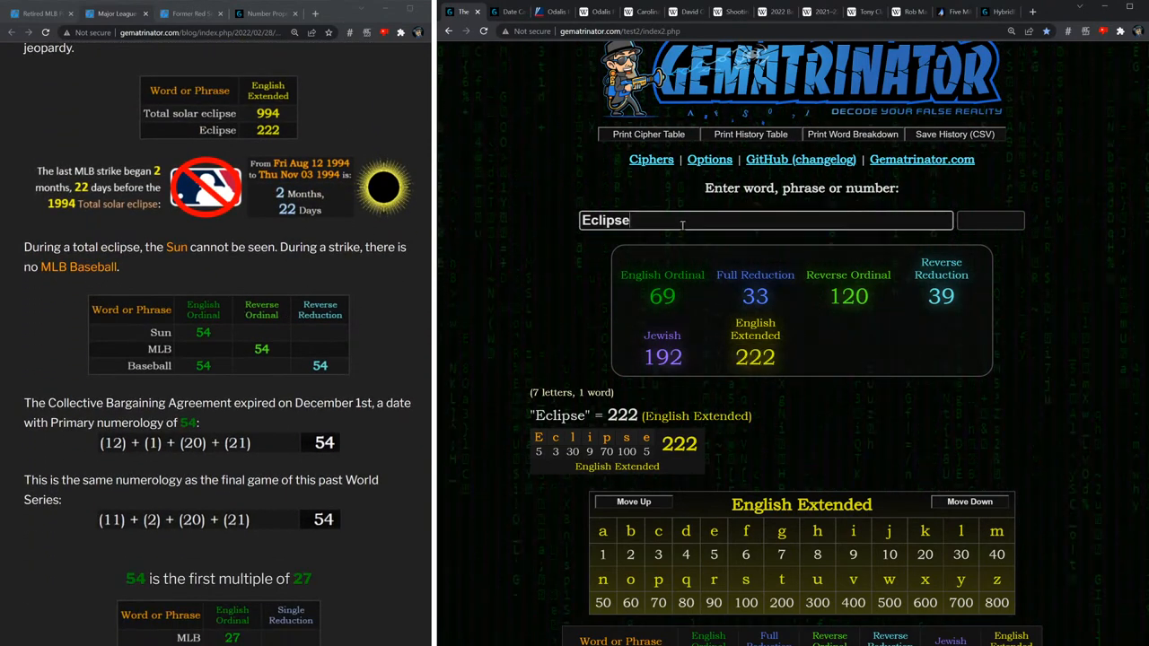
pyautogui.write('Sun')
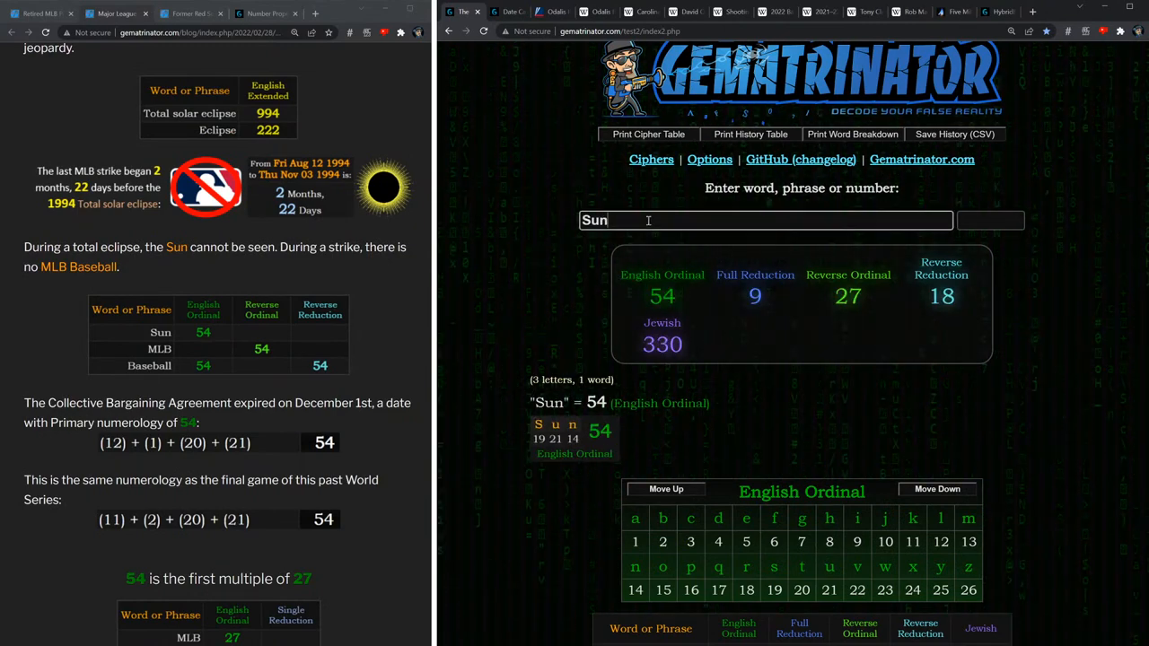
pyautogui.write('MLB')
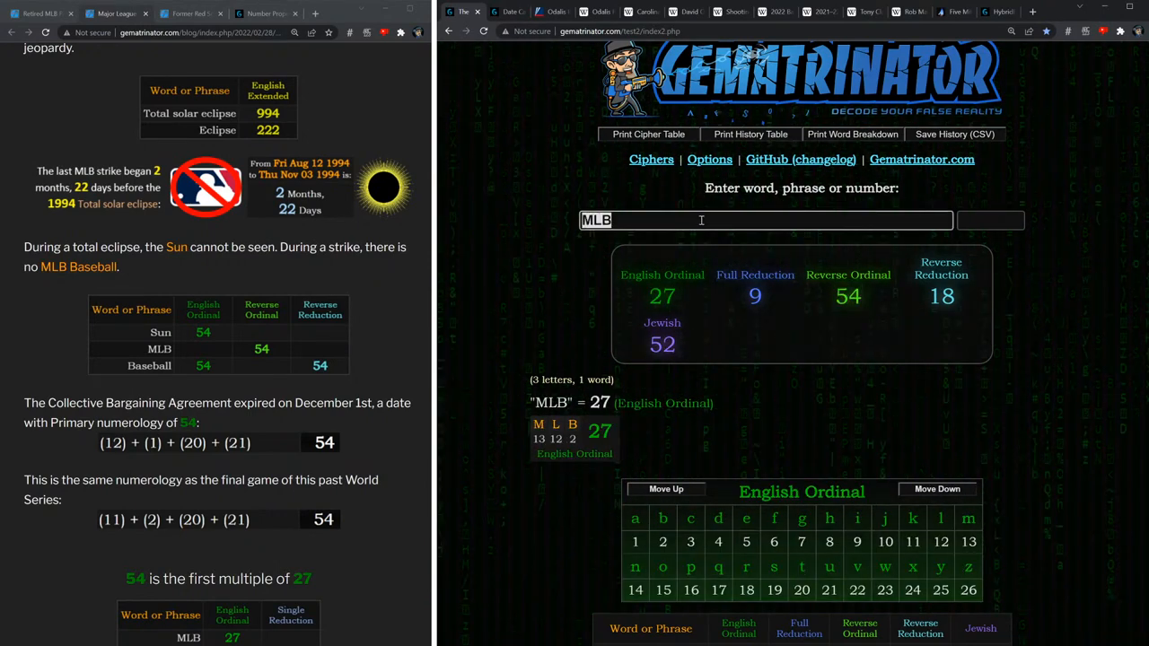
pyautogui.write('Baseball')
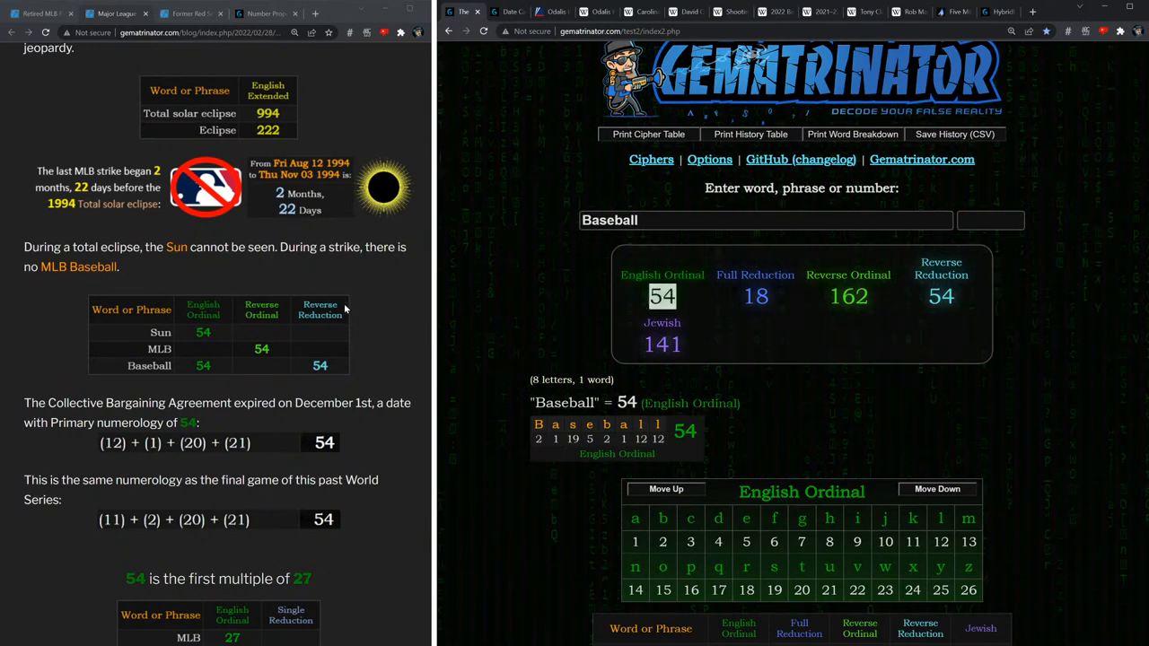
pyautogui.scroll(-3)
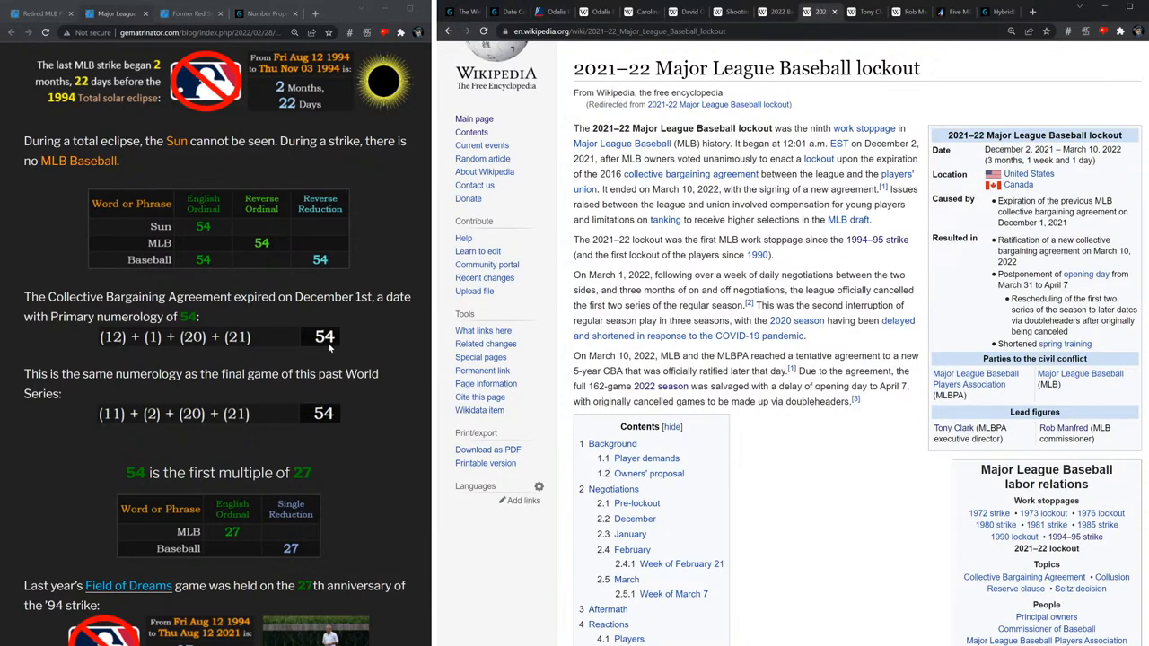
pyautogui.moveTo(328, 428)
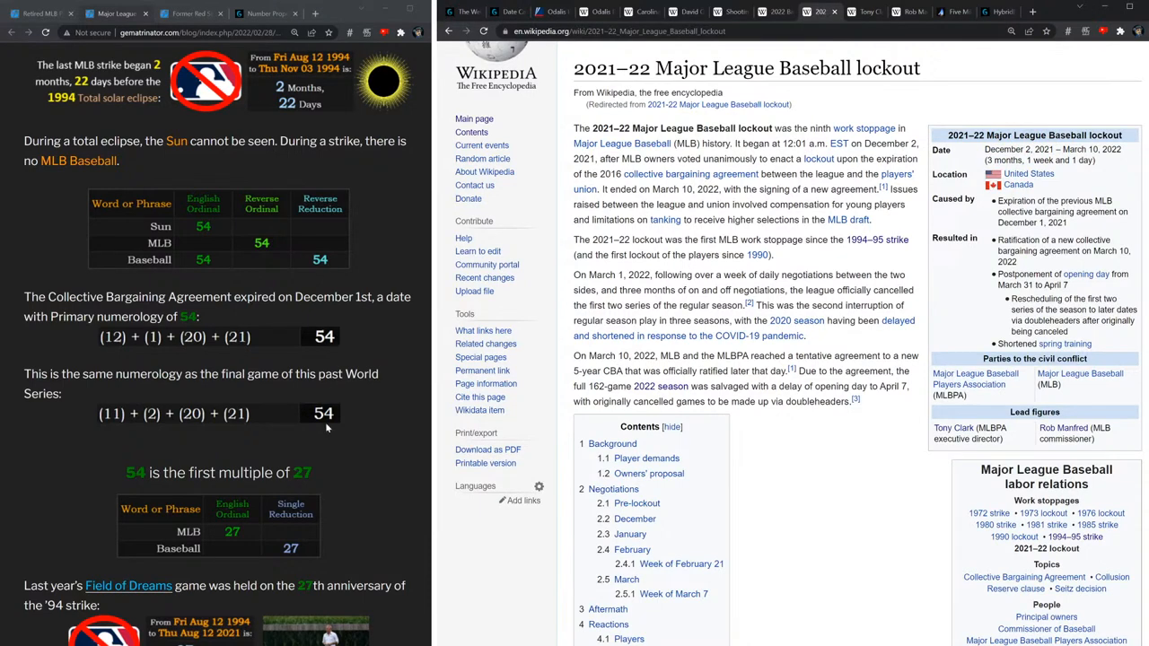
# Scroll the blog to the 12/08 passage, highlight that date, and return to the lockout article.
pyautogui.scroll(-3)
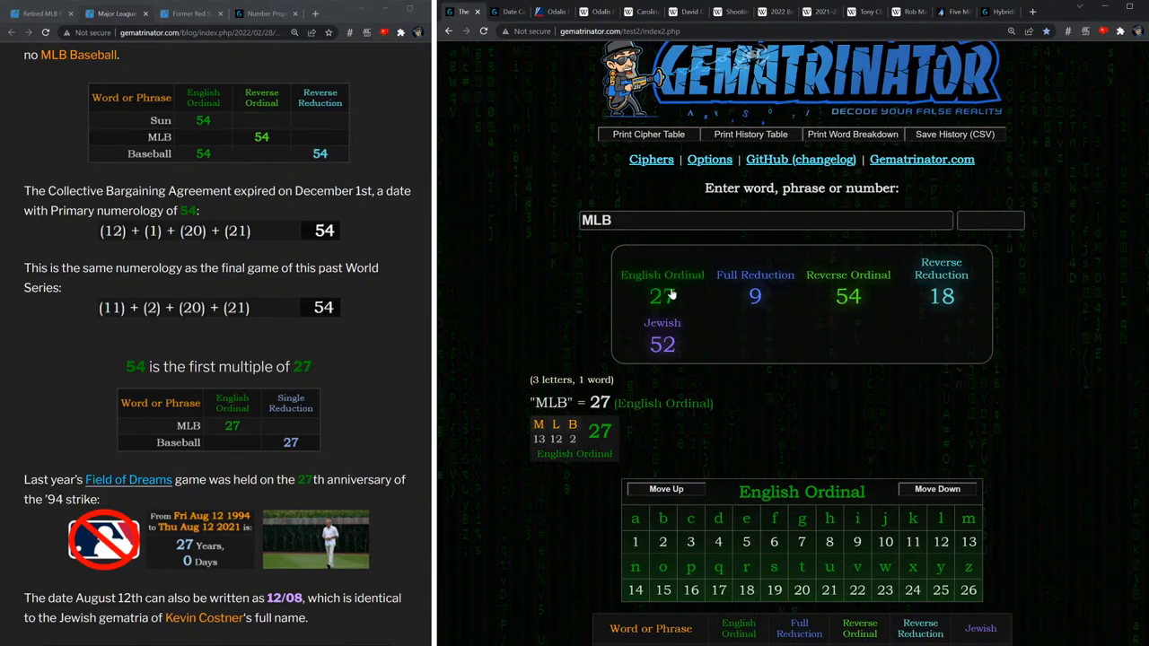
pyautogui.scroll(-3)
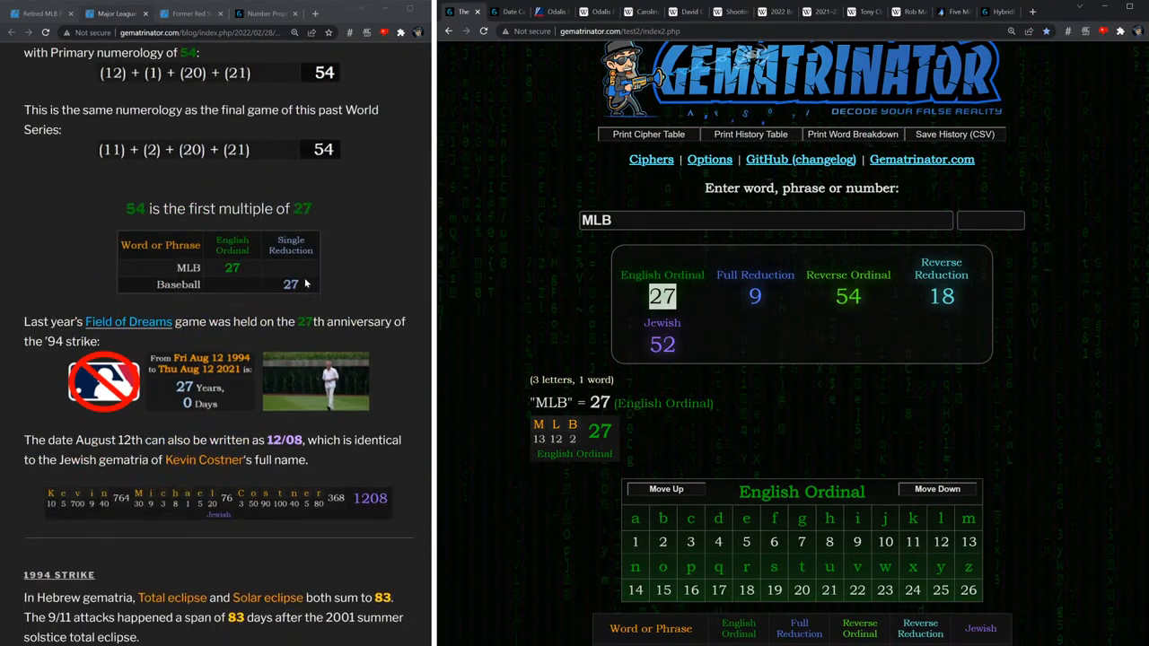
pyautogui.scroll(-3)
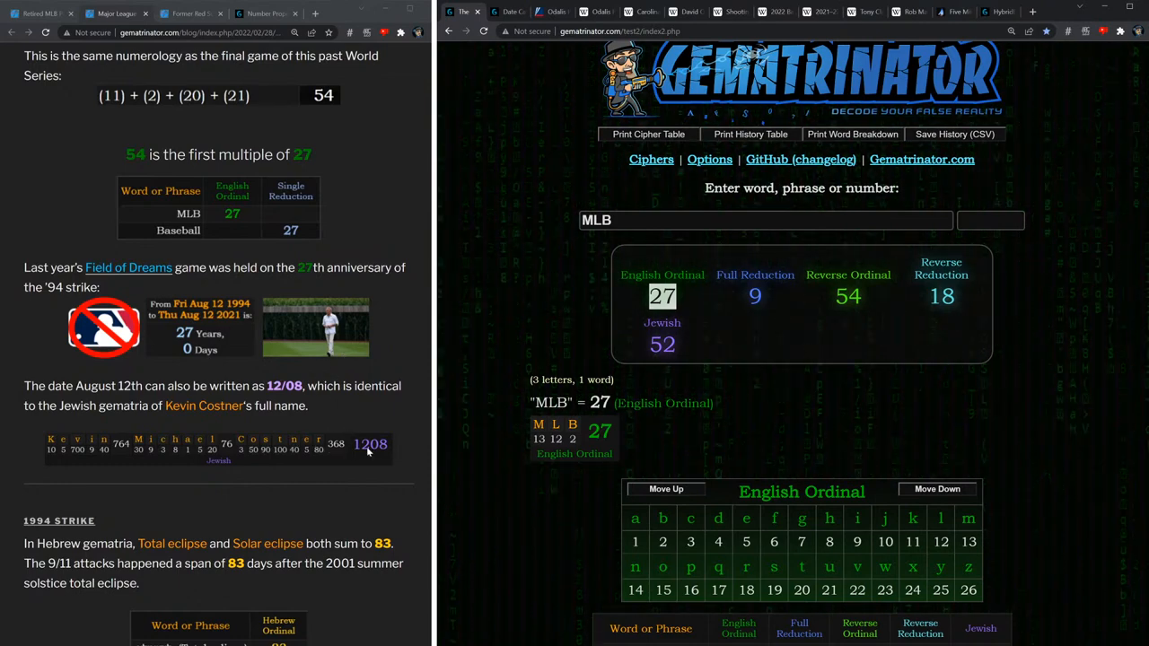
pyautogui.doubleClick(283, 385)
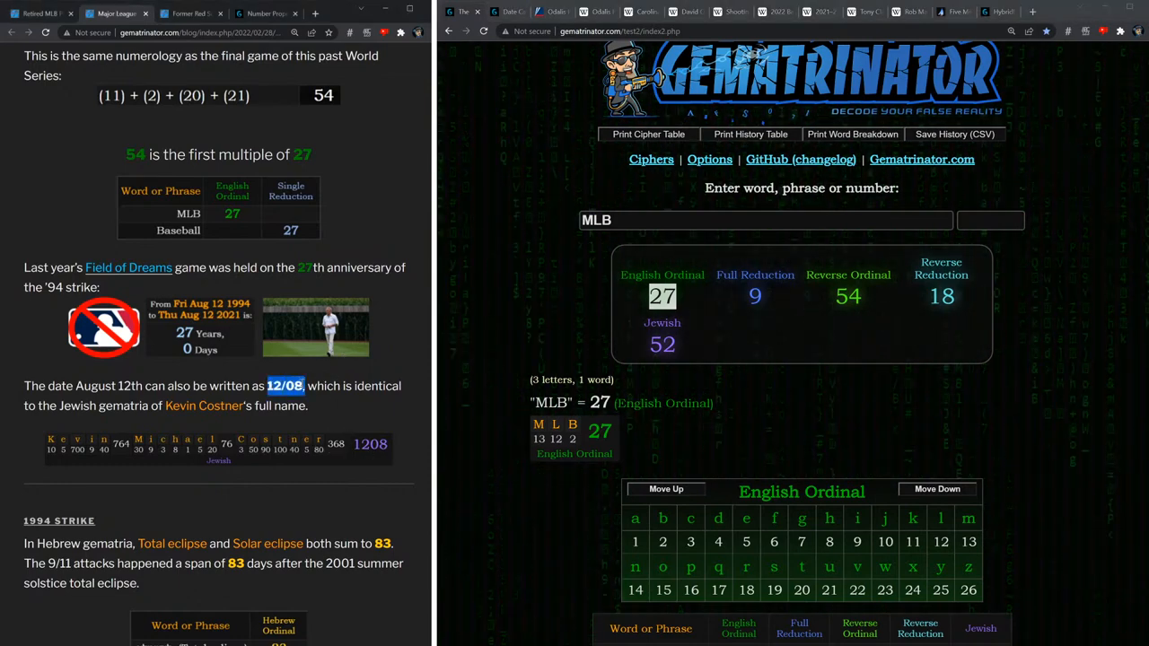
pyautogui.click(816, 12)
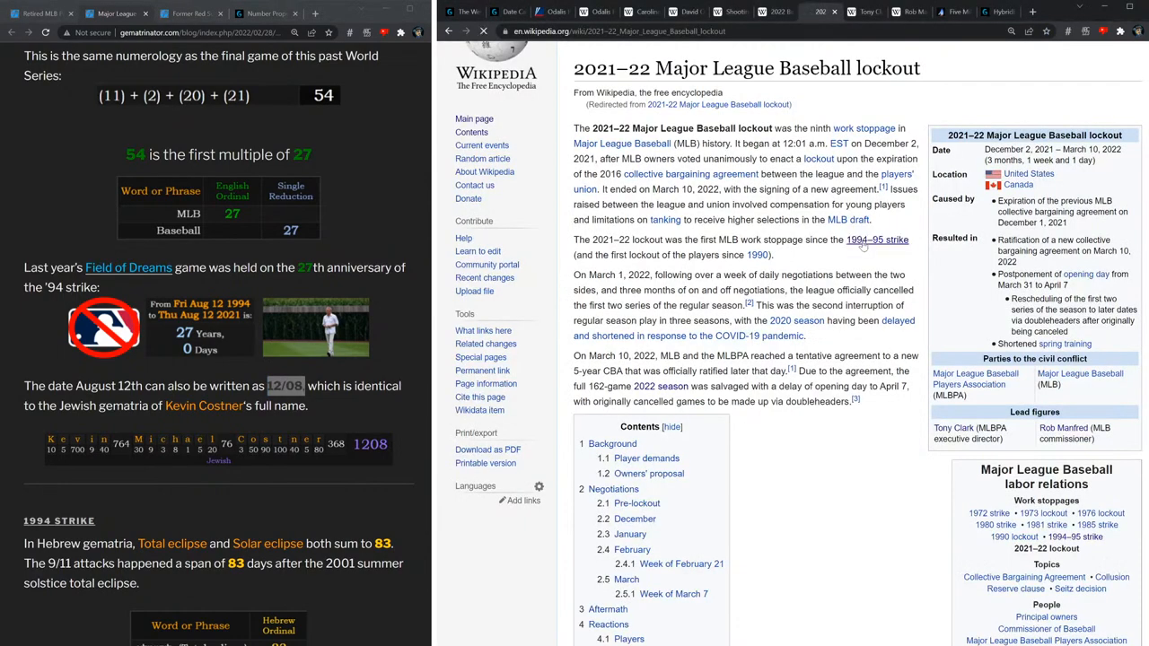
# Open the 1994–95 strike article and confirm its August 12, 1994 start date.
pyautogui.click(876, 240)
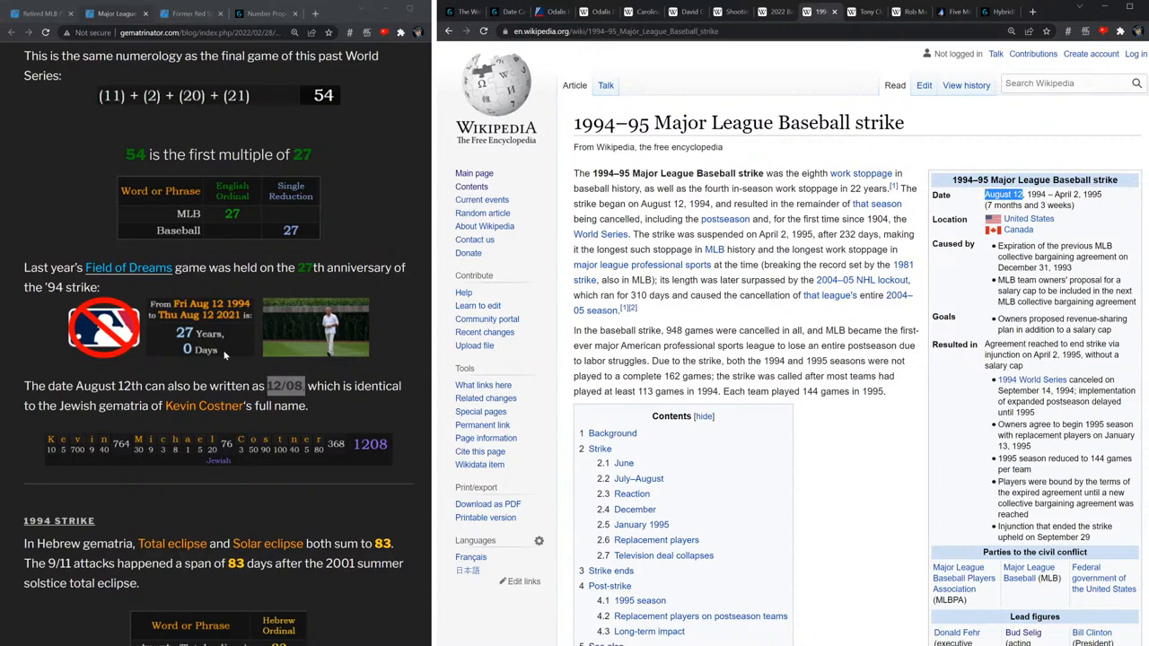
pyautogui.scroll(-3)
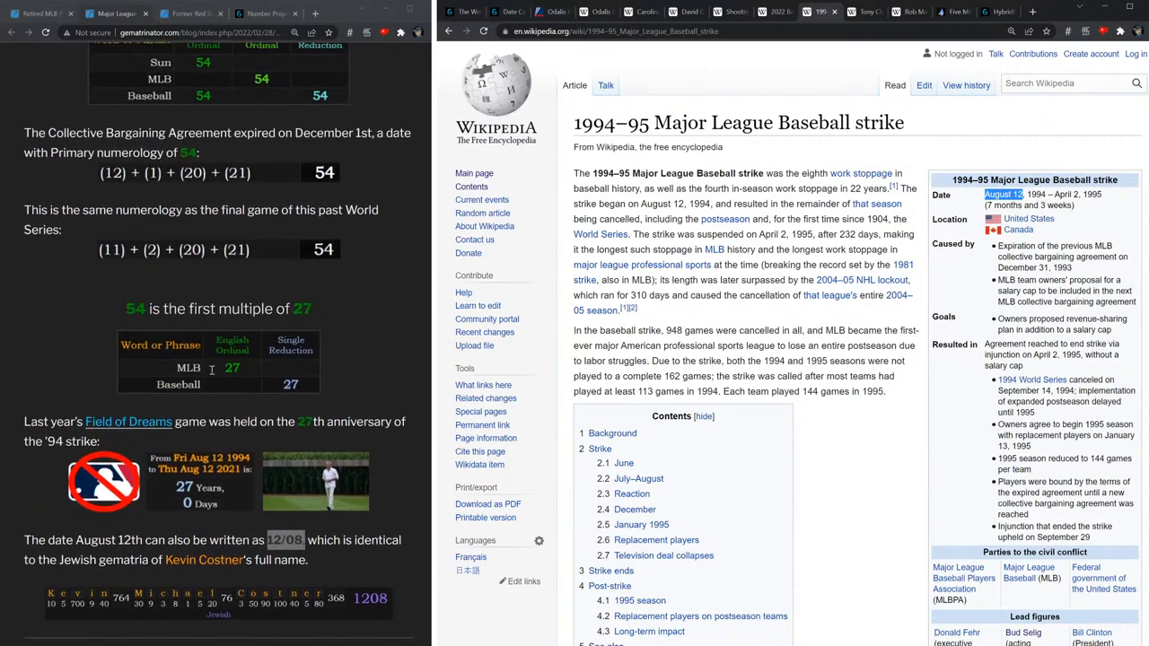
pyautogui.scroll(-3)
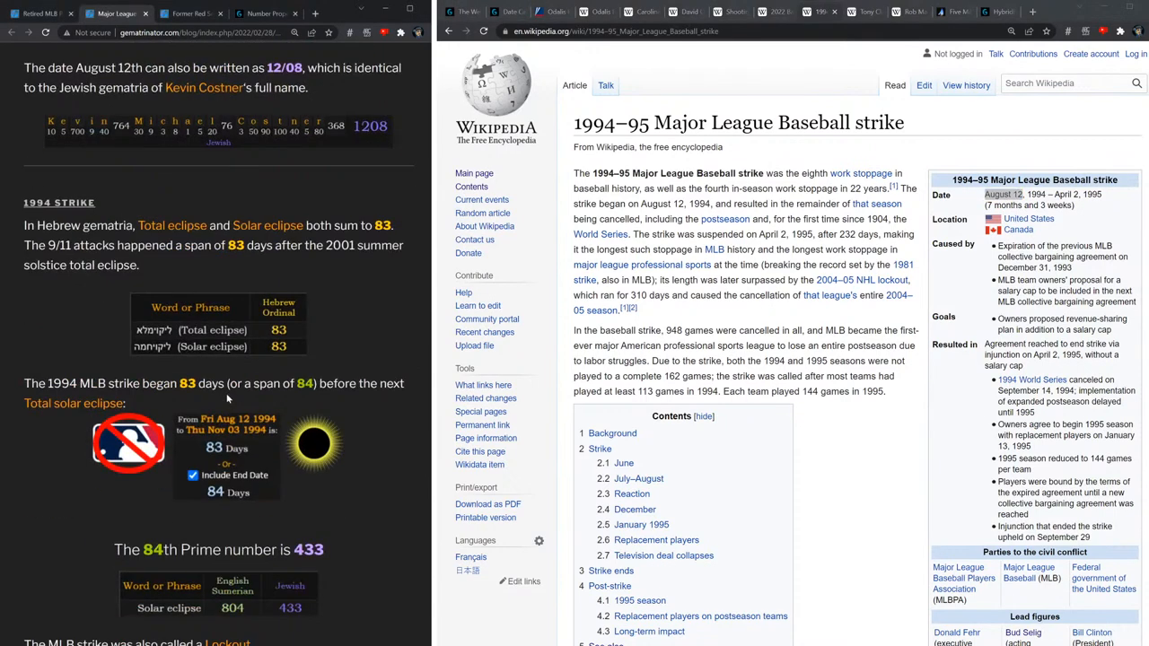
pyautogui.click(40, 13)
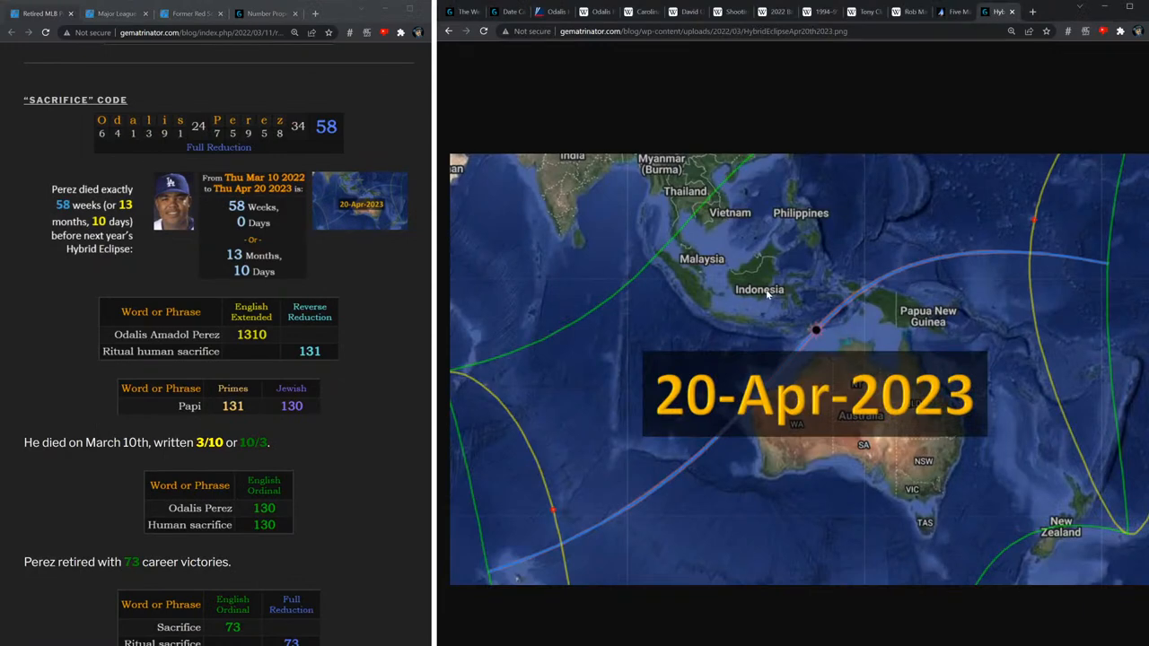
pyautogui.moveTo(763, 296)
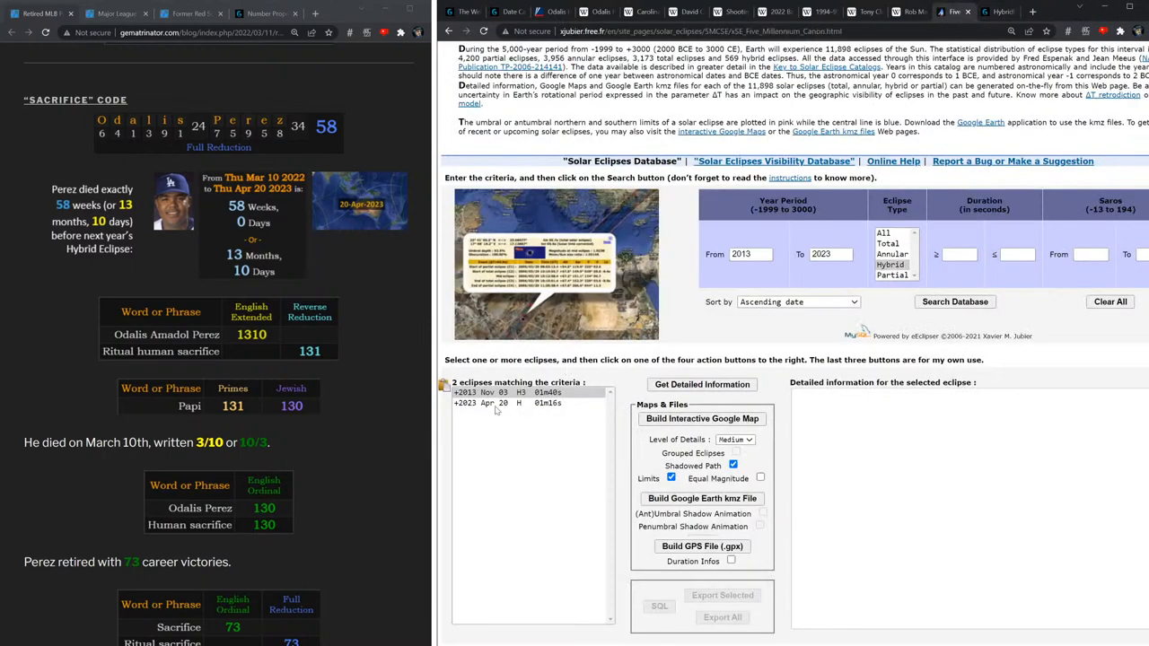
# Return to the 20-Apr-2023 hybrid eclipse map.
pyautogui.click(503, 392)
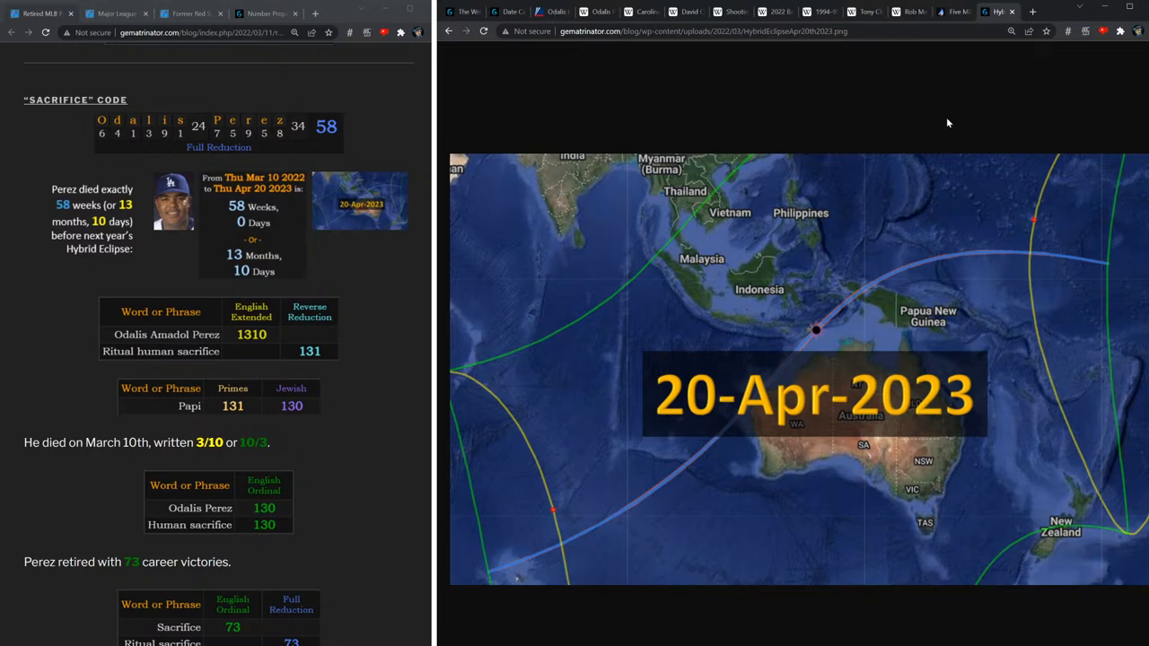
pyautogui.moveTo(615, 100)
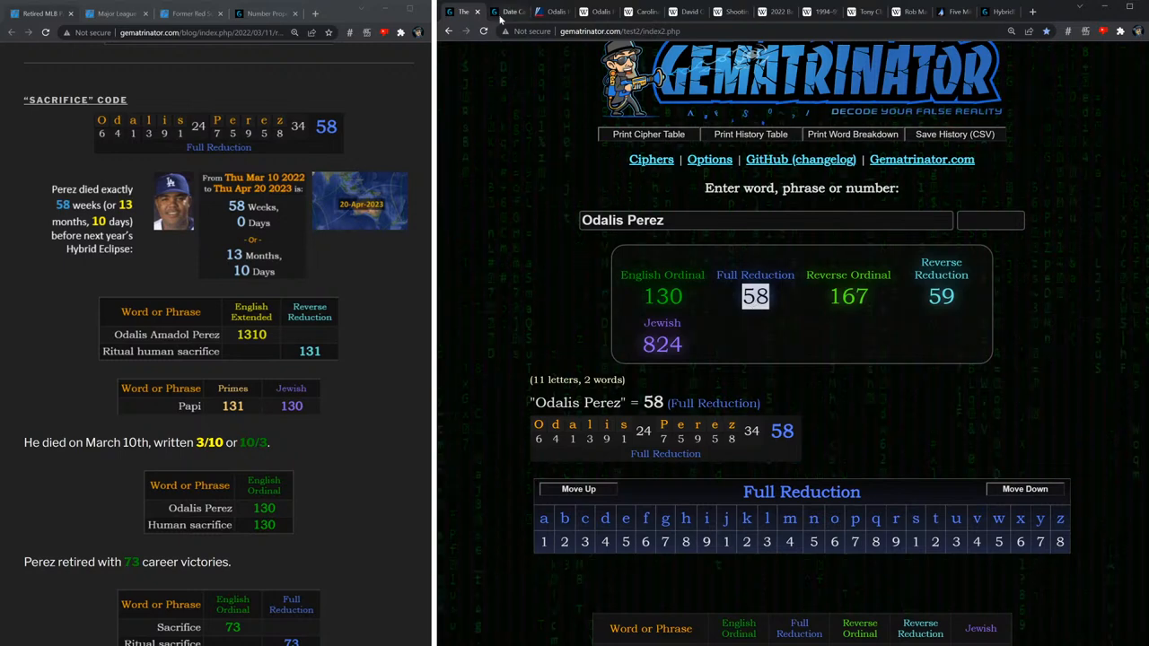
# View the Mar 10 2022–Apr 20 2023 span as 406 days, 58 weeks, and 13 months 10 days.
pyautogui.click(509, 12)
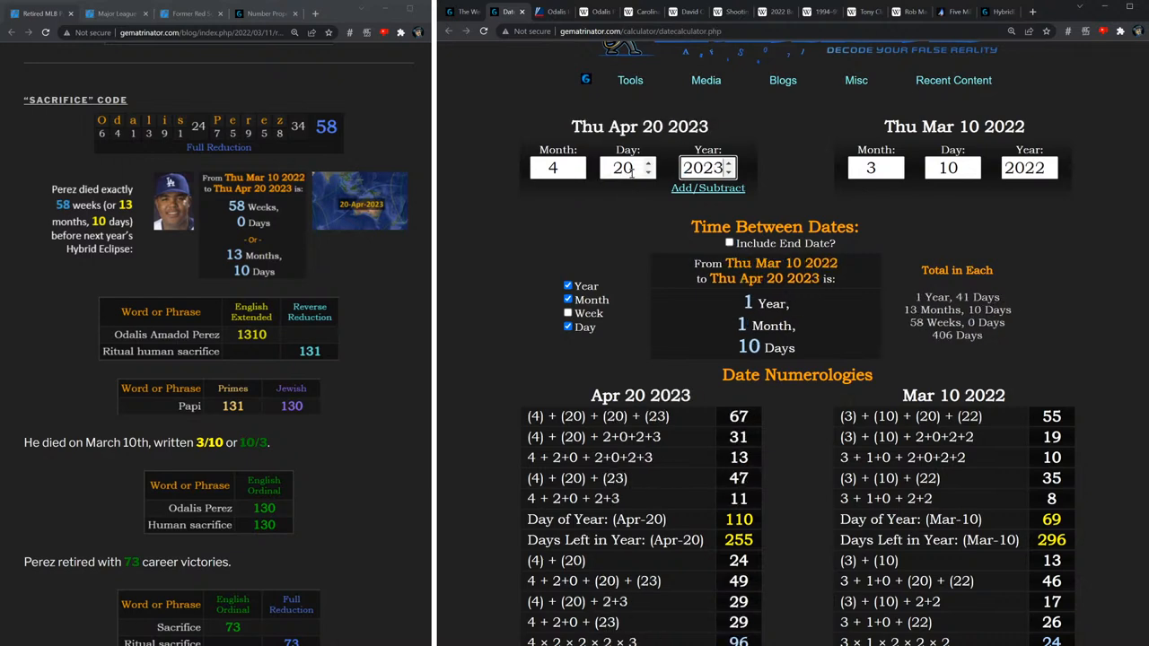
pyautogui.click(552, 168)
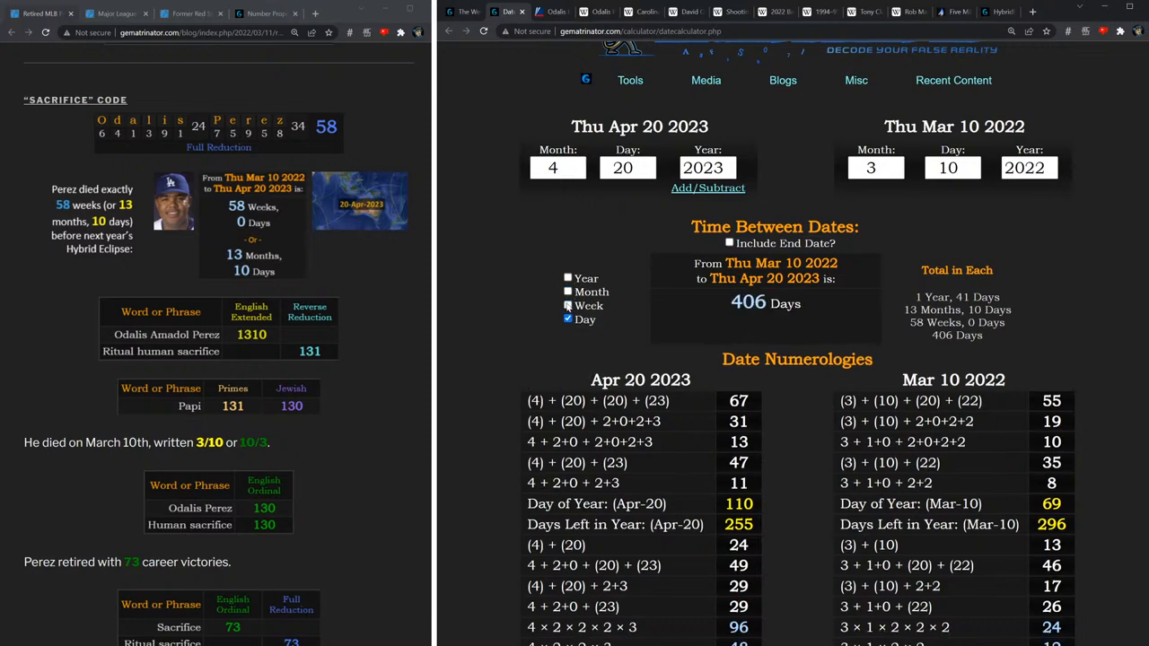
pyautogui.click(568, 305)
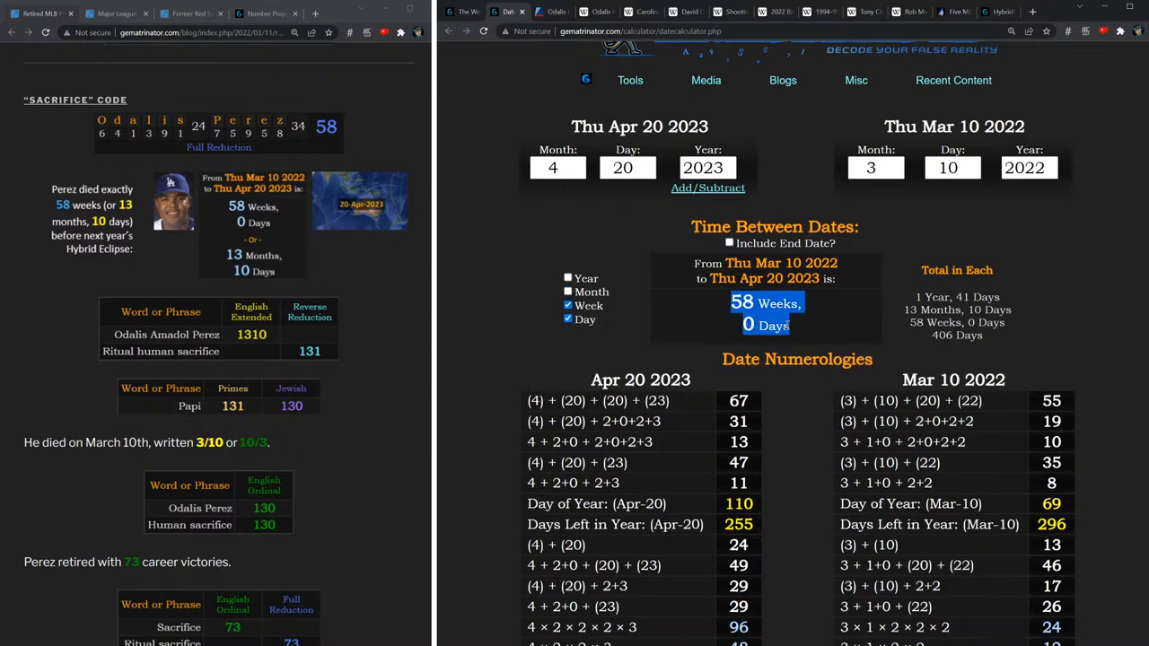
pyautogui.click(568, 291)
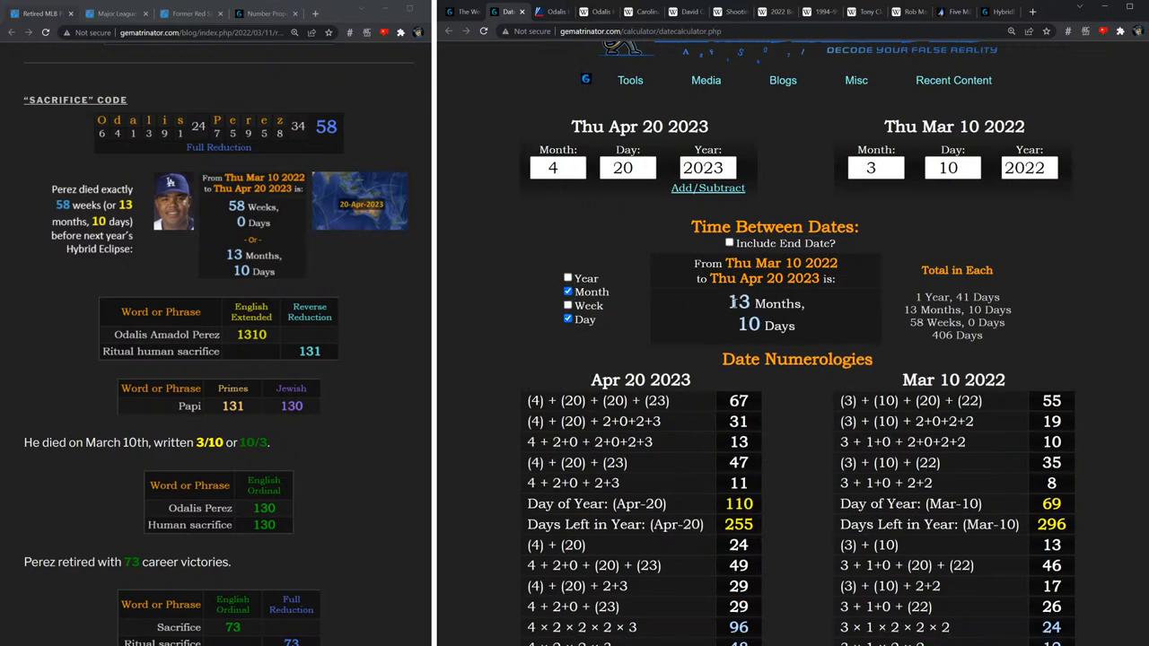
pyautogui.moveTo(735, 302); pyautogui.dragTo(788, 334)
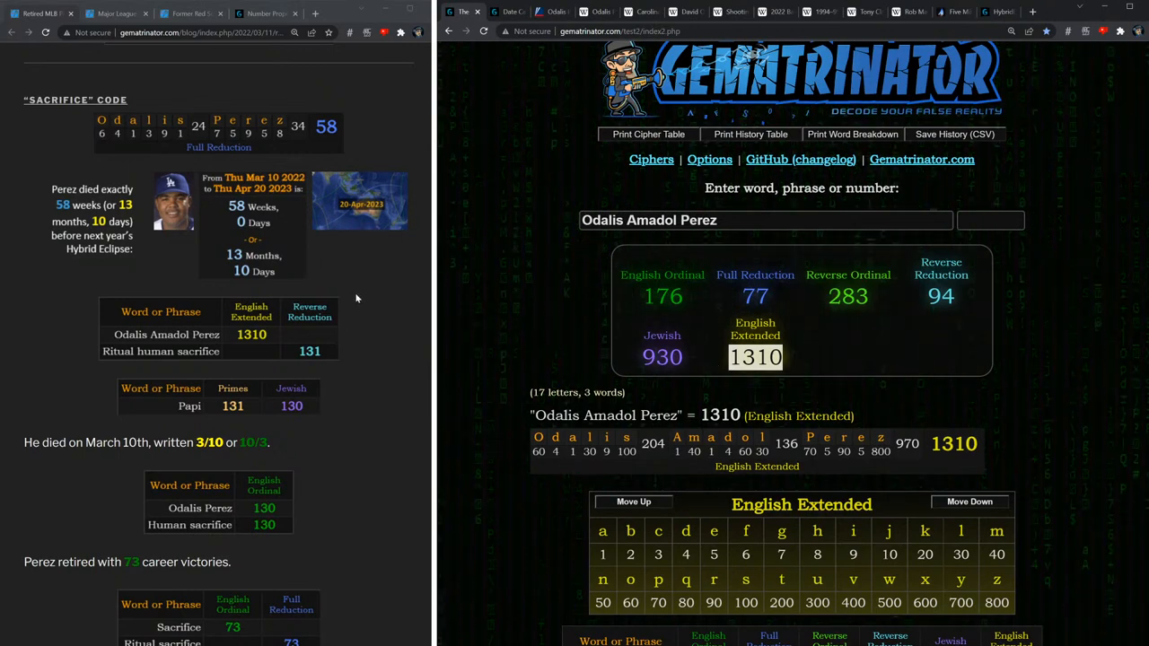
# Scroll the Gematrinator results to confirm Odalis Perez equals 130 in English Ordinal.
pyautogui.scroll(-3)
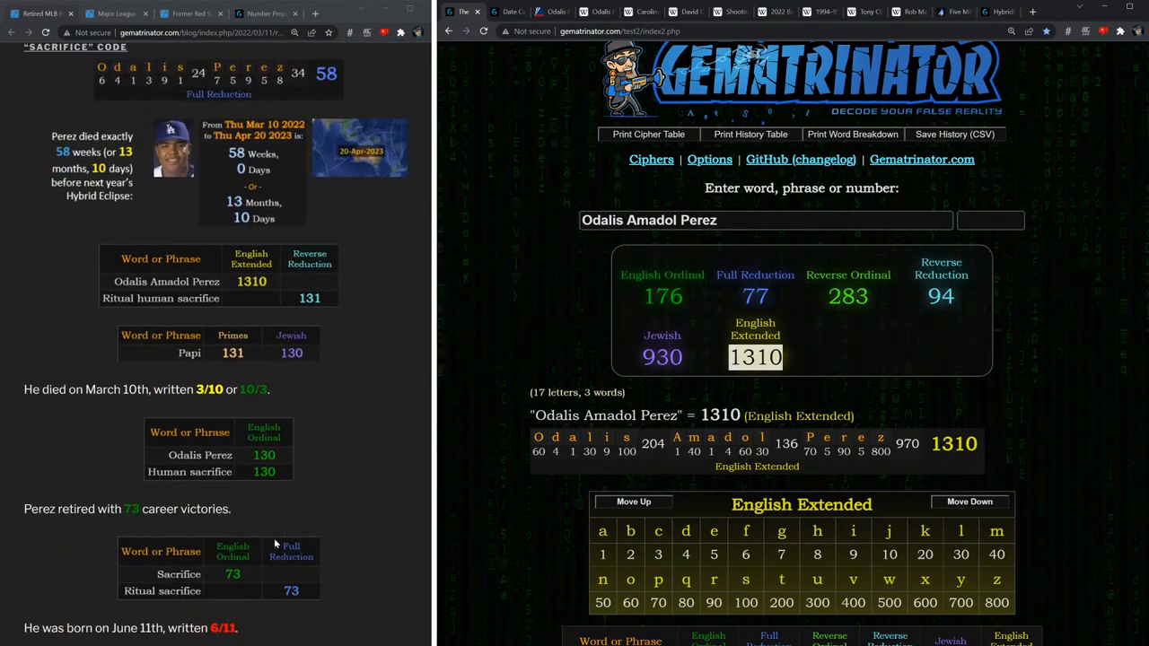
pyautogui.scroll(-3)
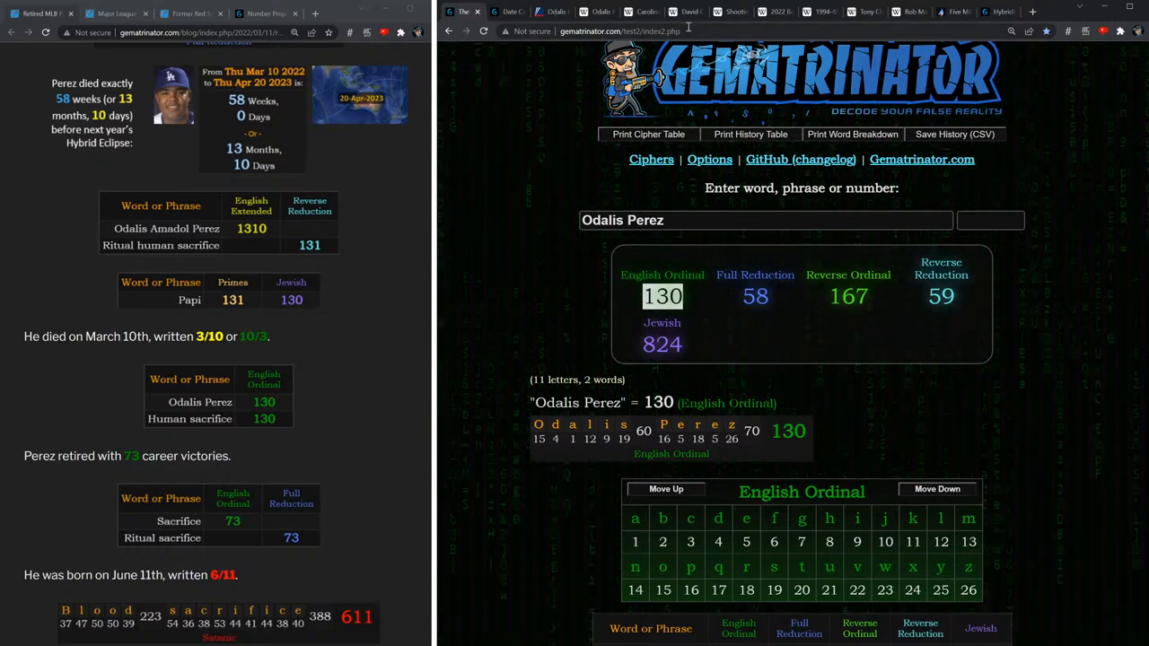
# Check Odalis Pérez's Wikipedia article, highlighting his 73 wins and scrolling to his June 11 birthday.
pyautogui.click(597, 11)
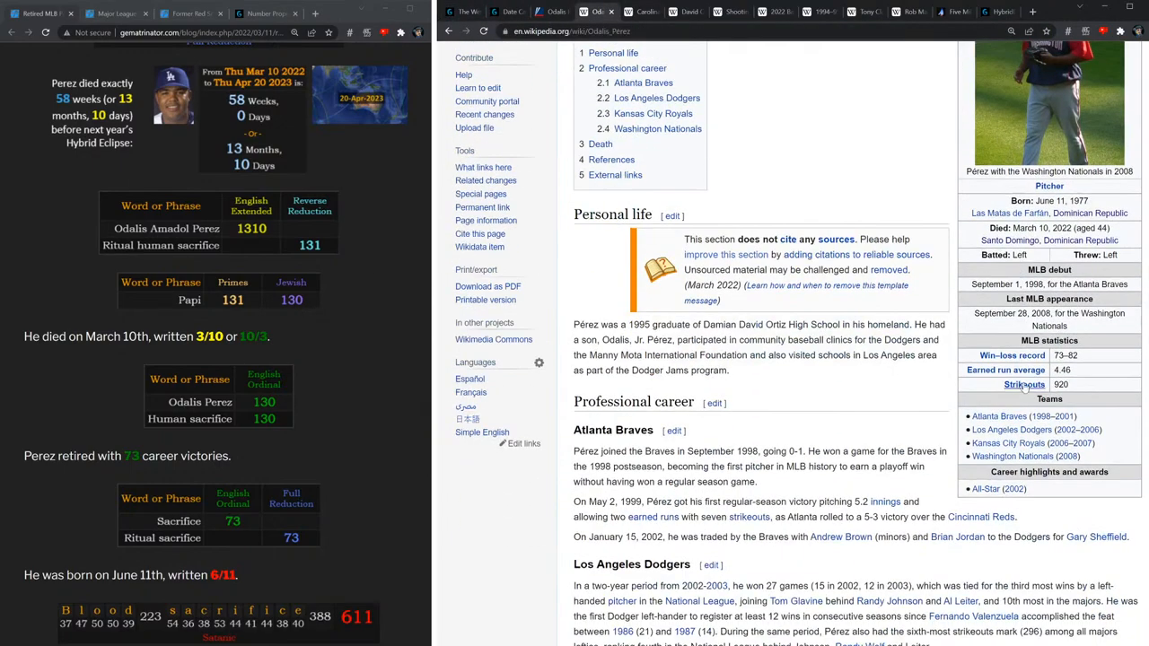
pyautogui.doubleClick(1061, 354)
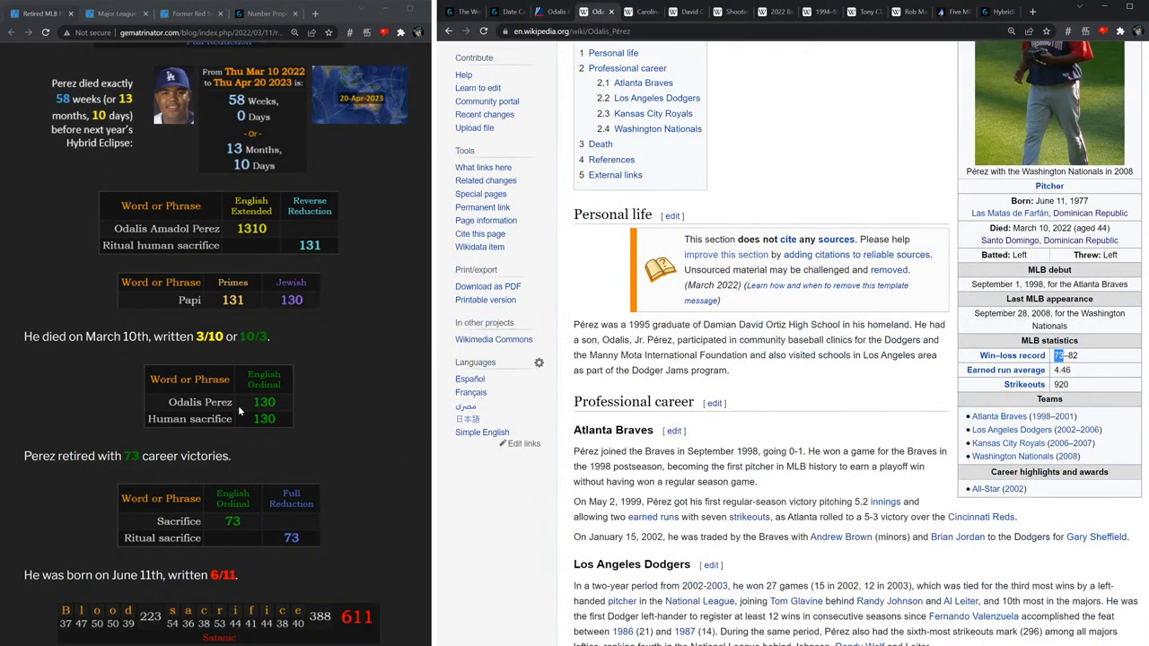
pyautogui.scroll(-3)
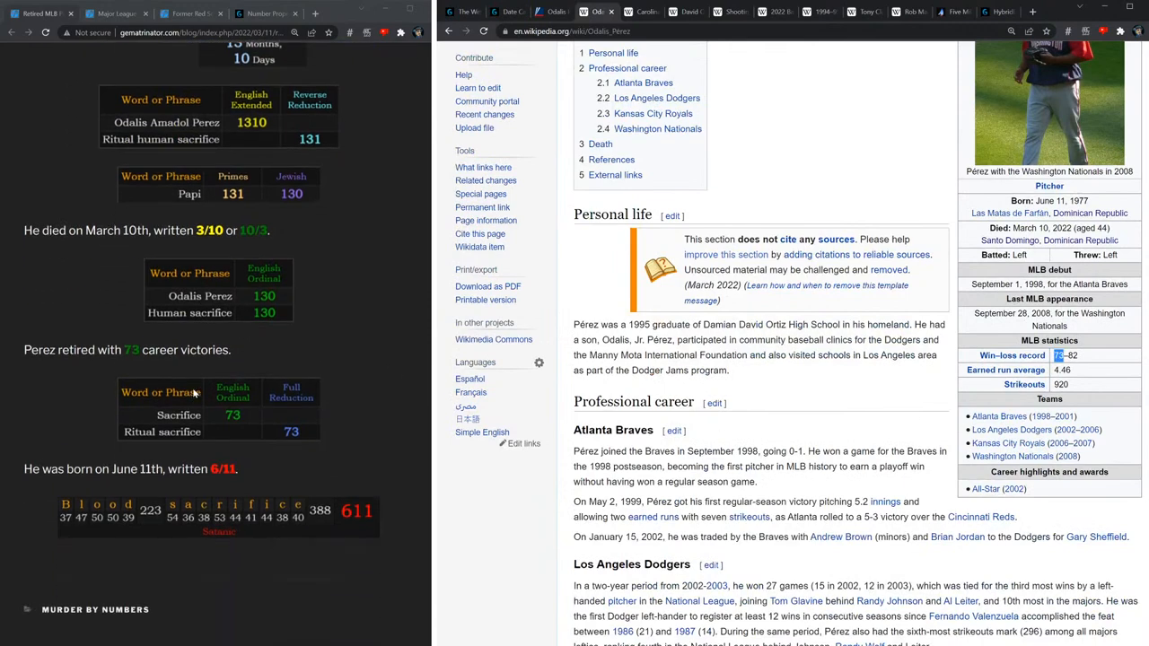
pyautogui.scroll(-3)
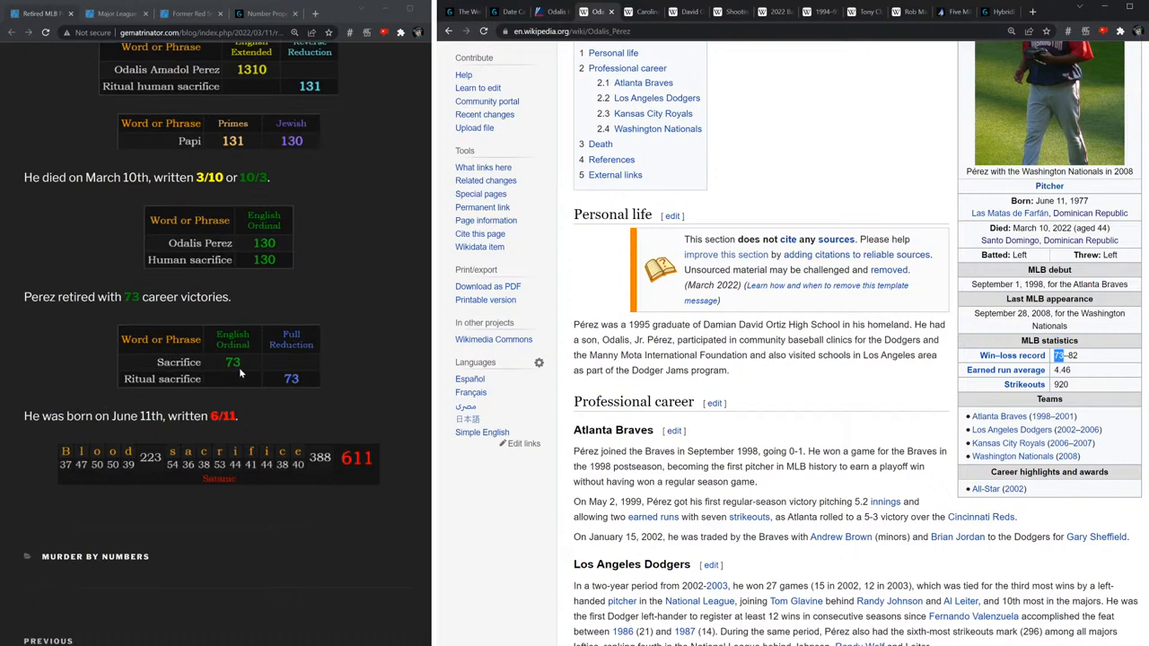
pyautogui.moveTo(168, 308)
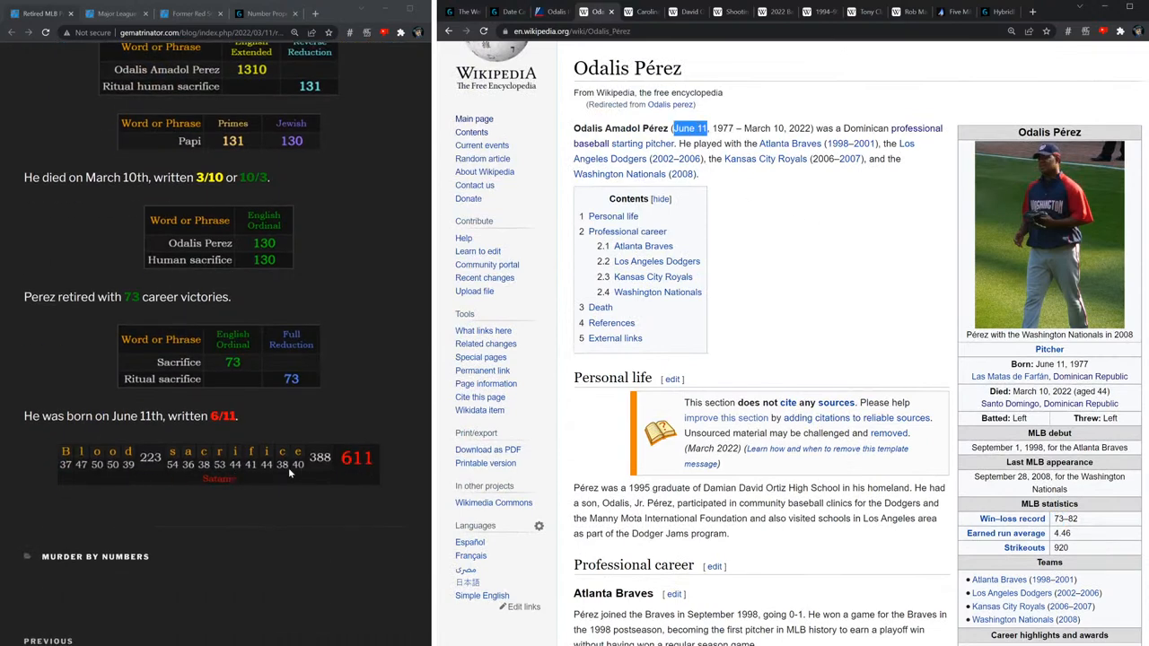
pyautogui.scroll(-3)
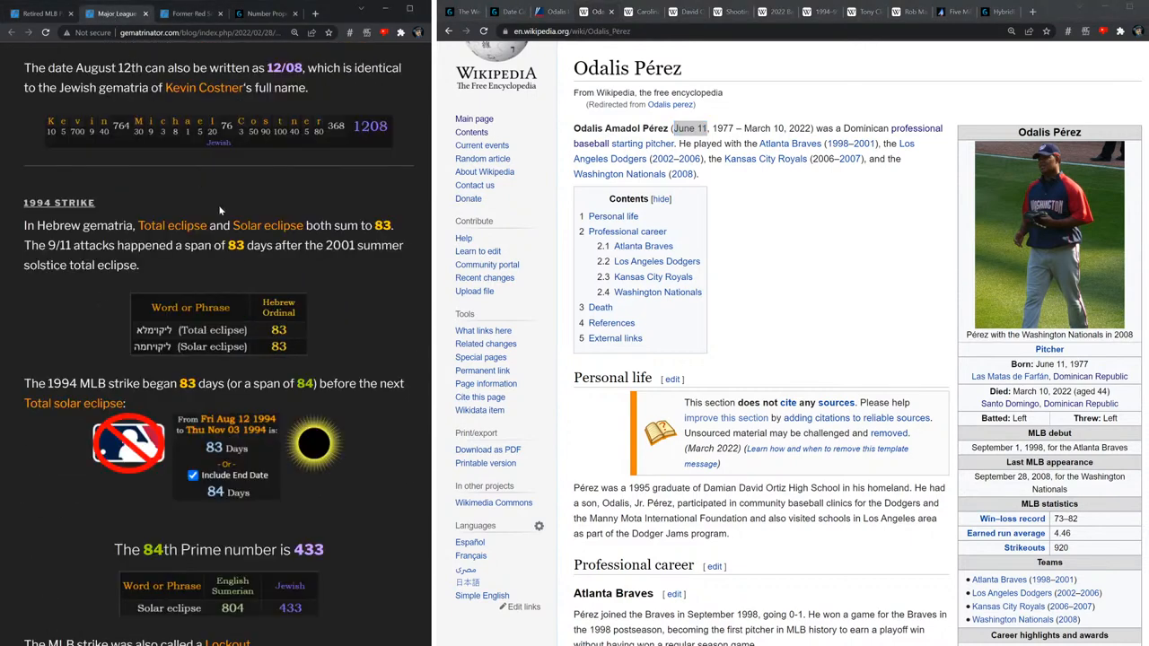
pyautogui.scroll(-3)
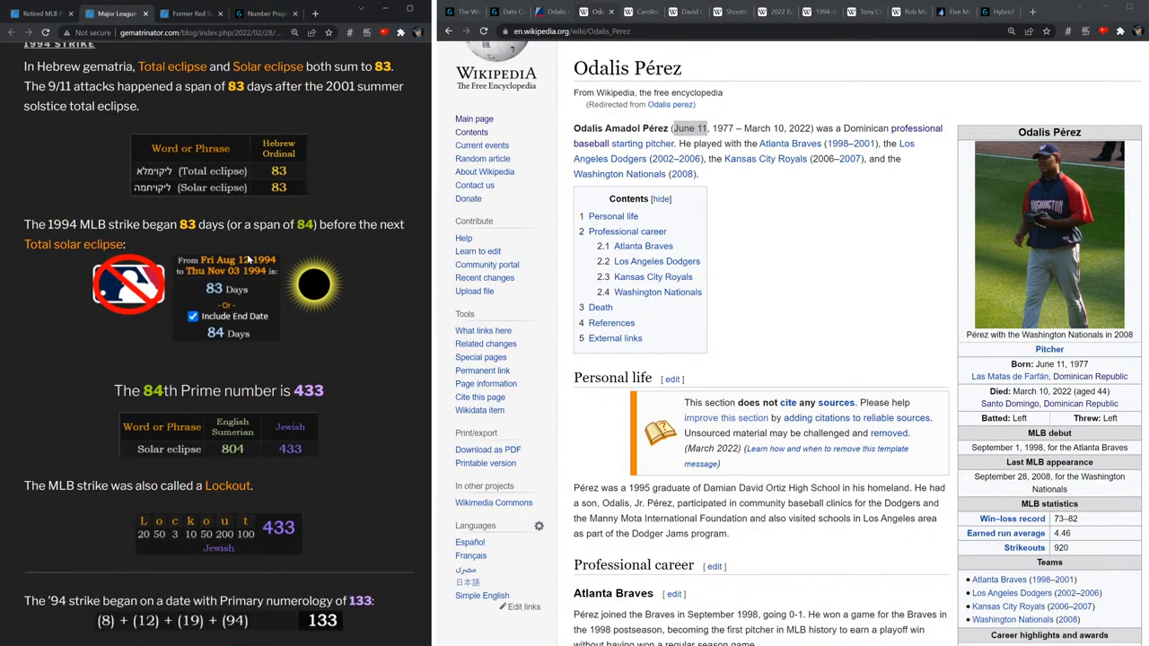
pyautogui.scroll(-3)
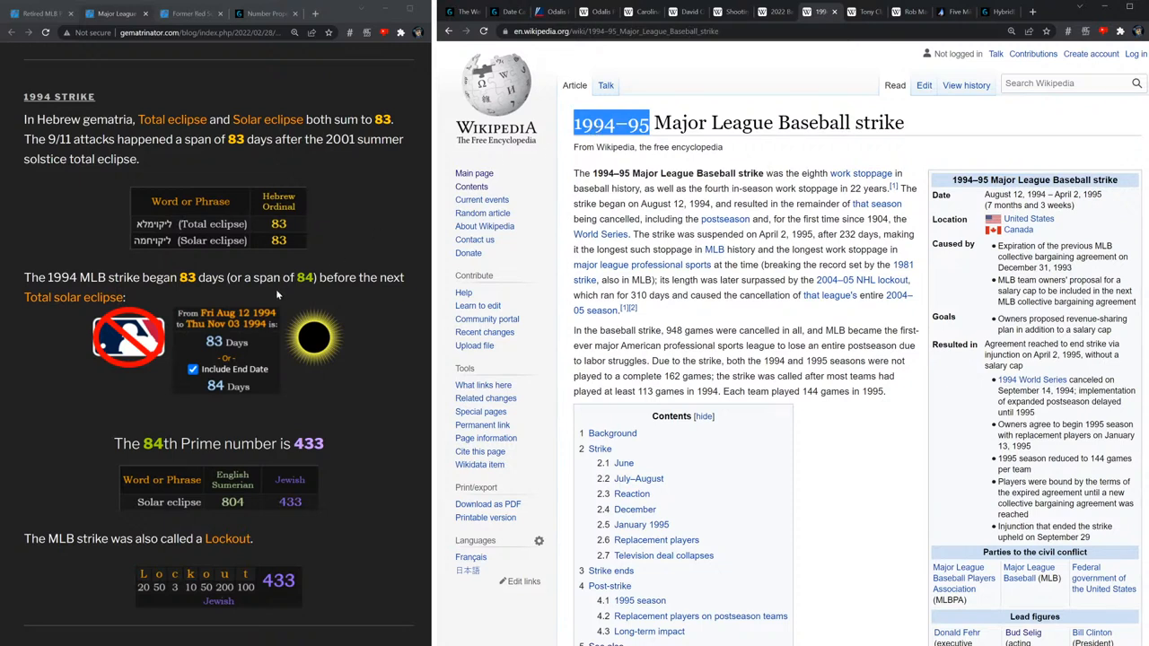
pyautogui.moveTo(260, 349)
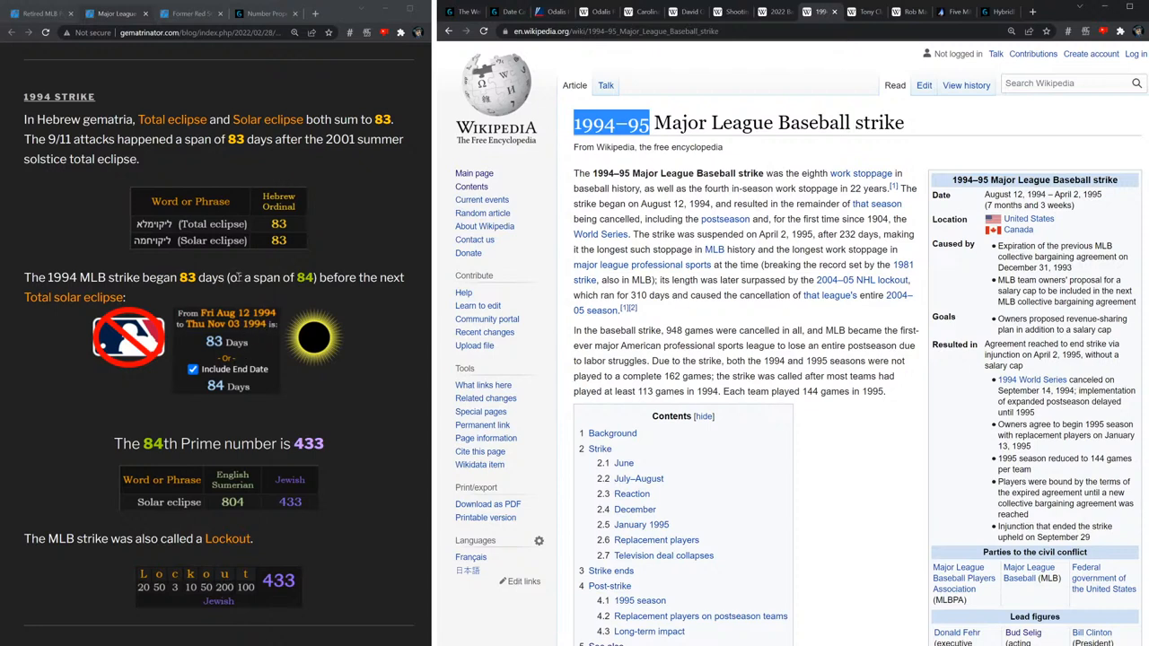
# Scroll through the blog's 1994 MLB strike section.
pyautogui.scroll(-3)
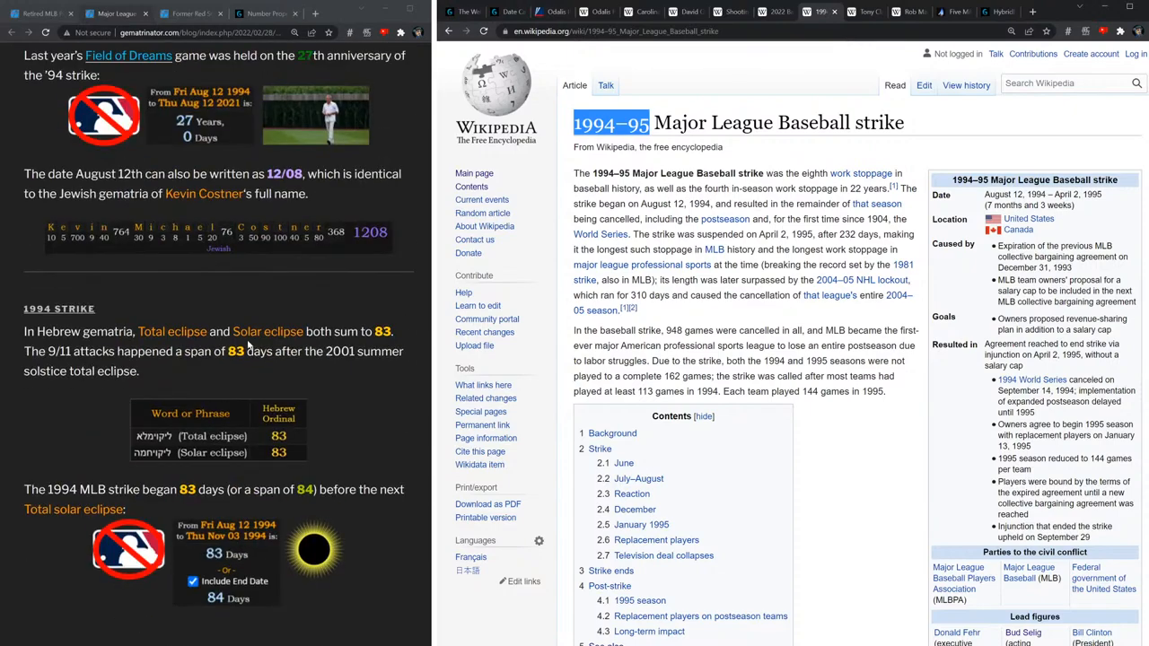
pyautogui.scroll(-3)
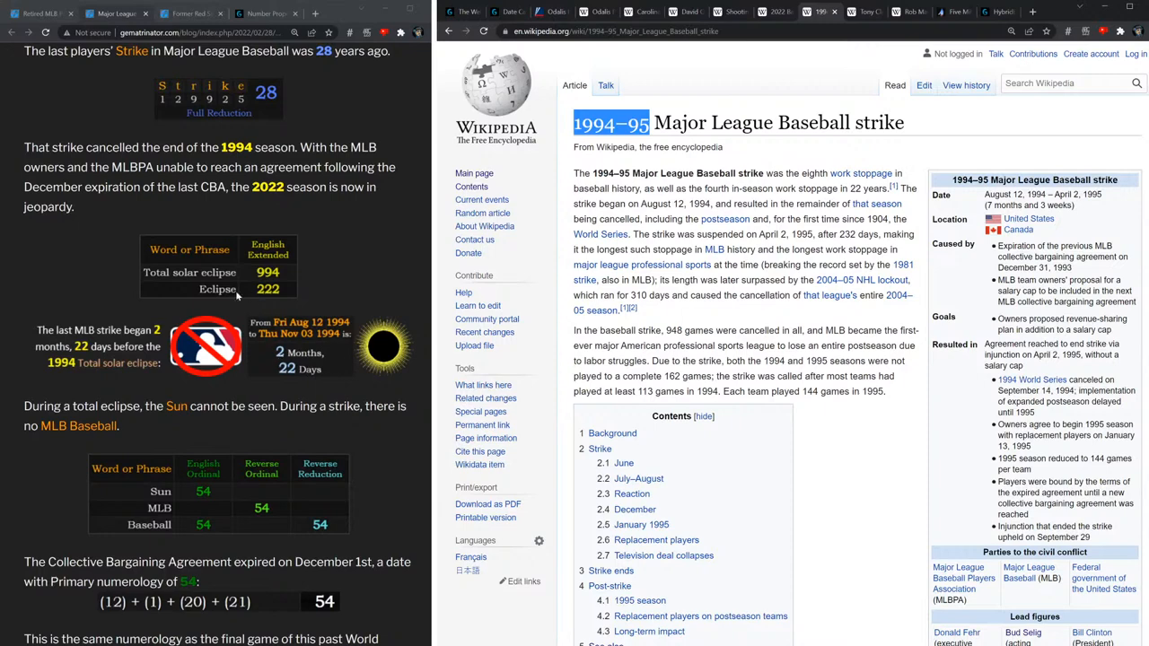
pyautogui.moveTo(237, 296)
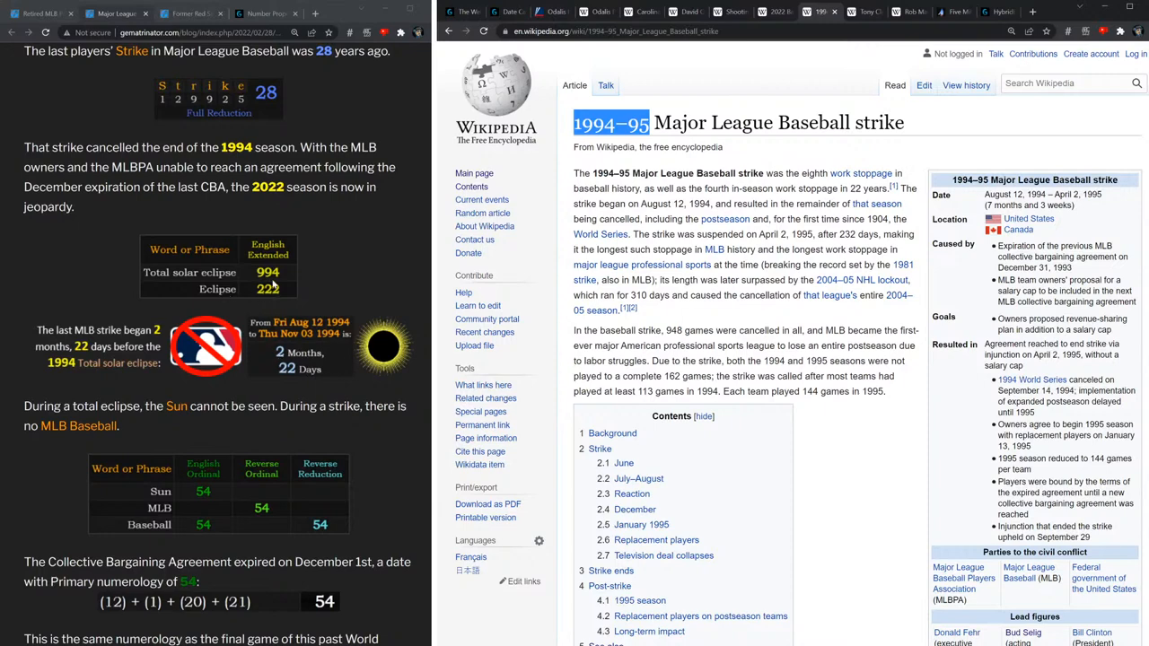
pyautogui.scroll(-3)
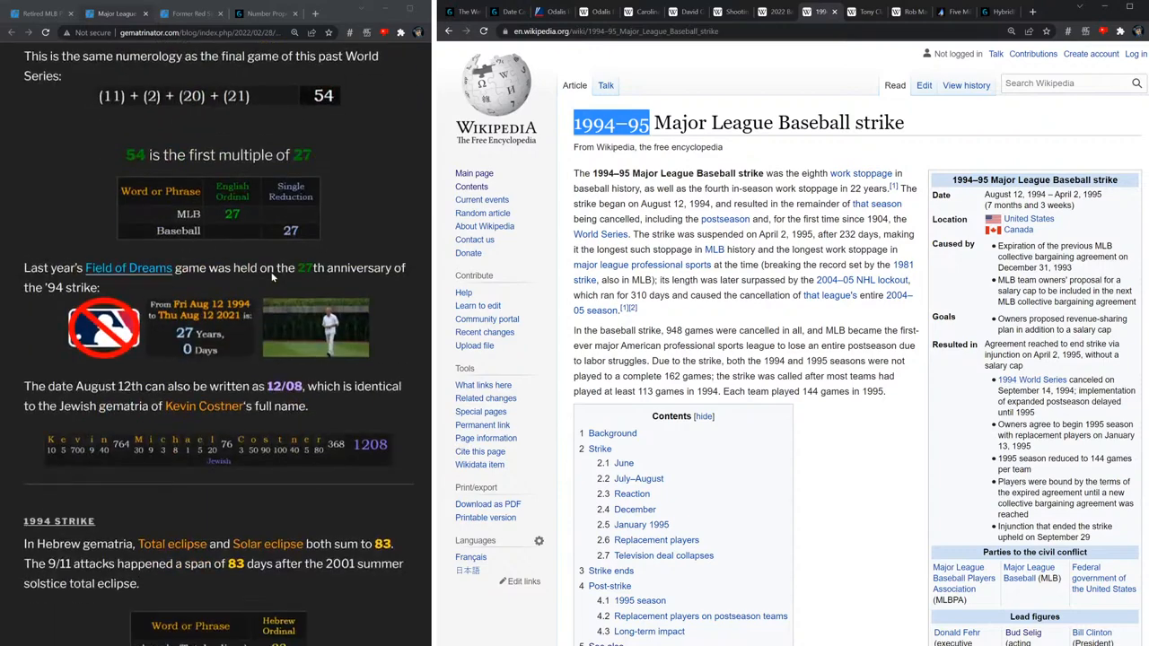
pyautogui.scroll(-3)
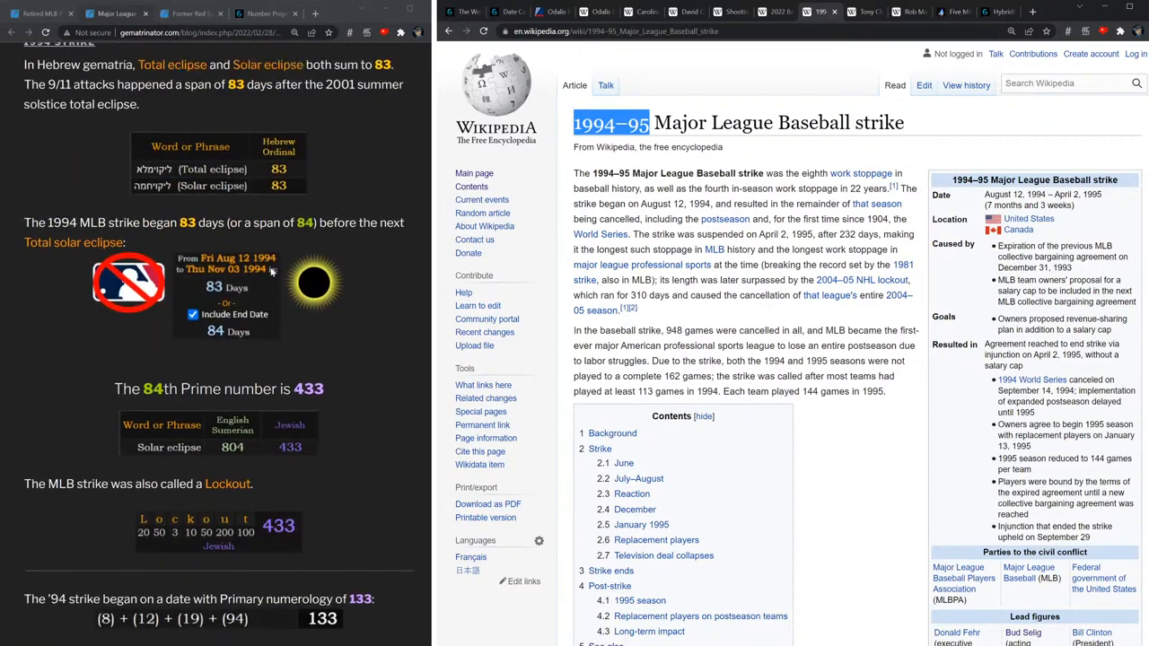
pyautogui.scroll(-3)
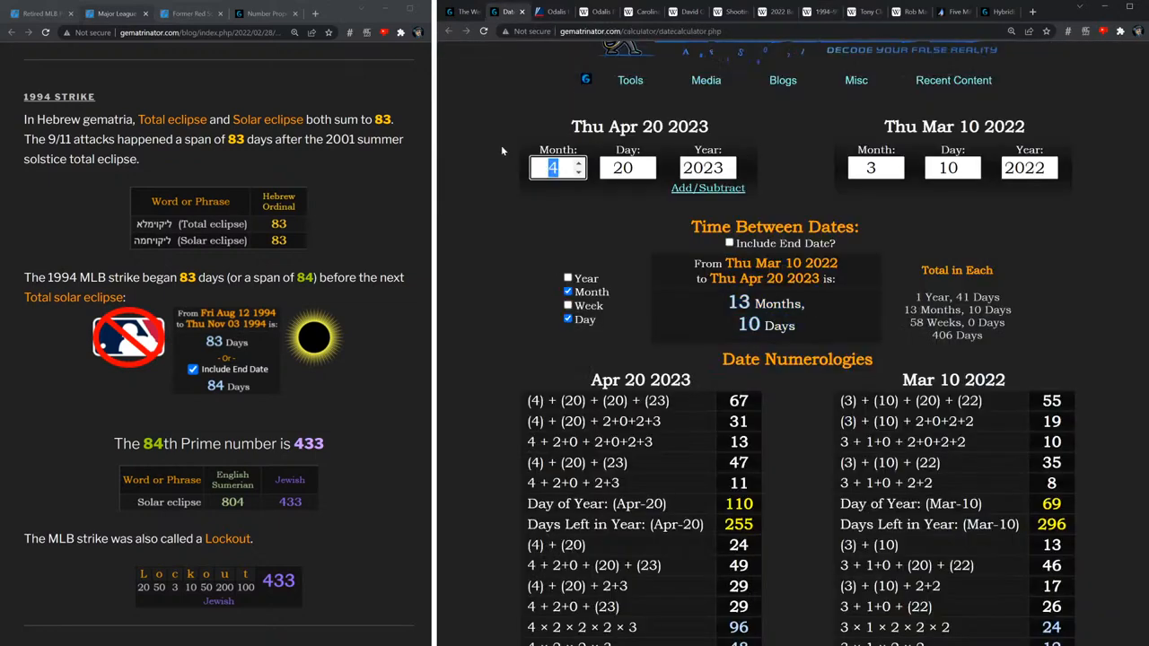
# Count August 12 to November 3, 1994 with the end date included: 84 days.
pyautogui.write('1994')
pyautogui.click(627, 167)
pyautogui.write('12')
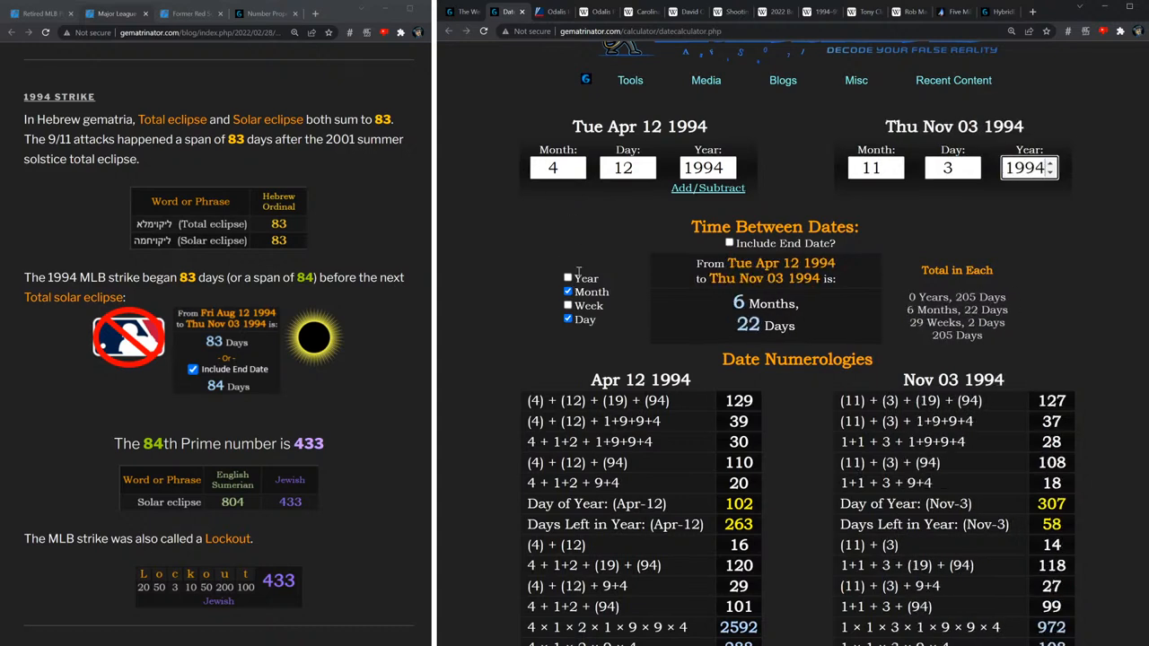
pyautogui.click(870, 168)
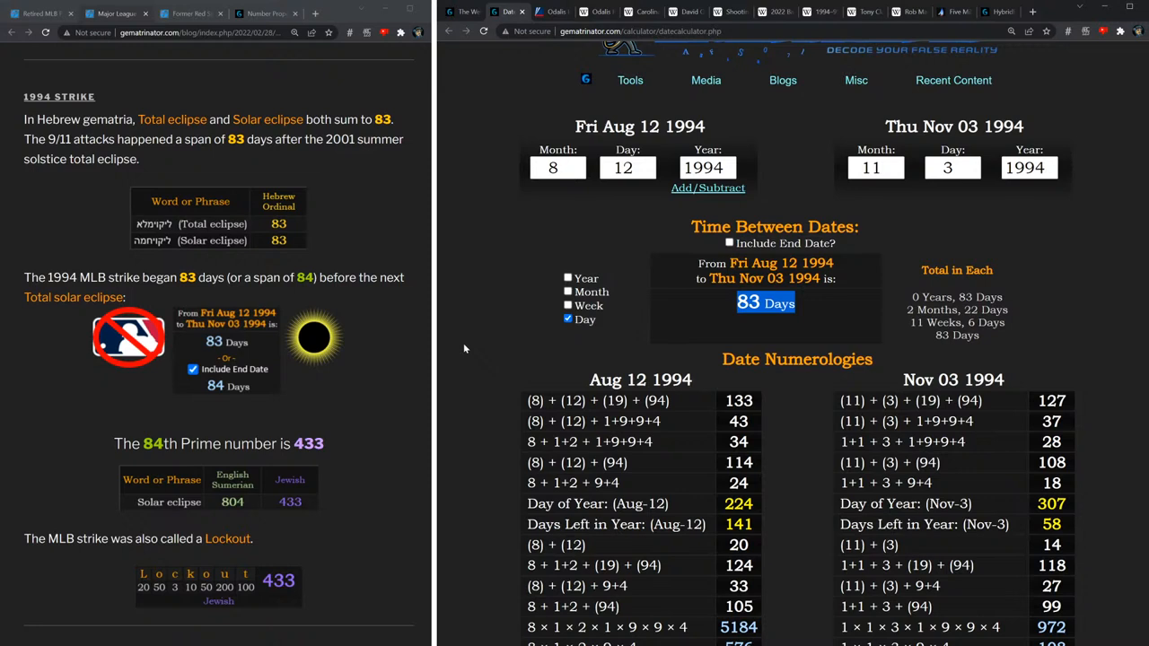
pyautogui.moveTo(249, 254)
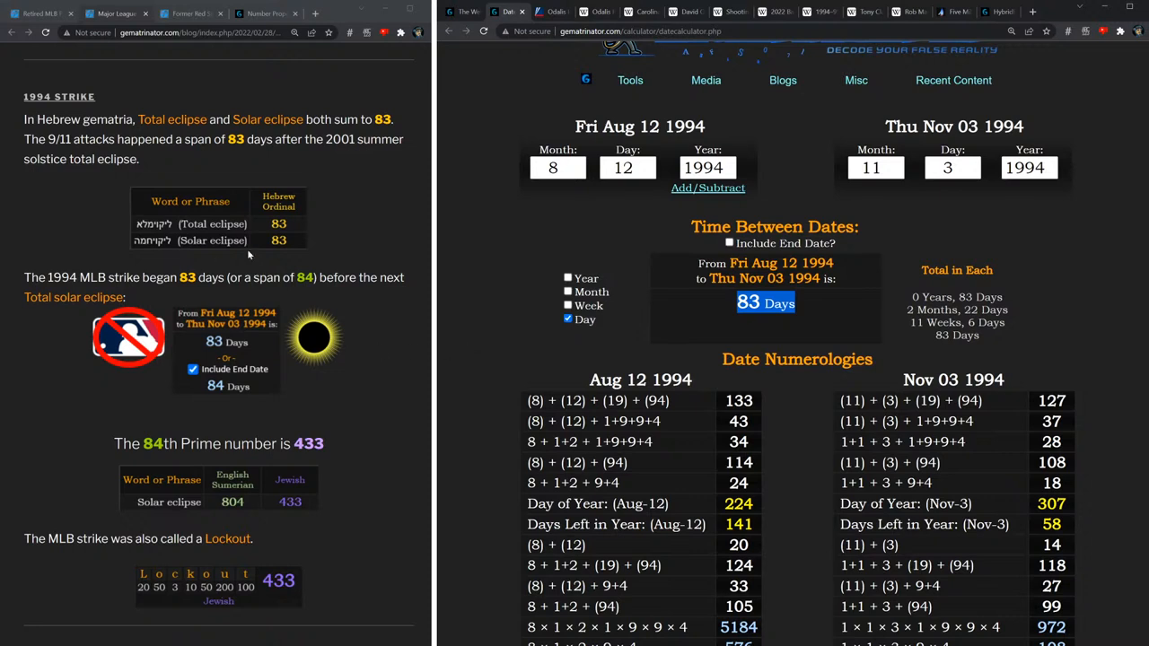
pyautogui.moveTo(360, 302)
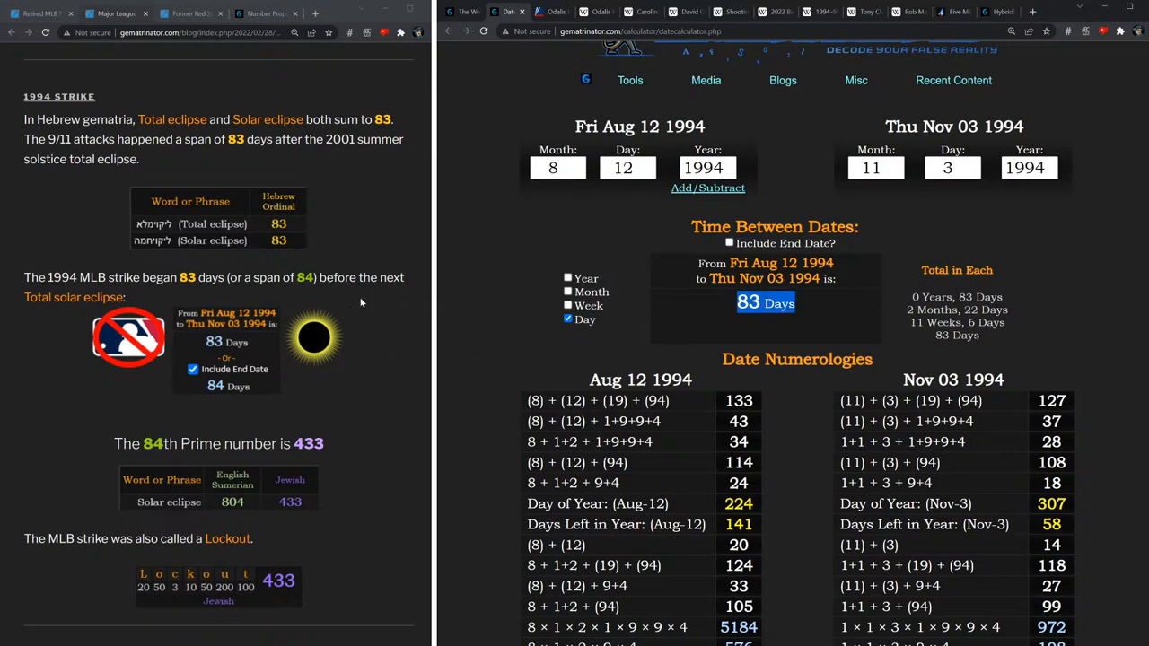
pyautogui.moveTo(215, 230)
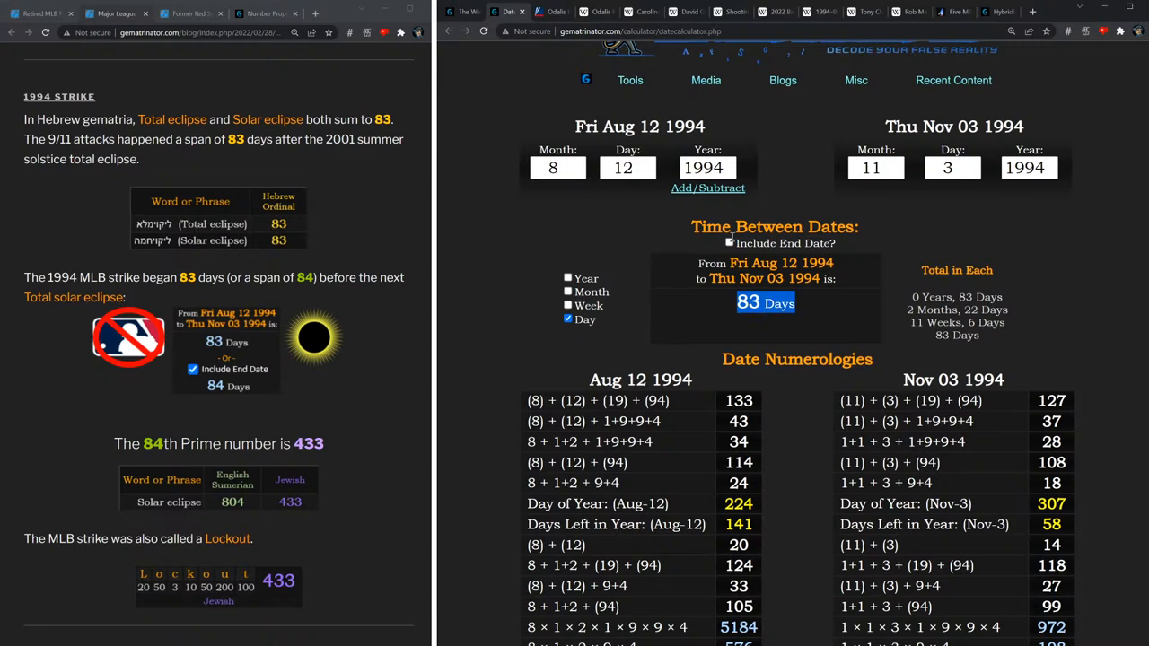
pyautogui.click(729, 242)
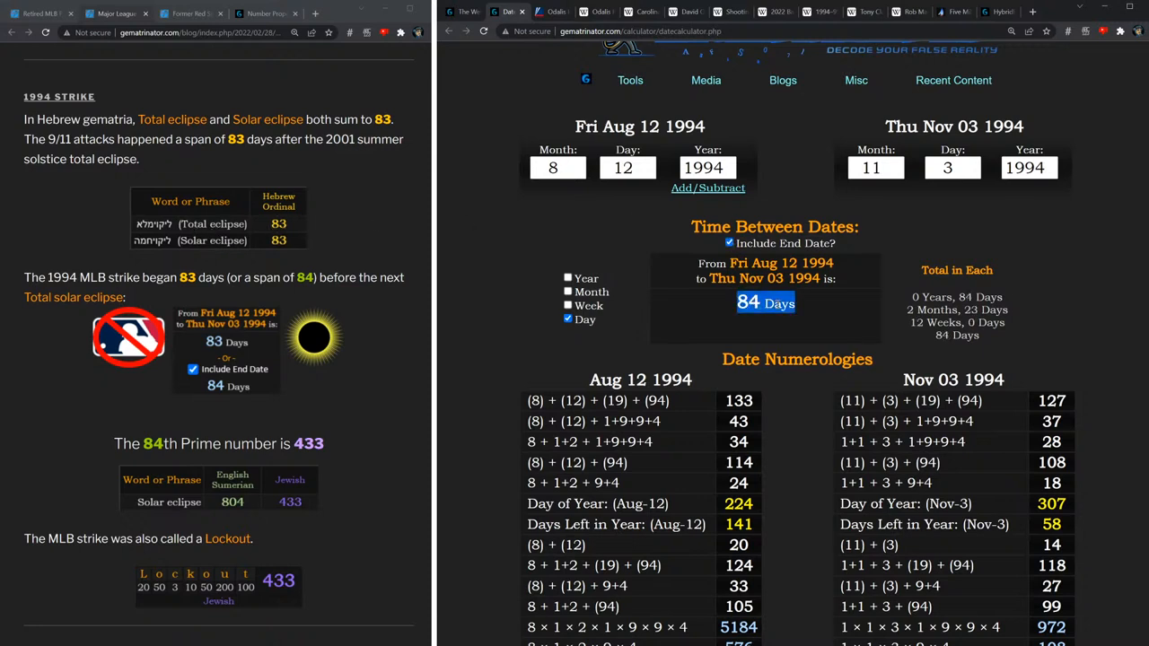
pyautogui.scroll(-3)
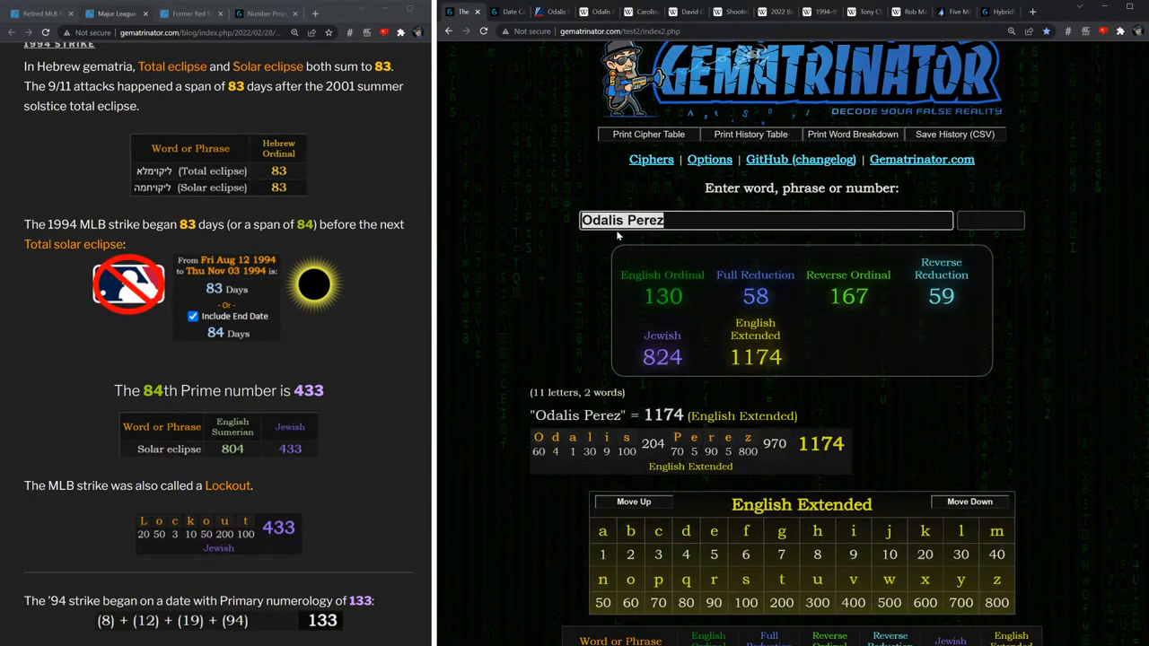
# Enter 'Solar eclipse' and 'Lockout', confirming both equal 433 in Jewish.
pyautogui.write('Solar eclipse')
pyautogui.write('433')
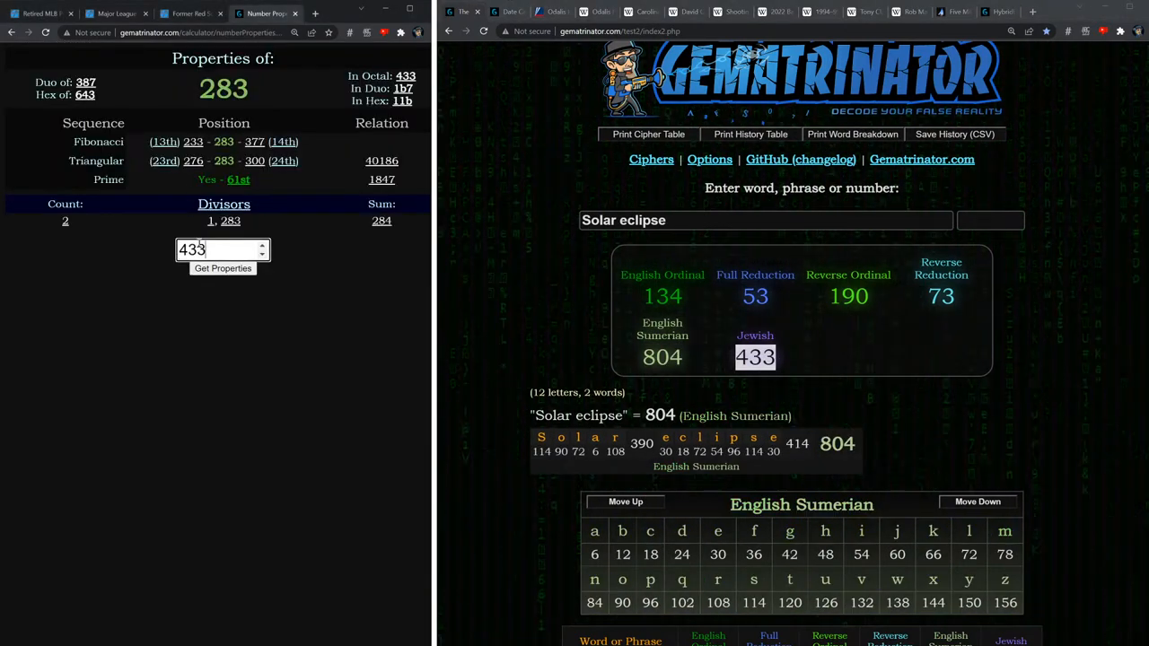
pyautogui.click(223, 268)
pyautogui.write('Lockout')
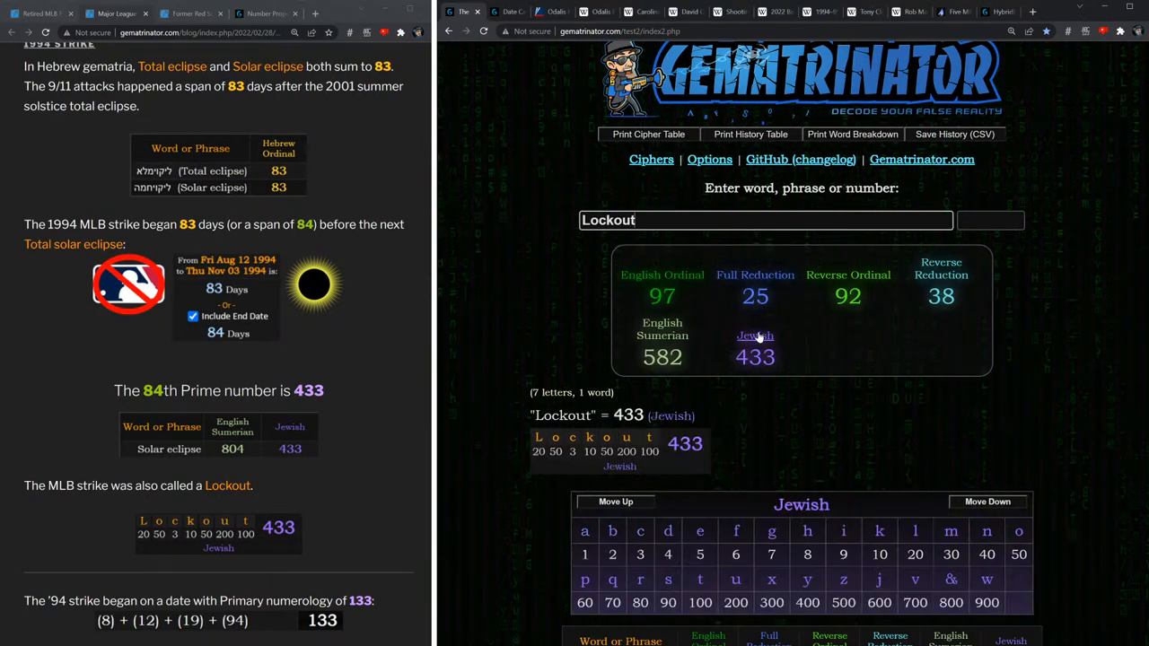
pyautogui.write('s;s')
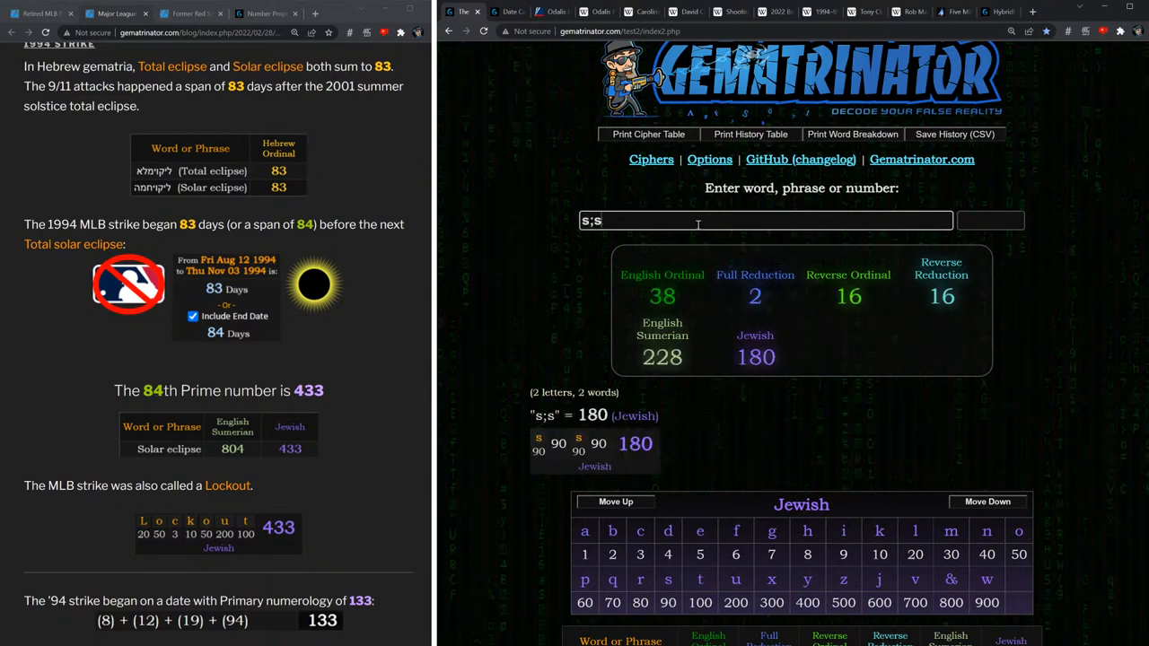
pyautogui.write('Solar eclipse')
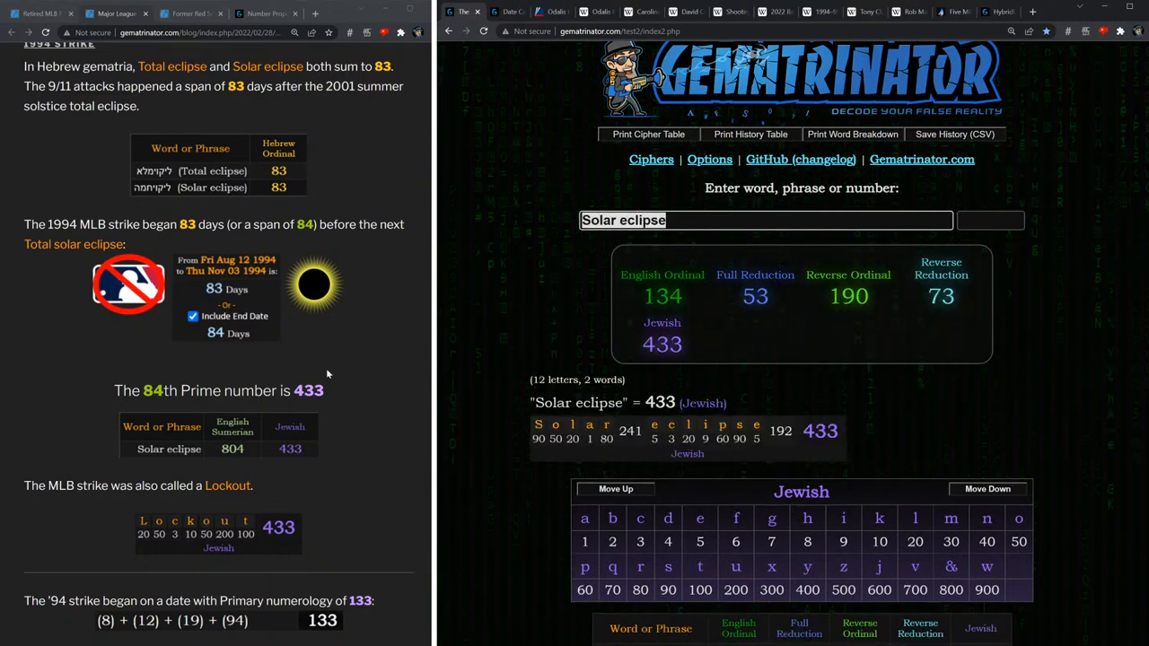
pyautogui.scroll(-3)
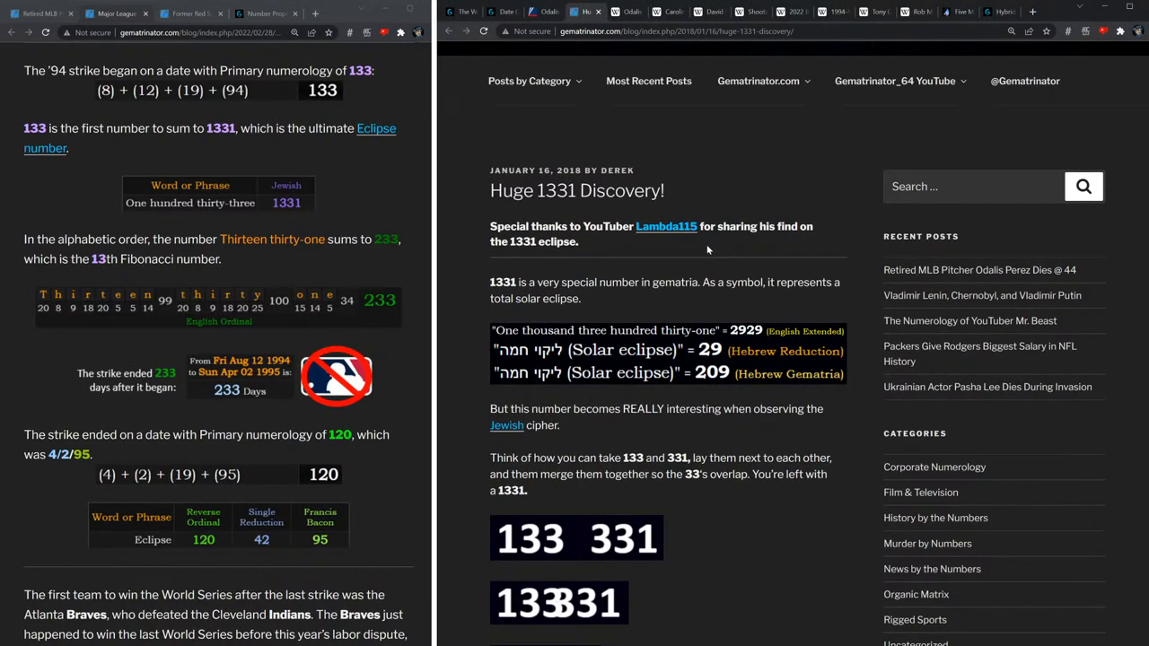
# Read the Huge 1331 Discovery post against August 12, 1994's 133 numerology.
pyautogui.scroll(-3)
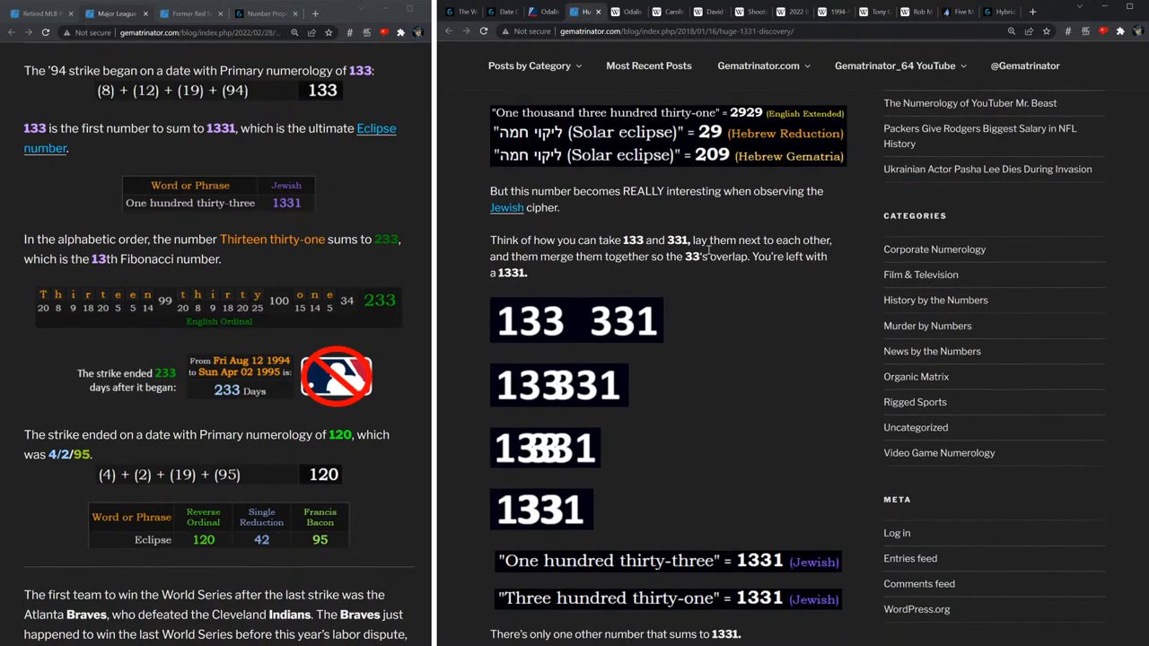
pyautogui.scroll(-3)
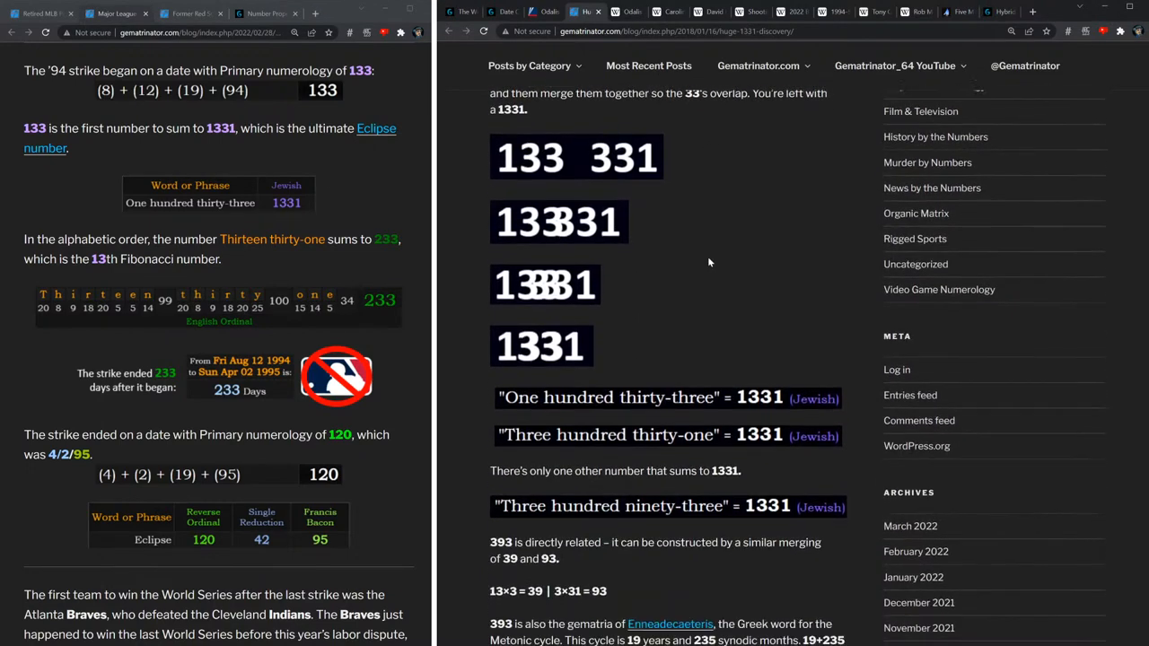
pyautogui.scroll(-3)
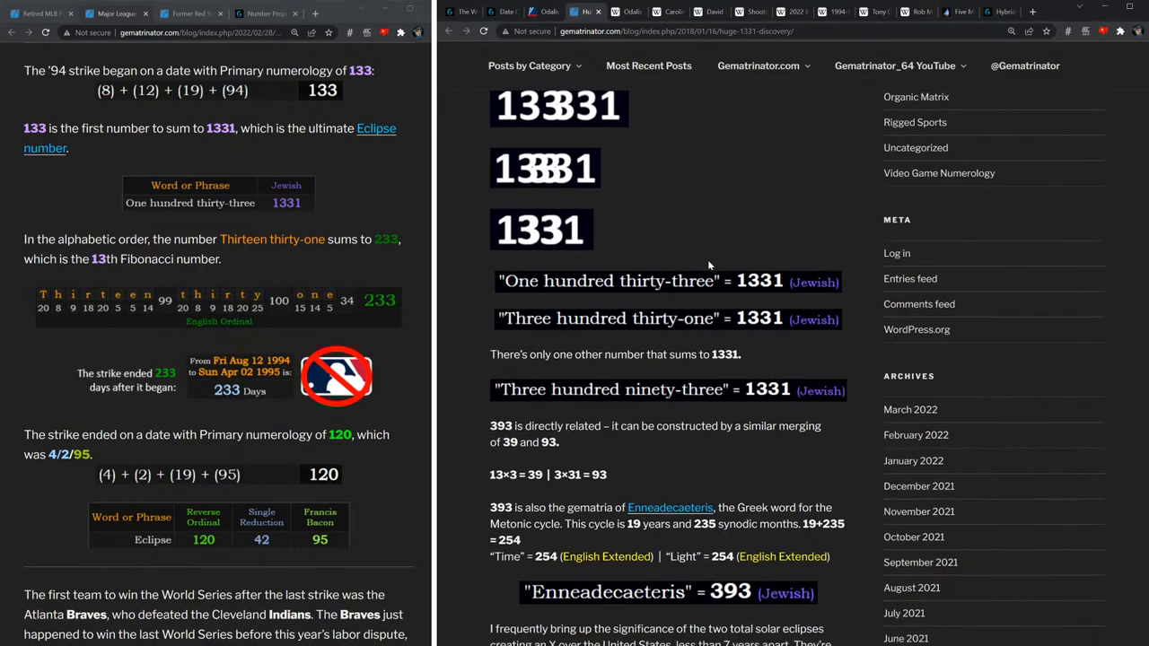
pyautogui.scroll(-3)
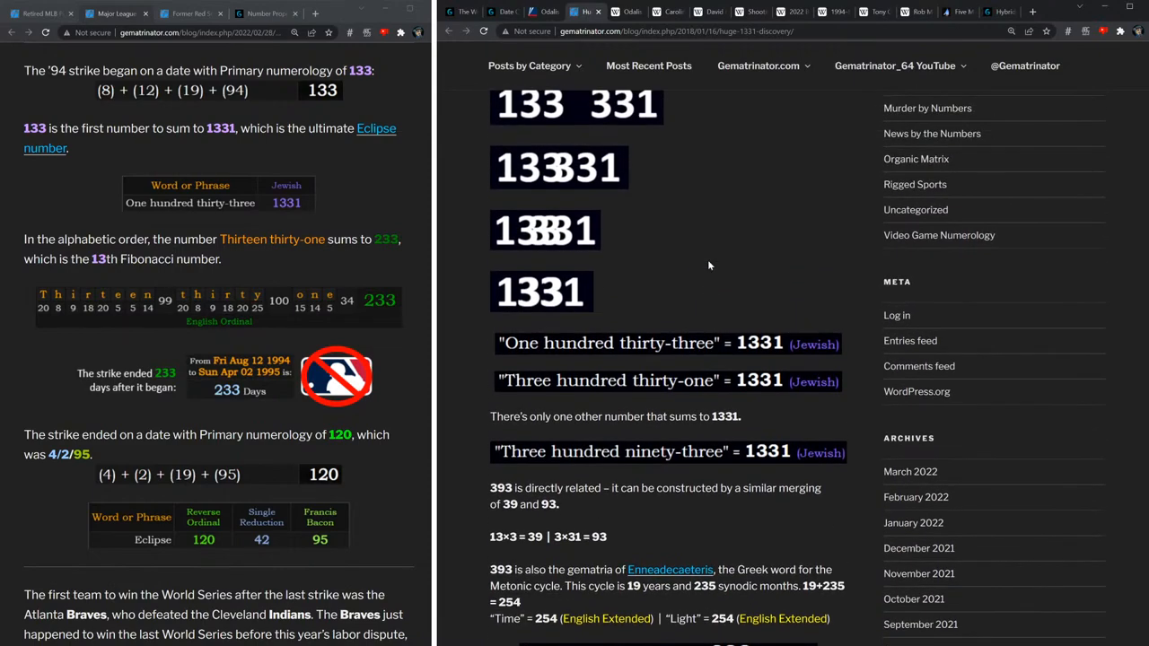
pyautogui.scroll(-3)
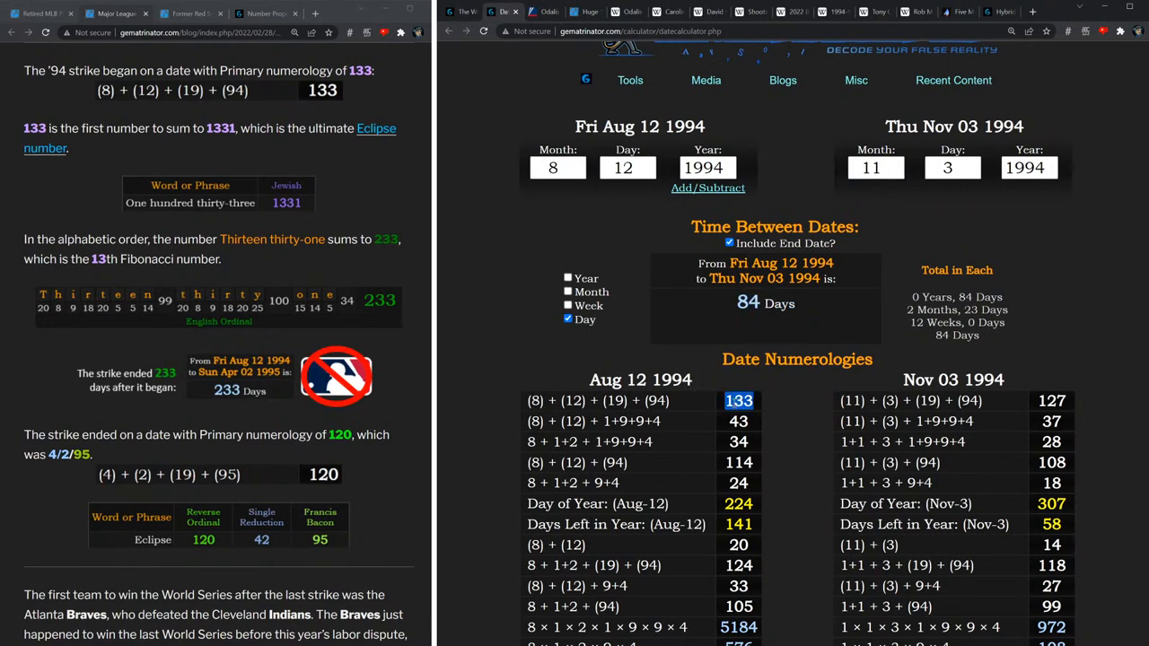
pyautogui.click(585, 11)
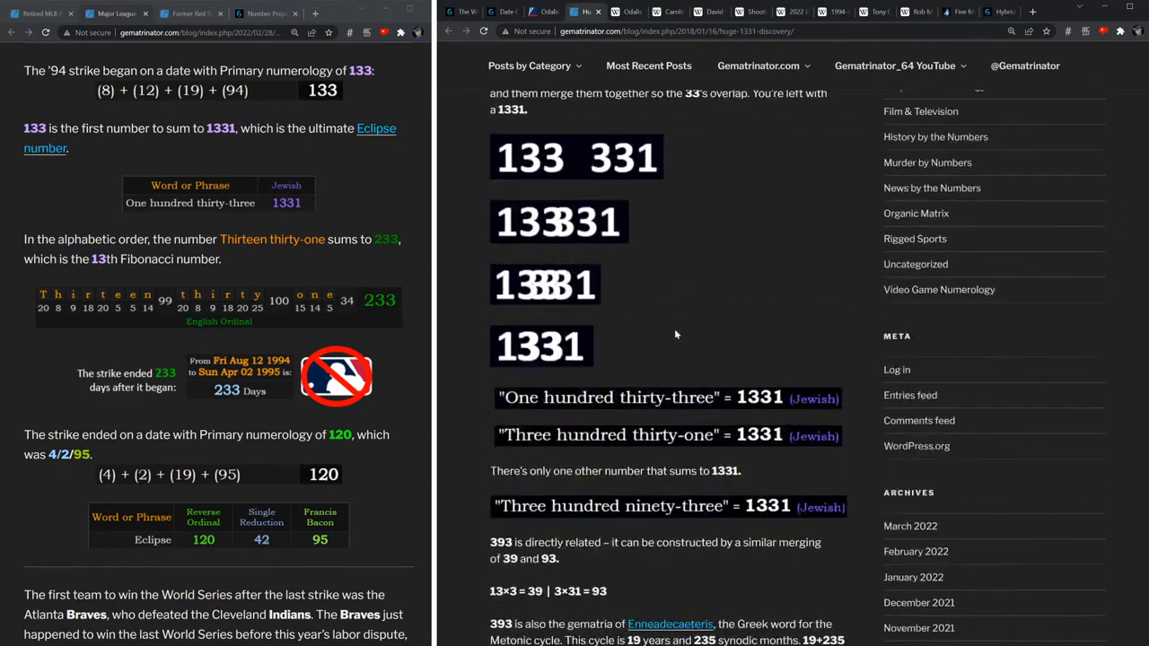
pyautogui.moveTo(768, 402)
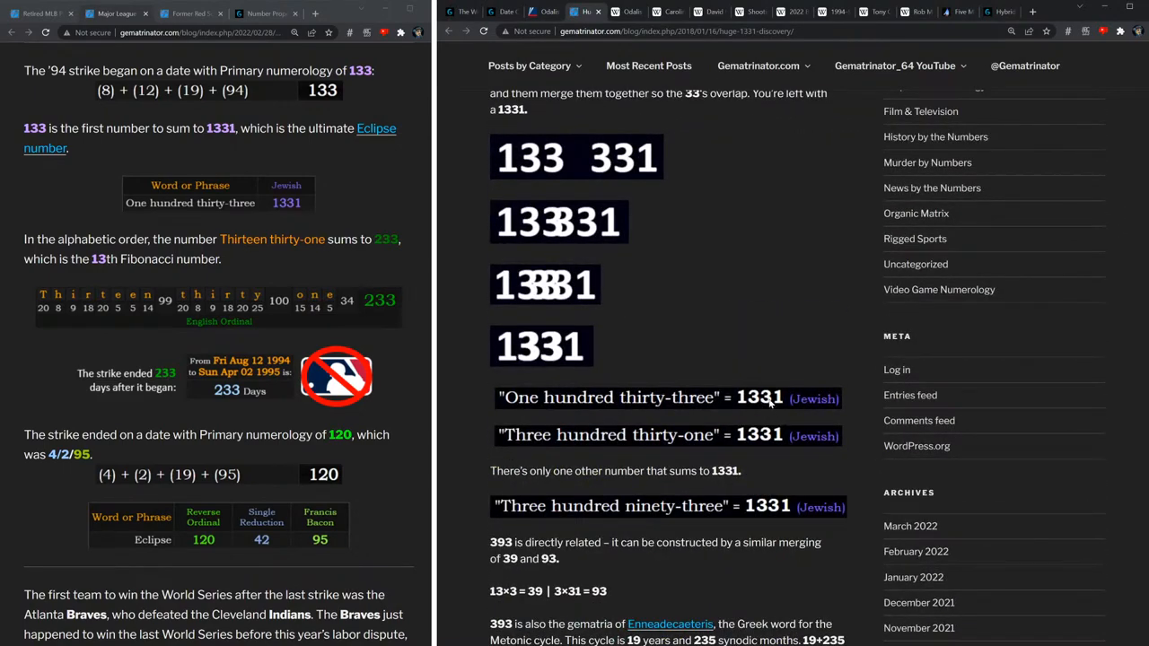
pyautogui.moveTo(526, 98)
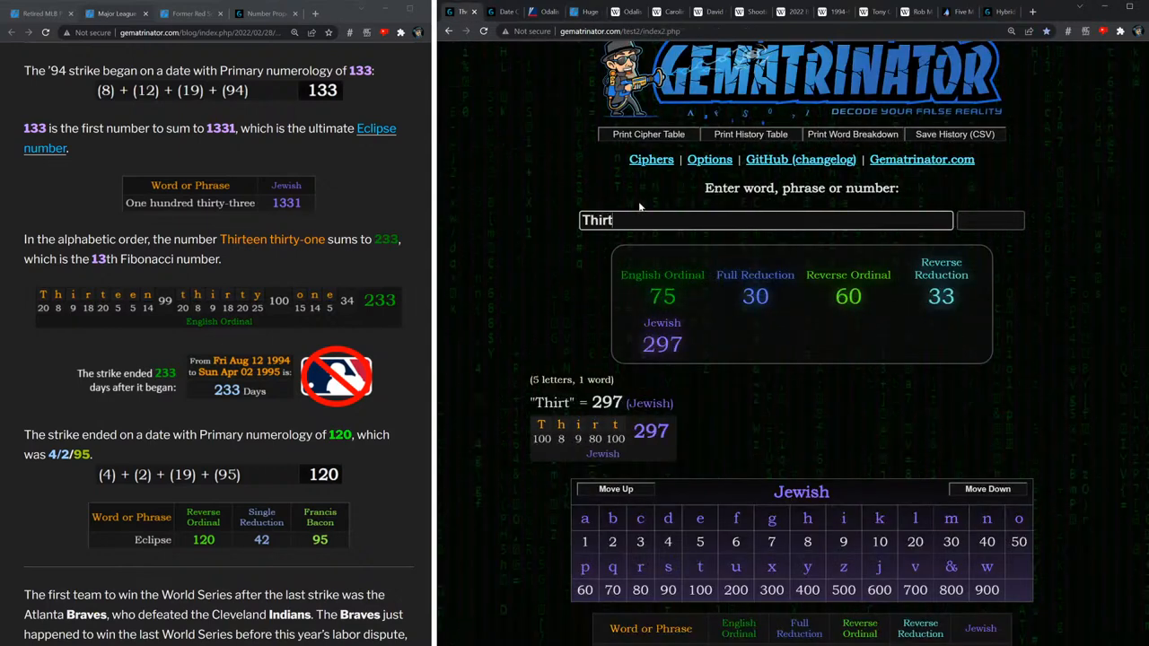
# Enter 'Thirteen thirty-one', read 233 in English Ordinal, and check its number properties.
pyautogui.write('Thirteen thirty-one')
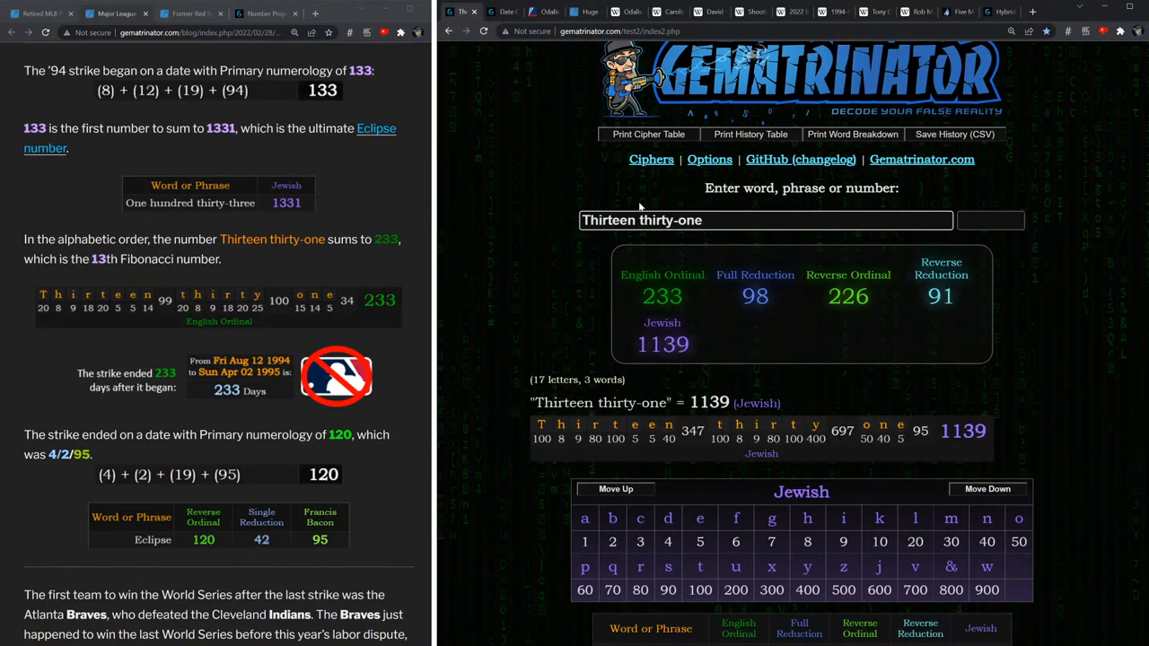
pyautogui.click(662, 296)
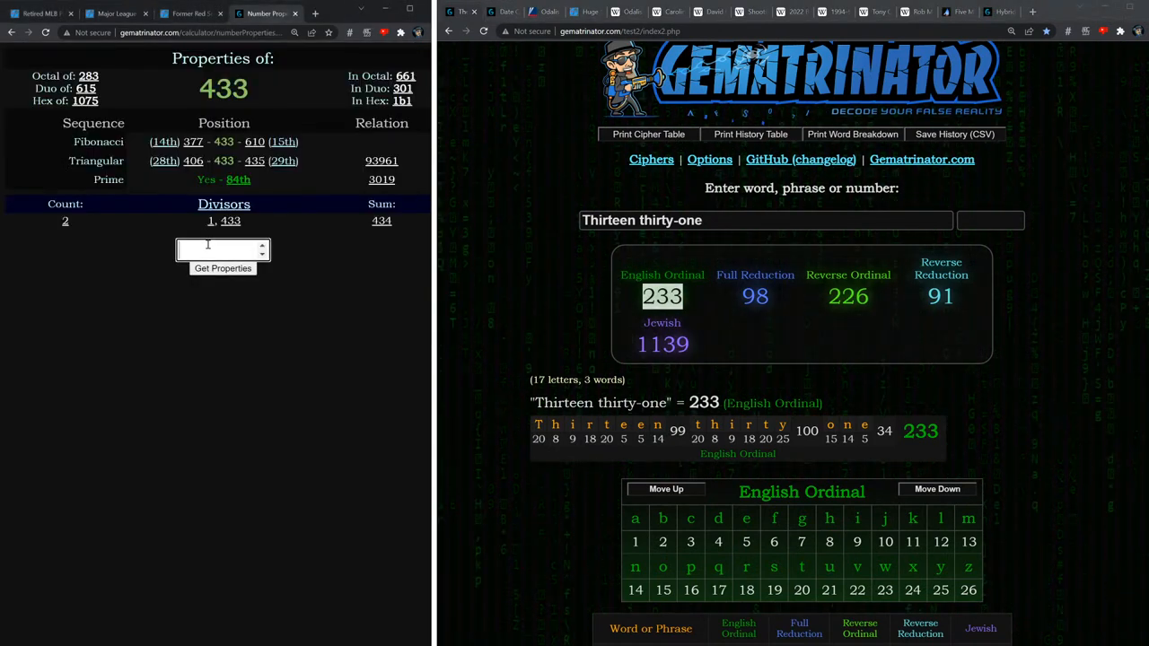
pyautogui.click(222, 267)
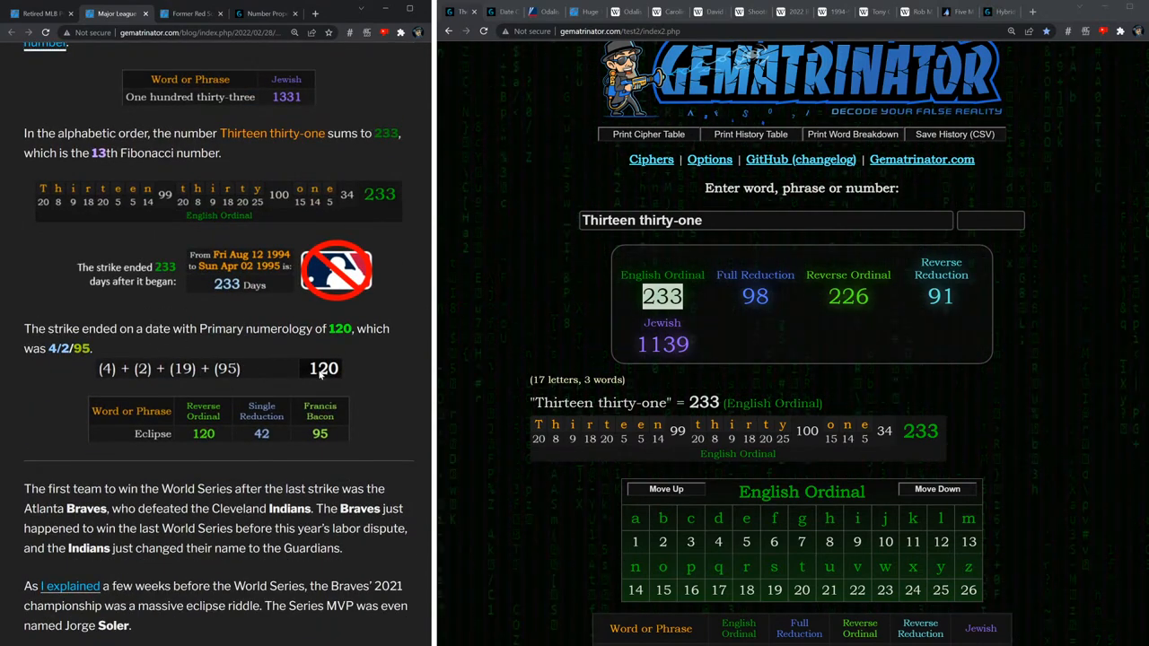
pyautogui.scroll(-3)
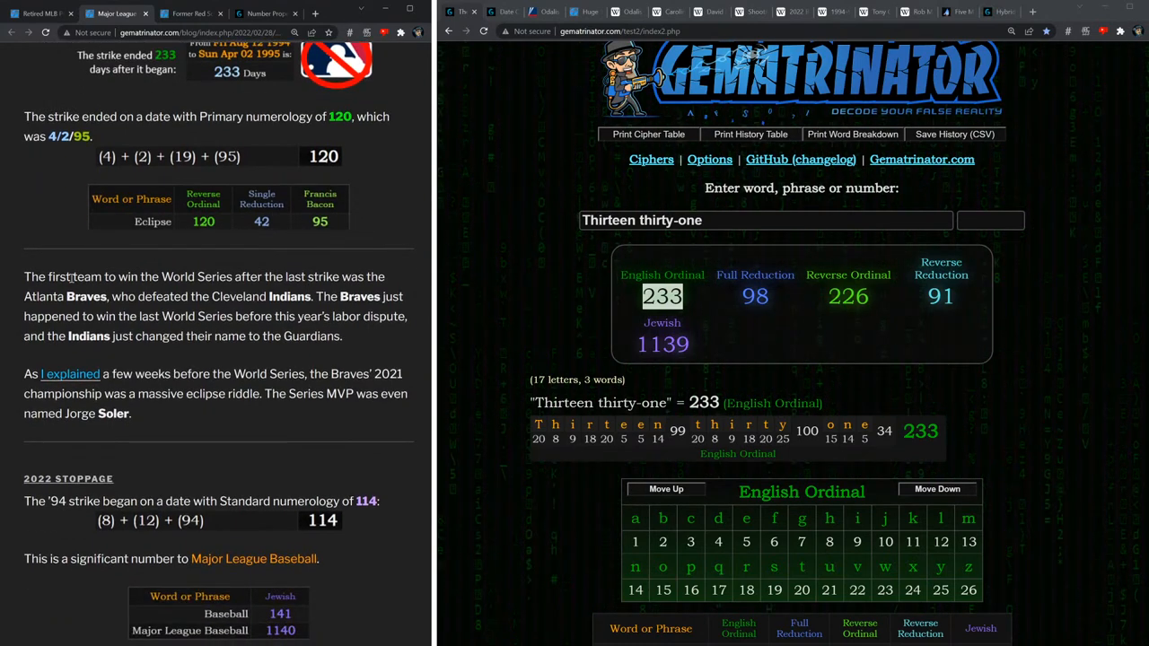
pyautogui.moveTo(24, 277); pyautogui.dragTo(140, 296)
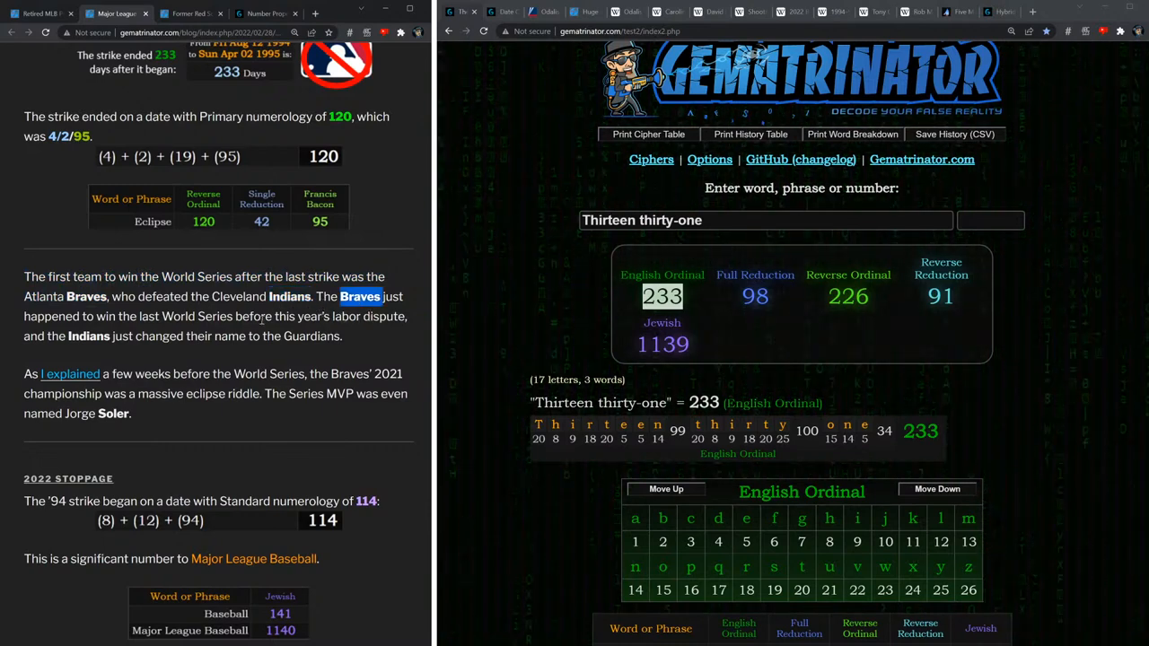
pyautogui.doubleClick(89, 335)
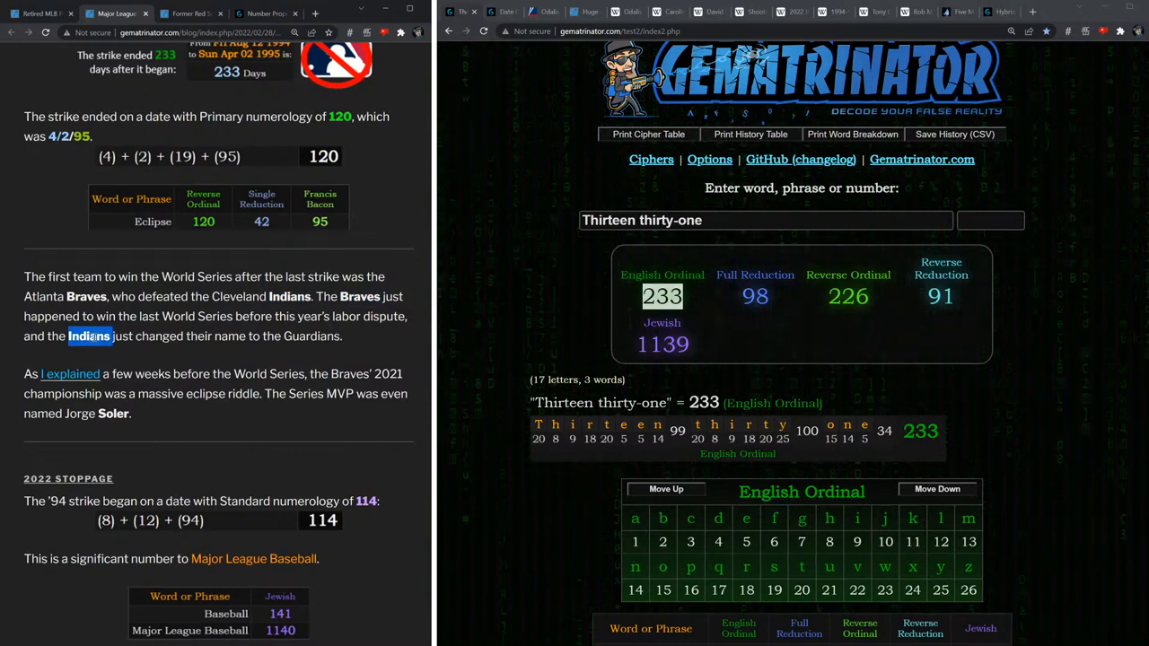
pyautogui.doubleClick(312, 335)
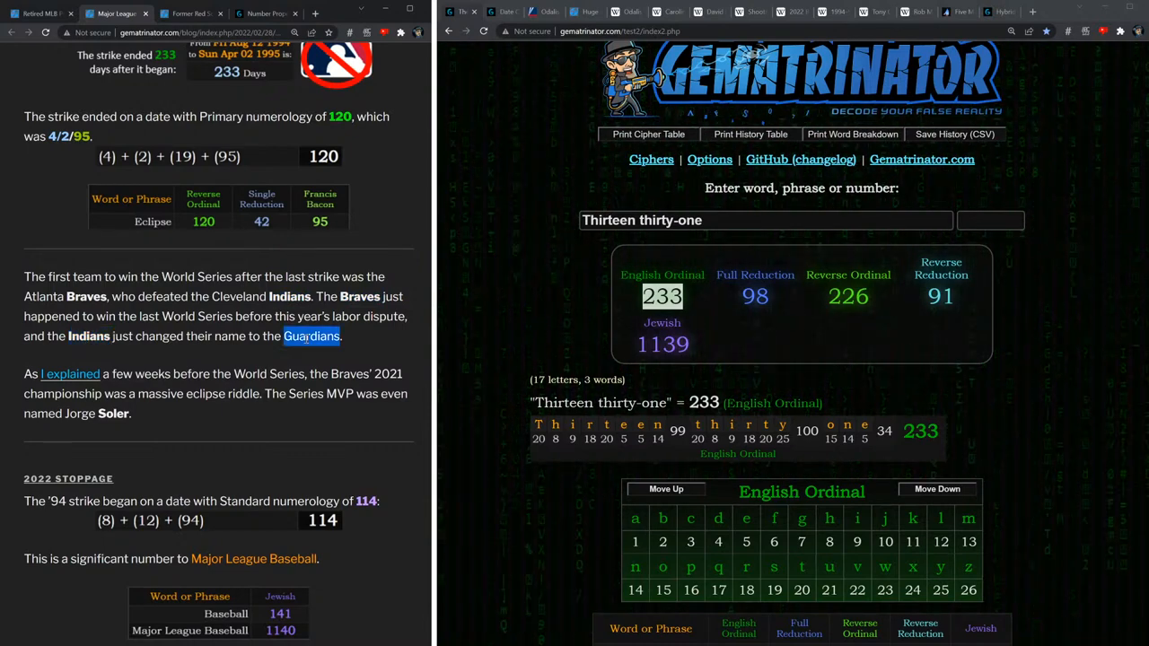
pyautogui.scroll(-3)
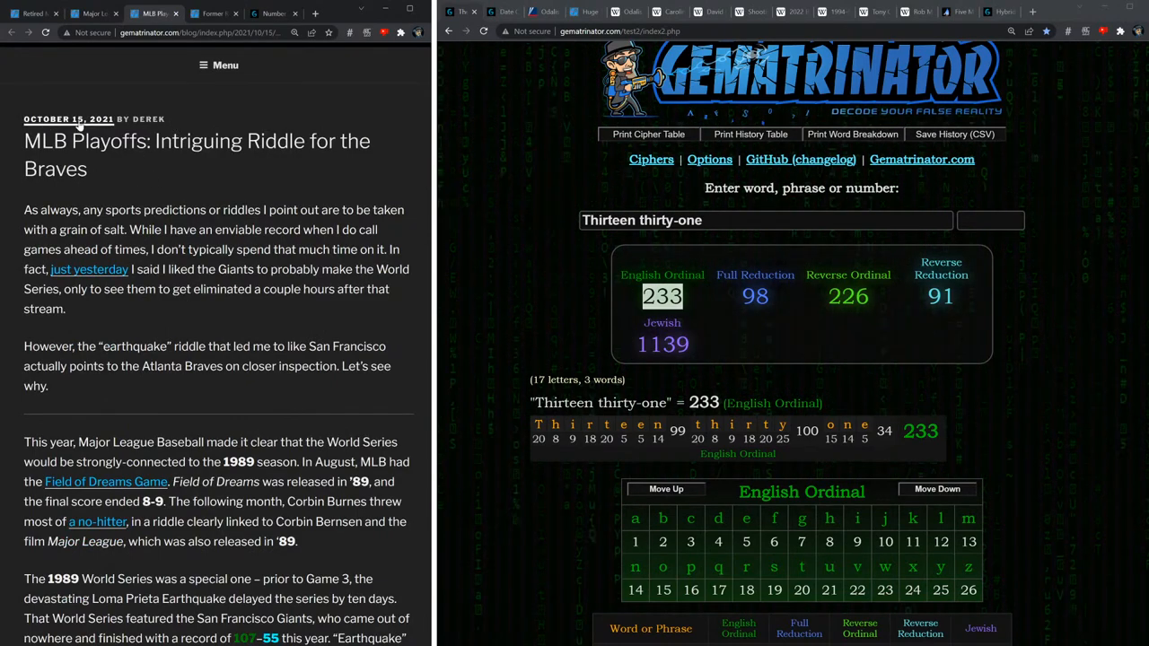
pyautogui.scroll(-3)
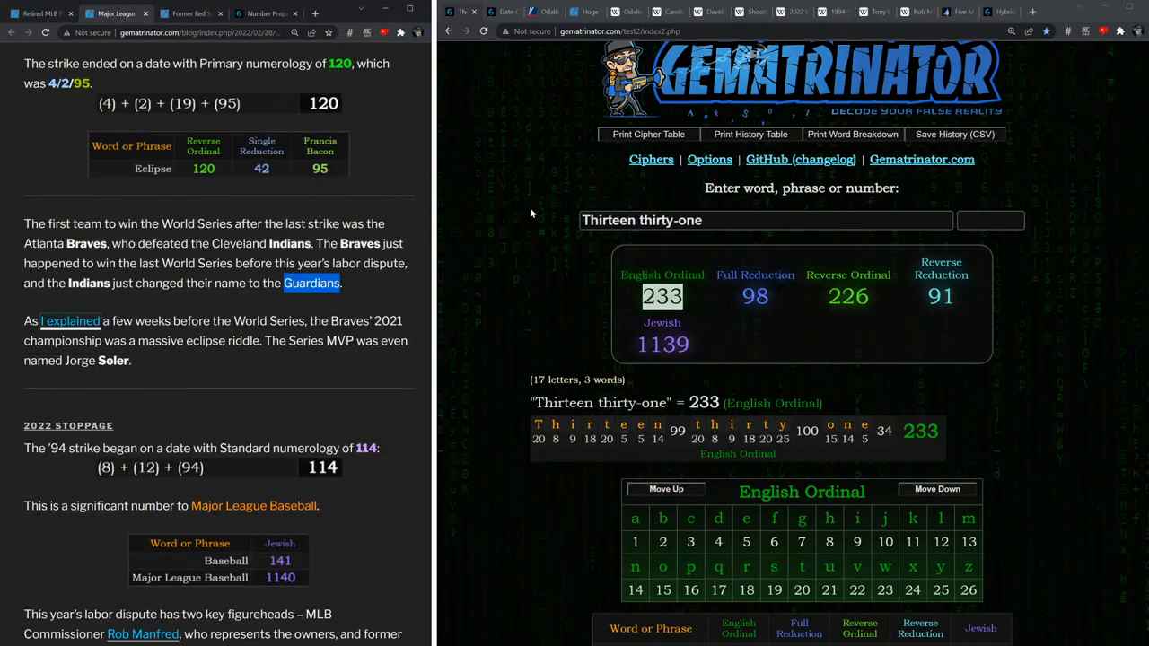
pyautogui.doubleClick(112, 360)
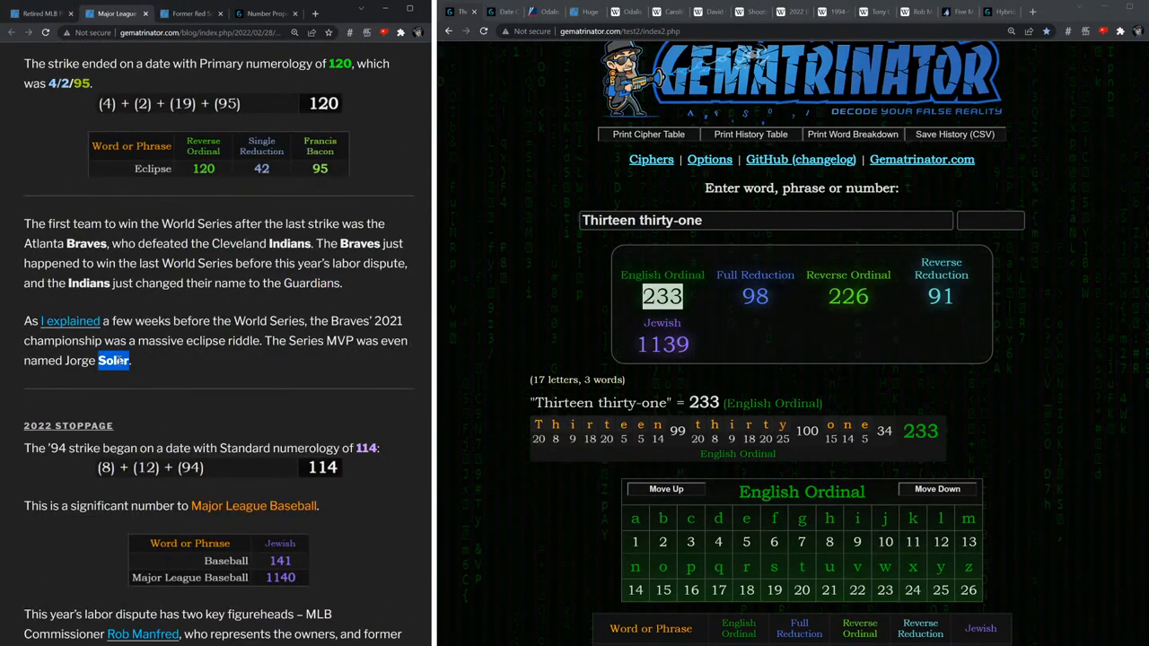
# Enter 'Major League Baseball' and read its Jewish value of 1140.
pyautogui.scroll(-3)
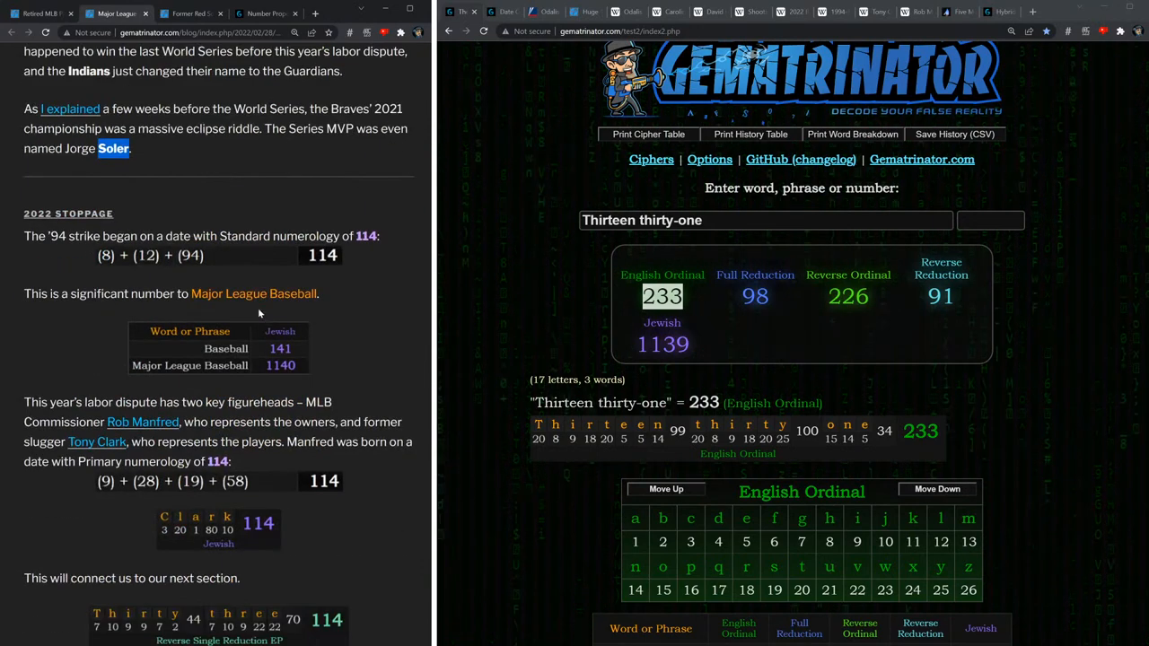
pyautogui.scroll(-3)
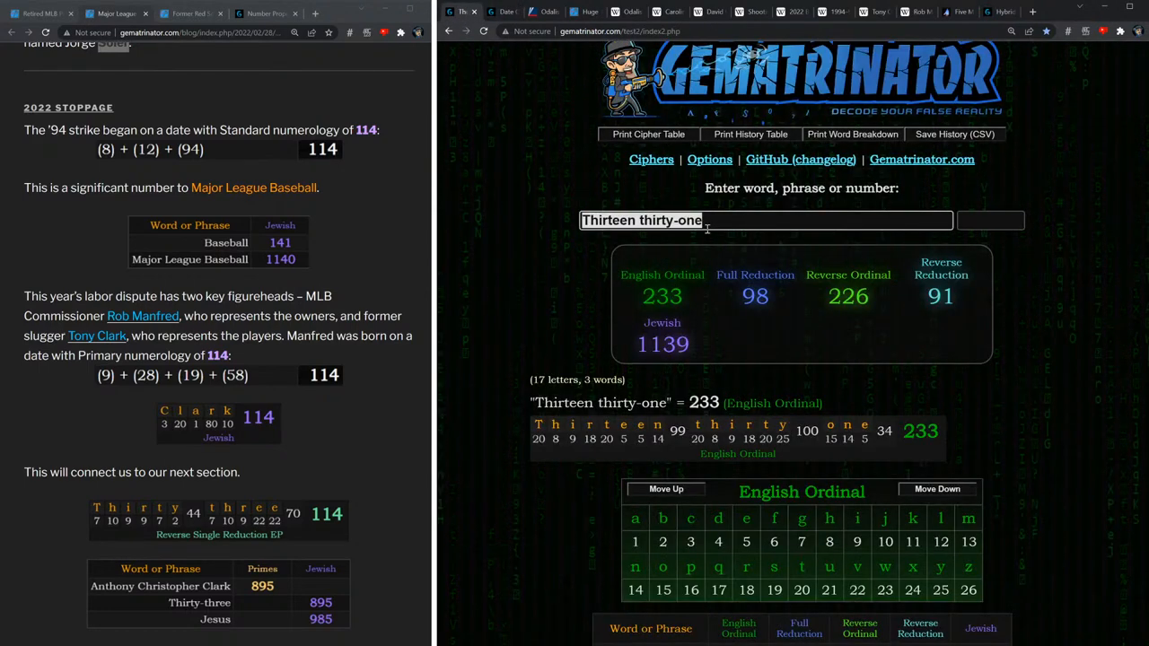
pyautogui.write('Major League Baseball')
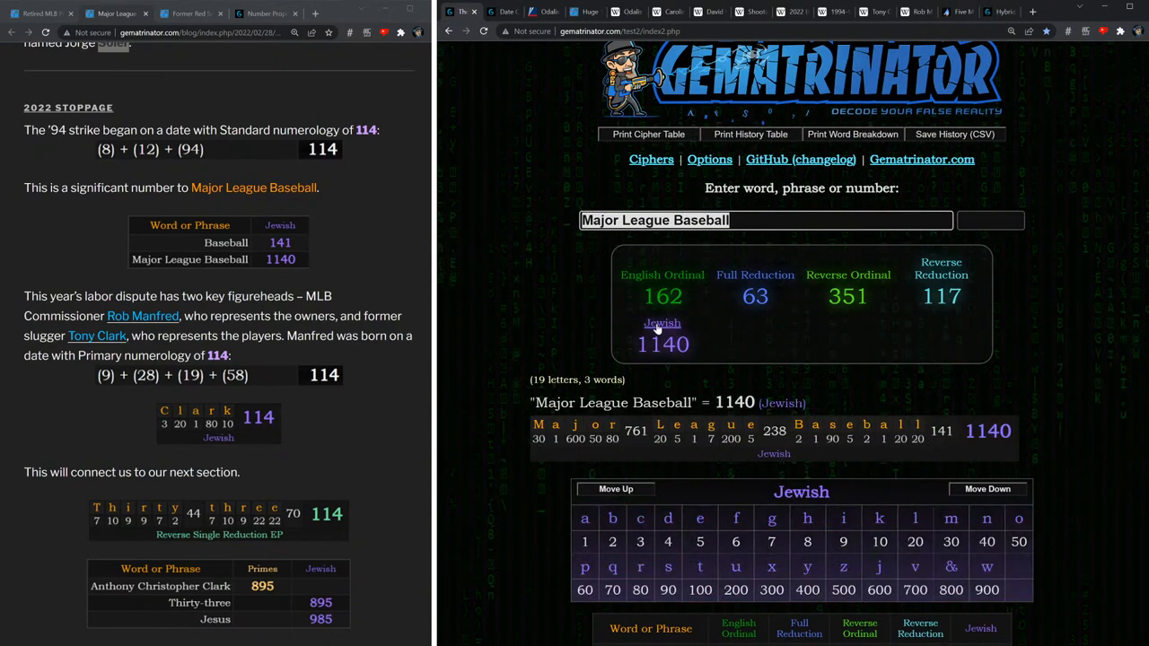
# Highlight the 1140 Jewish value and edit the entered phrase to 'Baseball'.
pyautogui.doubleClick(663, 343)
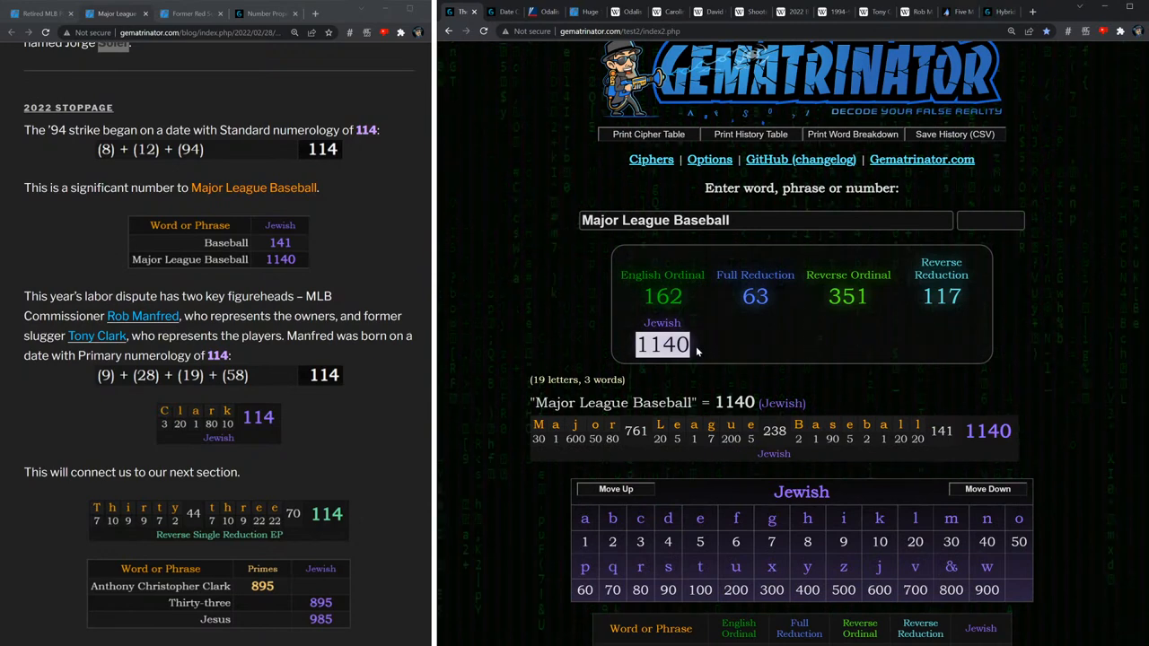
pyautogui.click(763, 220)
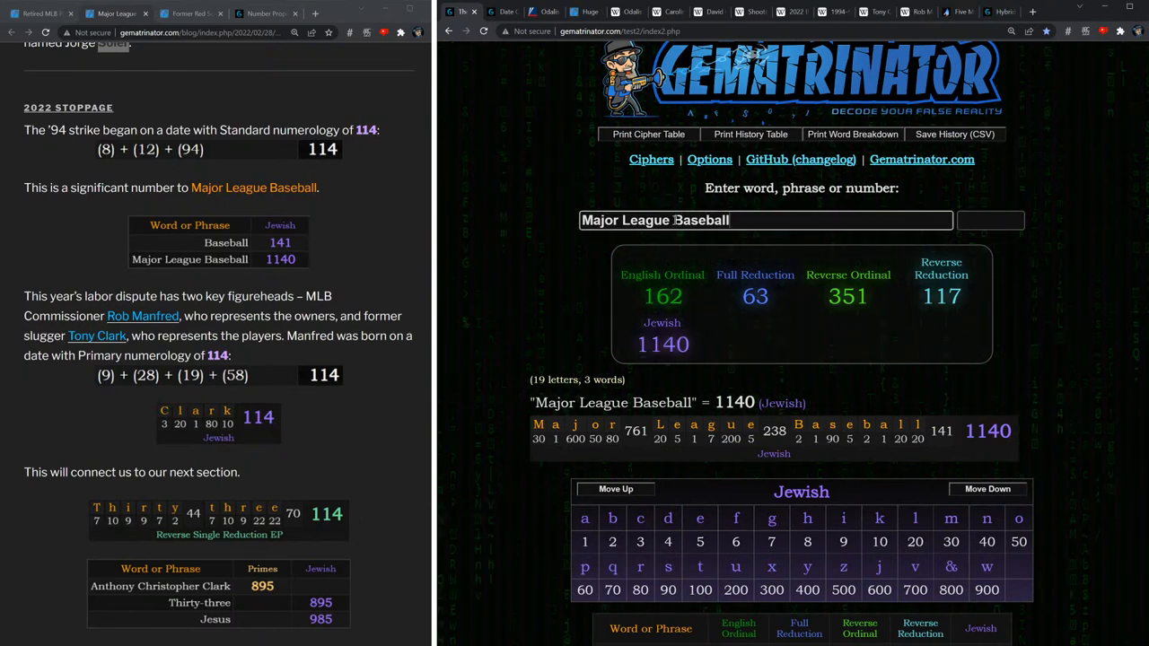
pyautogui.write('Baseball')
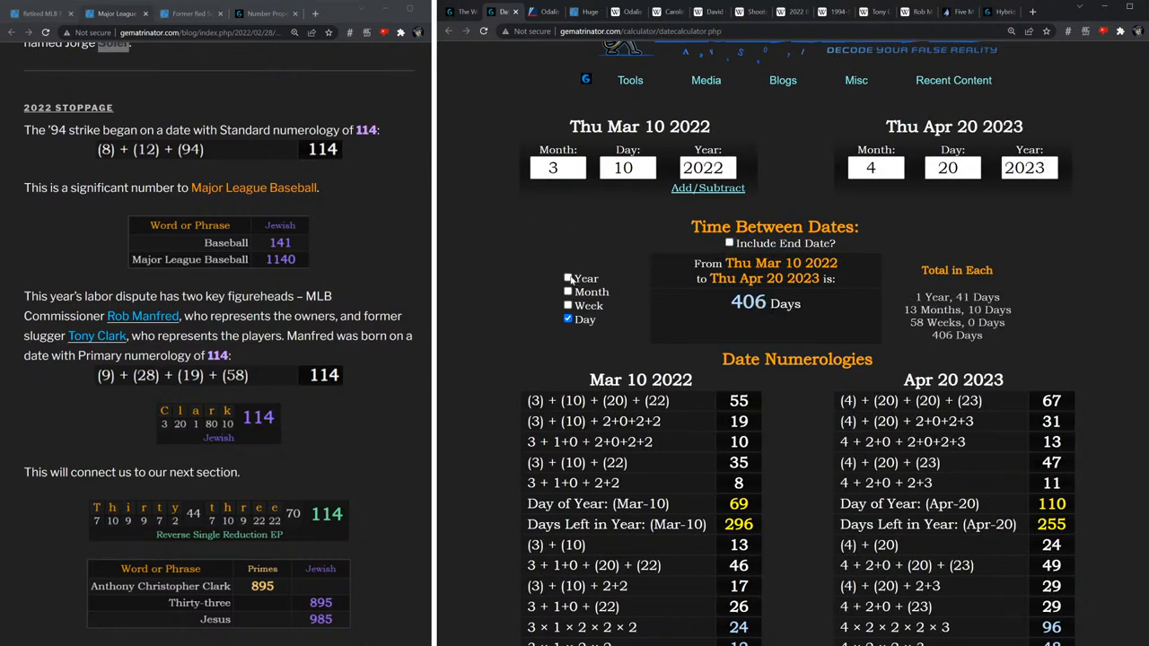
# Show the March 2022–April 2023 span in years as 1 year, 41 days.
pyautogui.click(568, 278)
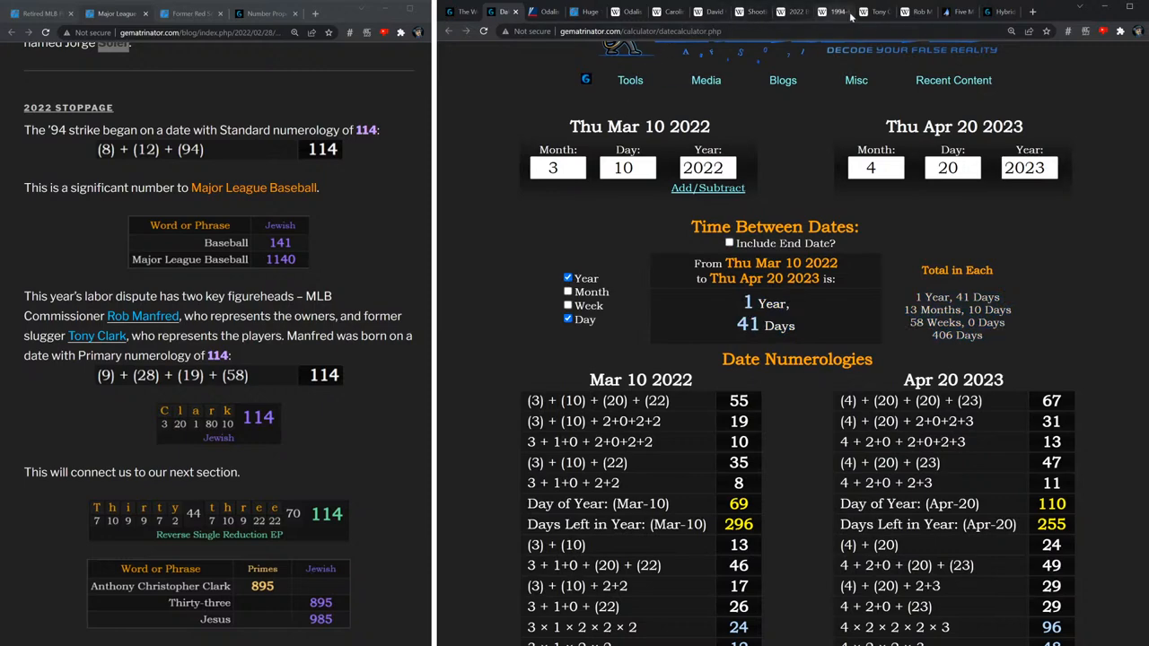
pyautogui.click(863, 12)
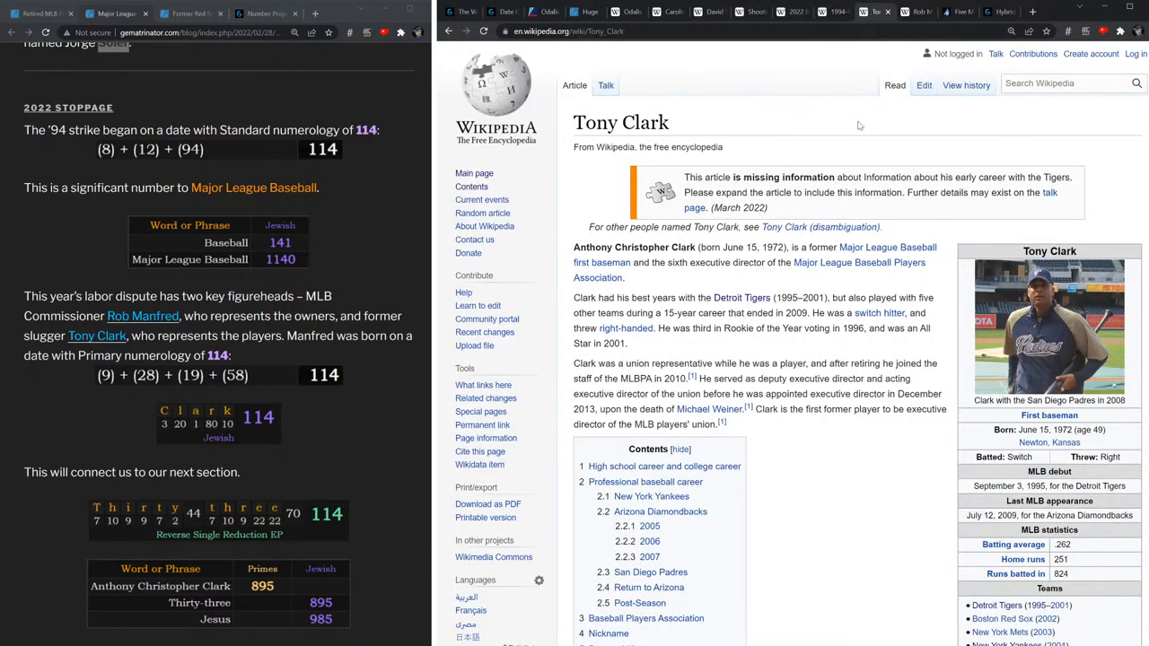
pyautogui.moveTo(835, 140)
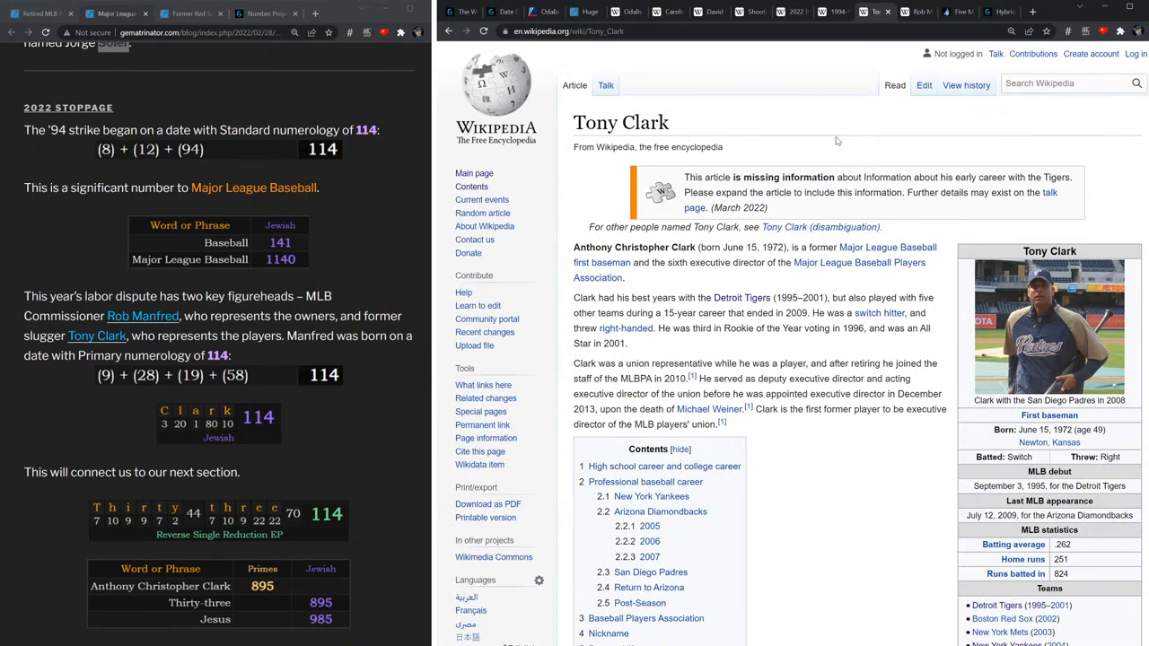
# Mark the surname Clark on Tony Clark's page and the title Rob Manfred.
pyautogui.doubleClick(621, 123)
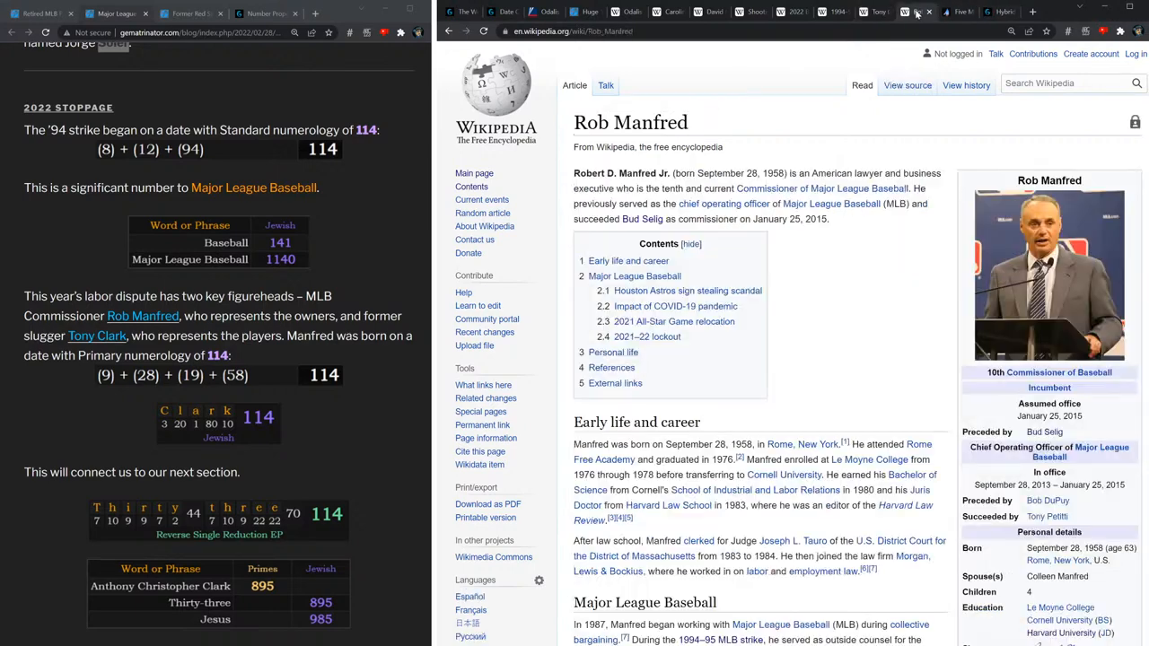
pyautogui.doubleClick(630, 122)
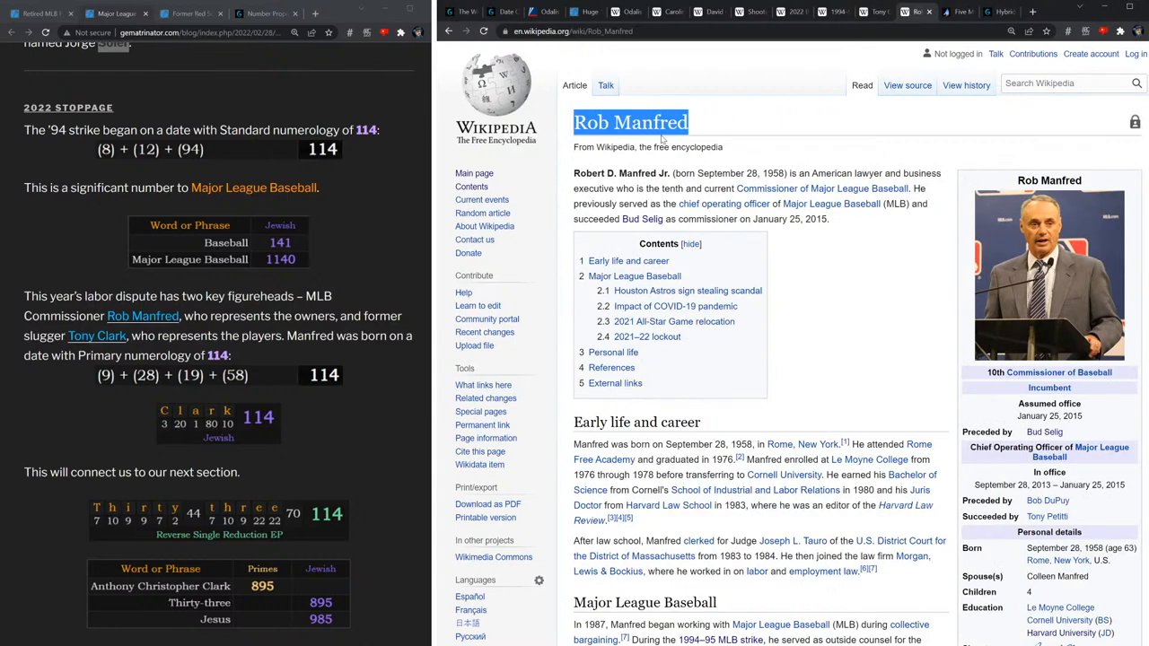
pyautogui.moveTo(644, 175)
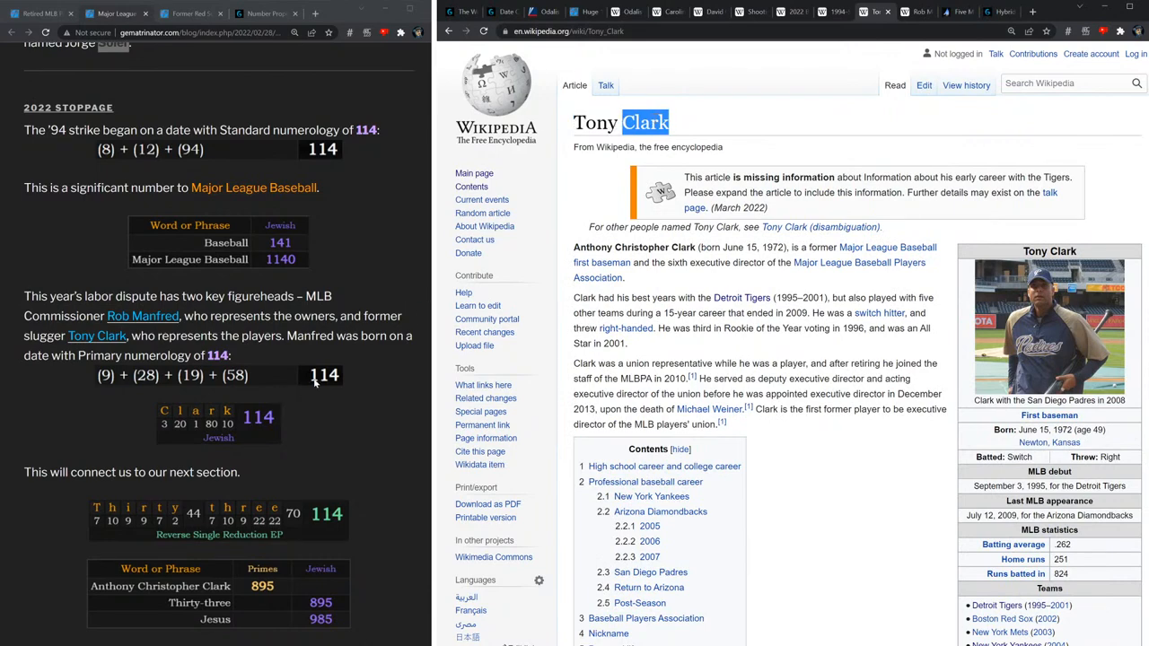
pyautogui.moveTo(256, 429)
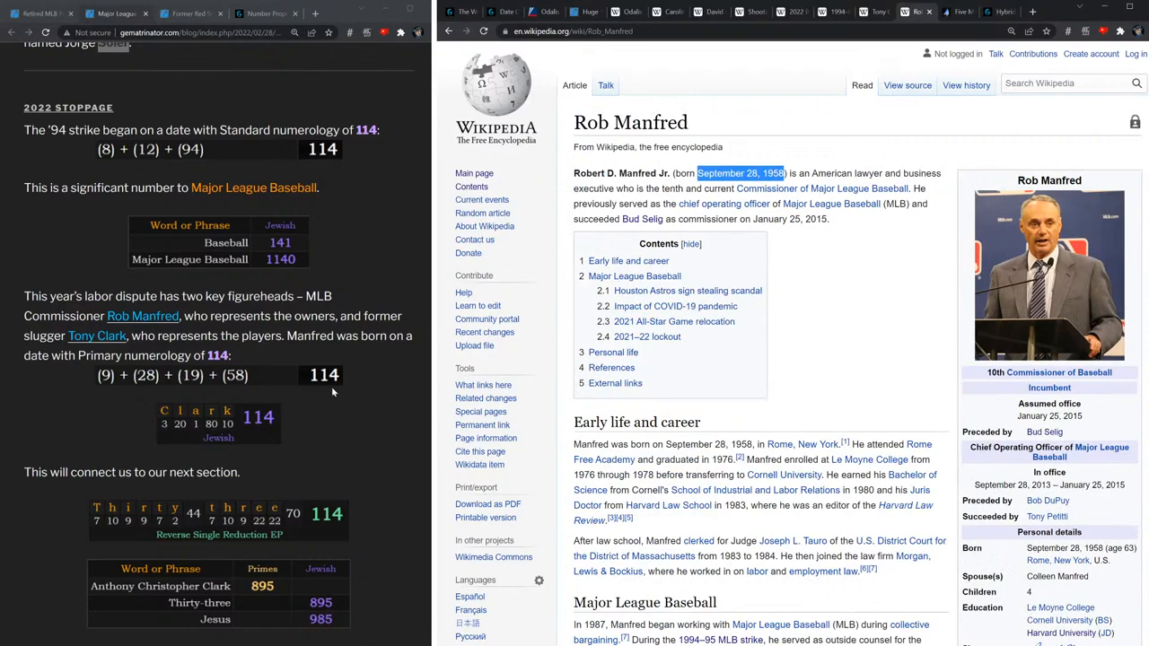
# Look up 'crucifixion darkness' on Wikipedia, then return to the Rob Manfred article.
pyautogui.scroll(-3)
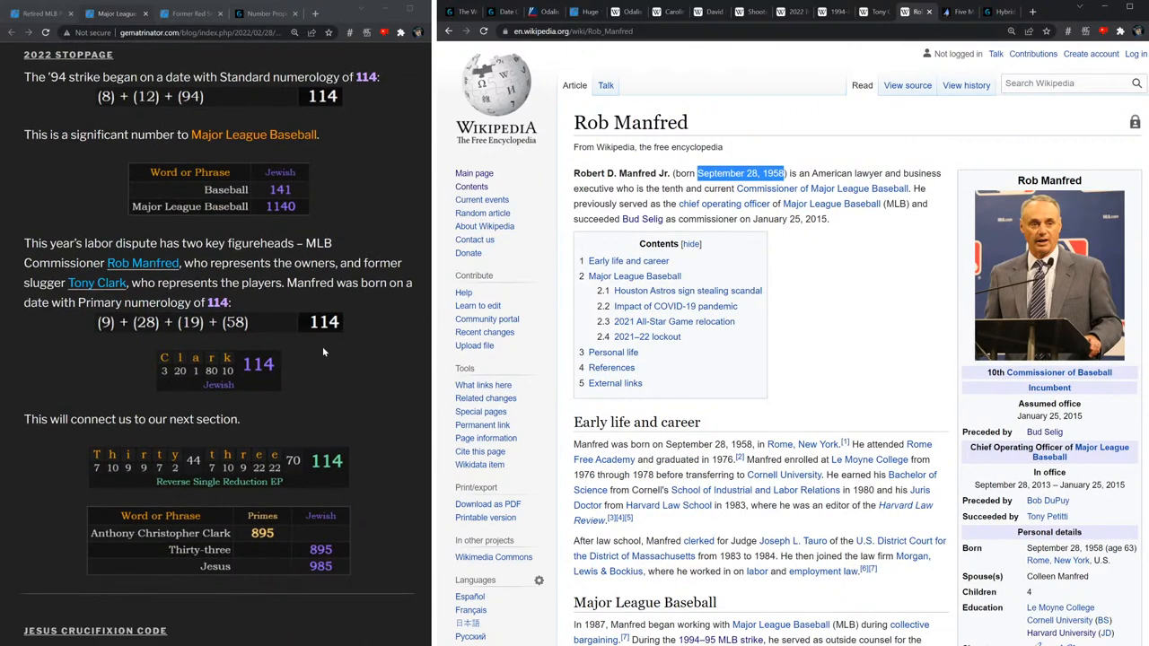
pyautogui.scroll(-3)
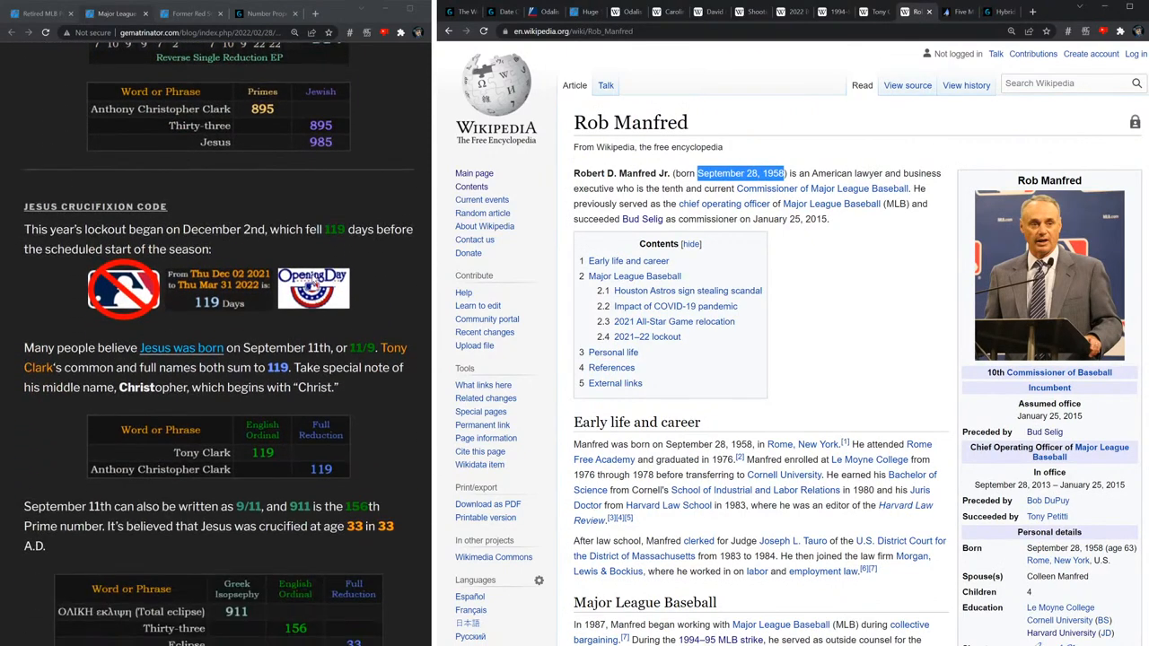
pyautogui.scroll(-3)
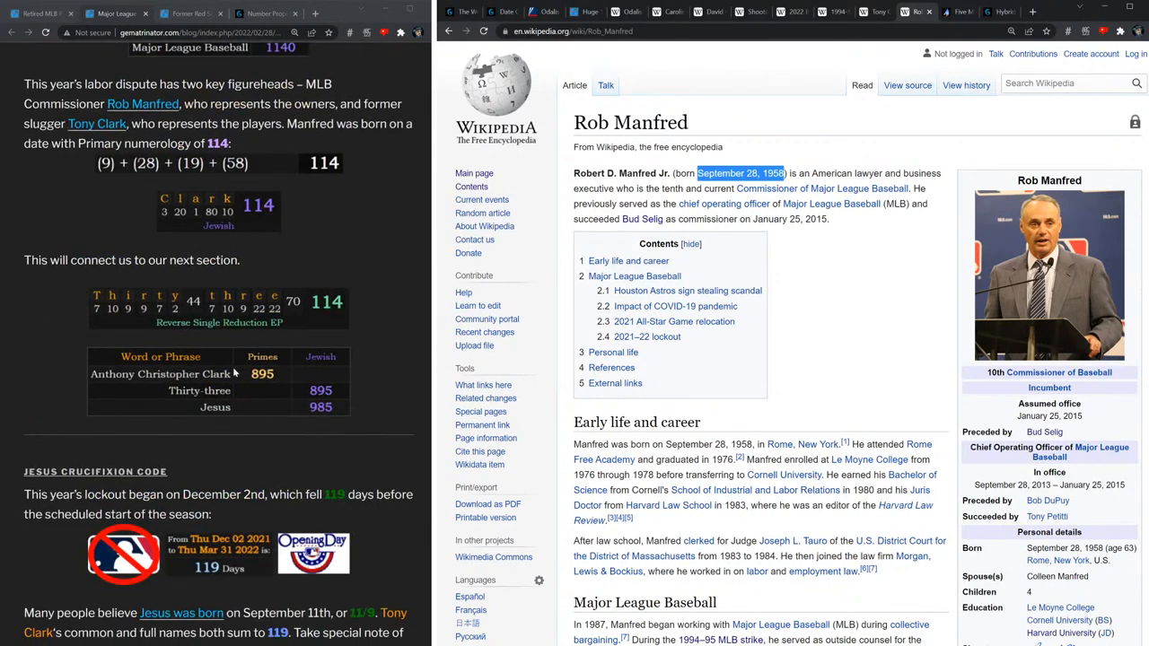
pyautogui.scroll(-3)
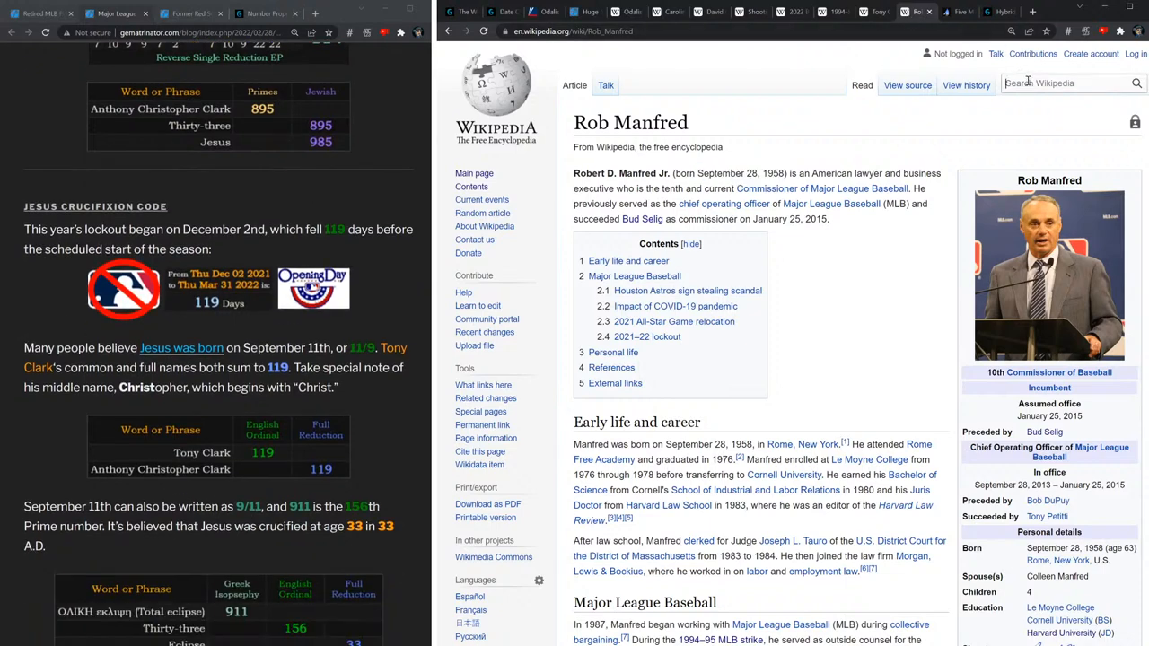
pyautogui.write('crucifixion darkn')
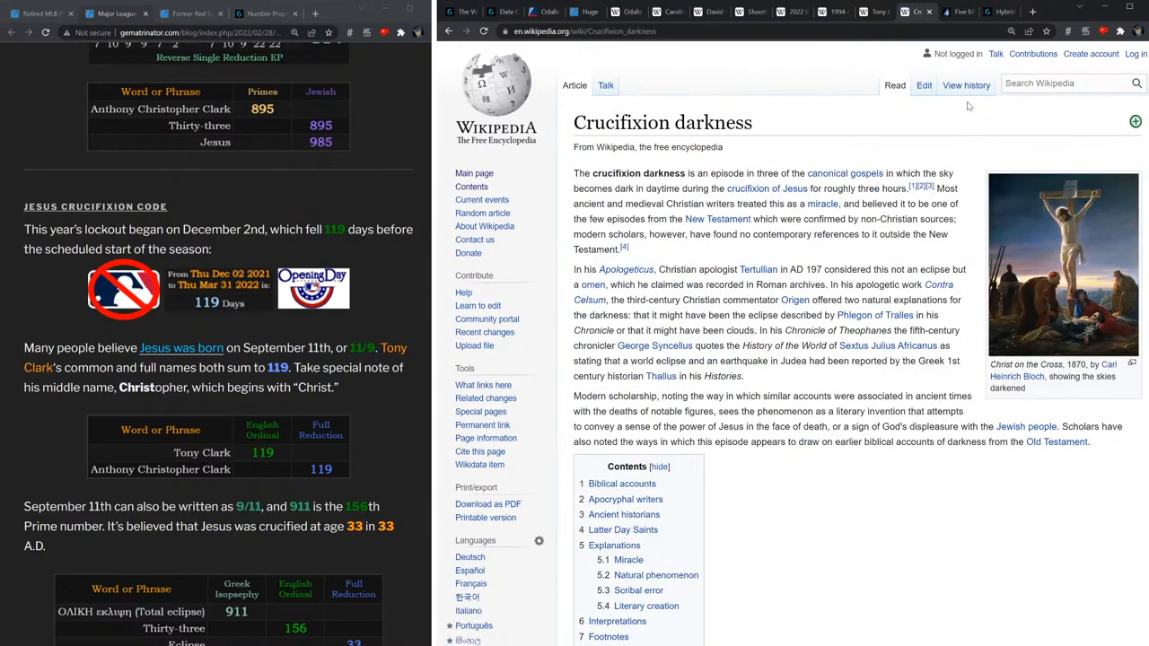
pyautogui.moveTo(884, 267)
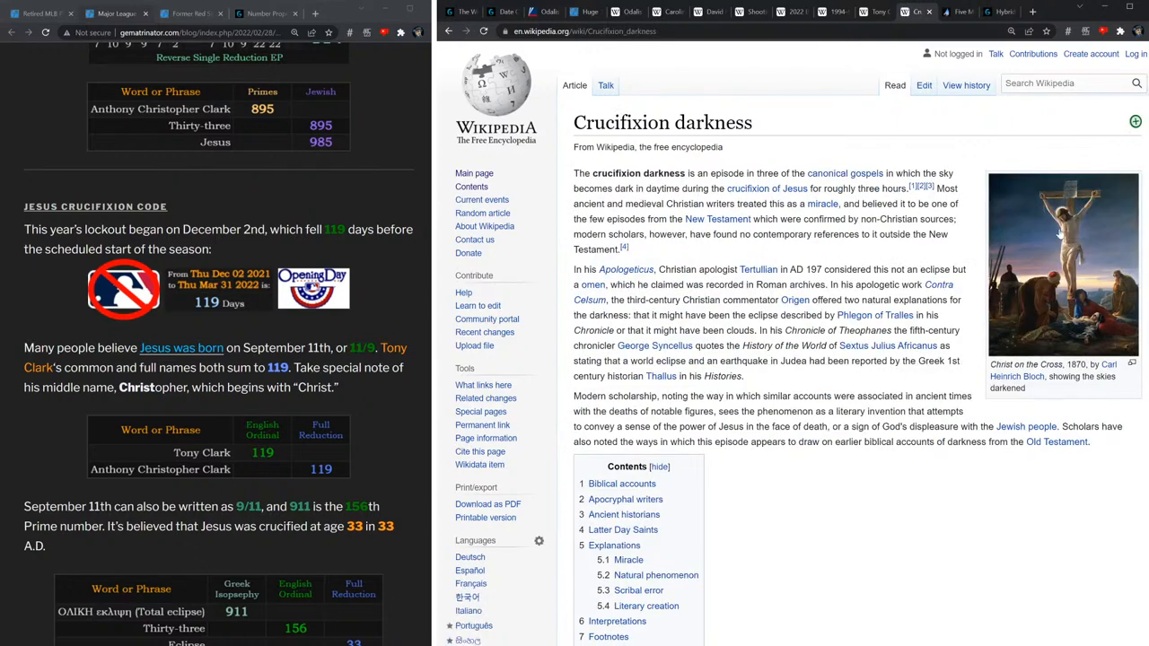
pyautogui.click(1062, 260)
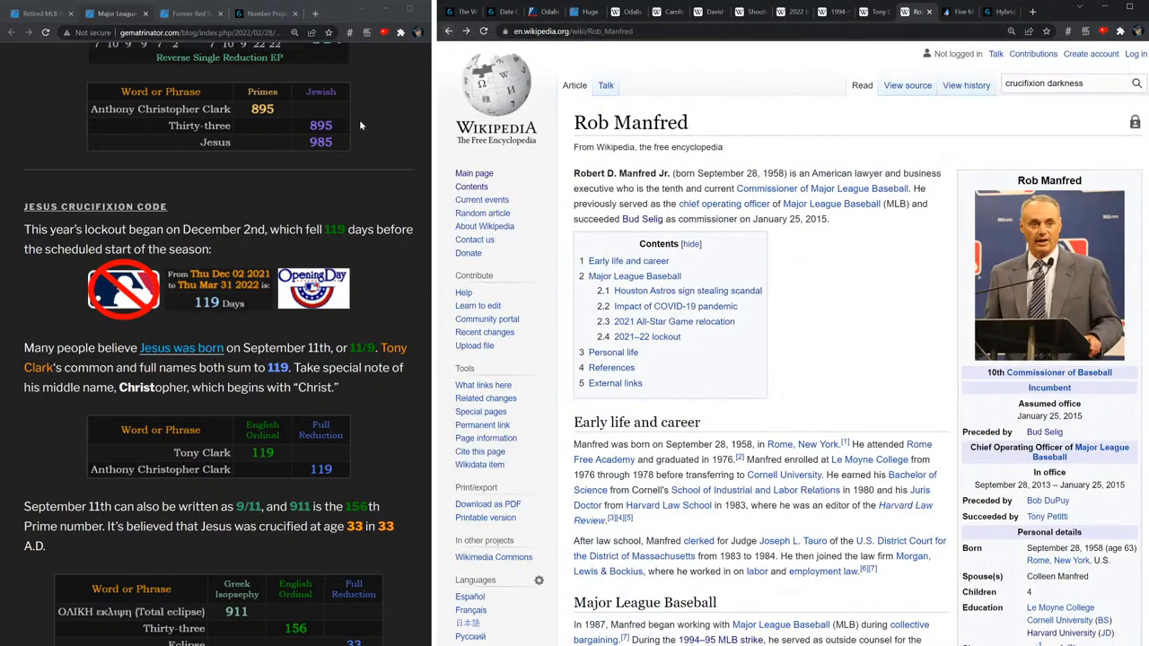
pyautogui.moveTo(231, 260)
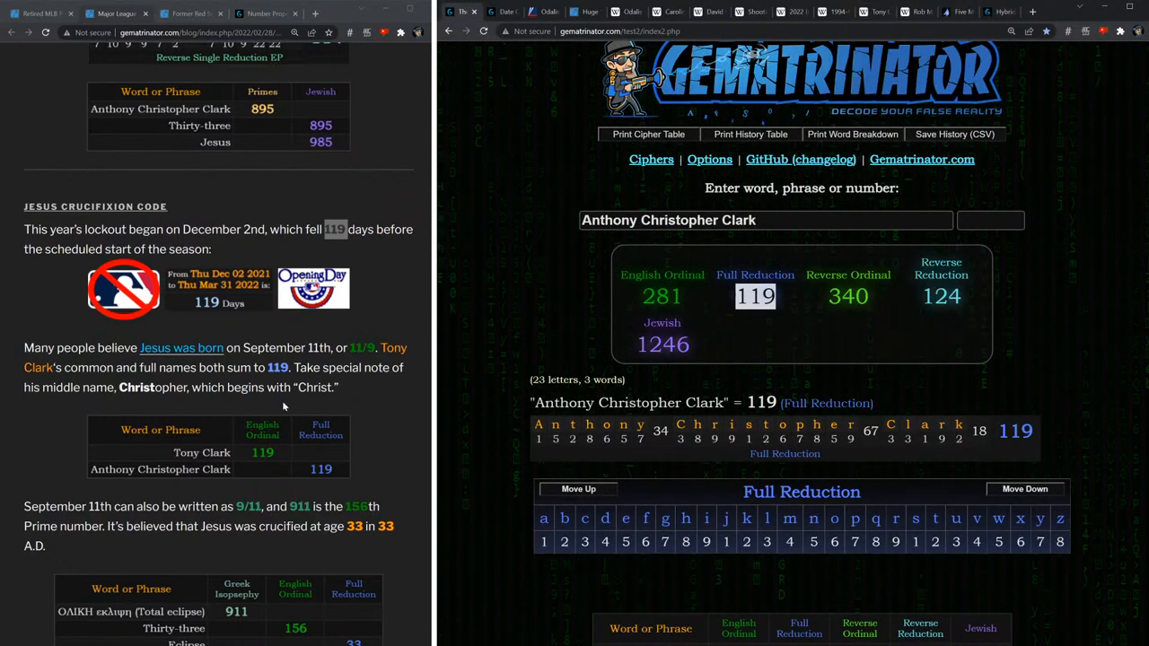
# Scroll the blog post down to the Jesus Crucifixion Code section.
pyautogui.scroll(-3)
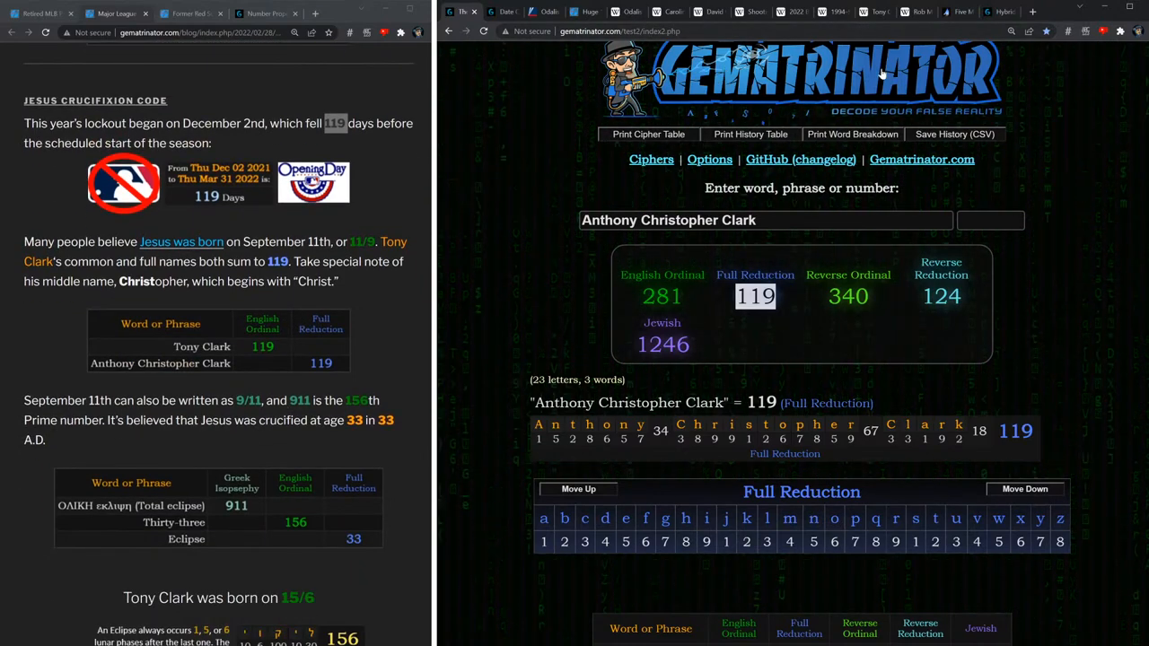
pyautogui.moveTo(780, 302)
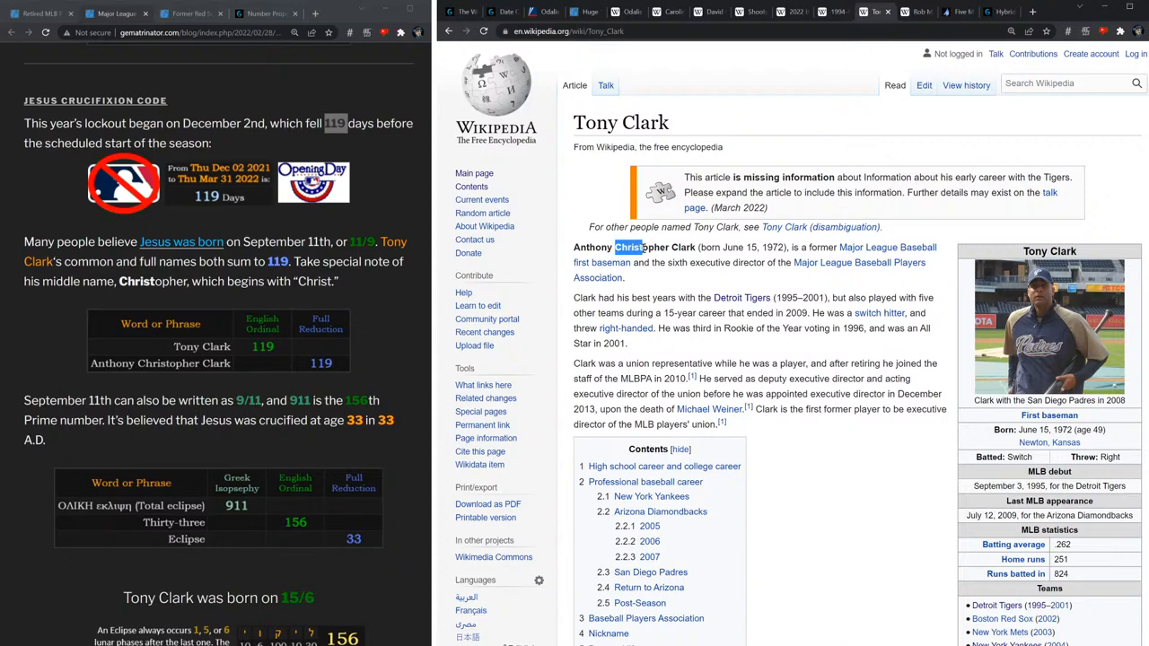
# Mark Christopher, Tony Clark's middle name, in his Wikipedia article.
pyautogui.doubleClick(640, 246)
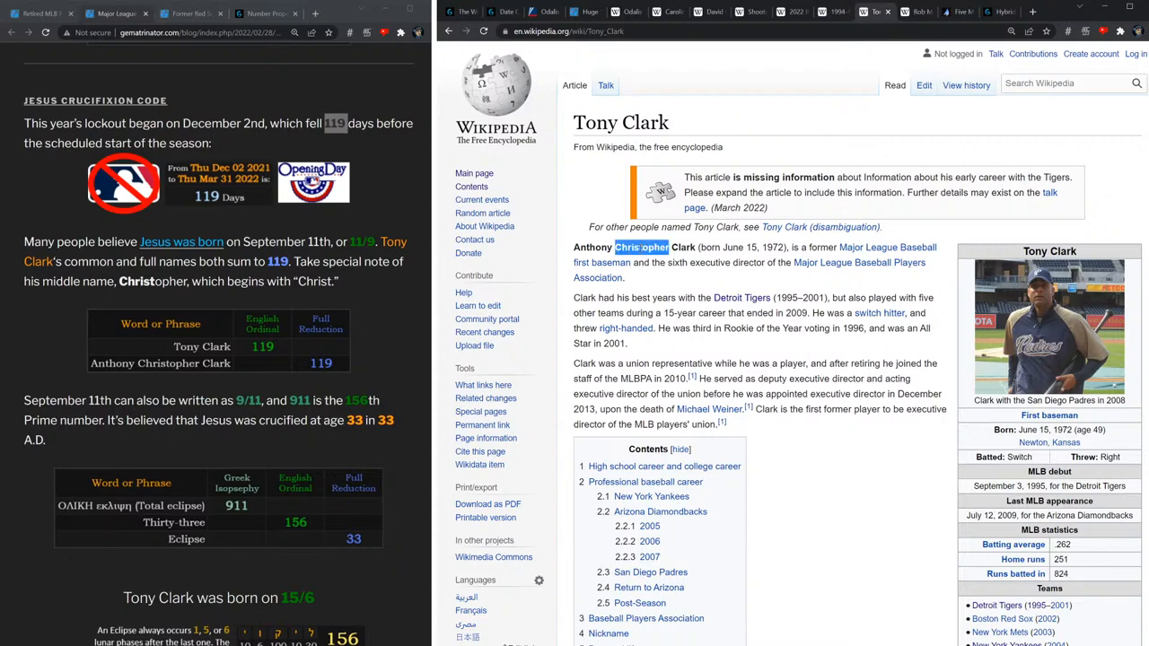
pyautogui.scroll(-3)
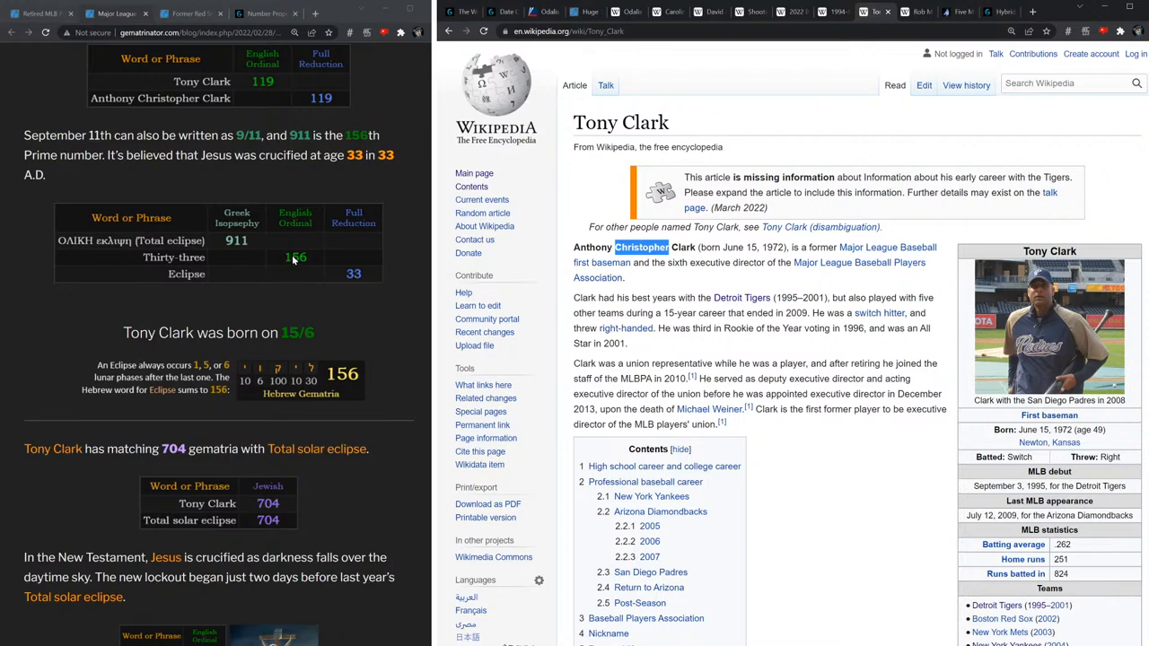
pyautogui.moveTo(299, 262)
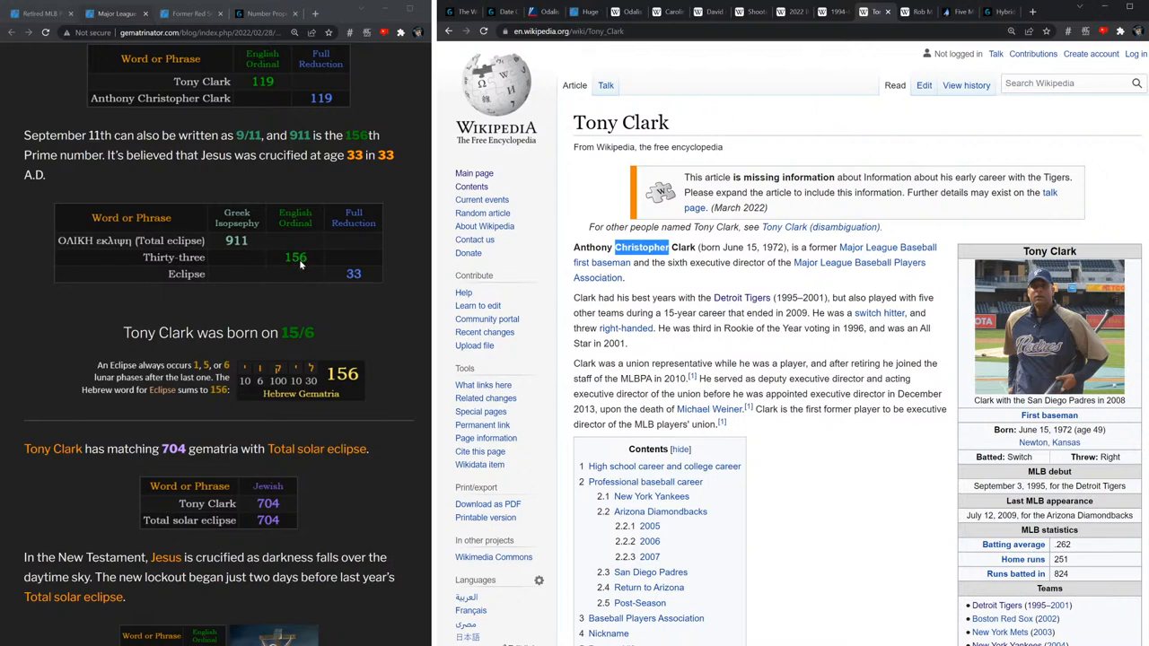
pyautogui.moveTo(305, 261)
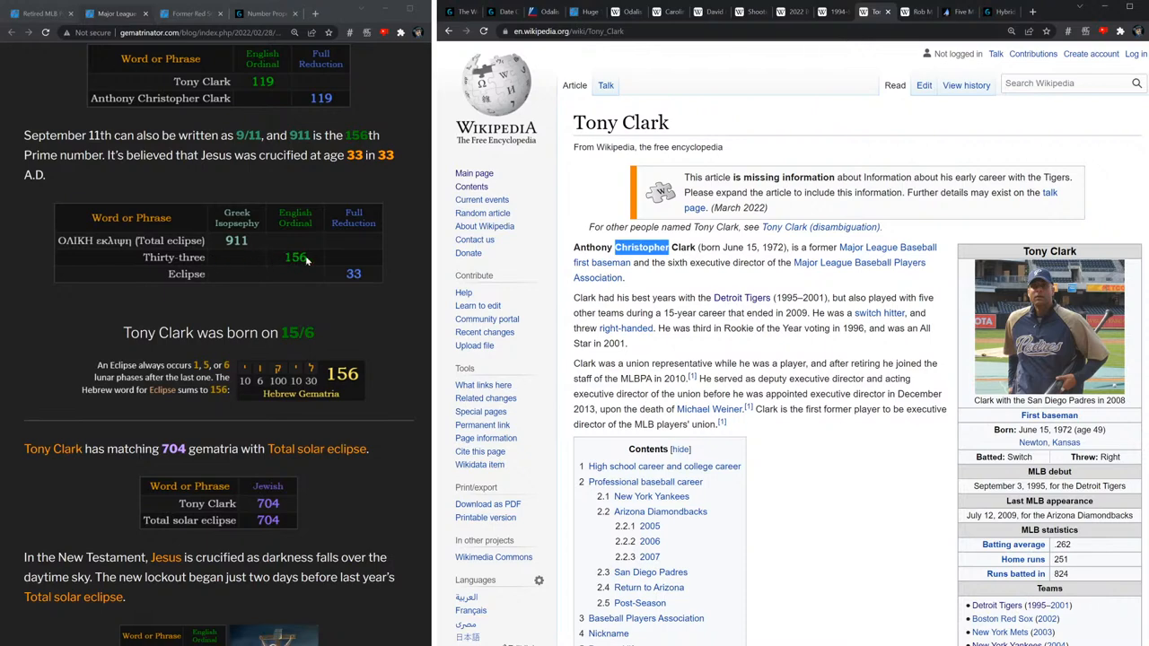
pyautogui.doubleClick(737, 247)
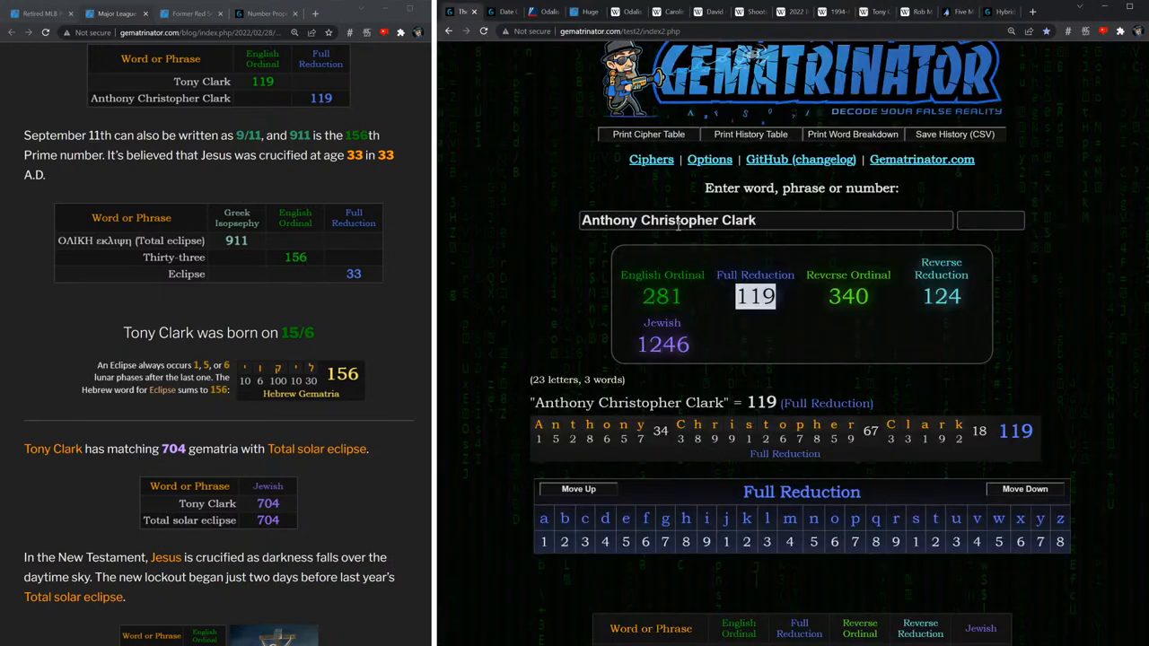
pyautogui.write('15/6')
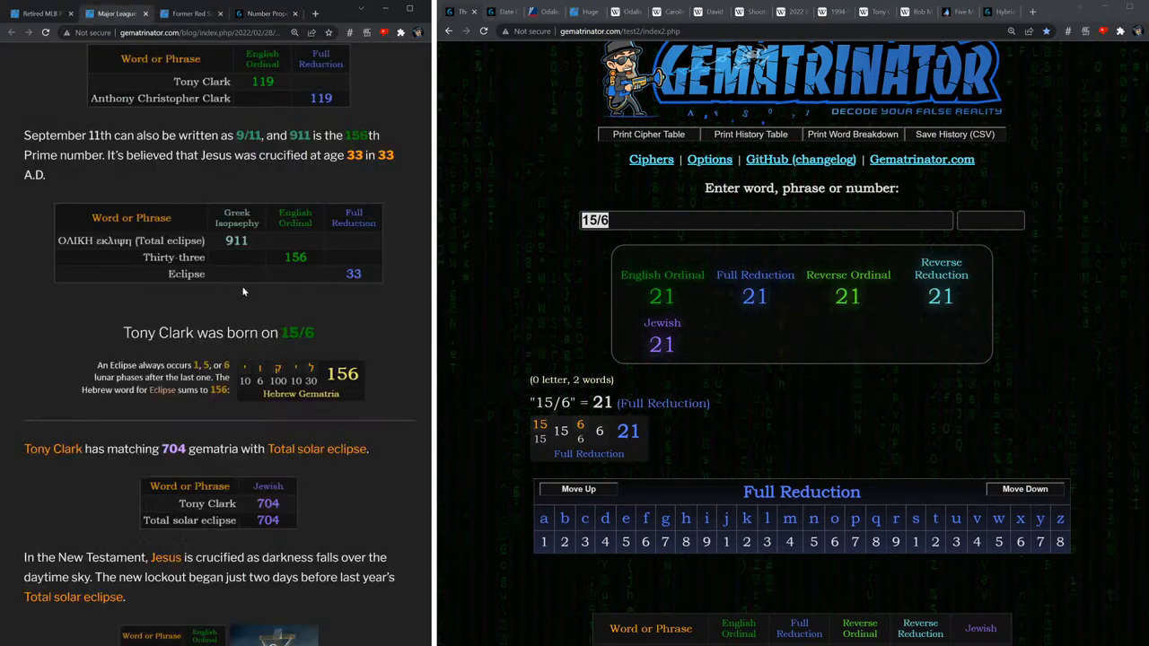
pyautogui.scroll(-3)
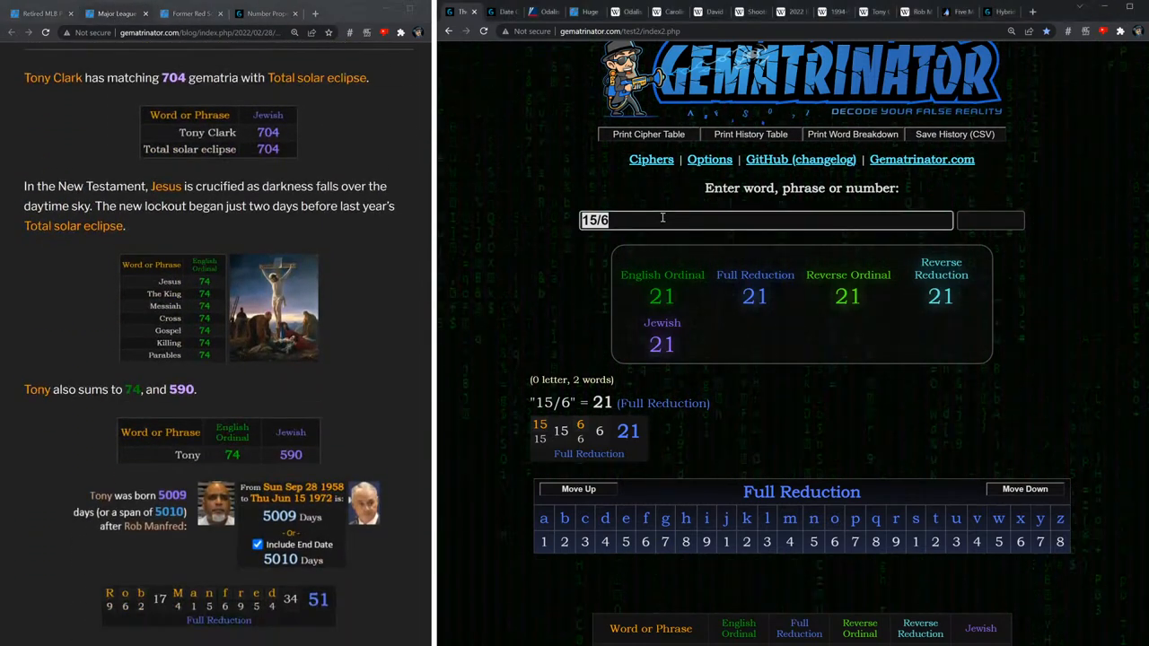
pyautogui.write('Tony Clark')
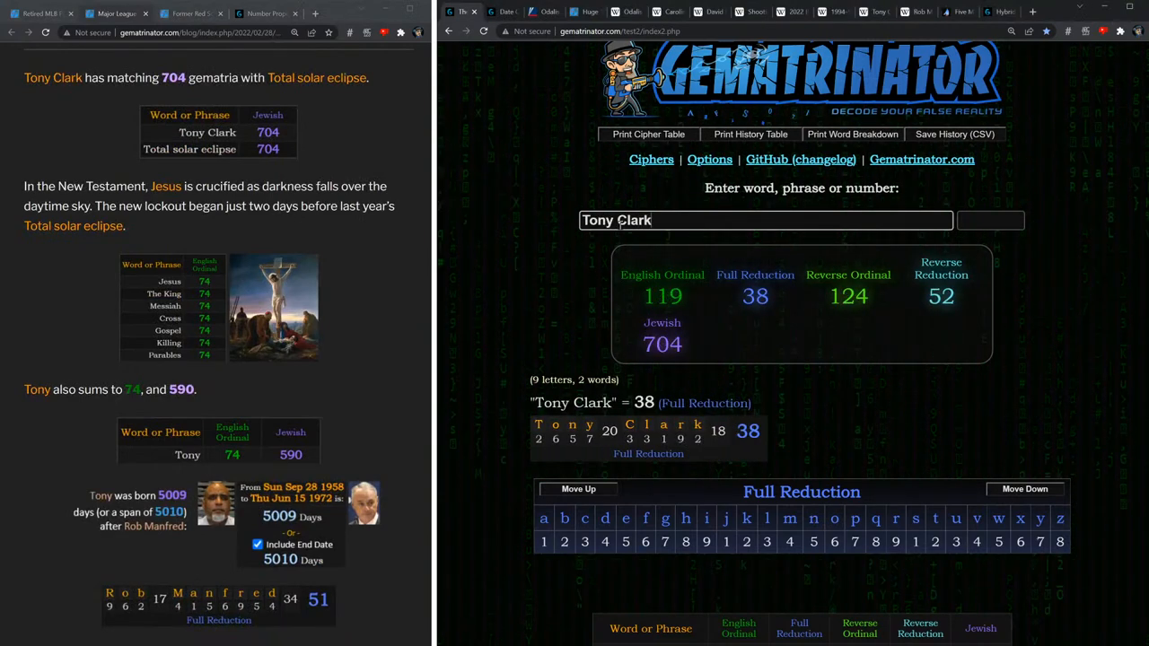
pyautogui.click(662, 344)
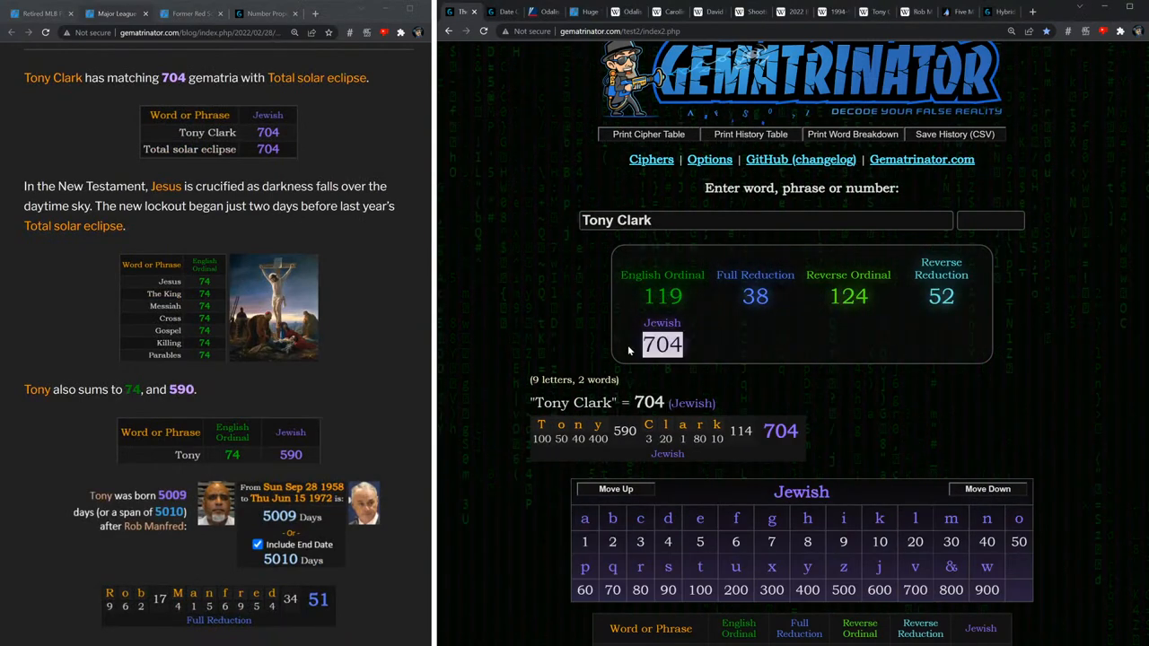
# Check 'Total solar eclipse' at 704 Jewish and mark Tony's English Ordinal total of 74.
pyautogui.write('Total so')
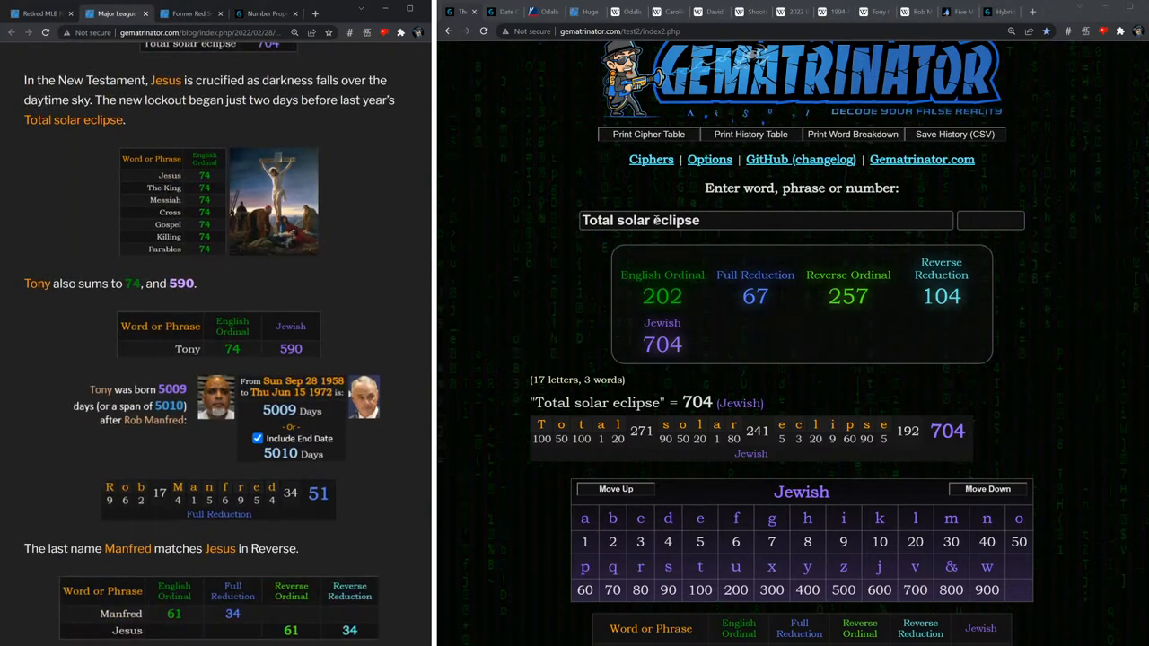
pyautogui.write('Tony')
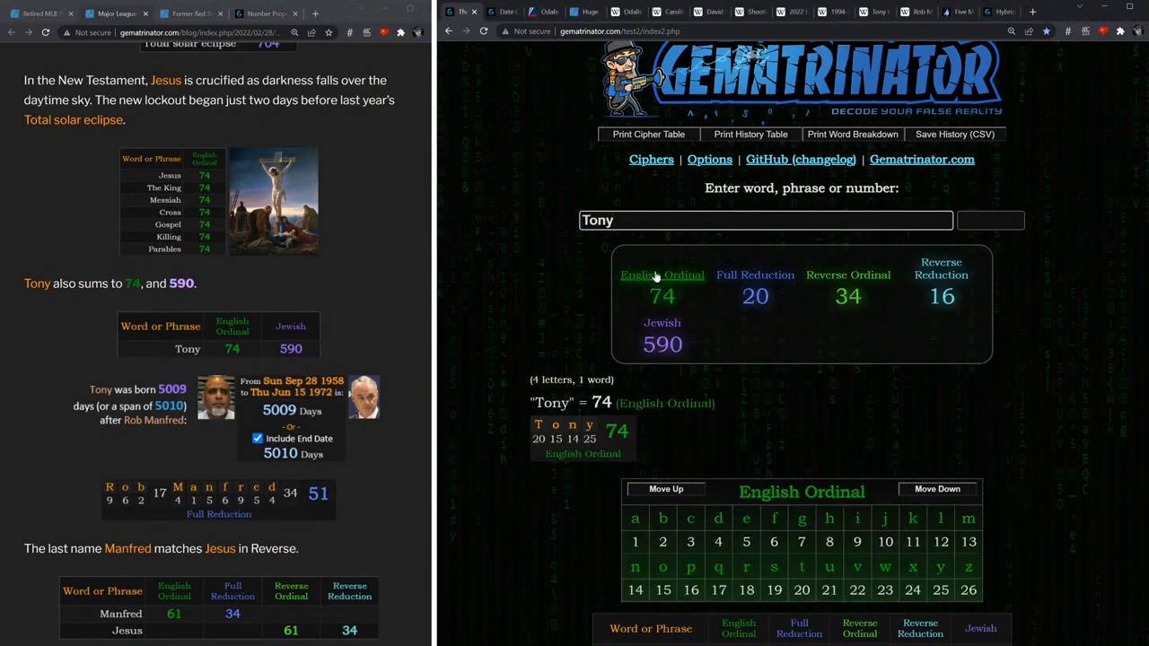
pyautogui.doubleClick(662, 296)
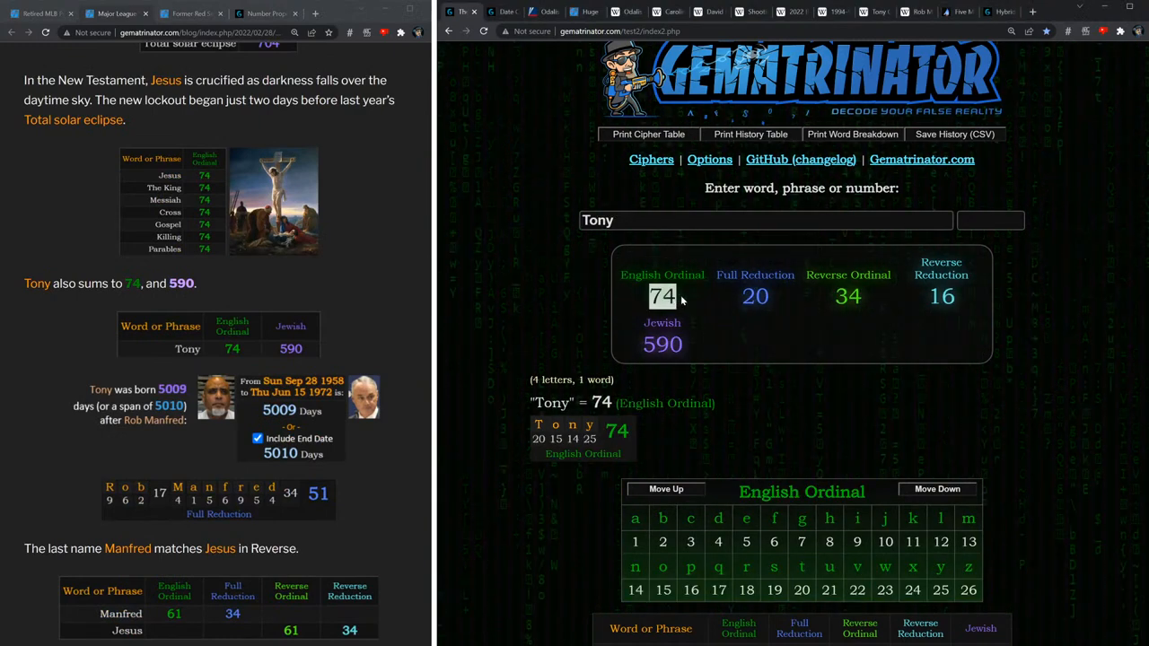
pyautogui.doubleClick(661, 345)
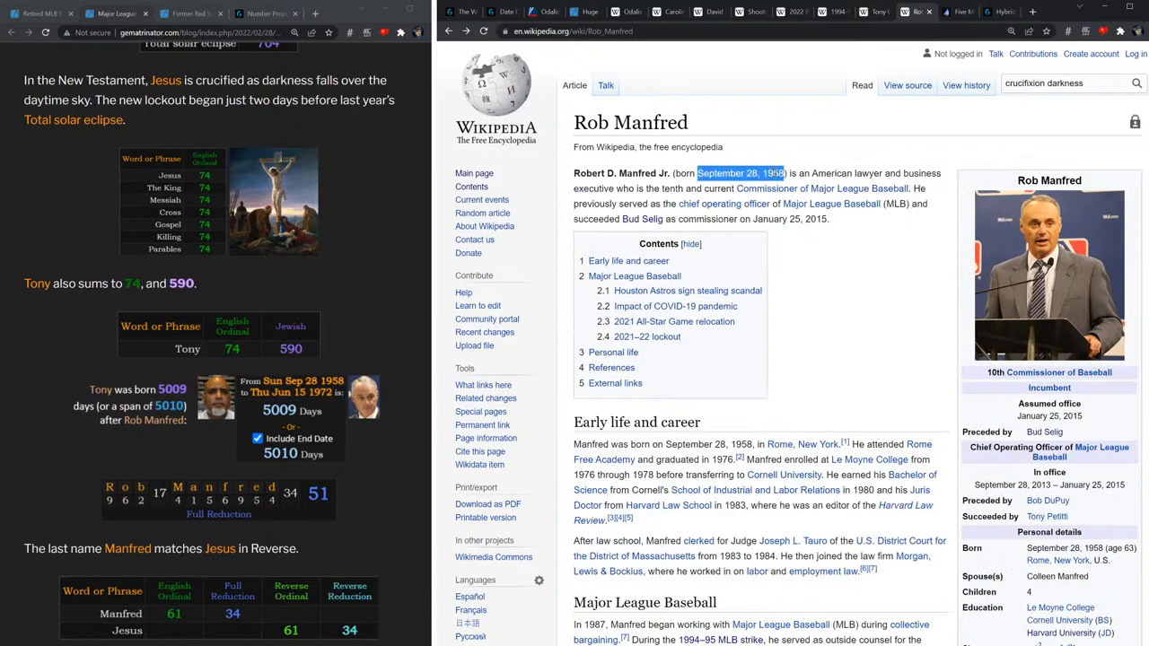
# Scroll toward Rob Manfred's September 28, 1958 birth date.
pyautogui.scroll(-3)
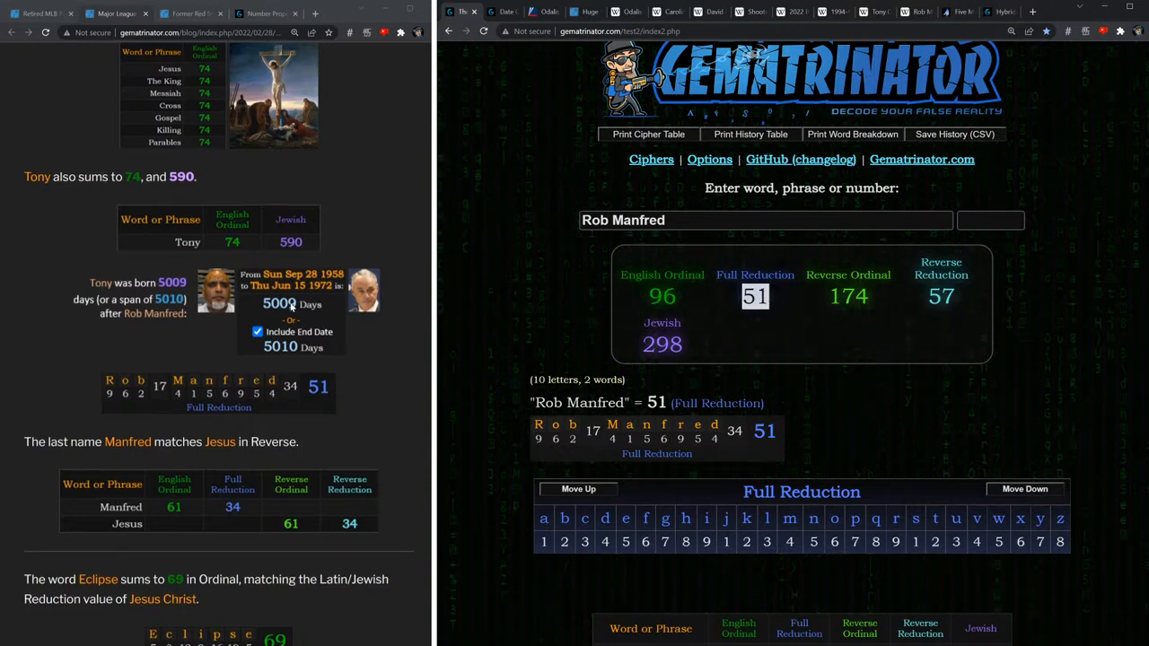
# Scroll the blog post down to the Eclipse section.
pyautogui.scroll(-3)
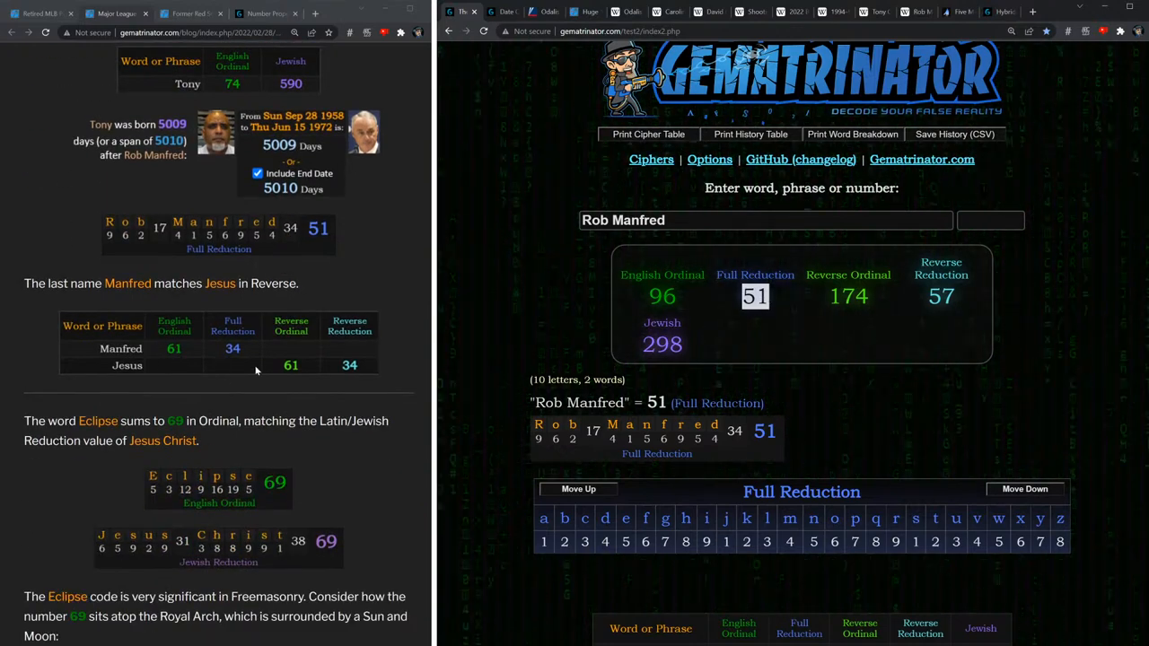
pyautogui.scroll(-3)
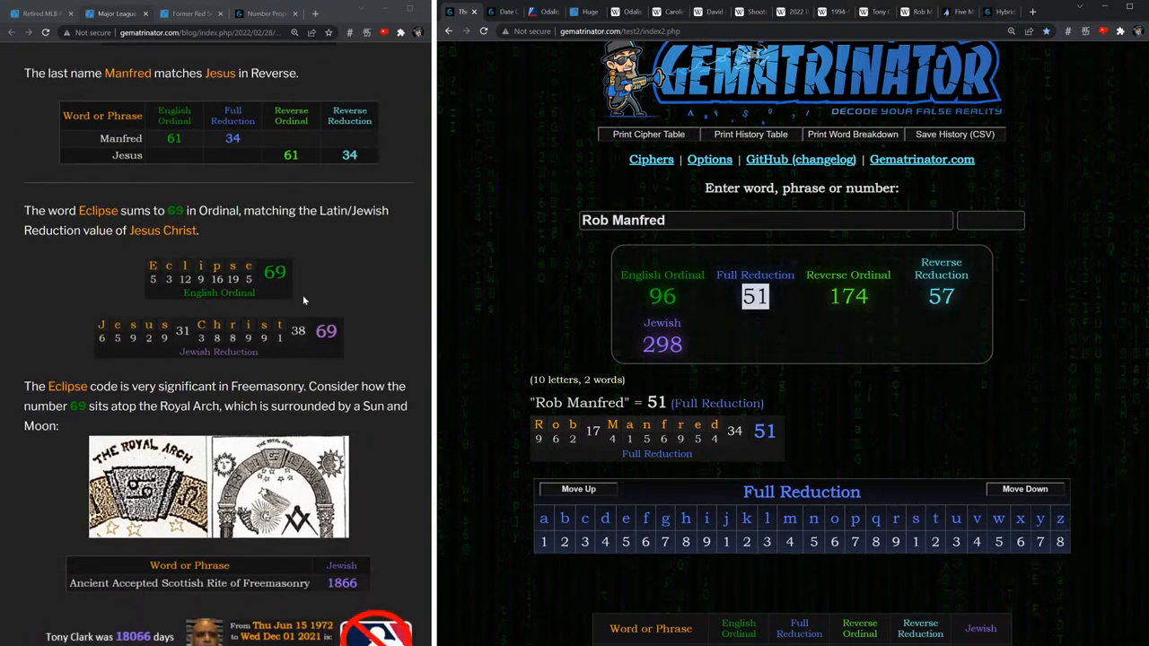
pyautogui.scroll(-3)
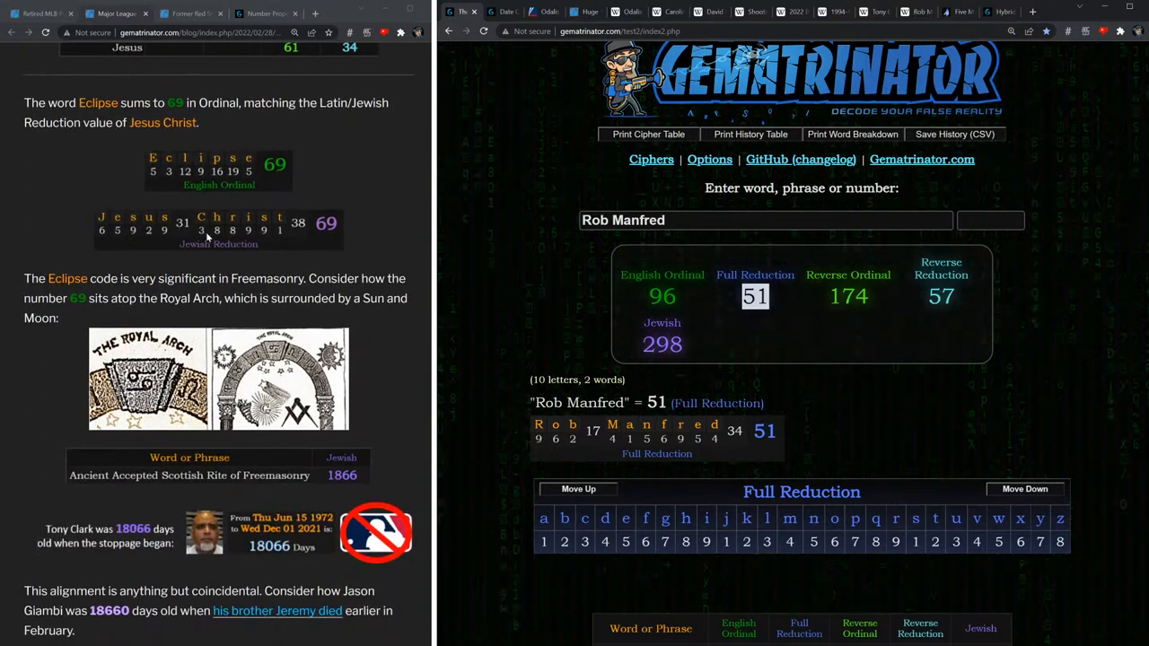
pyautogui.scroll(-3)
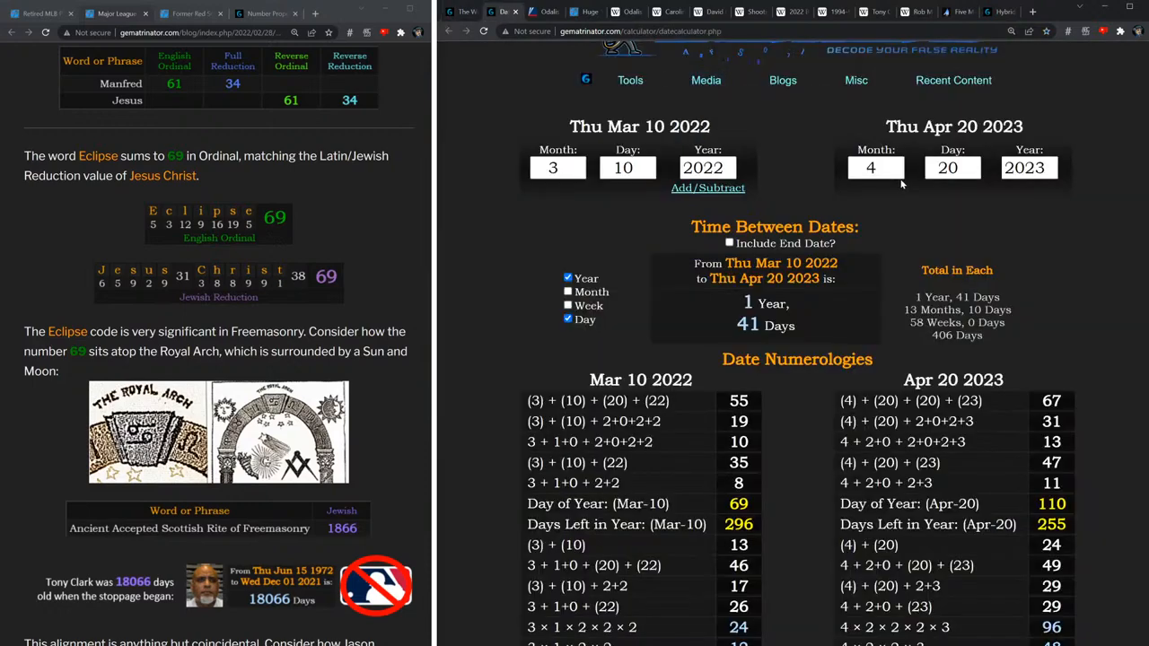
# Mark Day of Year 69 for March 10, 2022, then scroll further down the post.
pyautogui.click(707, 168)
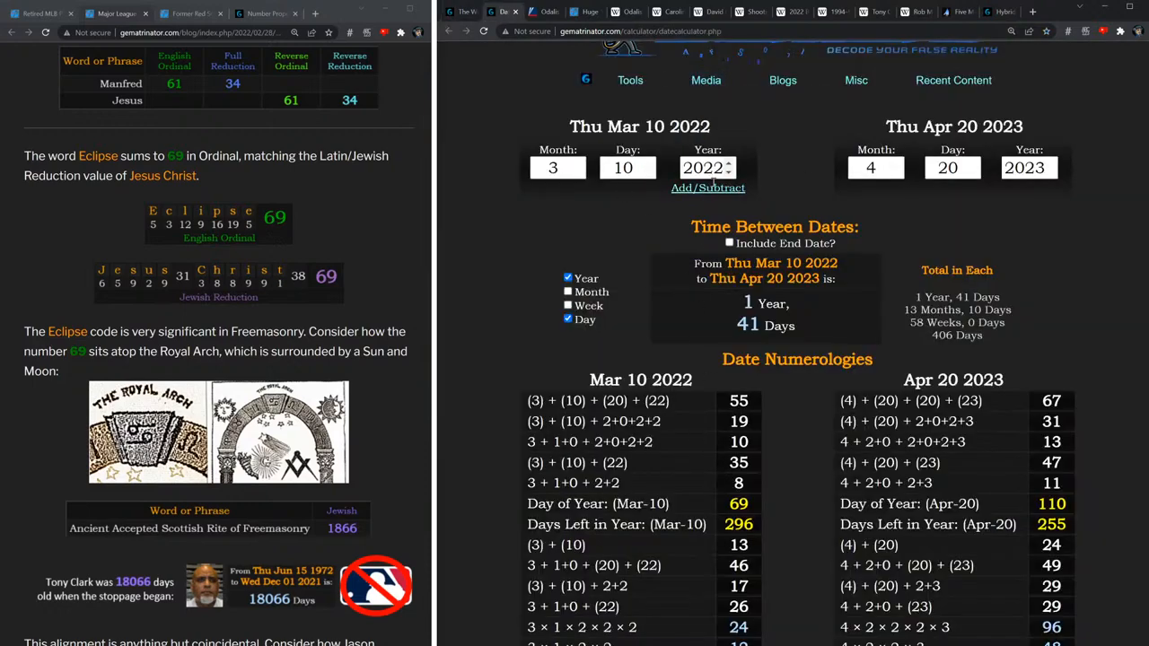
pyautogui.doubleClick(738, 504)
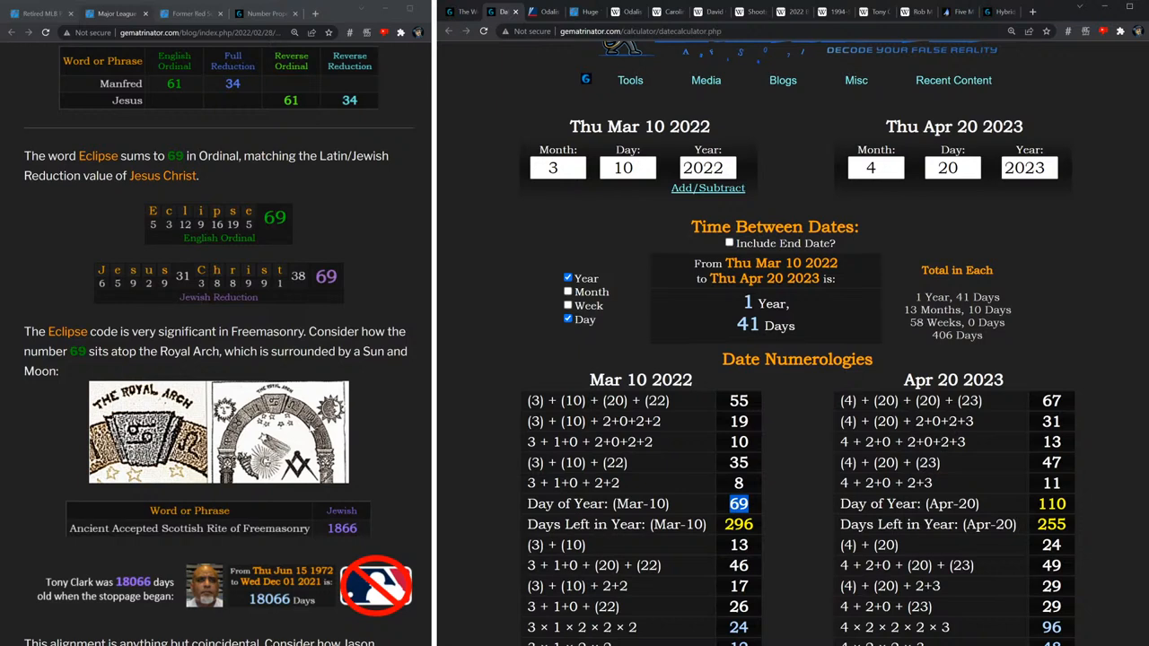
pyautogui.moveTo(278, 226)
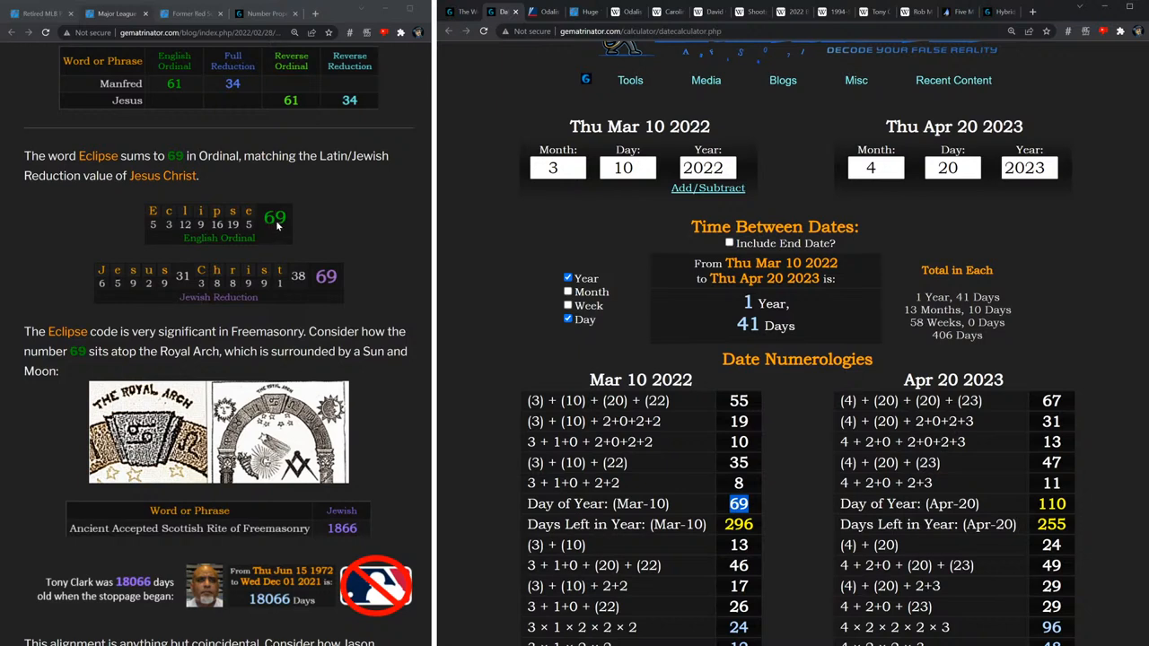
pyautogui.moveTo(191, 259)
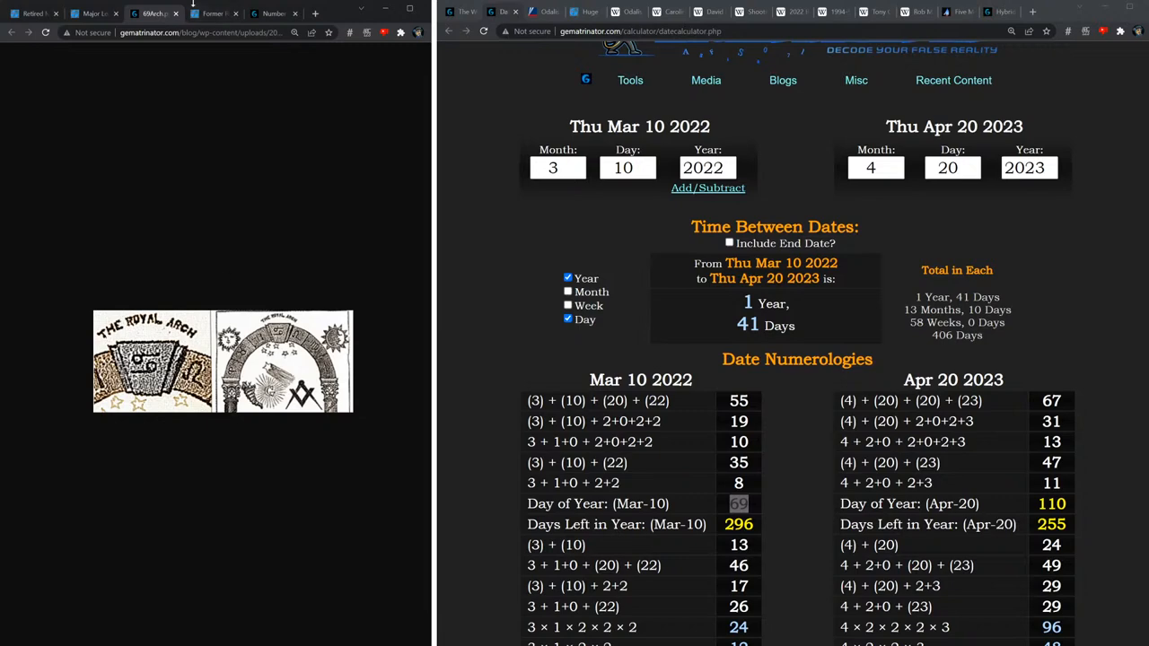
pyautogui.scroll(-3)
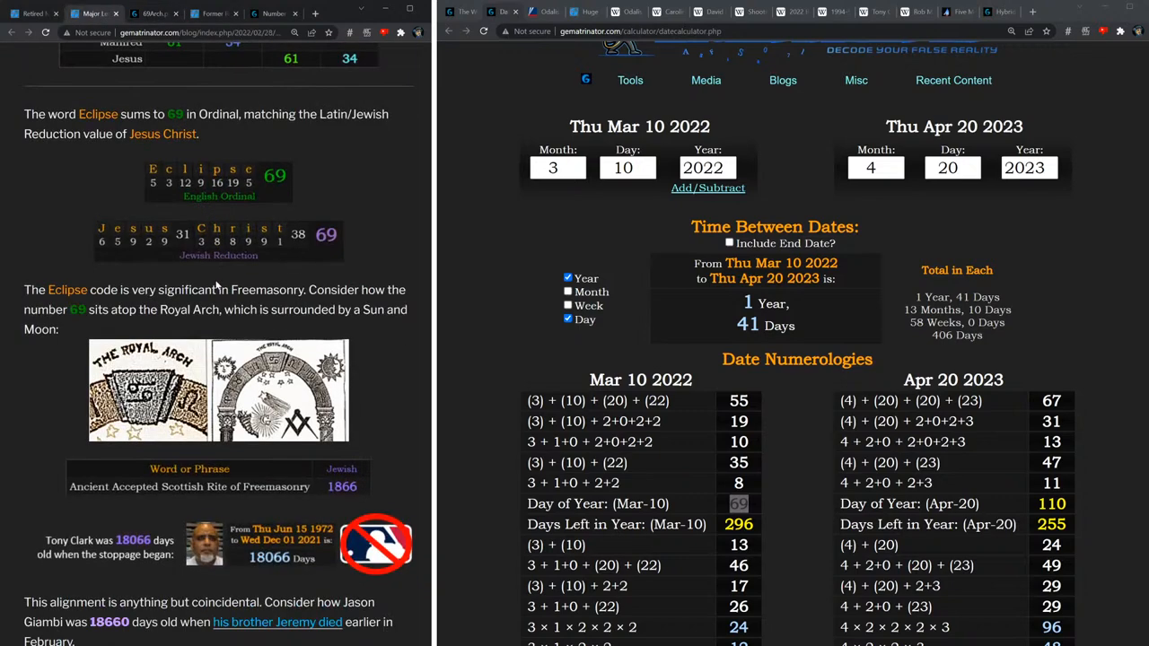
pyautogui.scroll(-3)
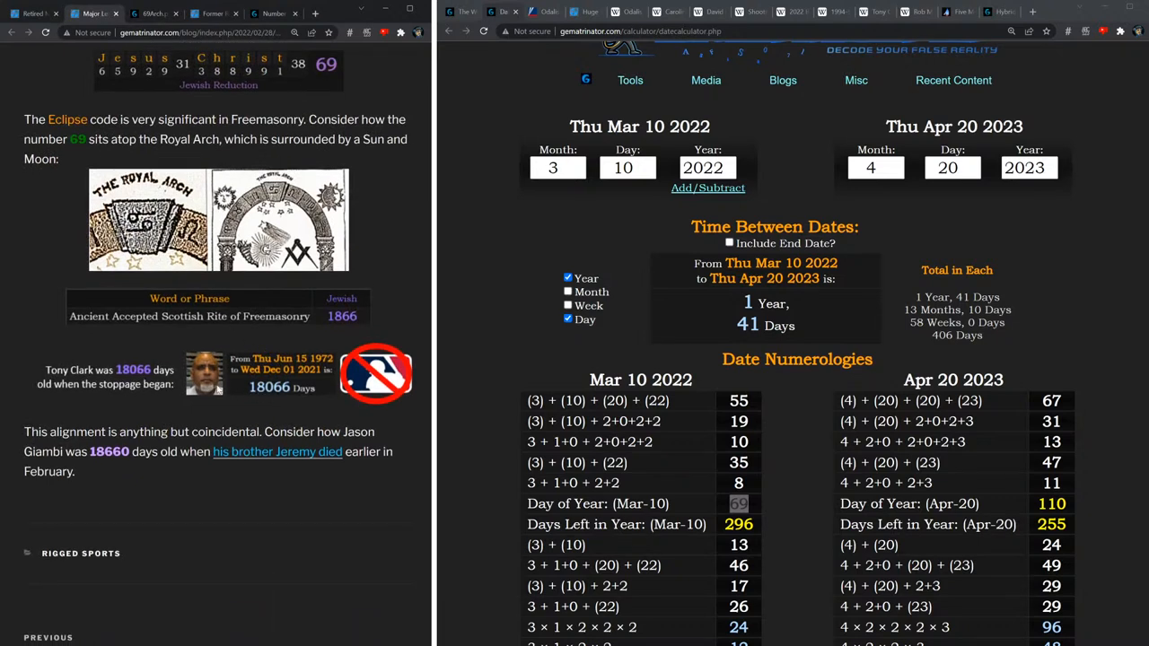
pyautogui.moveTo(85, 325)
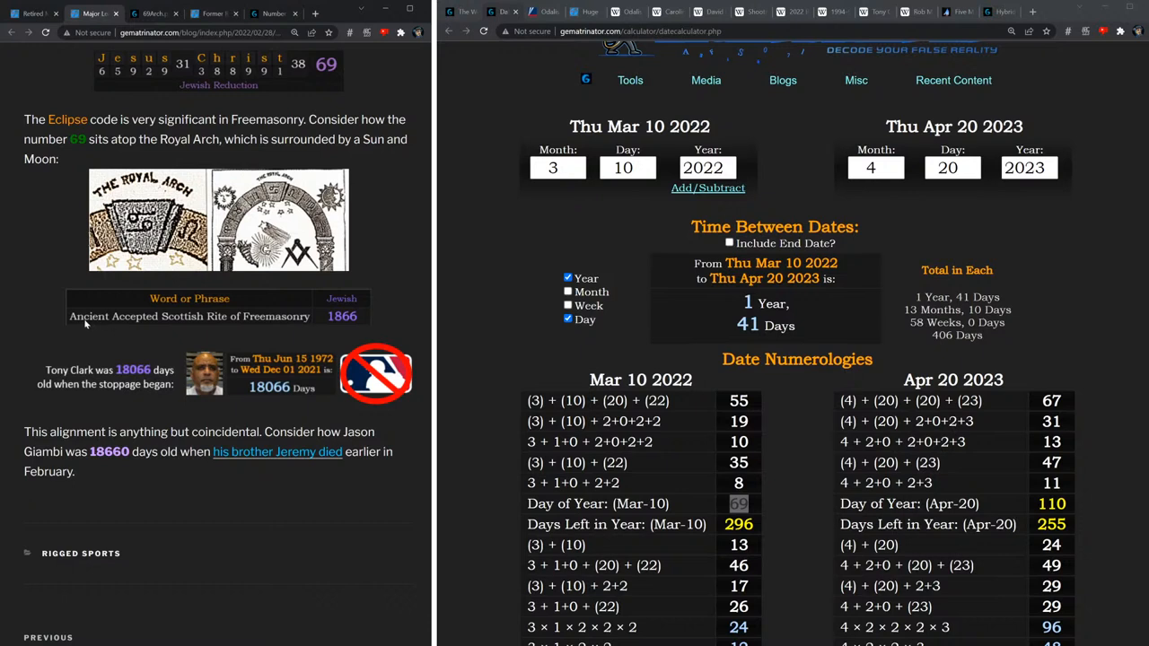
pyautogui.moveTo(237, 330)
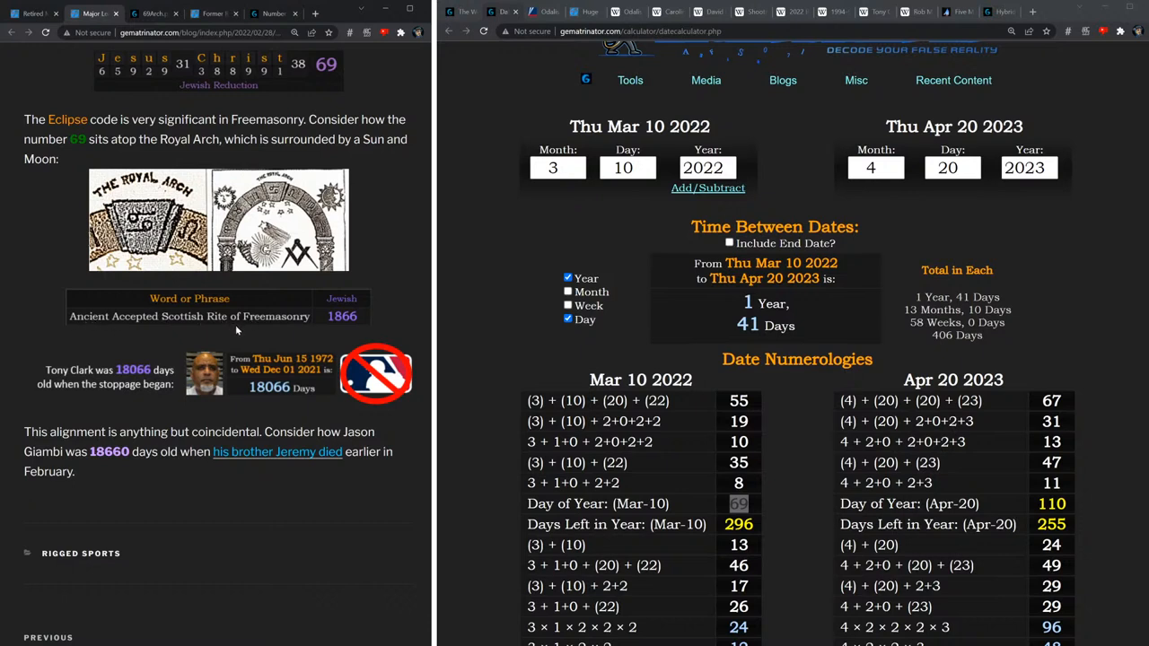
pyautogui.moveTo(277, 452)
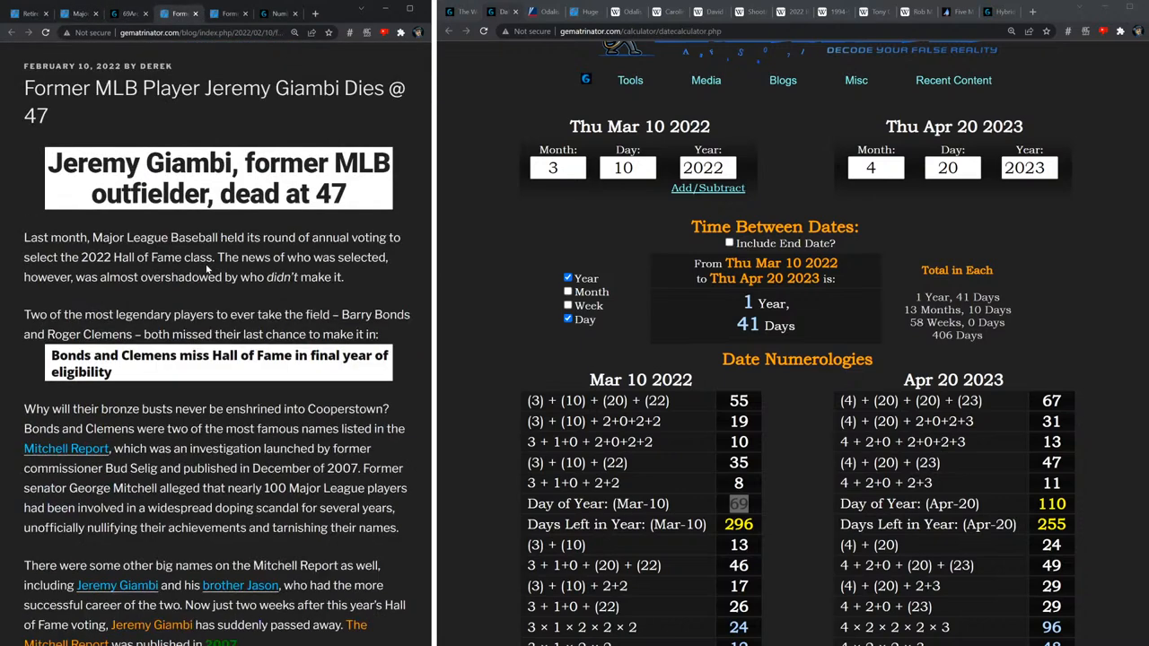
pyautogui.moveTo(189, 222)
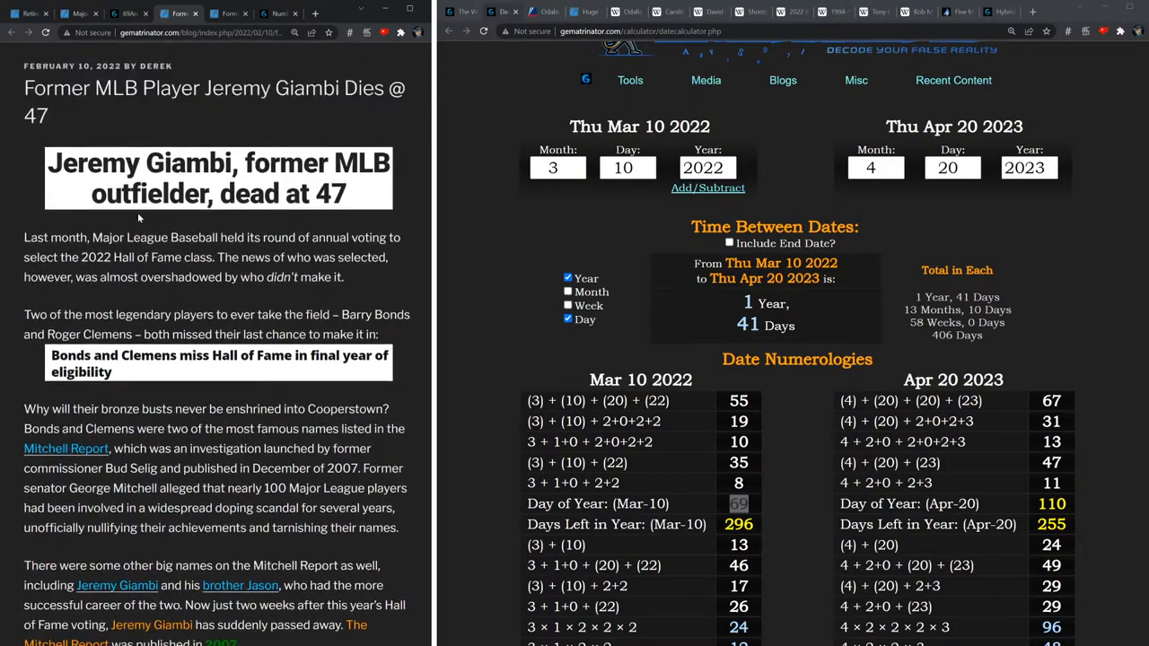
# Scroll the Jeremy Giambi post to Jason Giambi's 18660-day section.
pyautogui.scroll(-3)
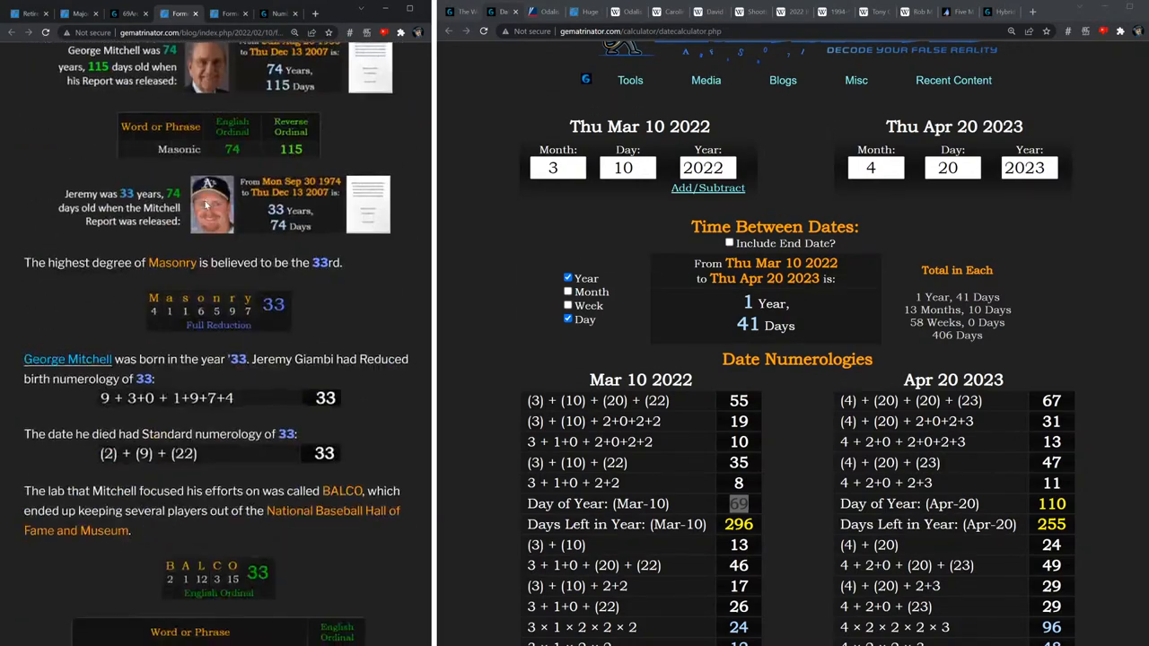
pyautogui.scroll(-3)
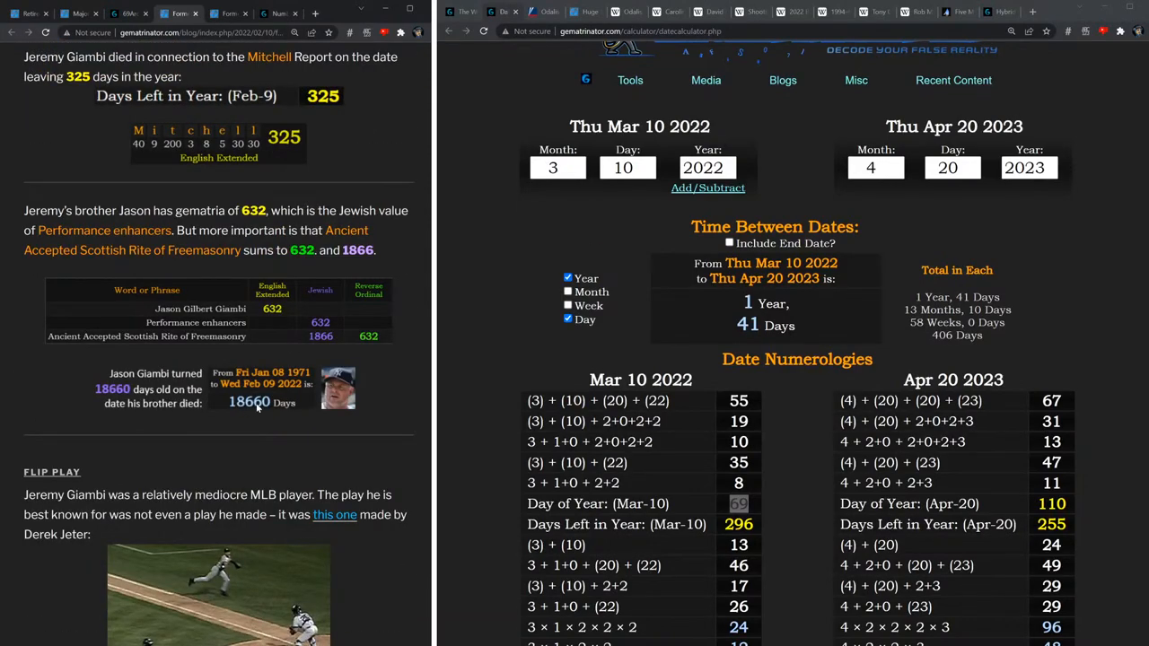
pyautogui.scroll(3)
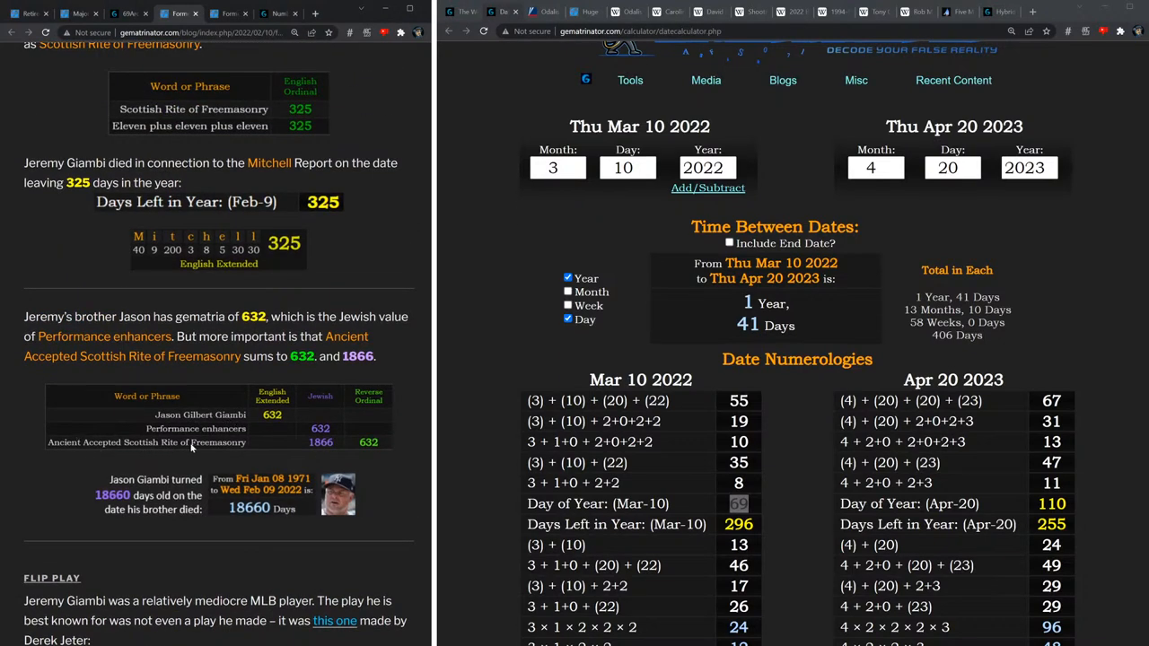
pyautogui.moveTo(372, 449)
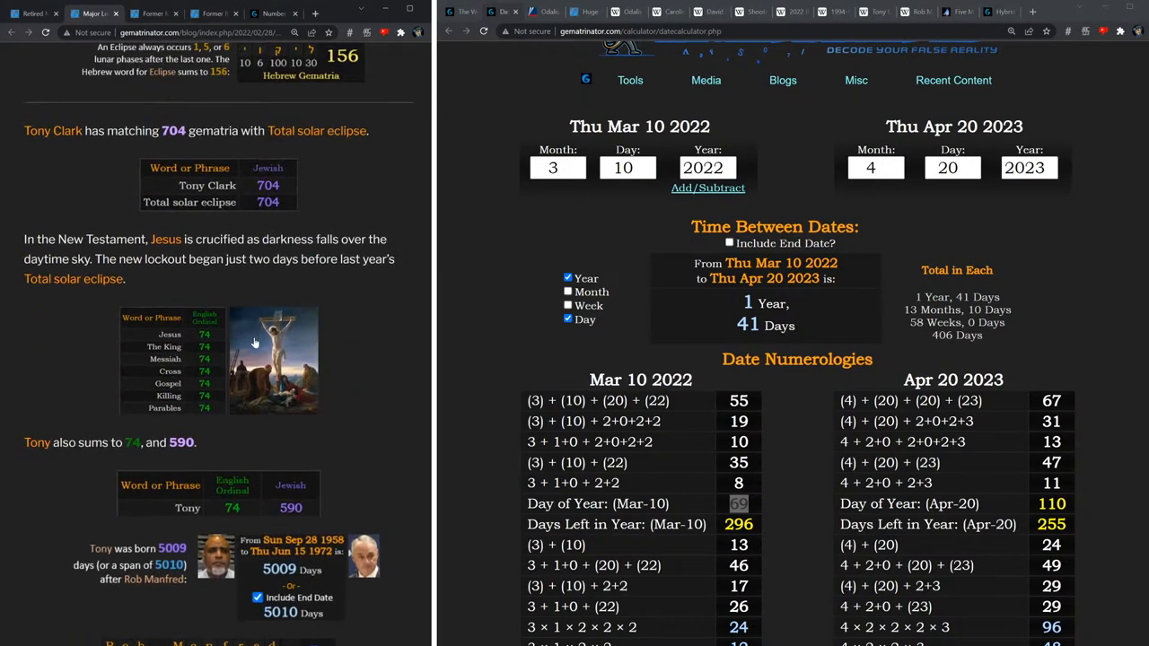
pyautogui.scroll(-3)
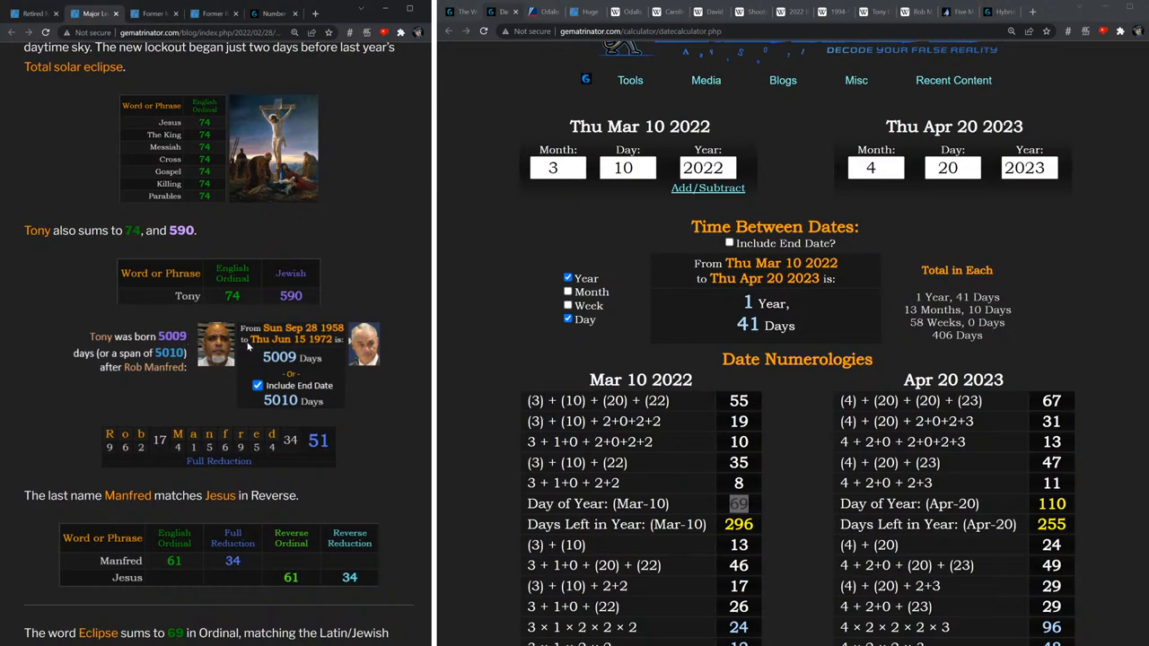
pyautogui.moveTo(310, 319)
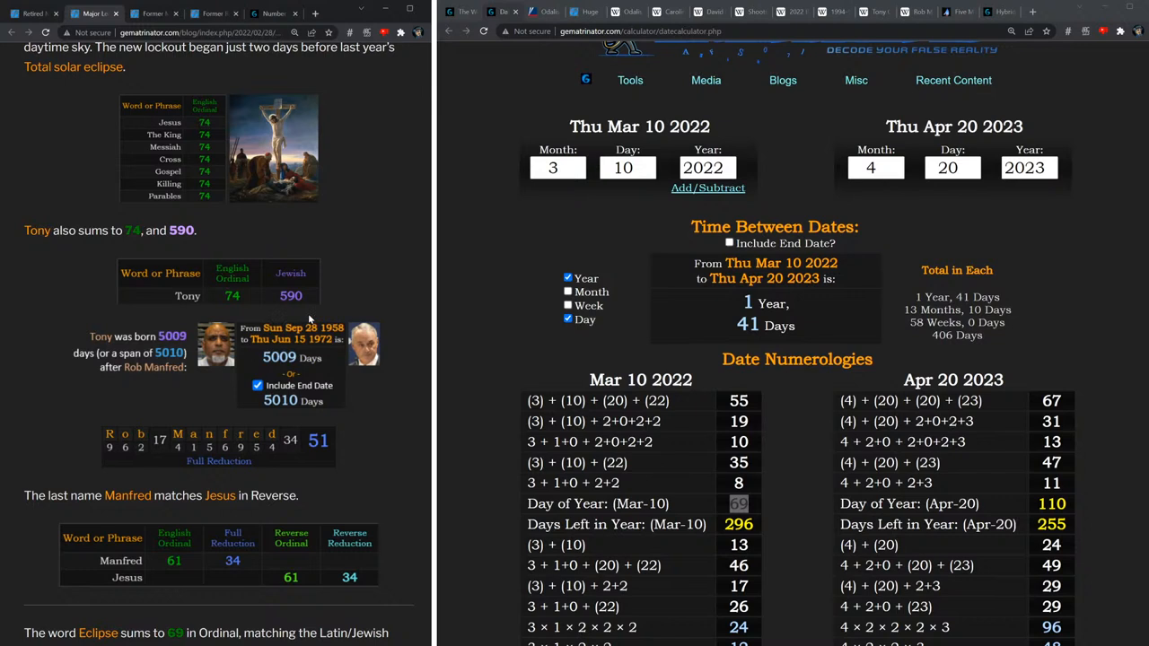
pyautogui.moveTo(332, 310)
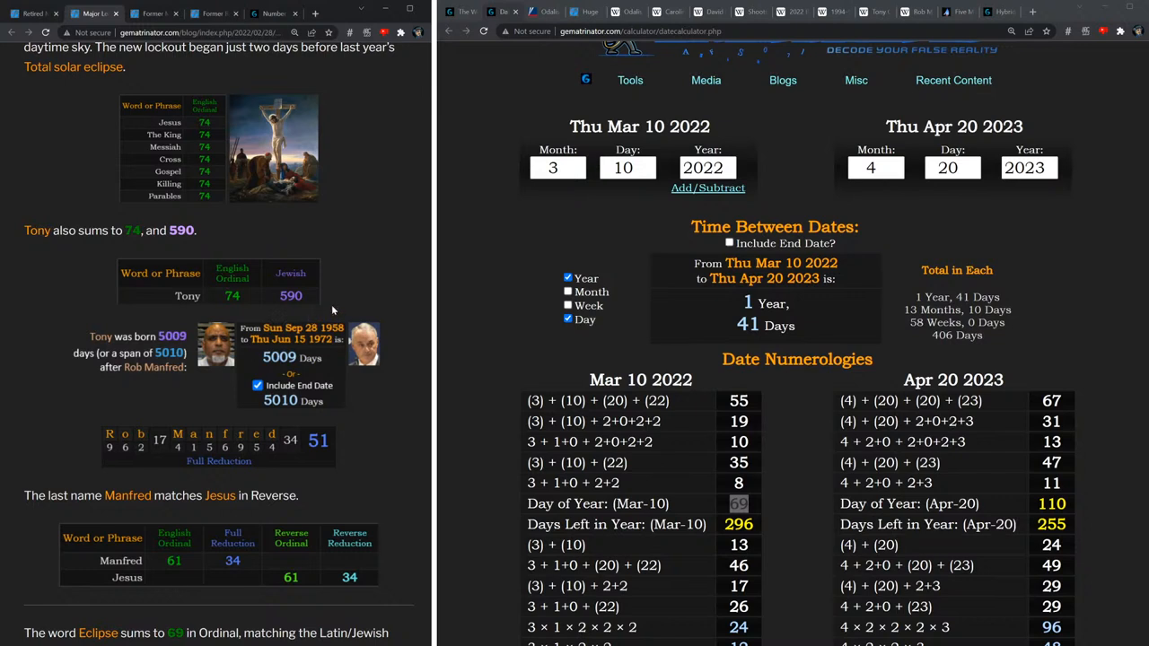
pyautogui.moveTo(457, 376)
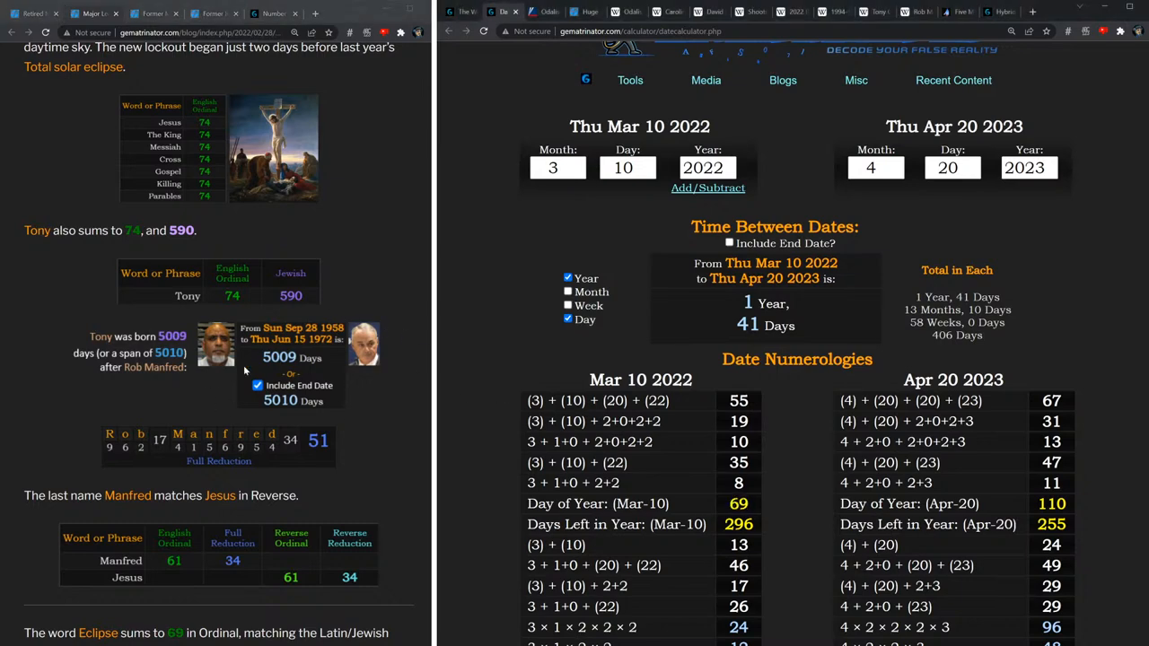
pyautogui.scroll(-3)
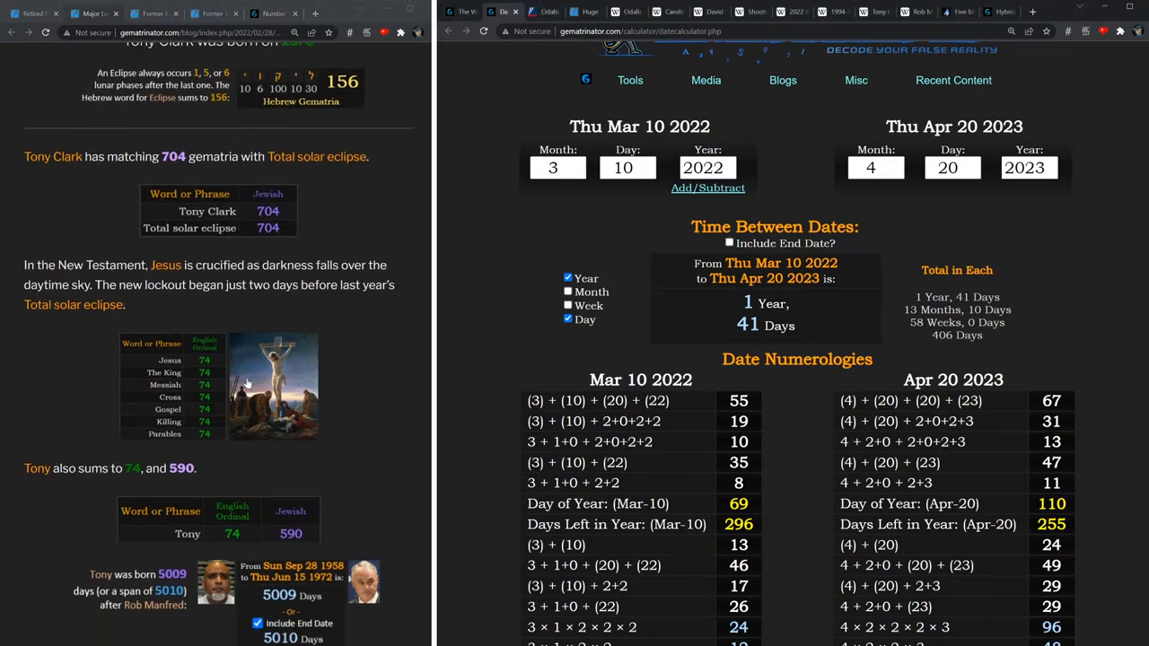
pyautogui.scroll(-3)
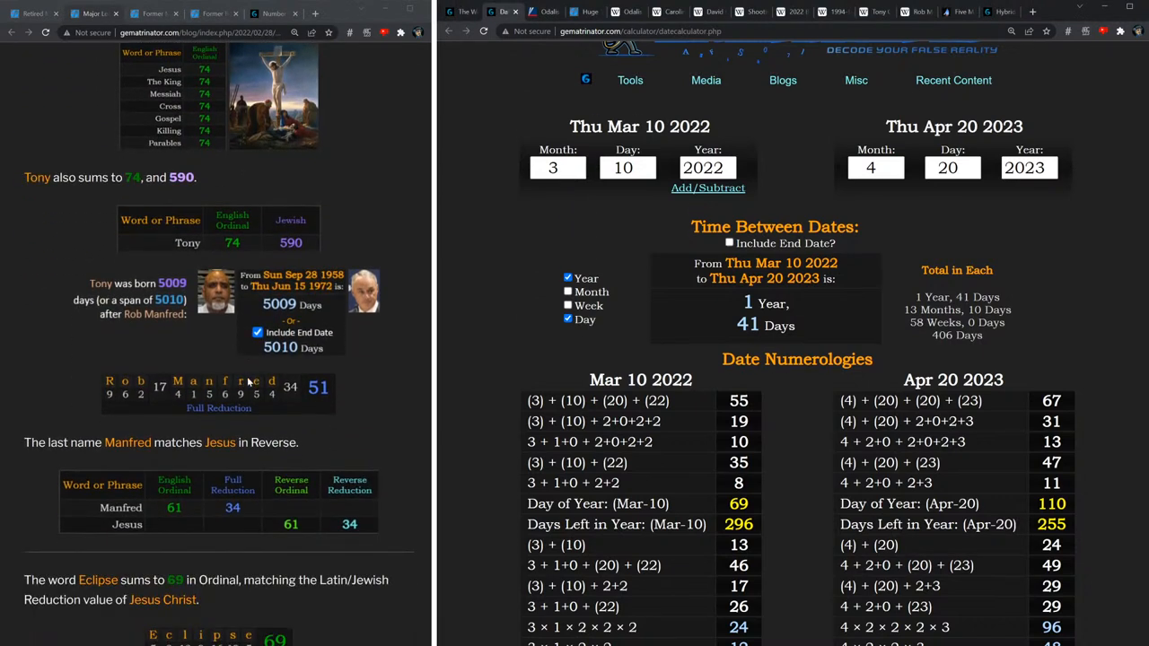
pyautogui.moveTo(301, 341)
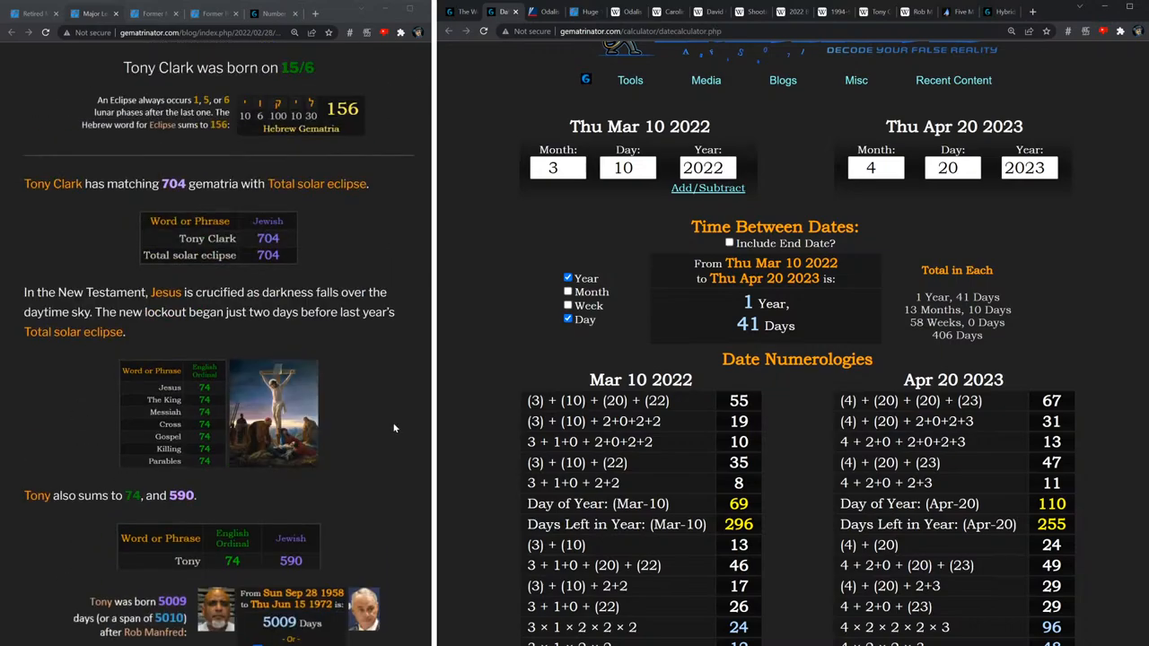
pyautogui.scroll(-3)
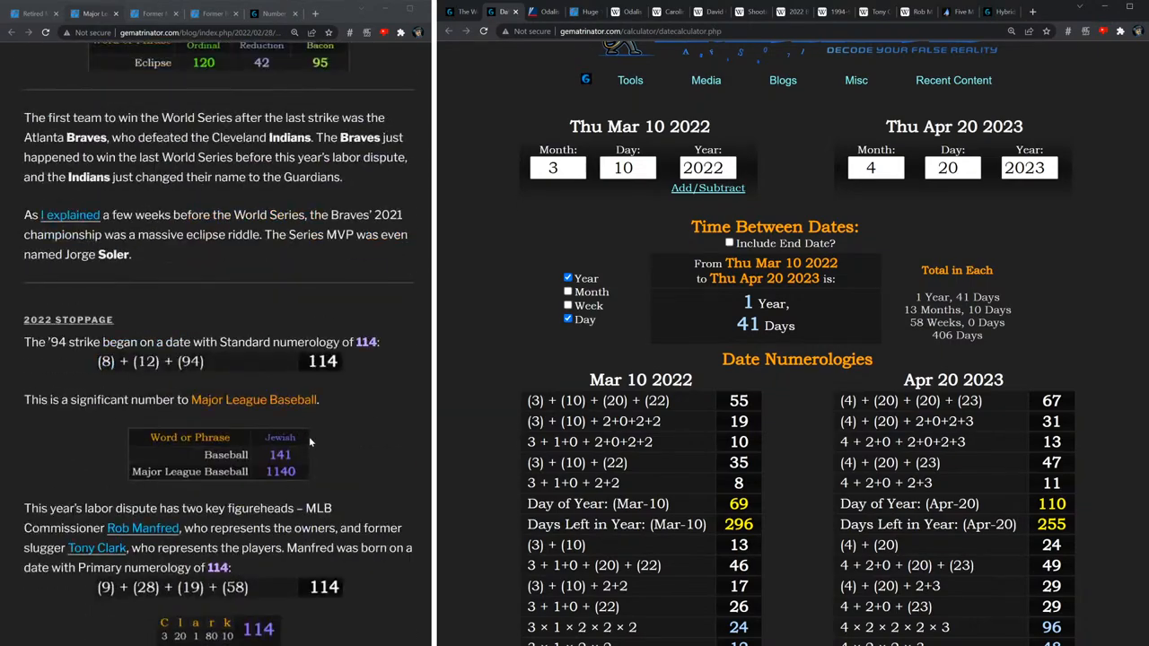
pyautogui.scroll(-3)
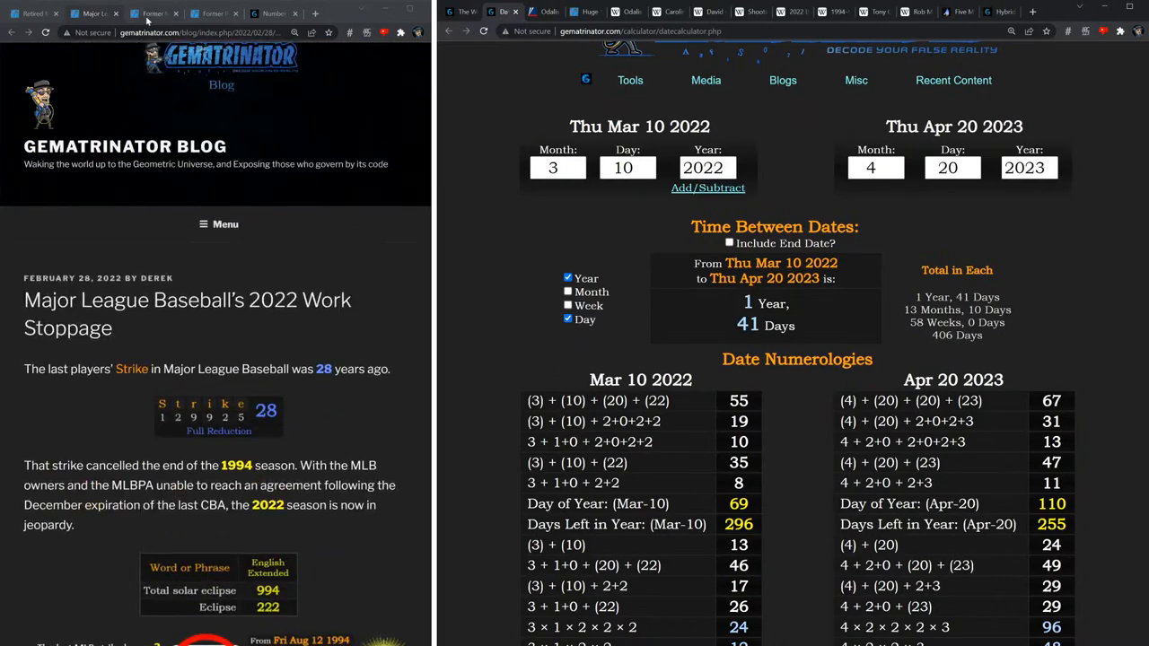
# Scroll through the Perez and Giambi posts, then switch to the David Ortiz shooting post.
pyautogui.scroll(-3)
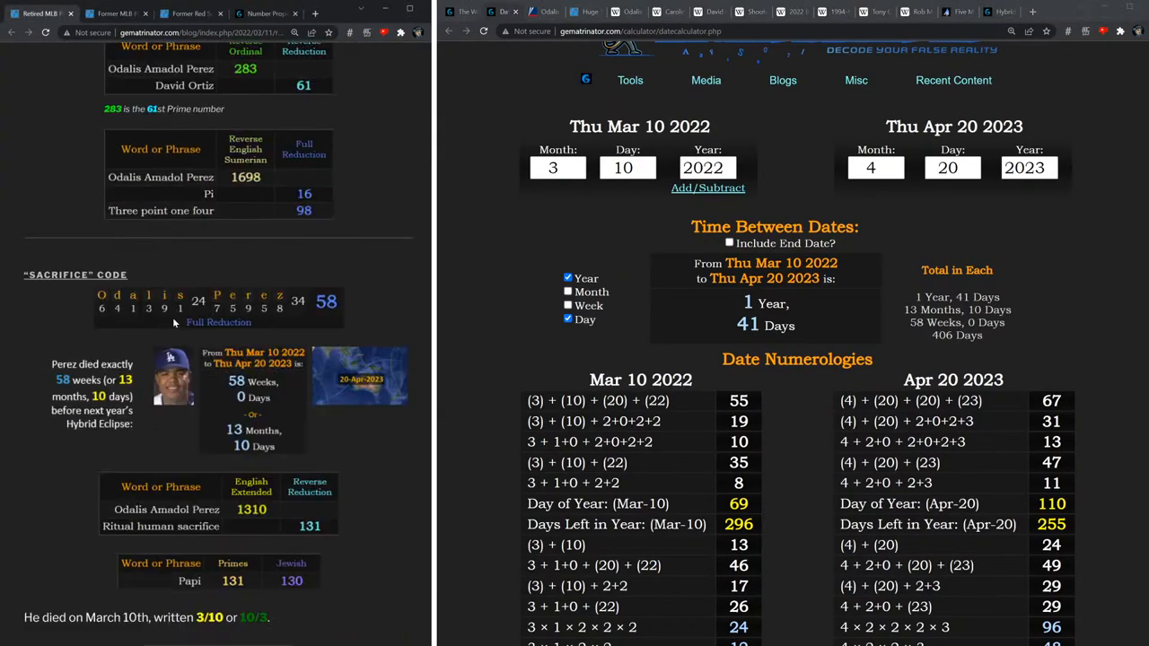
pyautogui.scroll(-3)
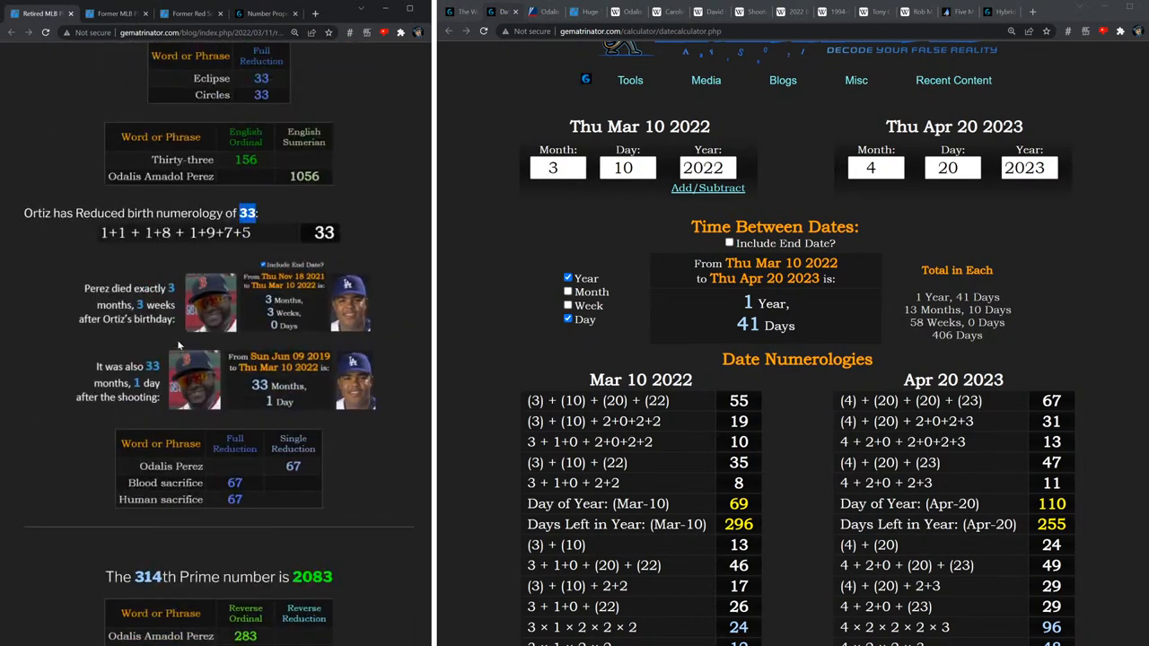
pyautogui.scroll(-3)
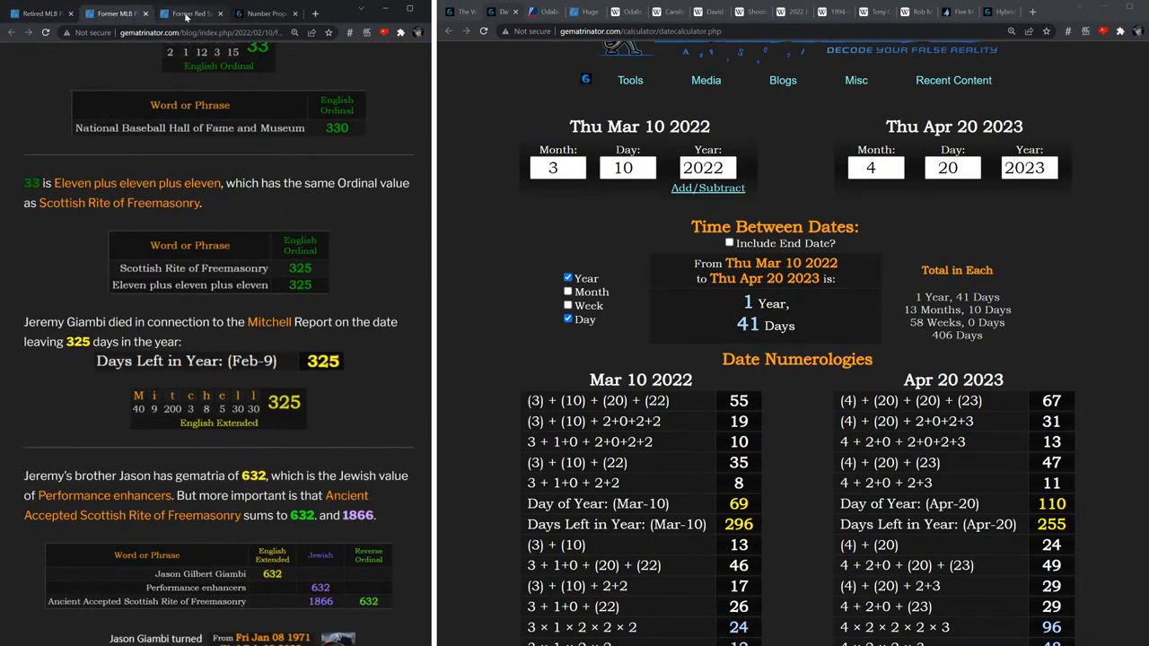
pyautogui.click(180, 12)
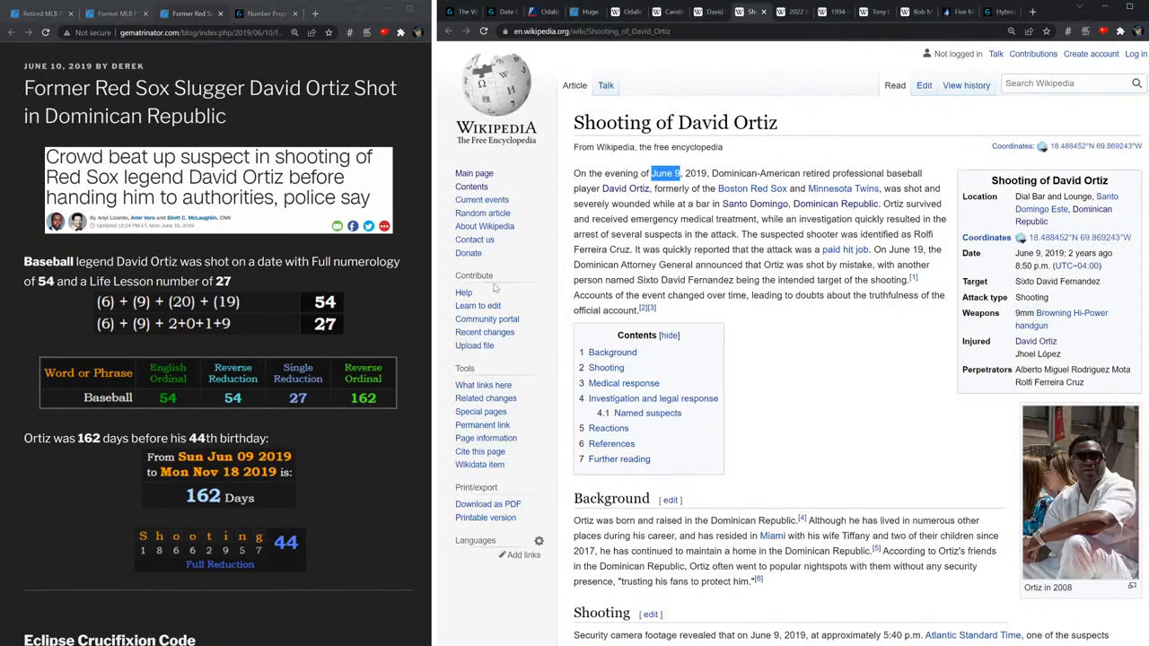
# Scroll the Ortiz post to where the shooting falls 32 months after his last game and 32 weeks after the World Series.
pyautogui.scroll(-3)
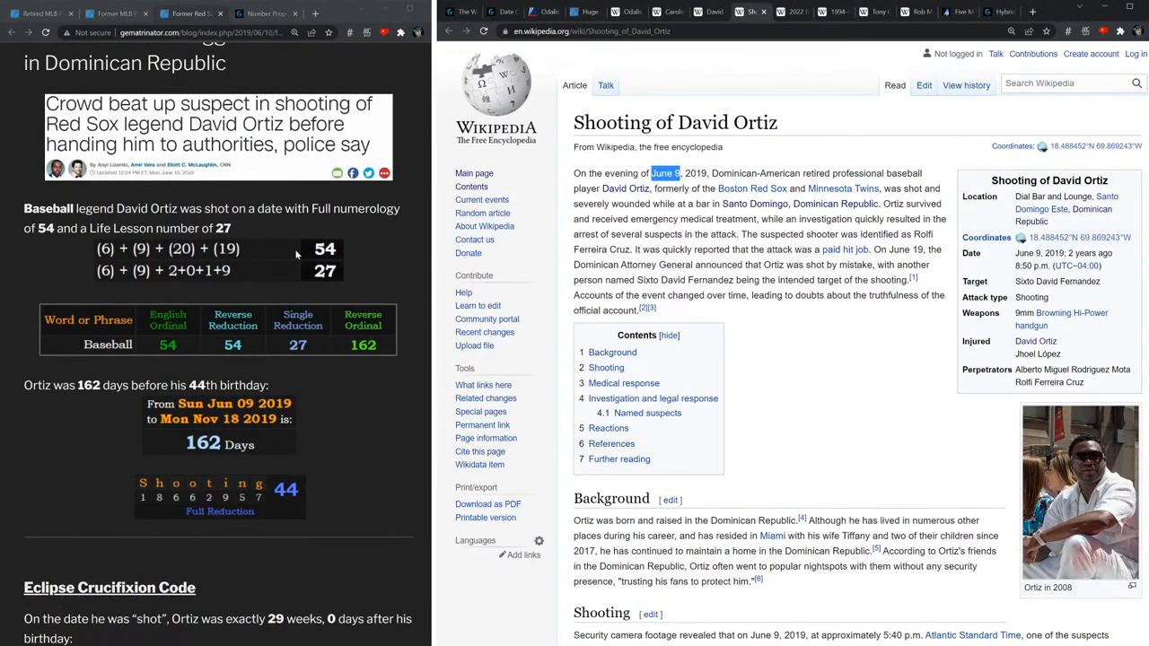
pyautogui.moveTo(330, 257)
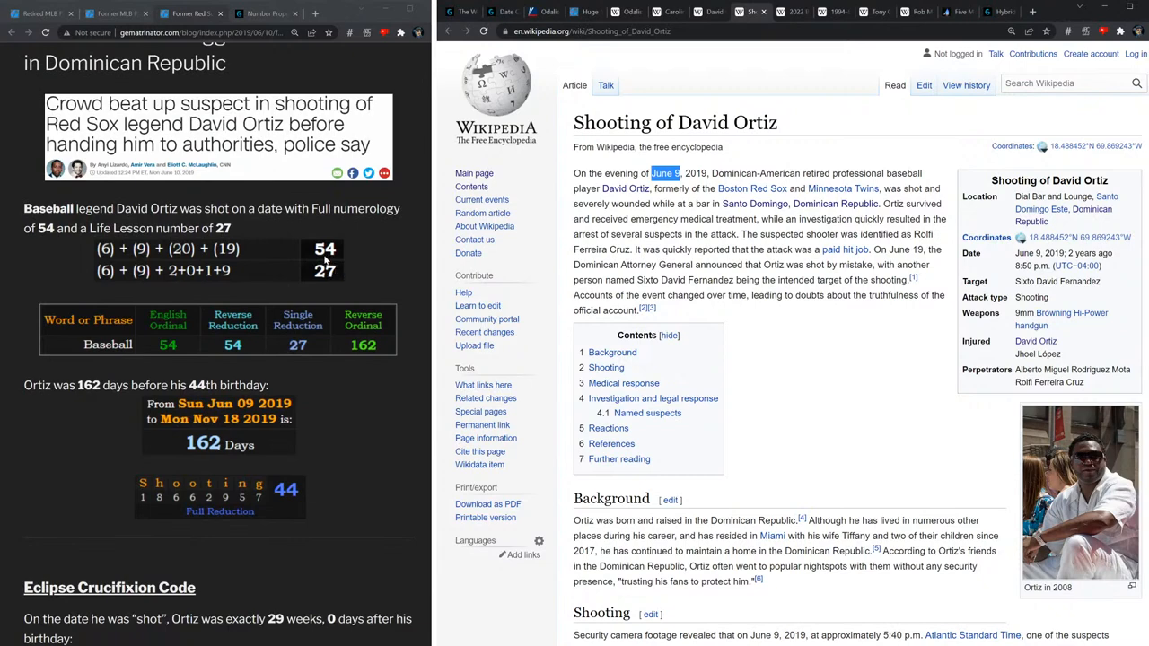
pyautogui.moveTo(184, 355)
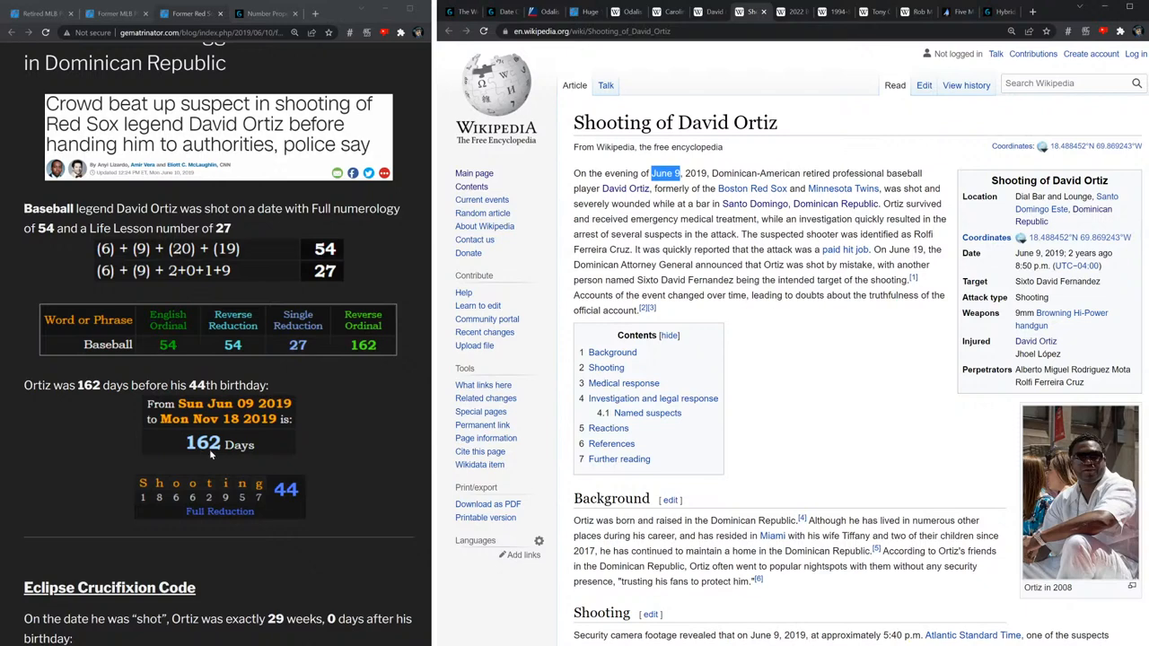
pyautogui.moveTo(234, 466)
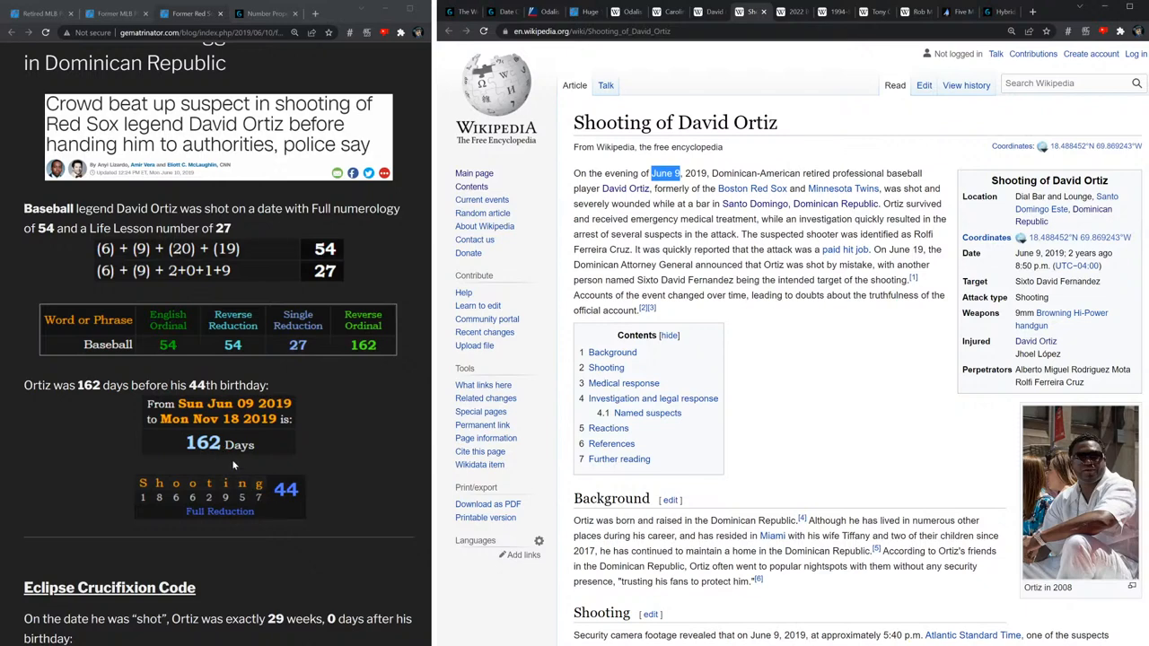
pyautogui.scroll(-3)
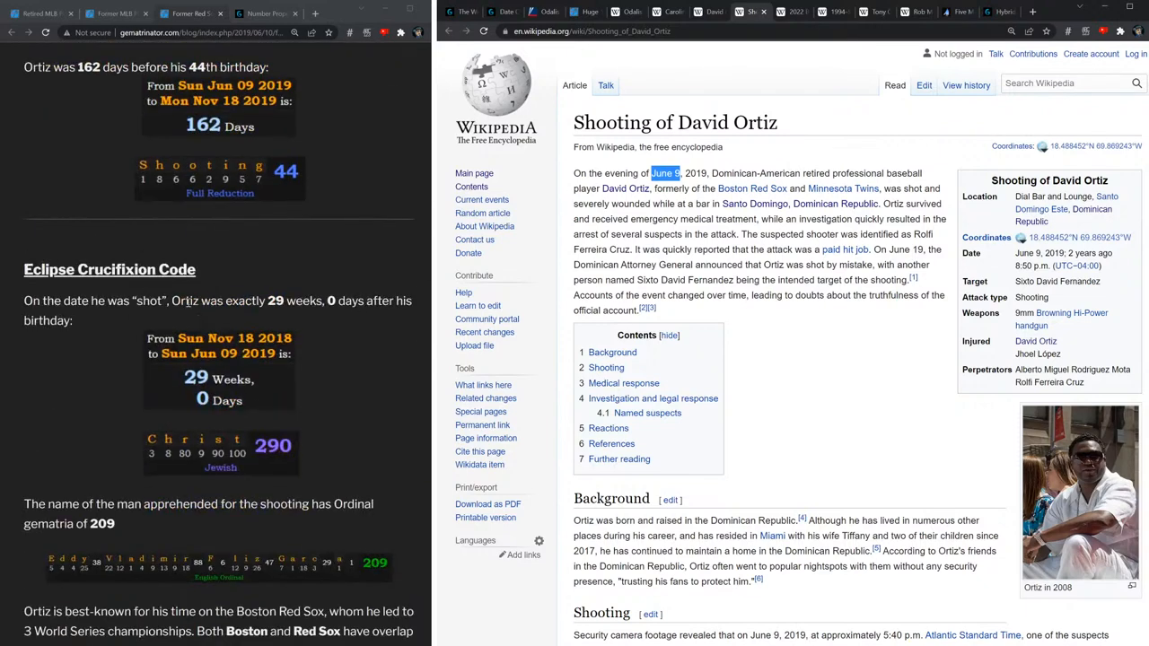
pyautogui.scroll(-3)
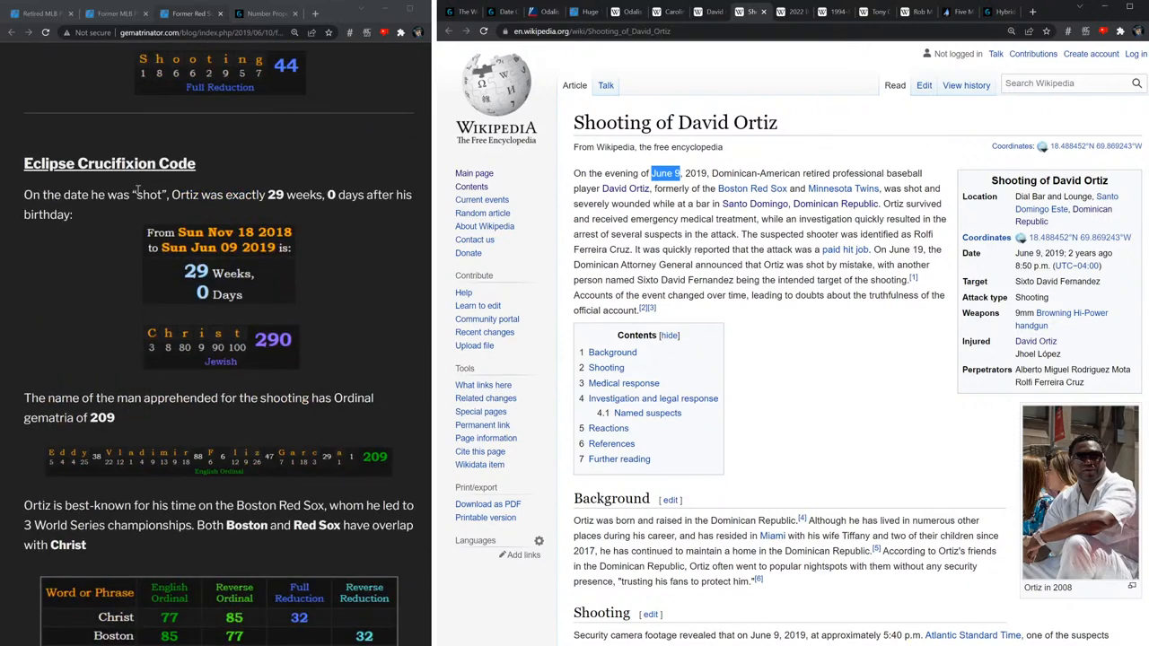
pyautogui.scroll(-3)
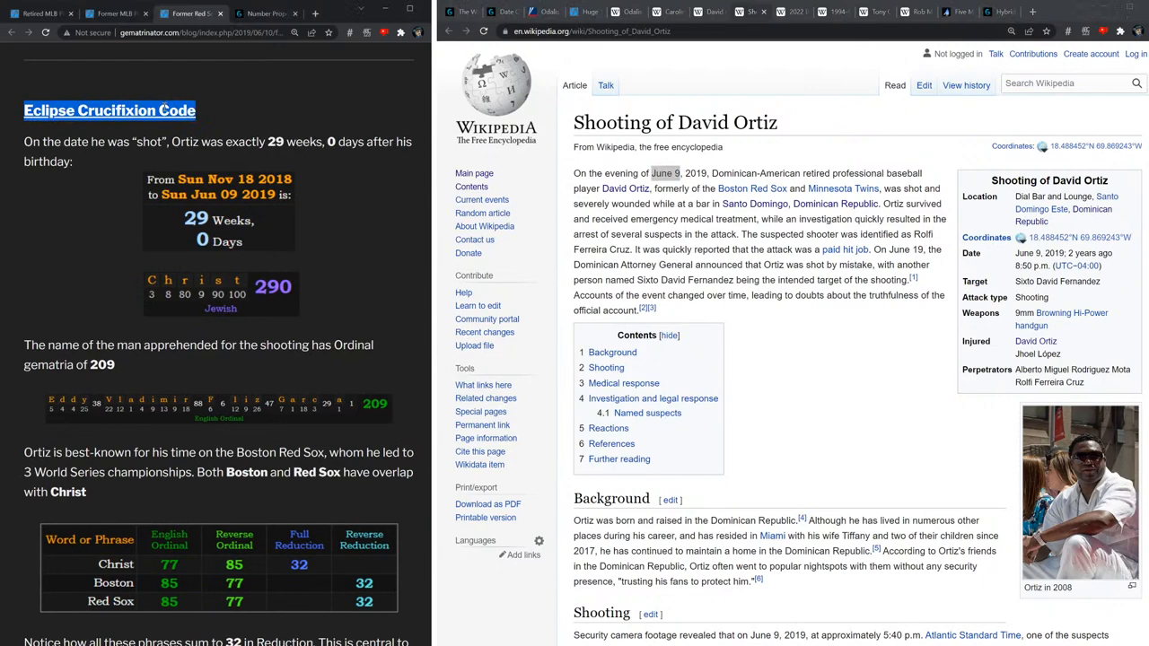
pyautogui.scroll(-3)
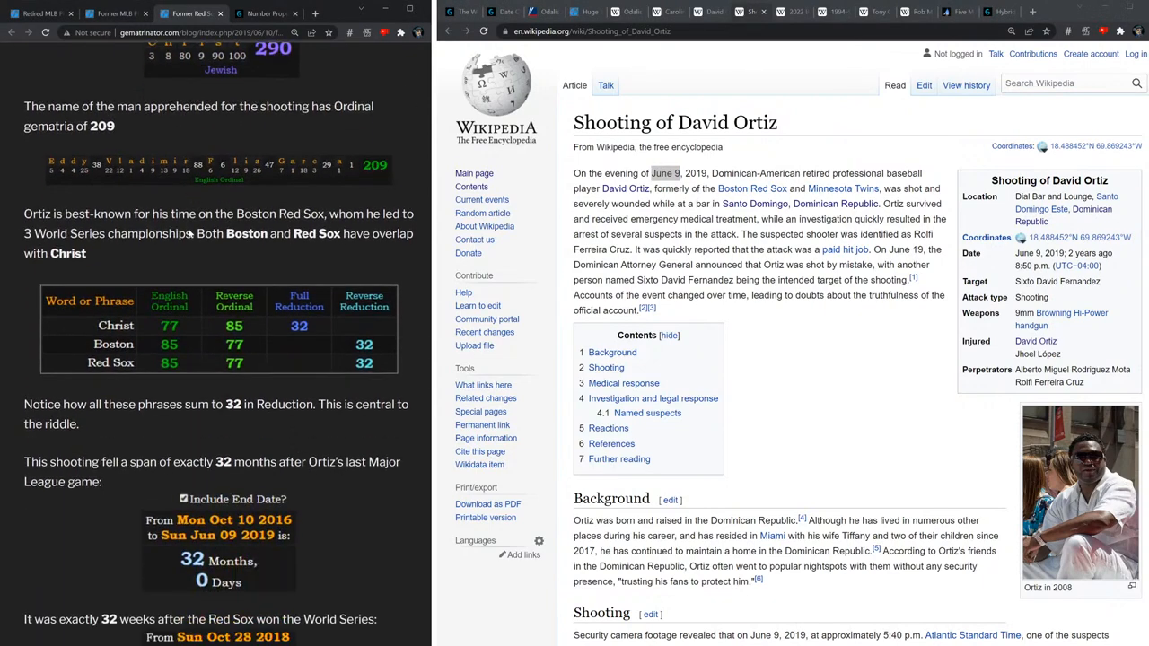
pyautogui.scroll(-3)
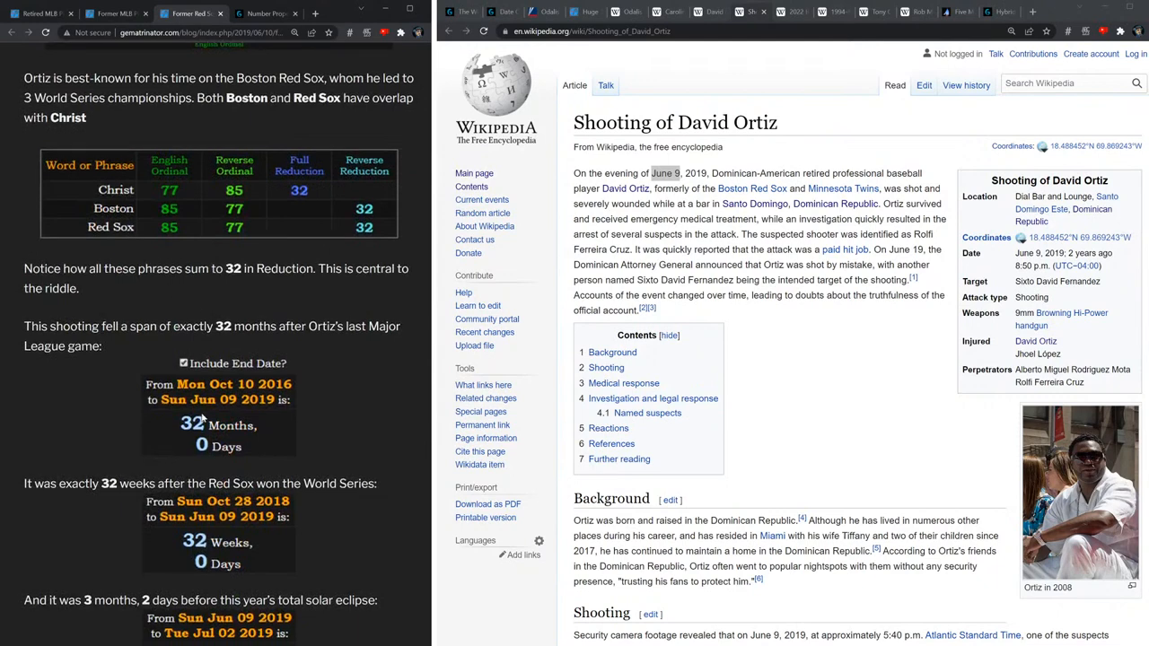
pyautogui.scroll(-3)
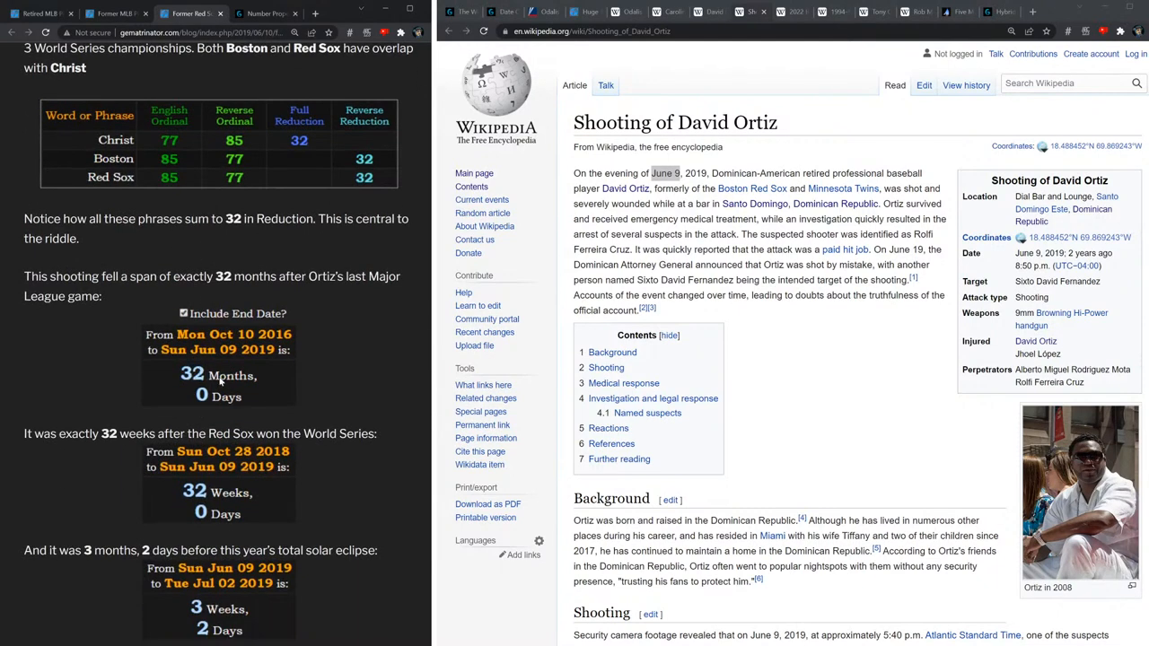
pyautogui.moveTo(220, 381)
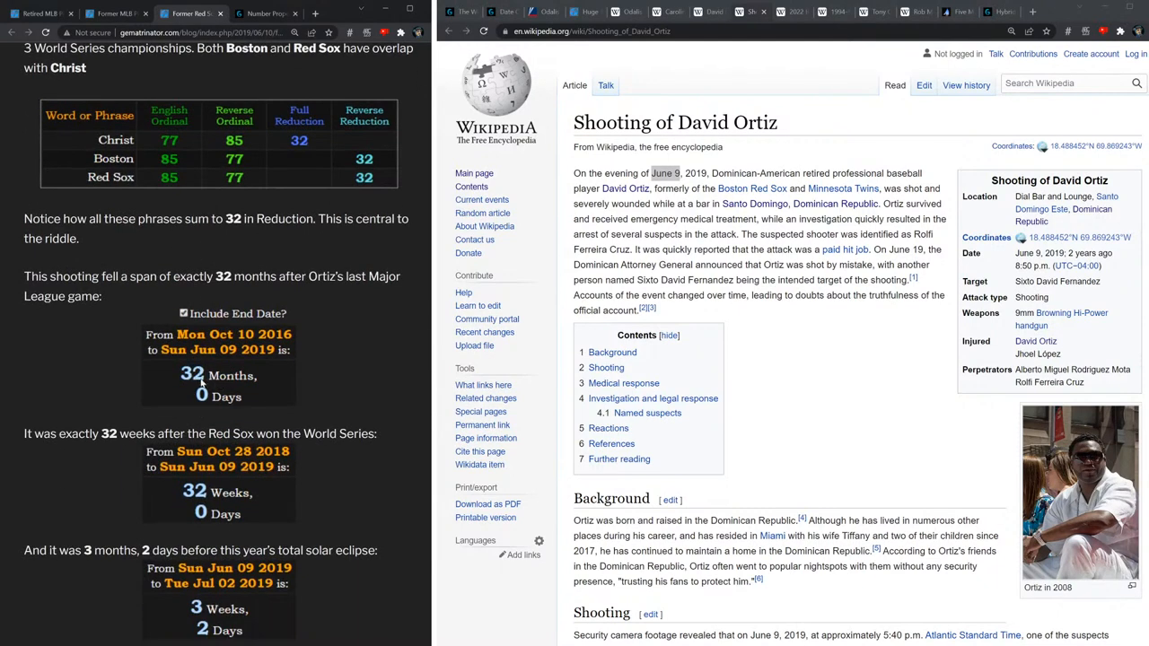
pyautogui.scroll(-3)
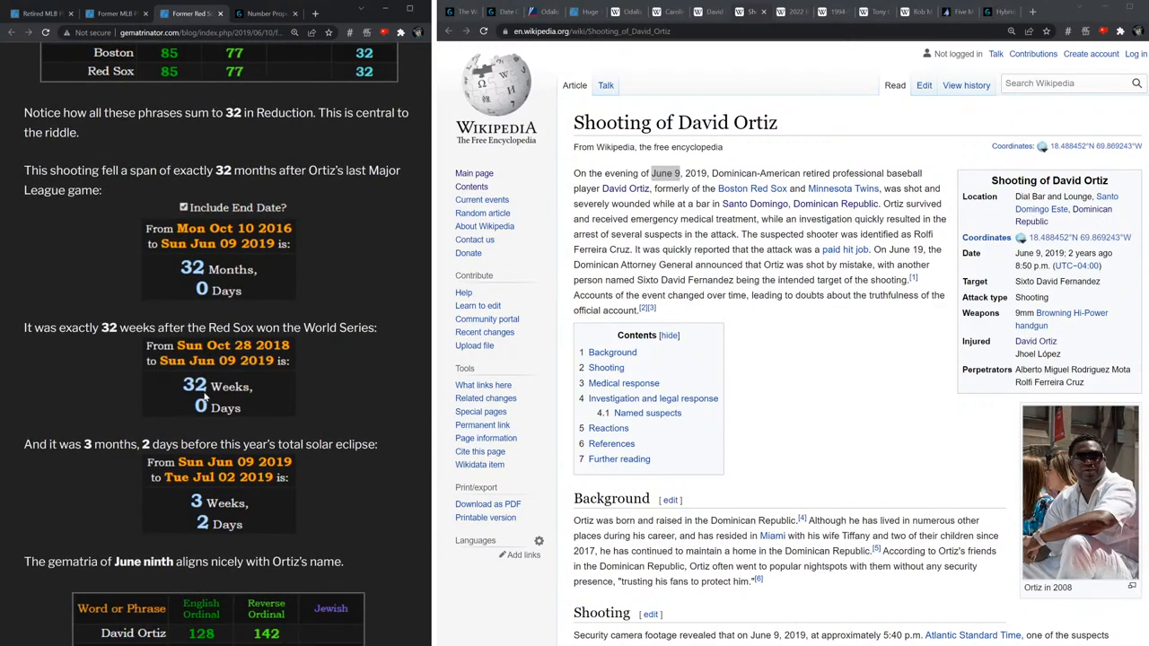
pyautogui.moveTo(203, 398)
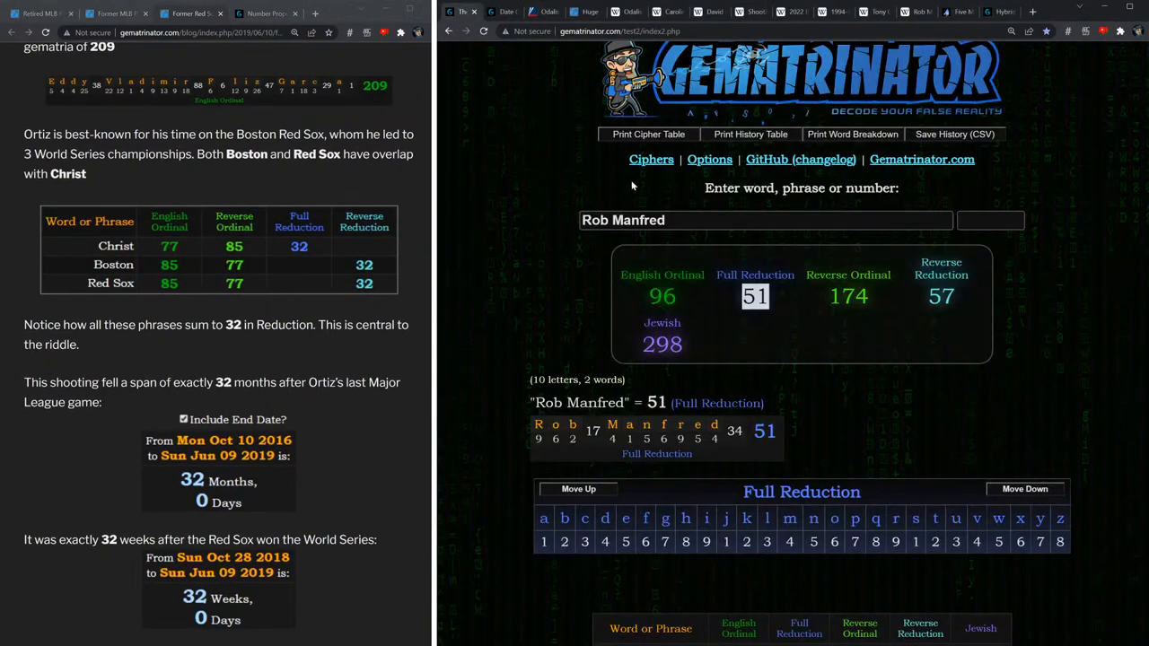
# Enter 'Circle' in the word calculator to get Full Reduction 32, then scroll the Ortiz post to its 'June ninth' table.
pyautogui.write('Circle')
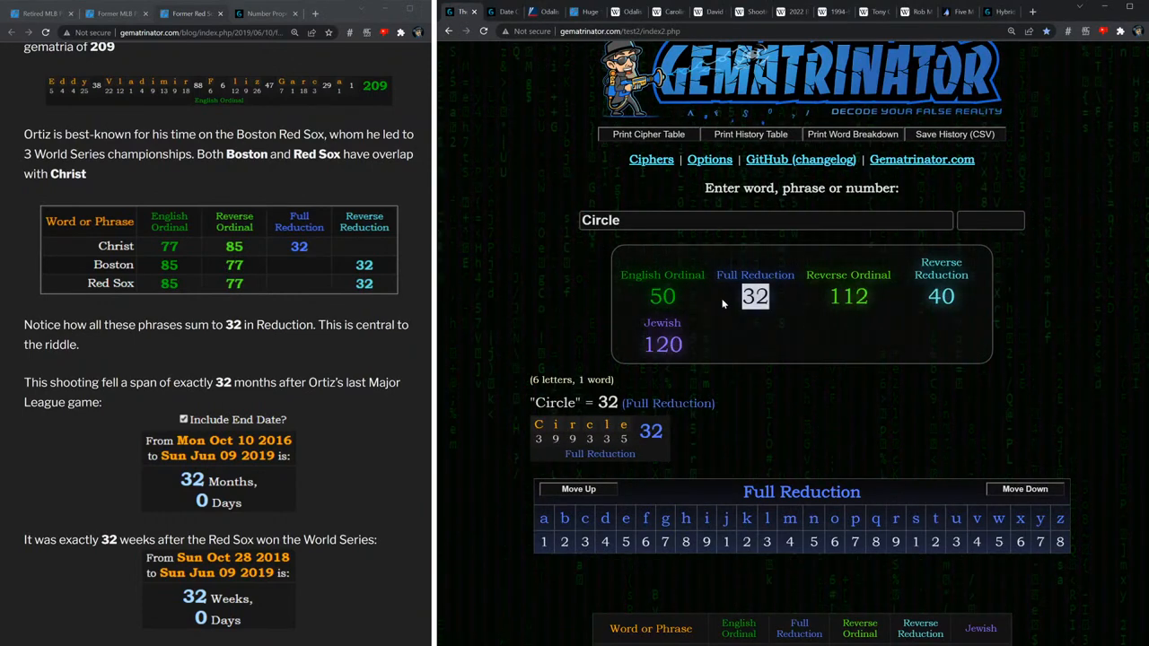
pyautogui.scroll(-3)
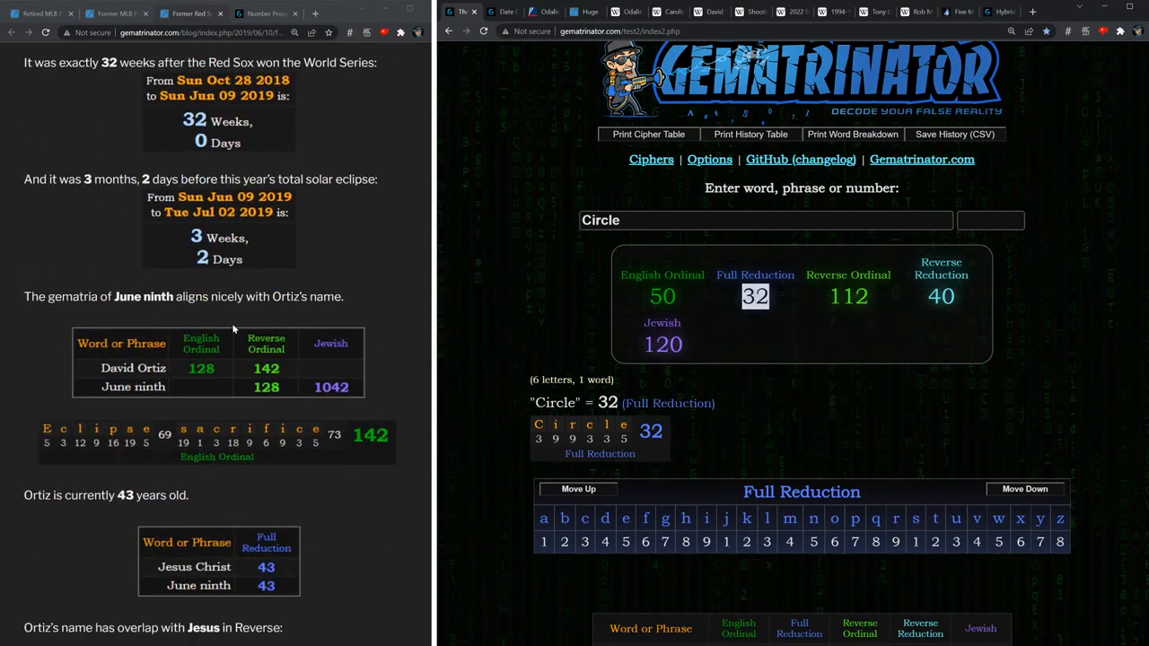